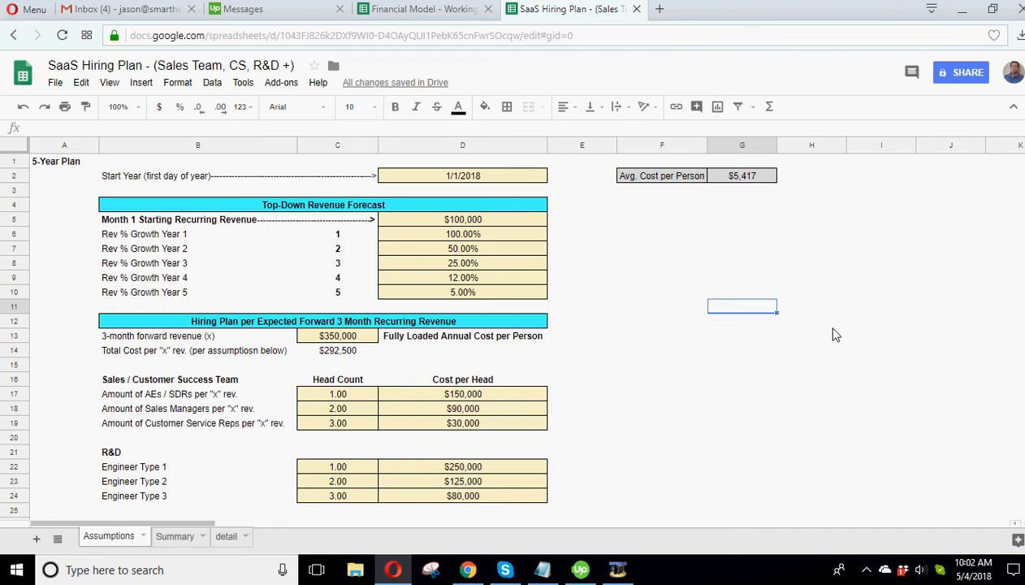
mouse_move(871, 340)
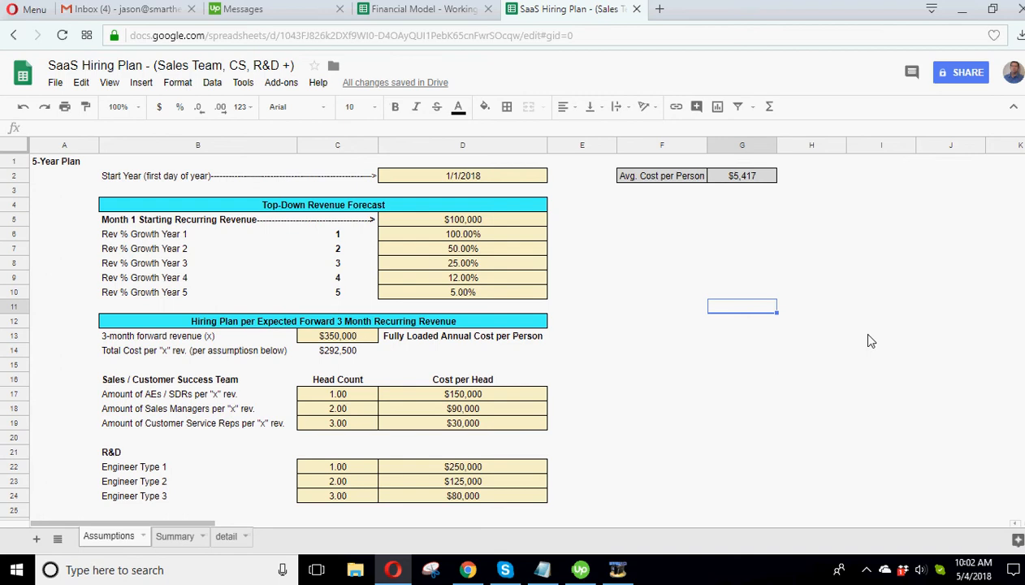
mouse_move(867, 342)
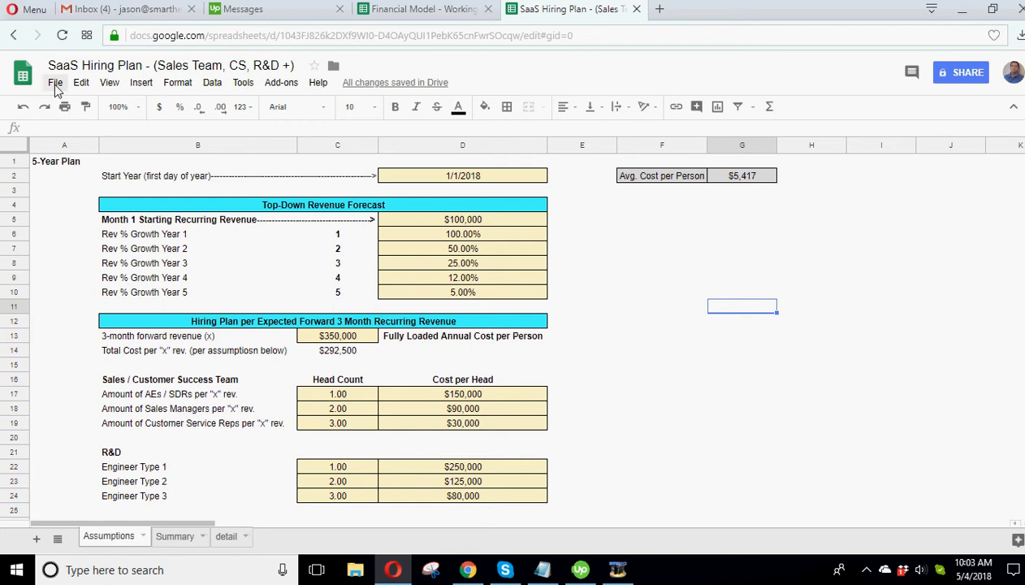
Step: Open the file options menu and close it without choosing anything
left_click(55, 82)
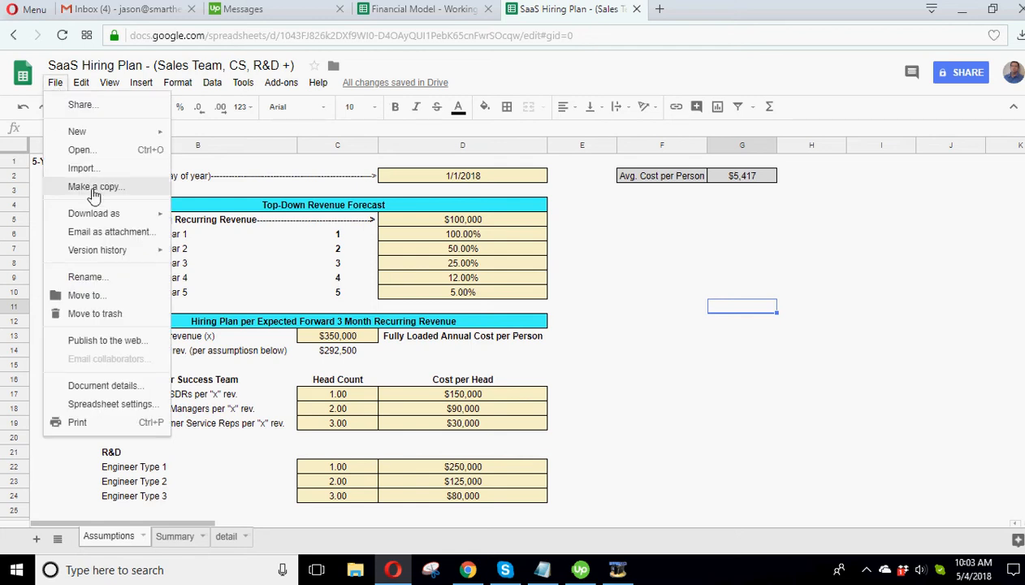
left_click(661, 350)
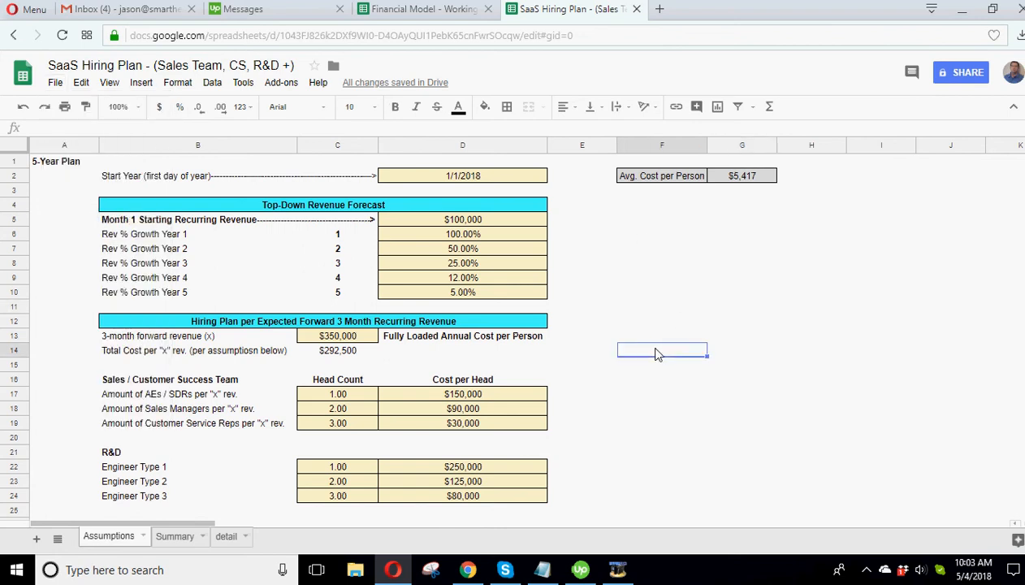
left_click(662, 277)
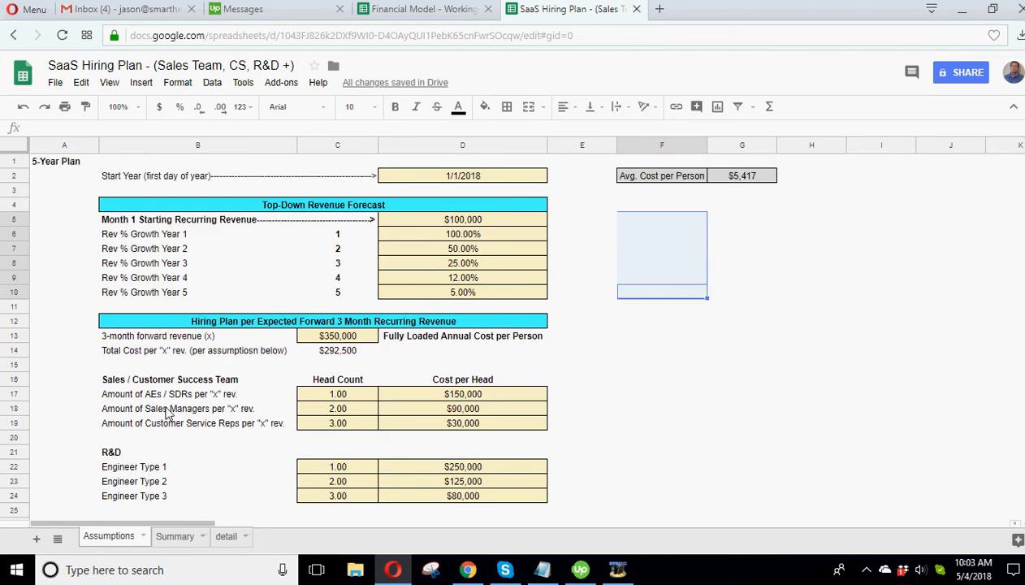
mouse_move(193, 415)
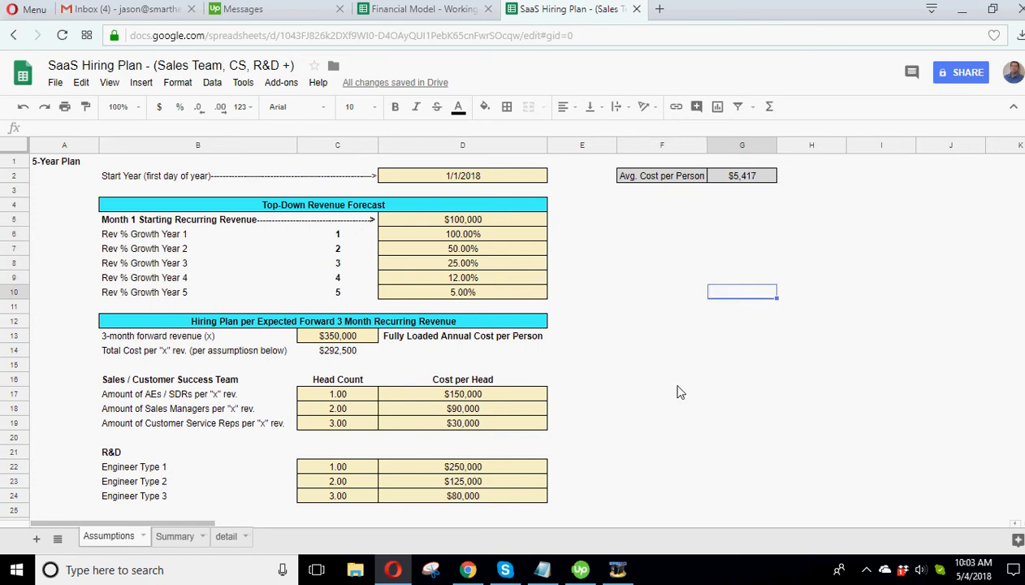
mouse_move(707, 281)
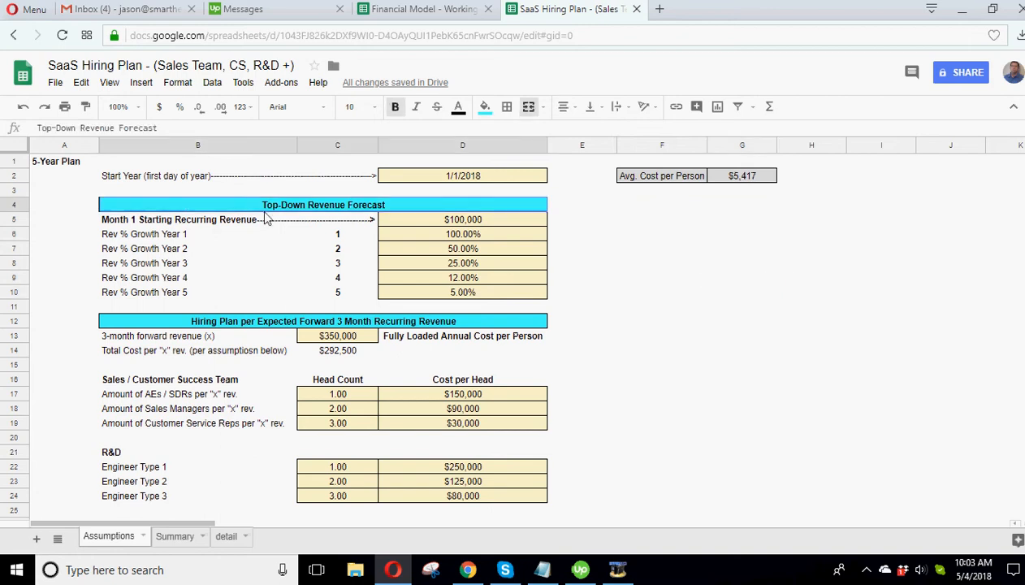
Step: Review the Top-Down Revenue Forecast inputs: month 1 recurring revenue and yearly growth rates
left_click_drag(463, 220, 463, 292)
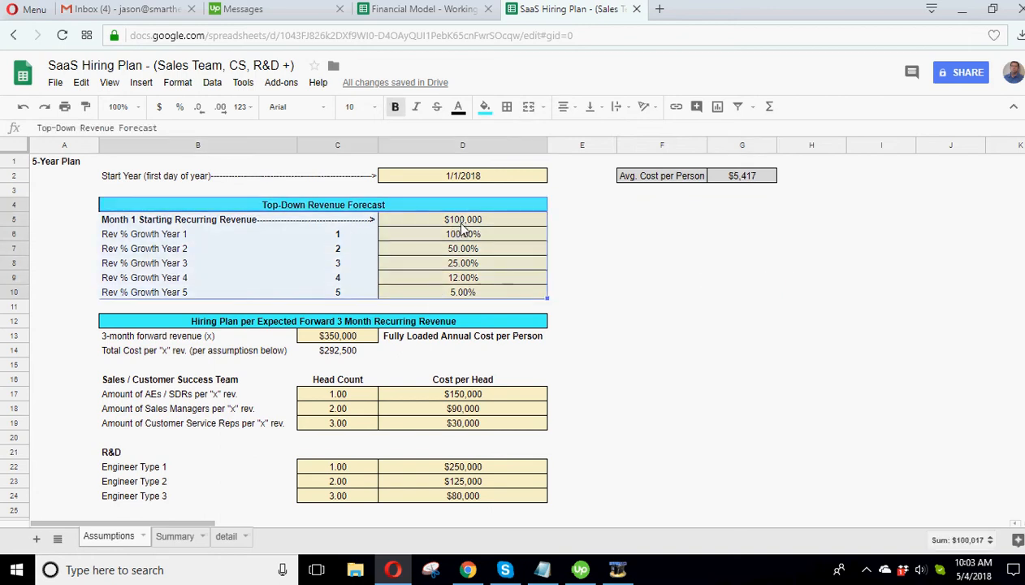
left_click(462, 234)
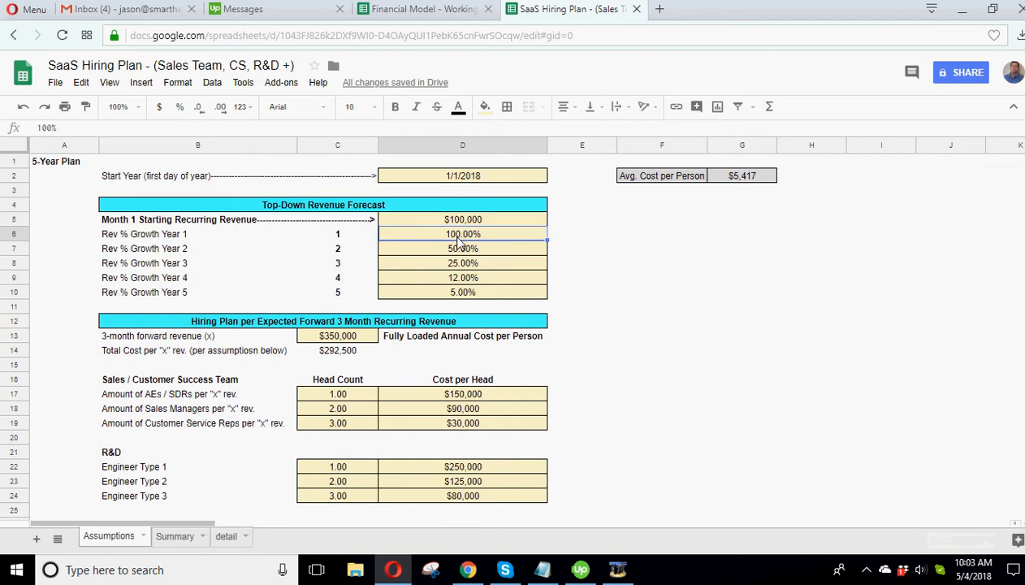
left_click(462, 248)
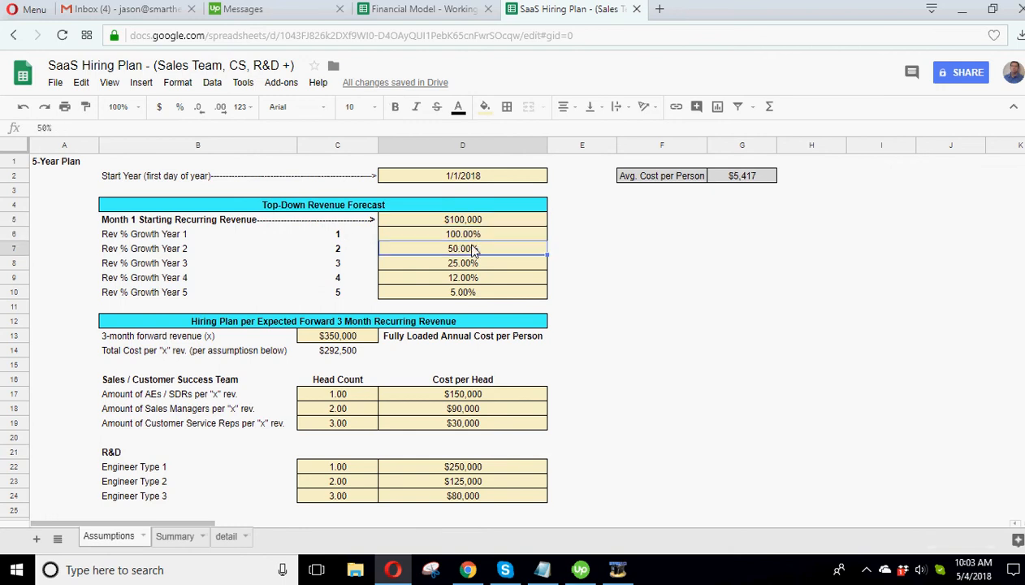
left_click(462, 291)
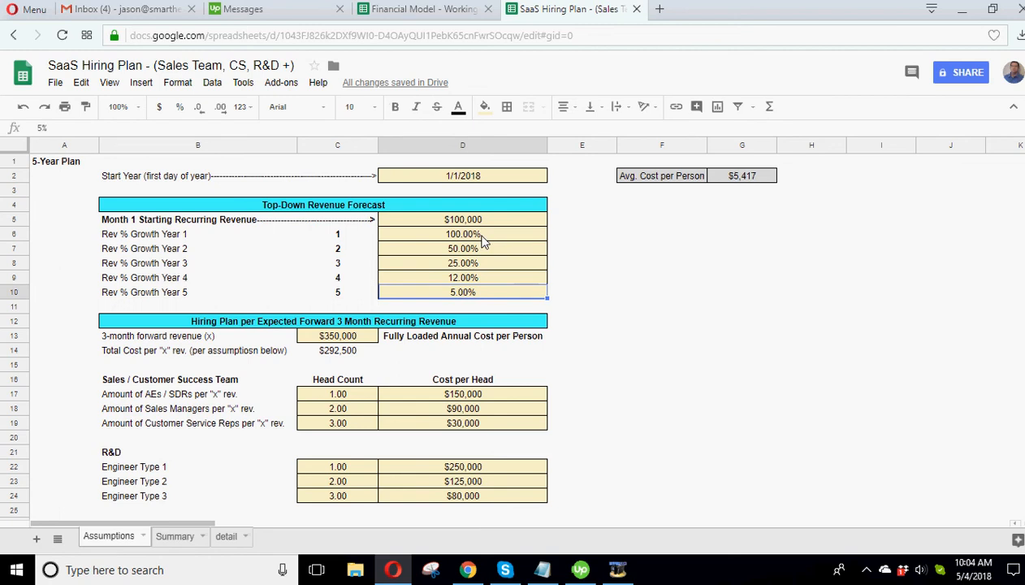
left_click(462, 234)
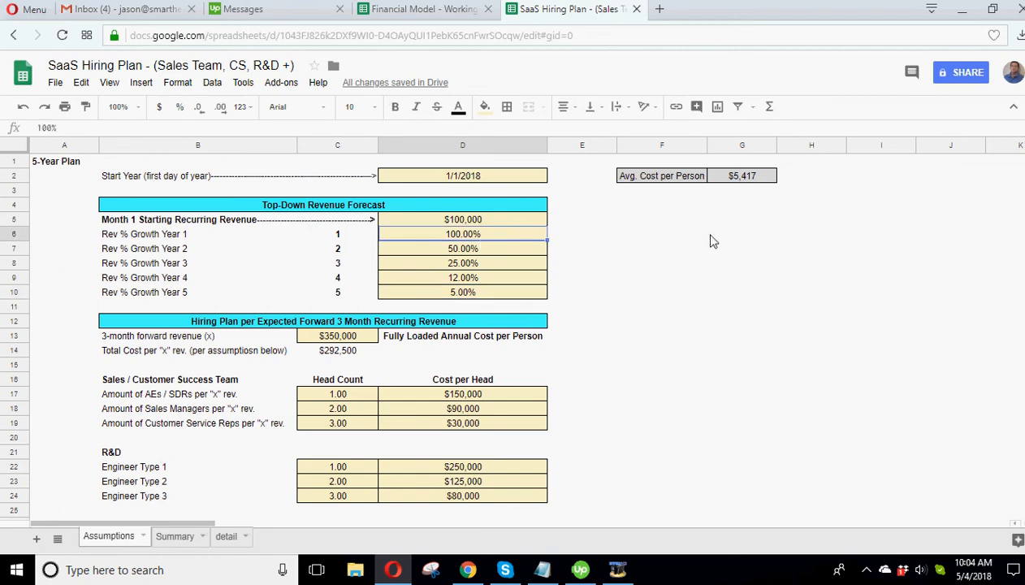
mouse_move(739, 245)
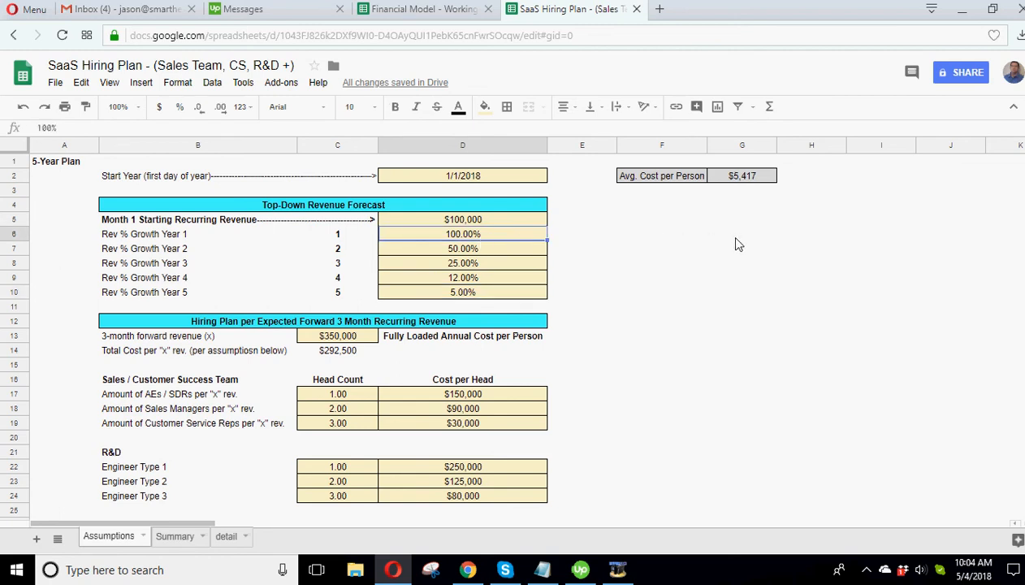
mouse_move(735, 235)
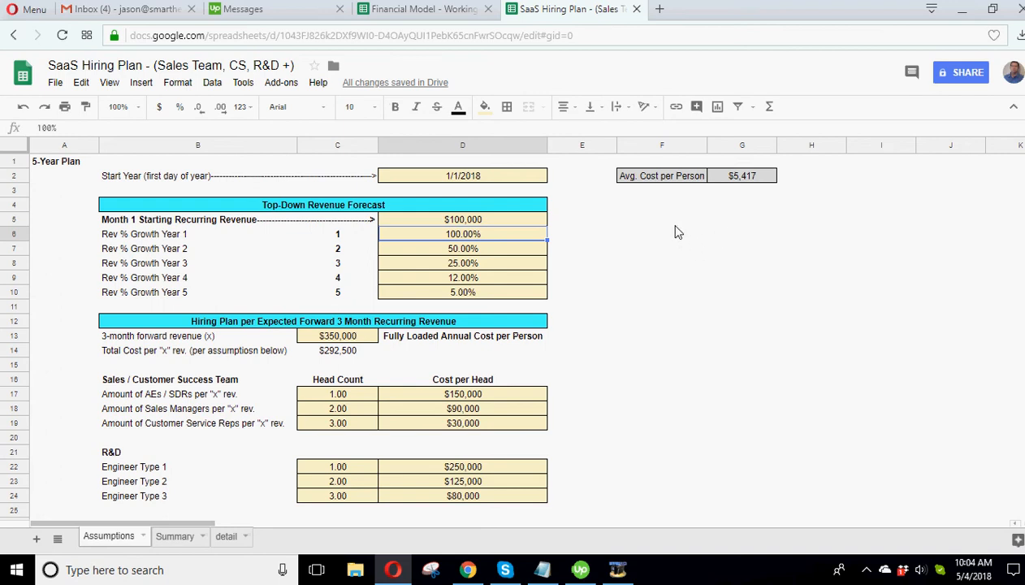
left_click(462, 220)
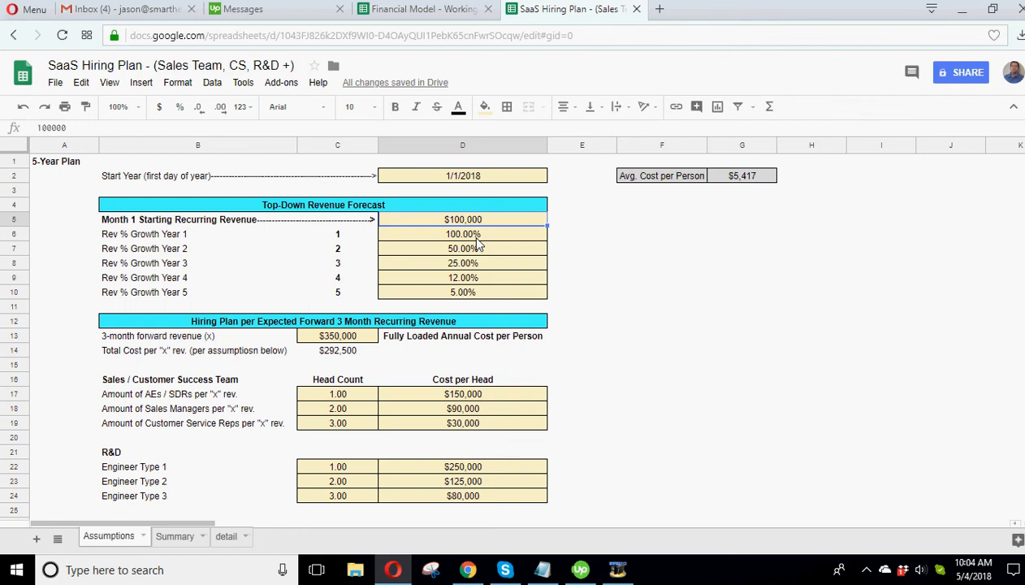
left_click(462, 234)
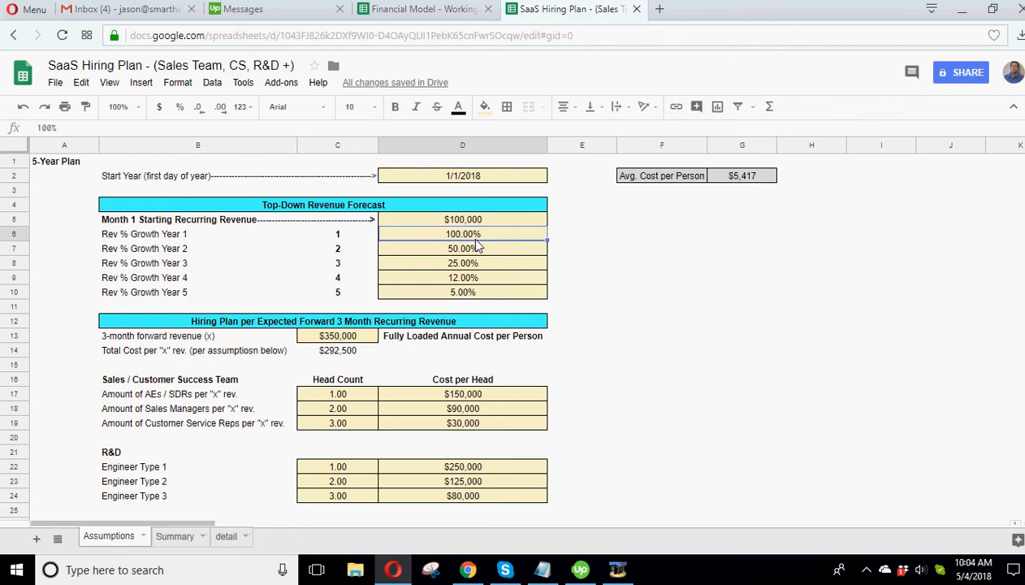
mouse_move(471, 247)
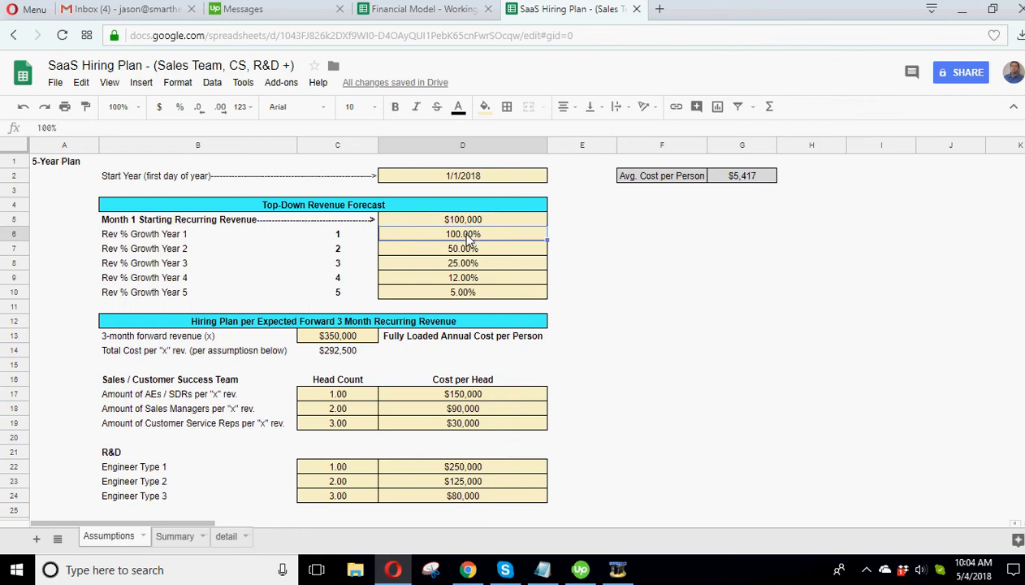
left_click(661, 262)
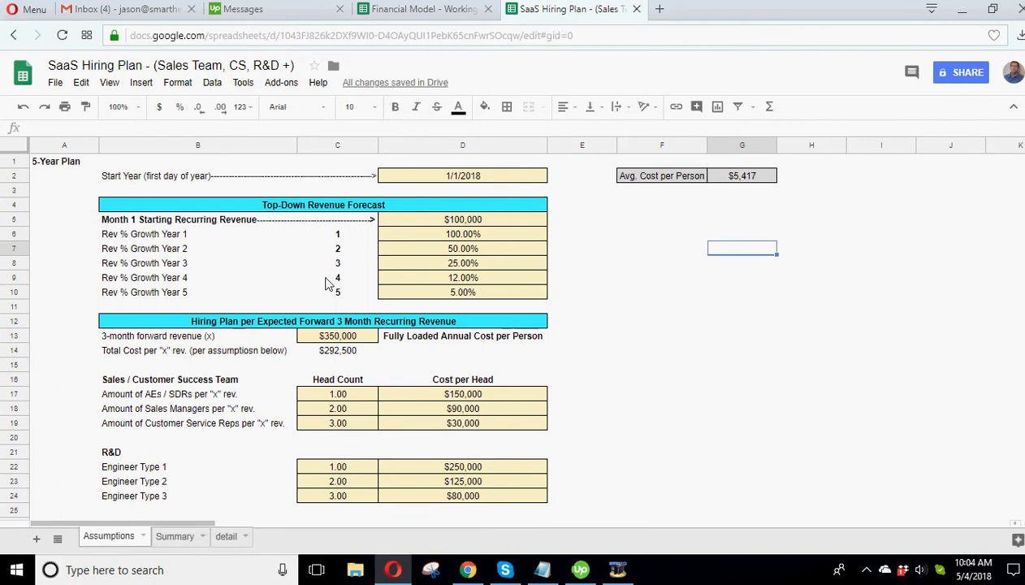
Step: Review the 3-month forward revenue and the AEs / SDRs, sales manager and service rep assumptions
left_click(663, 234)
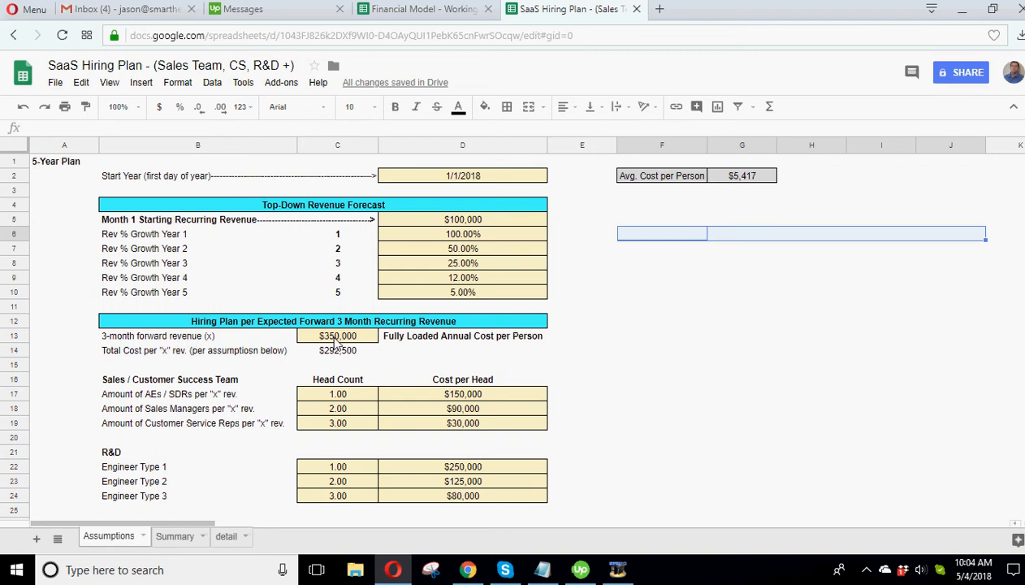
left_click(337, 336)
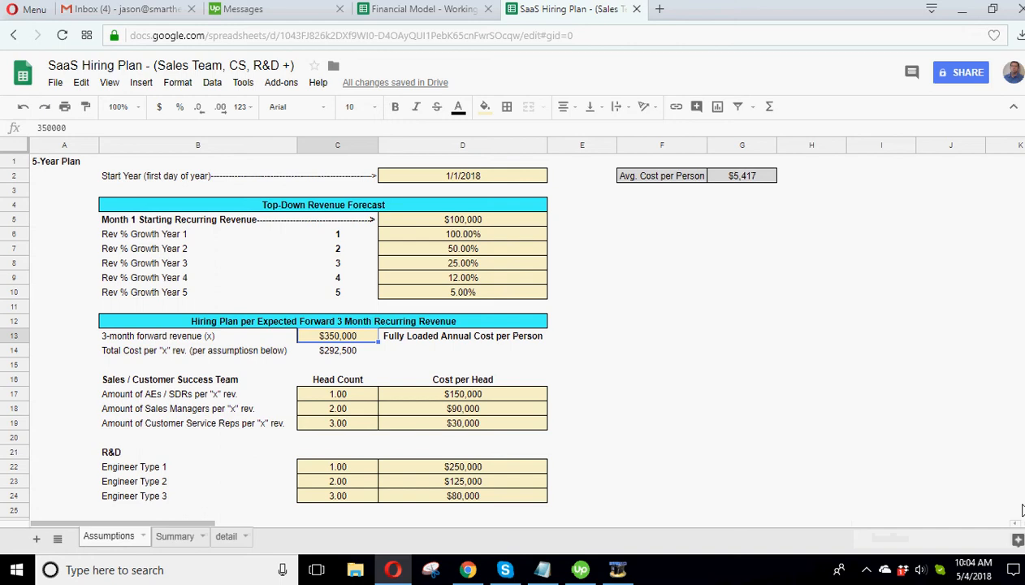
mouse_move(332, 346)
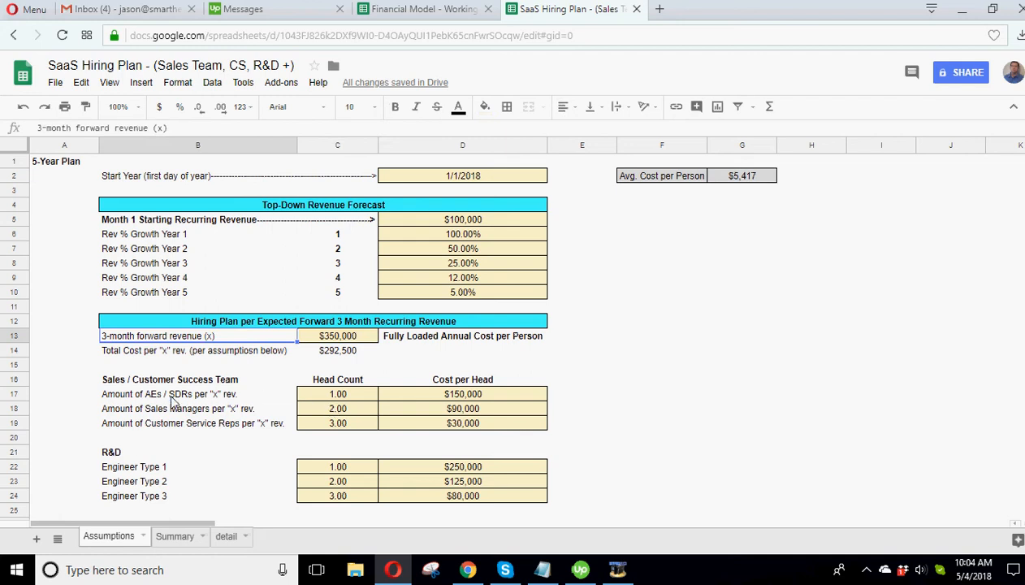
left_click(337, 394)
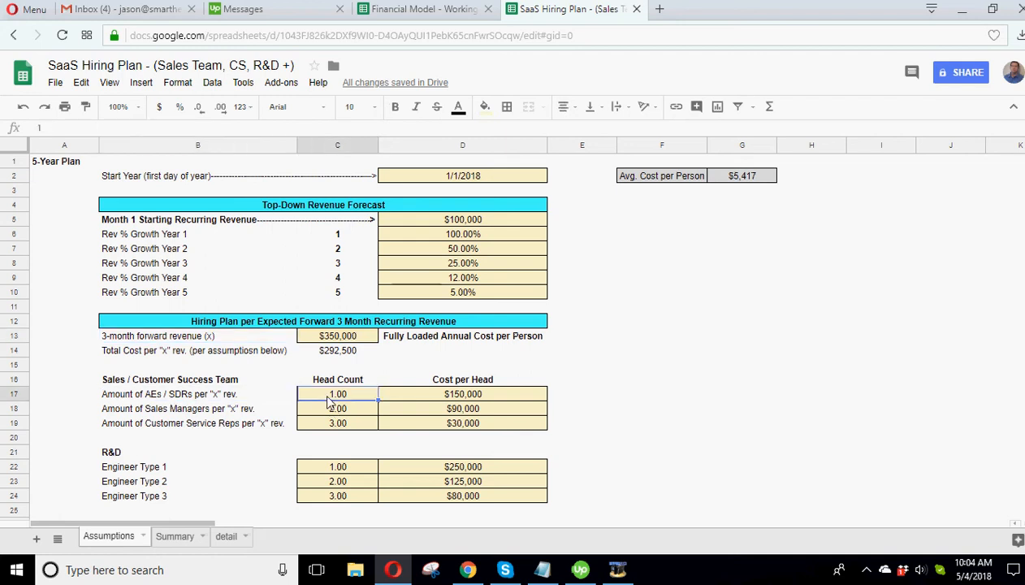
left_click(197, 408)
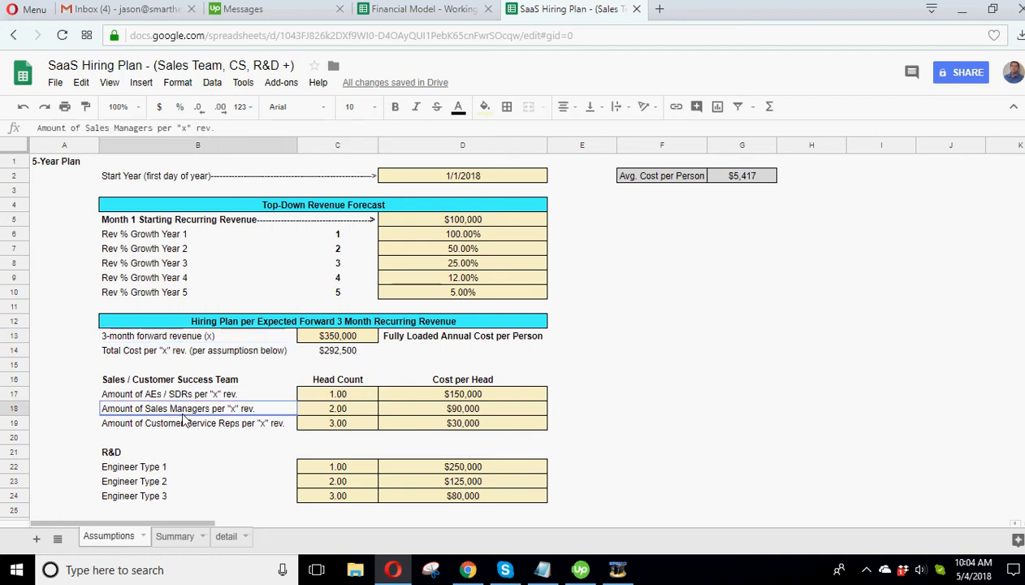
left_click(198, 424)
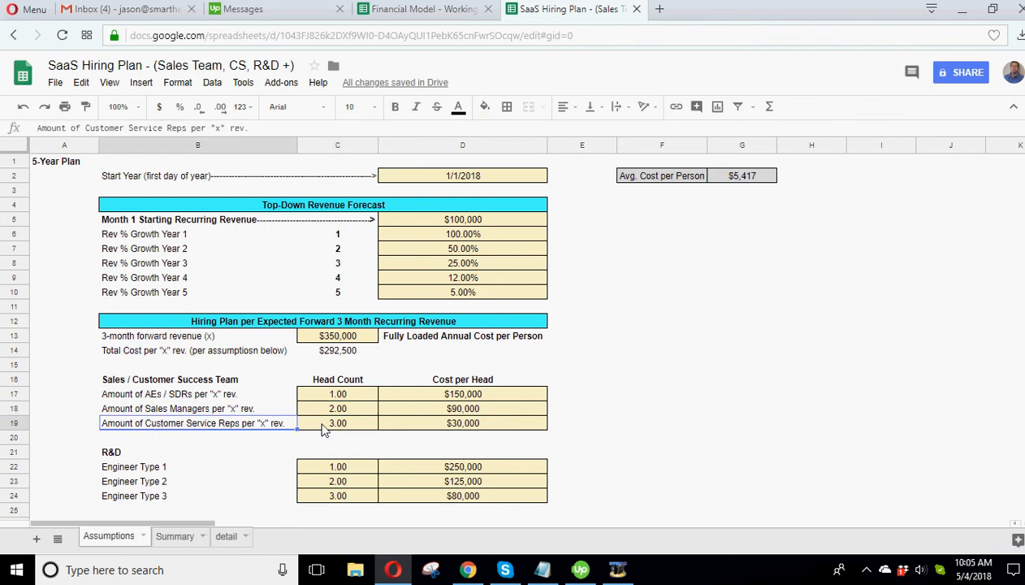
left_click(337, 394)
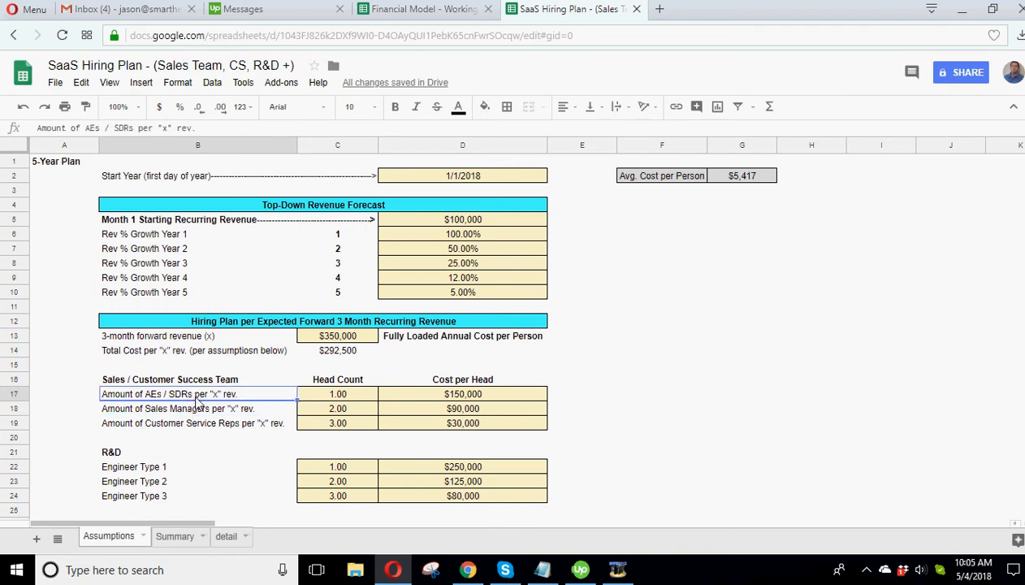
left_click(197, 407)
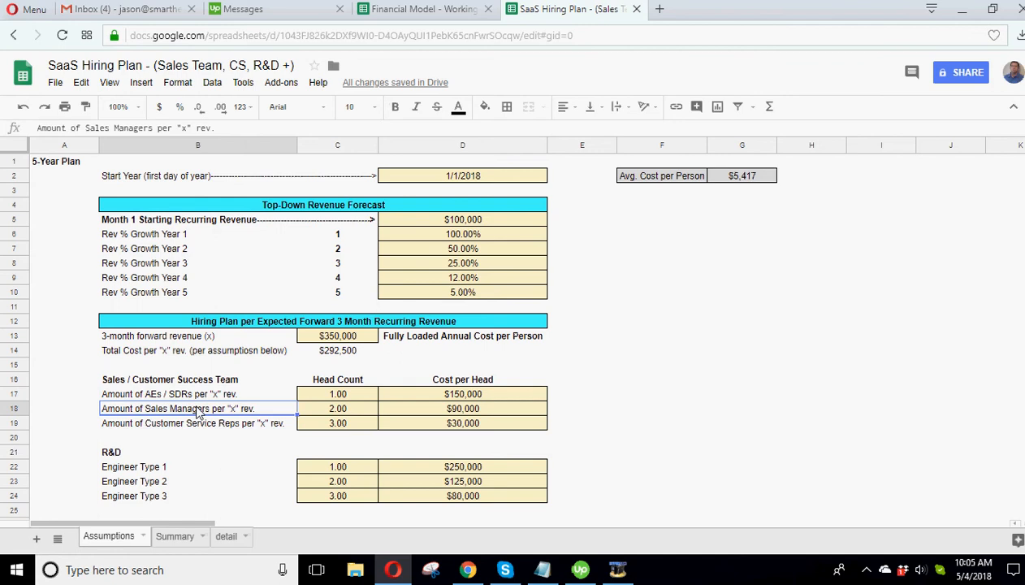
mouse_move(265, 403)
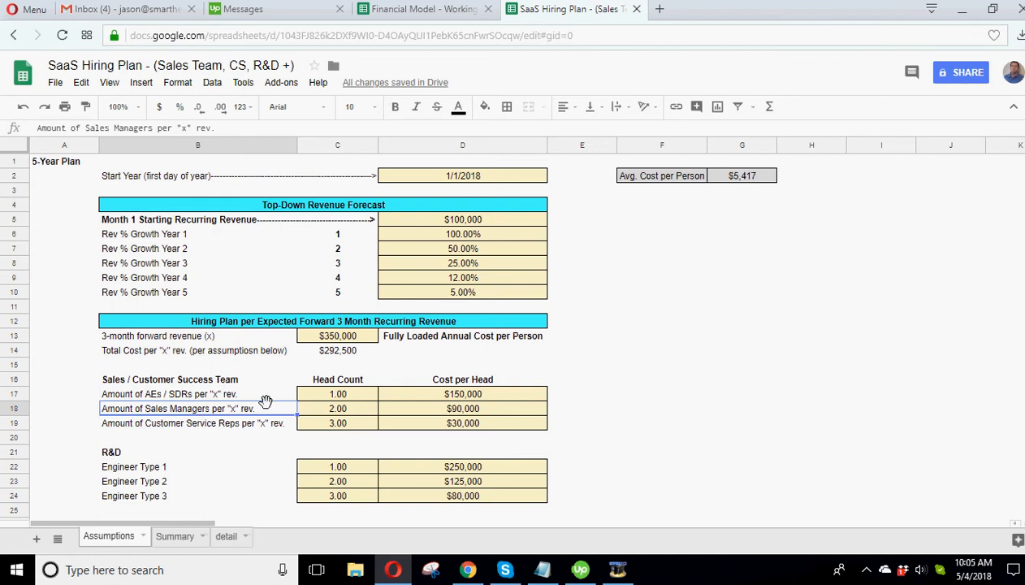
left_click(337, 394)
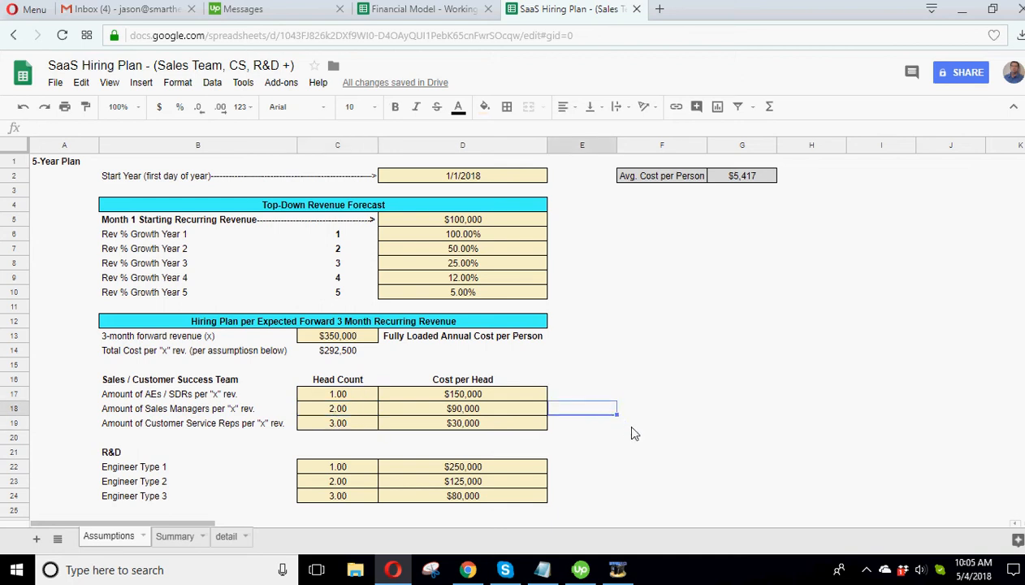
mouse_move(355, 409)
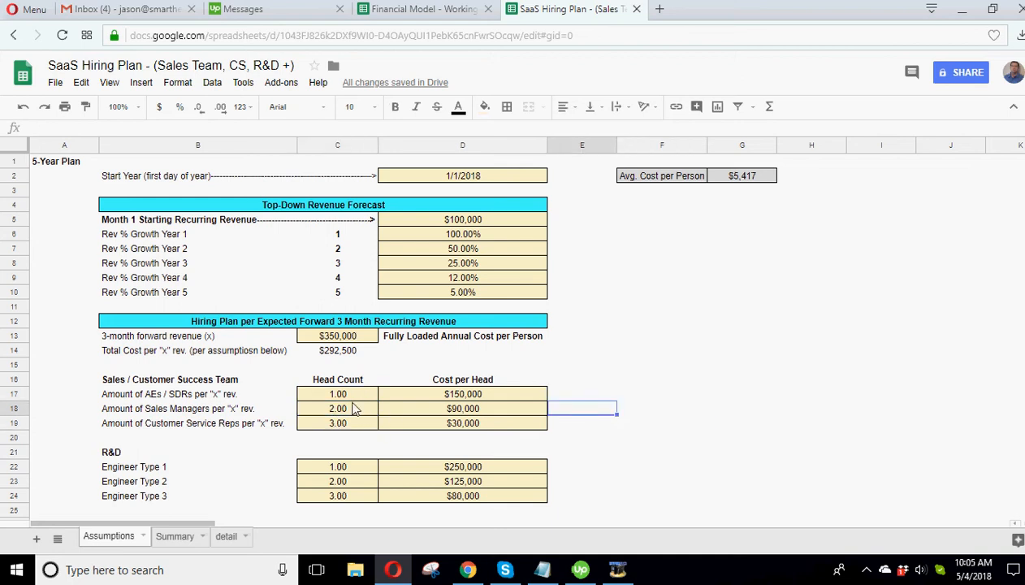
Step: Set head counts to 0 AEs / SDRs and 1 sales manager, then recheck the inputs
left_click(337, 394)
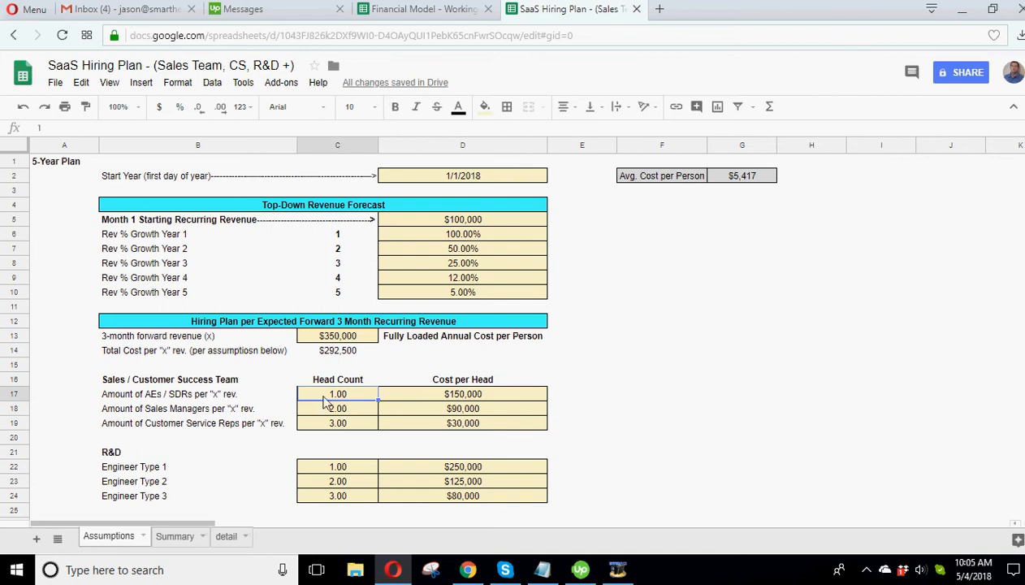
type("0")
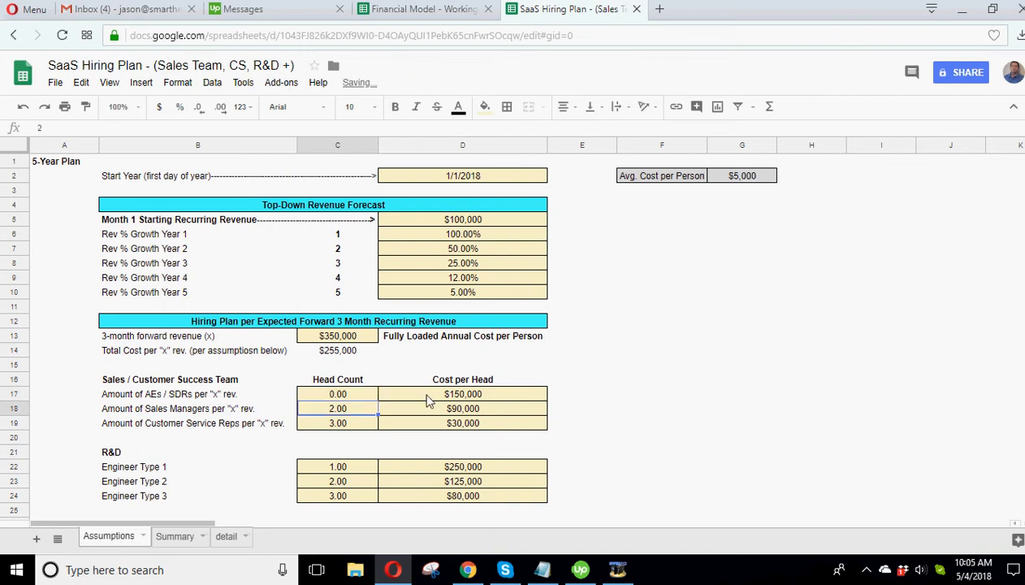
mouse_move(343, 420)
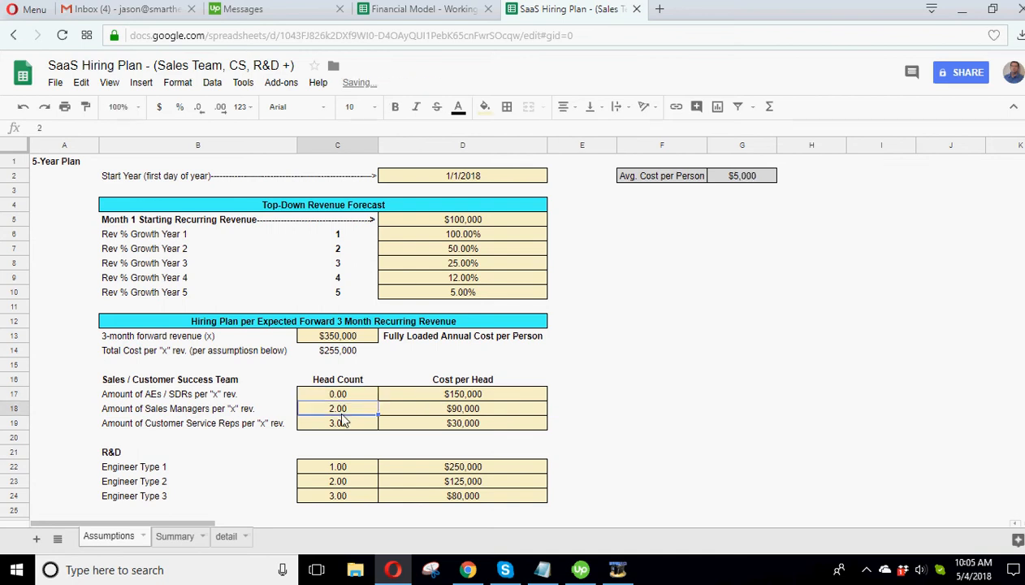
type("1")
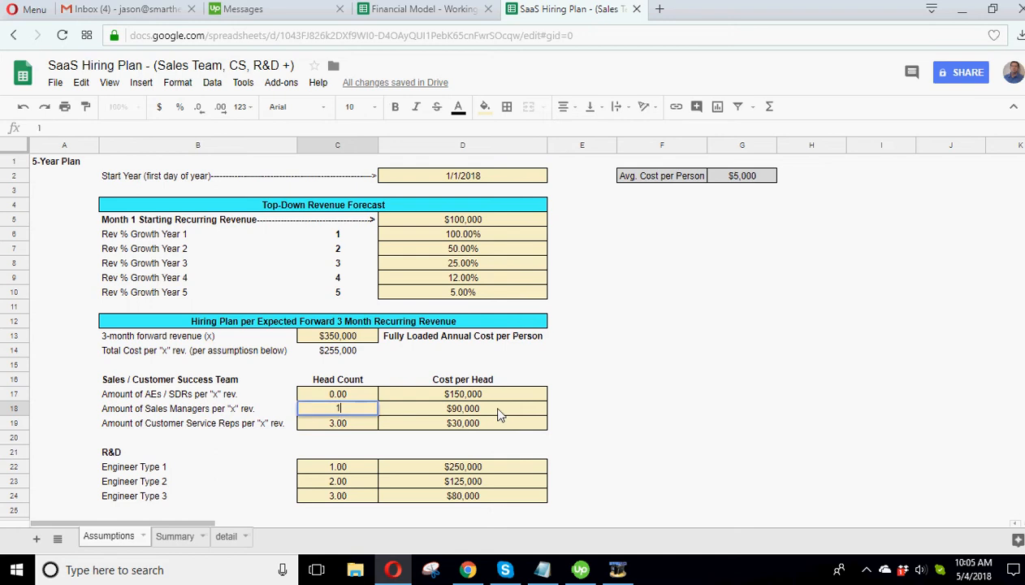
key("enter")
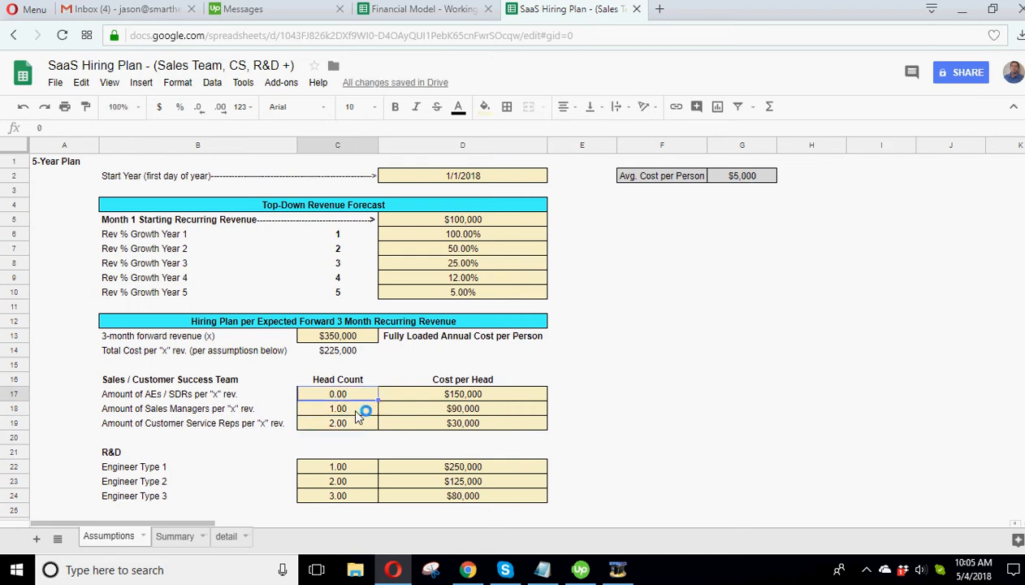
left_click(337, 423)
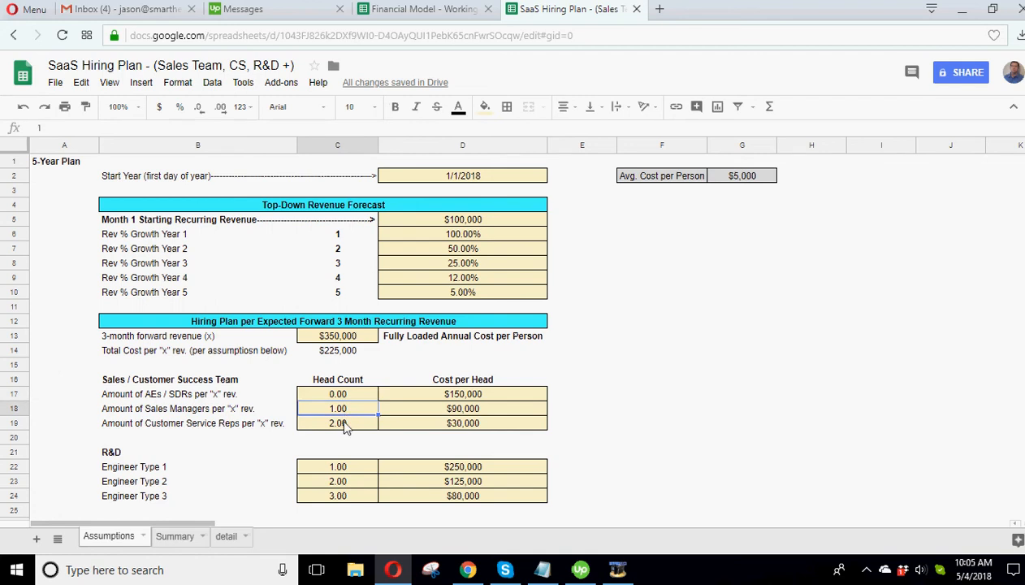
left_click(337, 408)
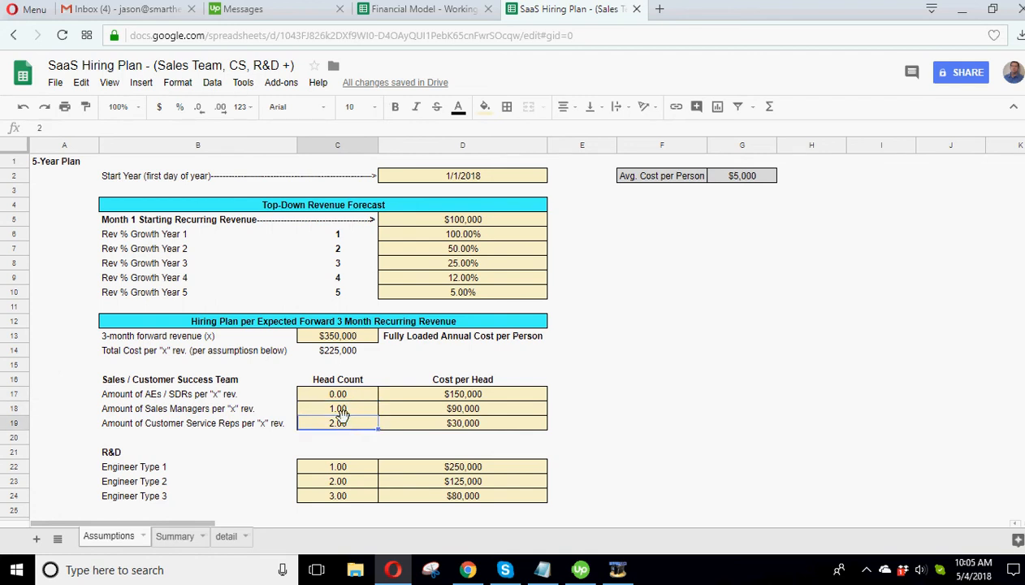
left_click(337, 336)
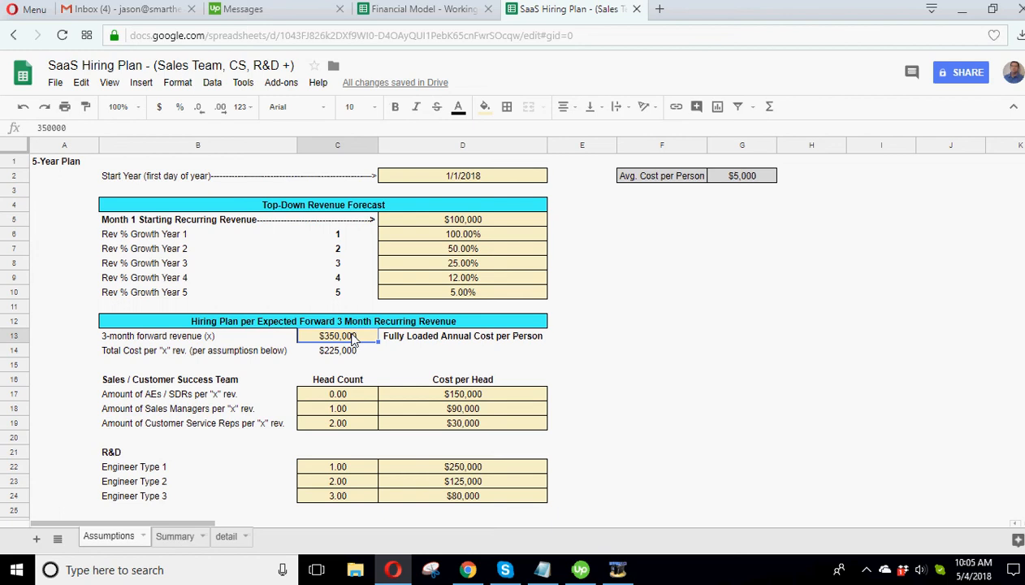
mouse_move(355, 342)
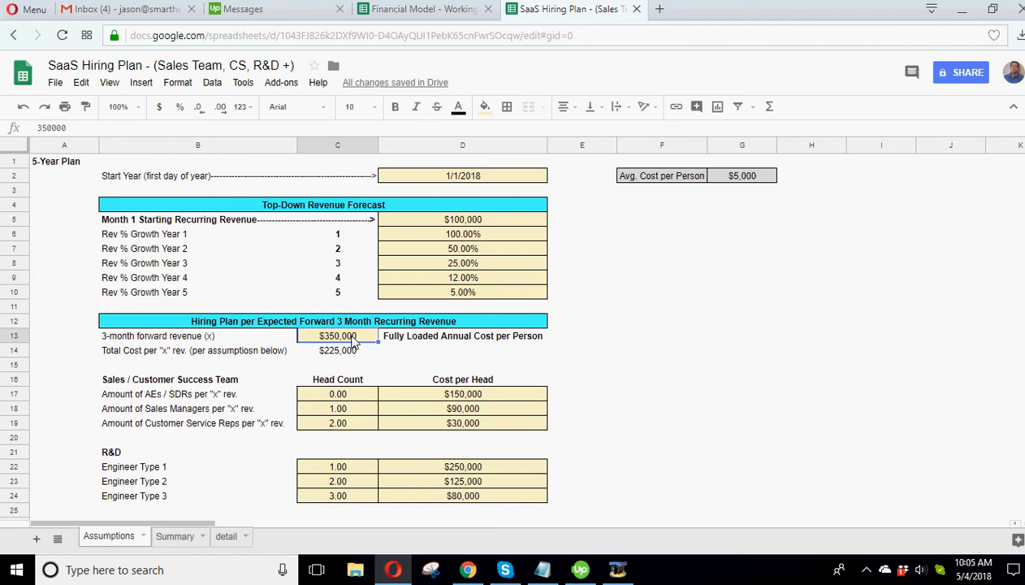
mouse_move(348, 340)
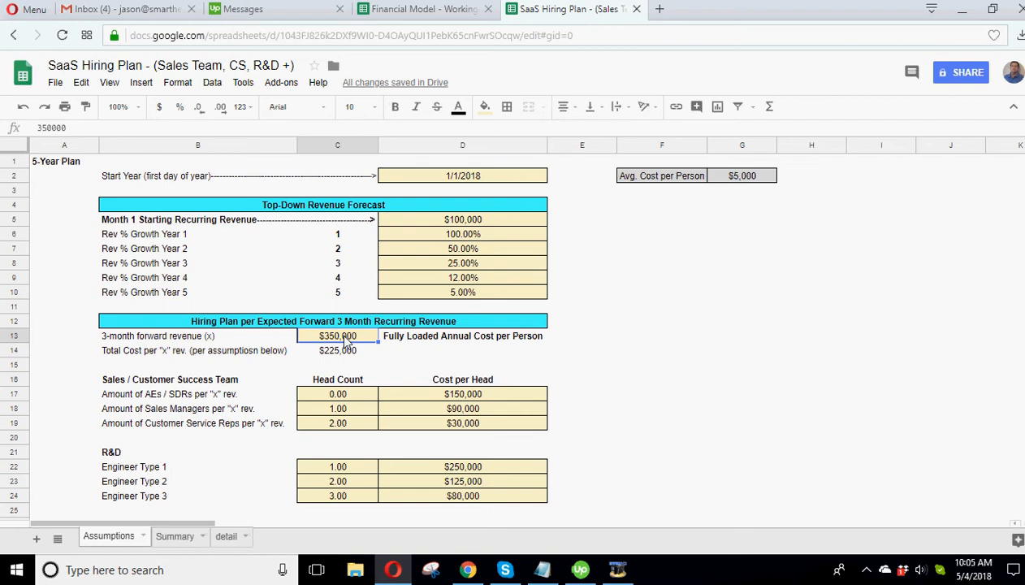
left_click(337, 408)
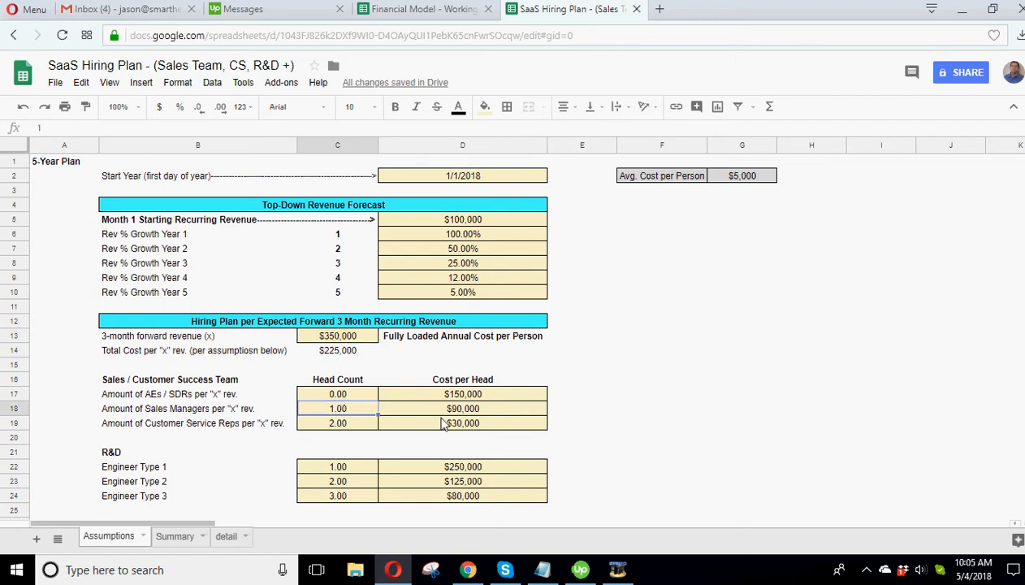
mouse_move(423, 443)
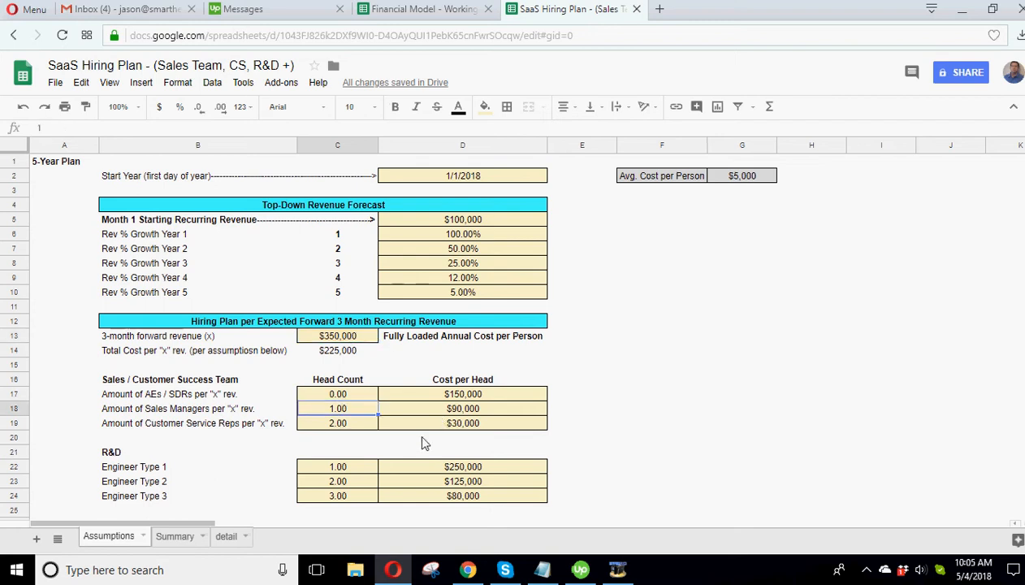
mouse_move(414, 431)
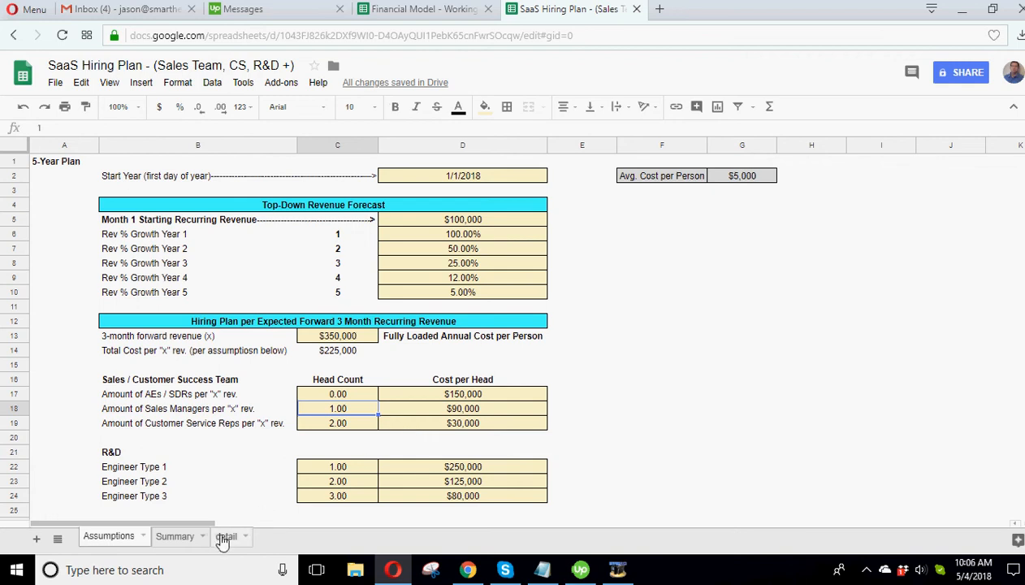
Step: Check the January sales managers formula on the detail sheet, then return to Assumptions
left_click(226, 536)
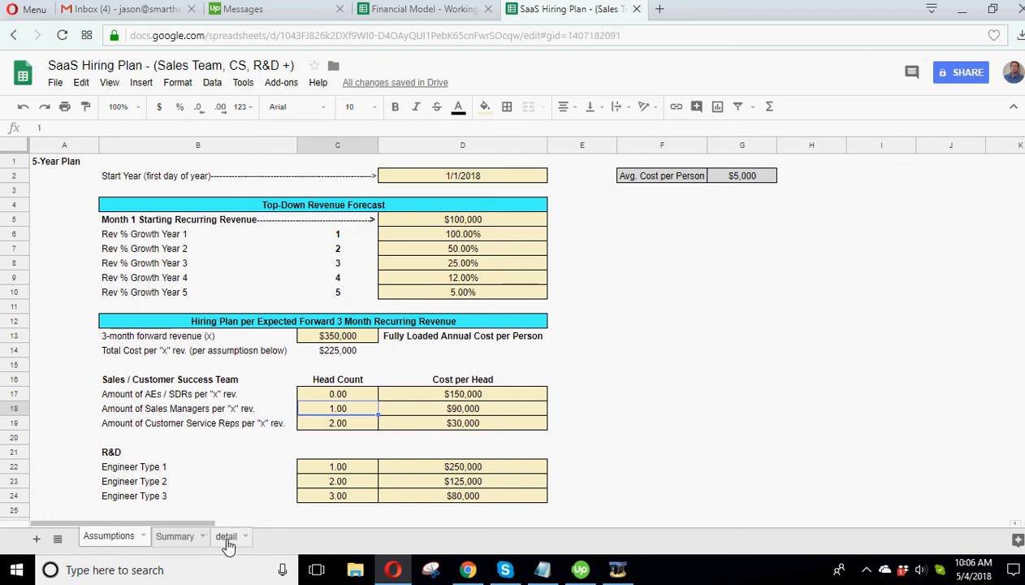
left_click(225, 535)
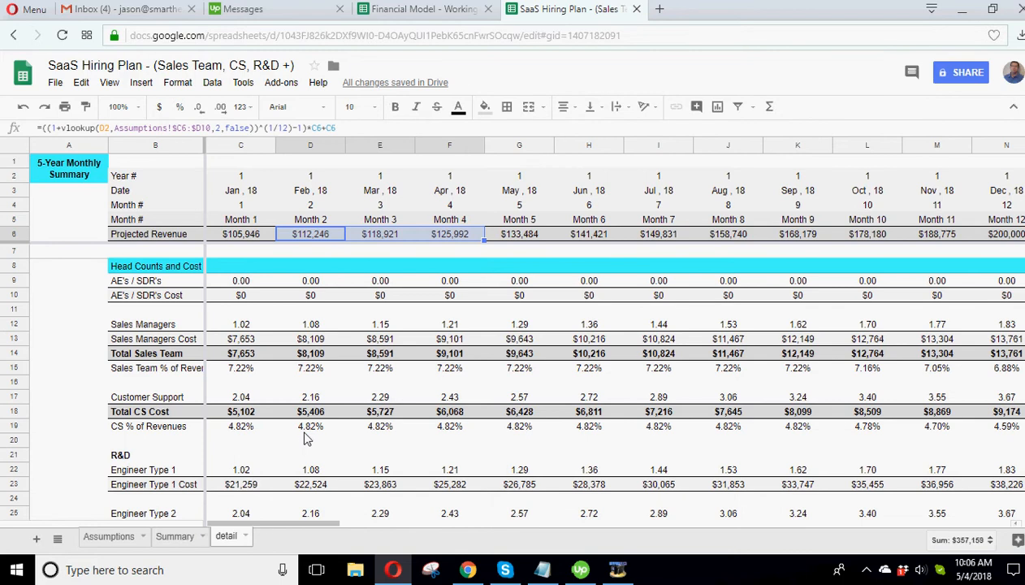
left_click(240, 324)
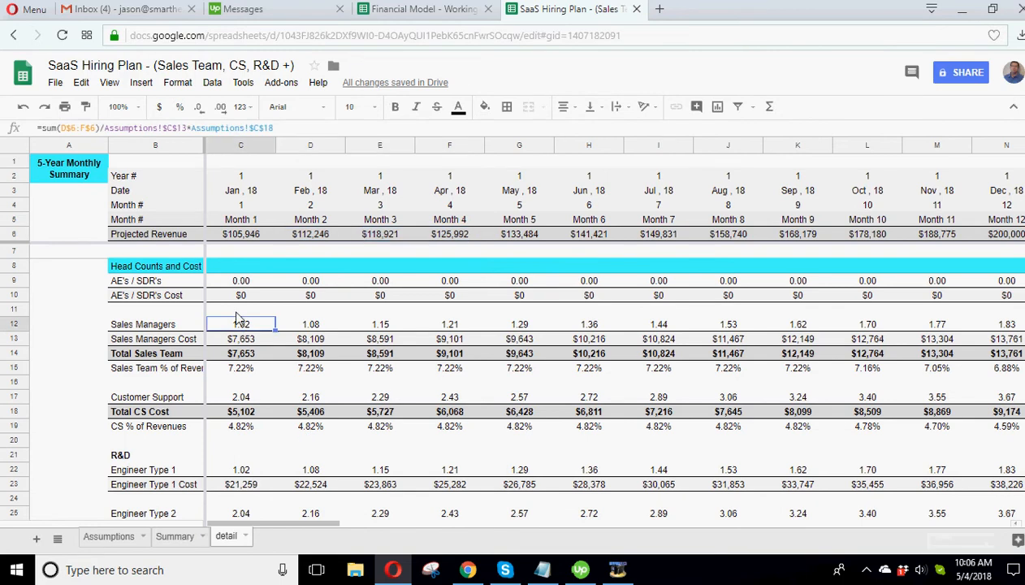
left_click(240, 309)
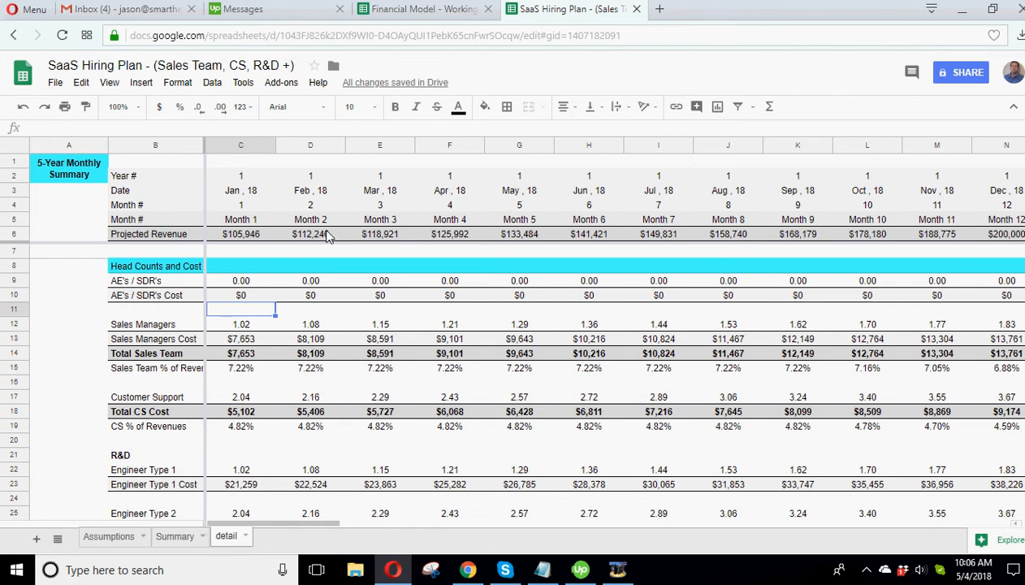
mouse_move(370, 238)
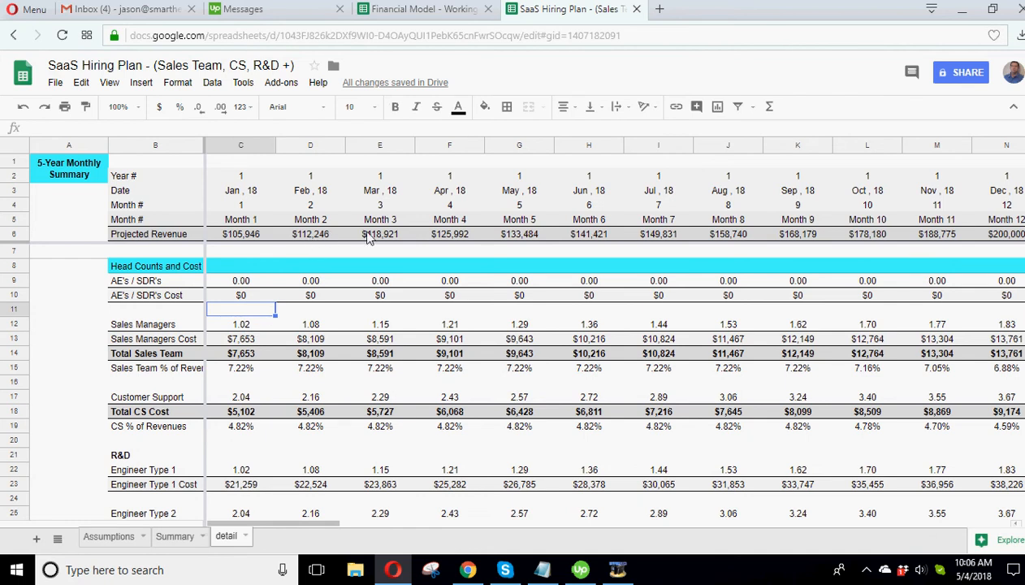
mouse_move(436, 240)
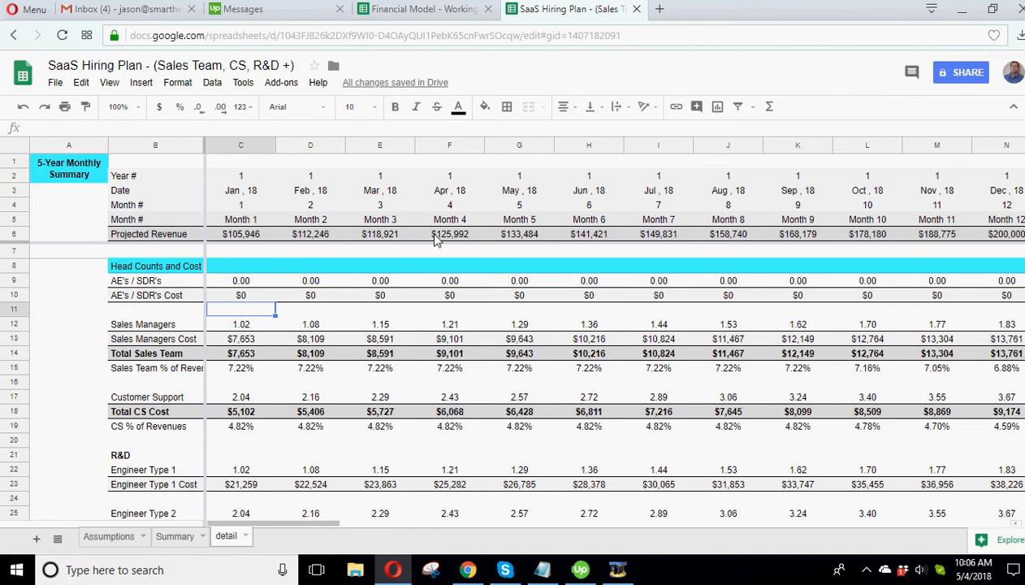
left_click(108, 536)
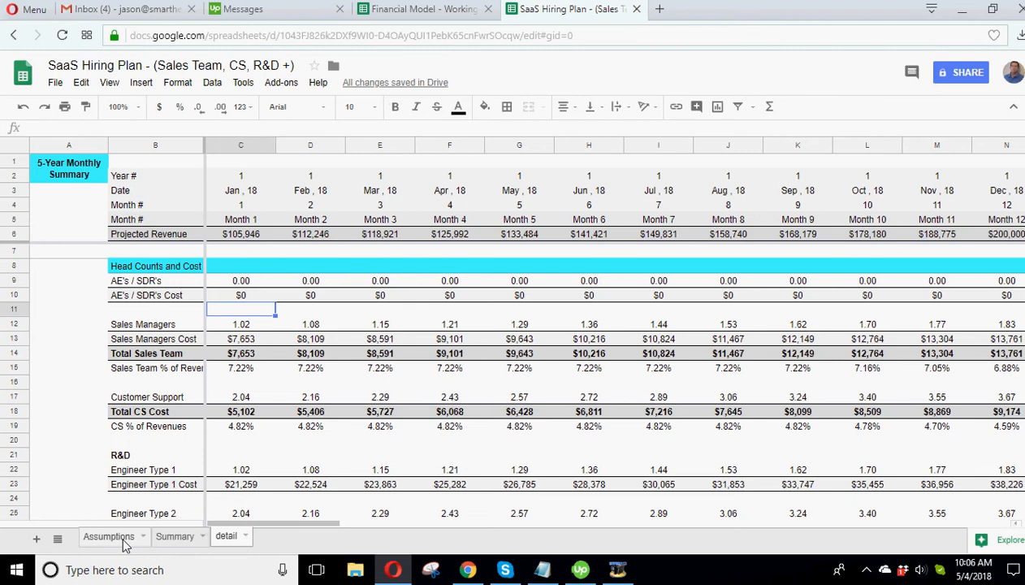
left_click(108, 535)
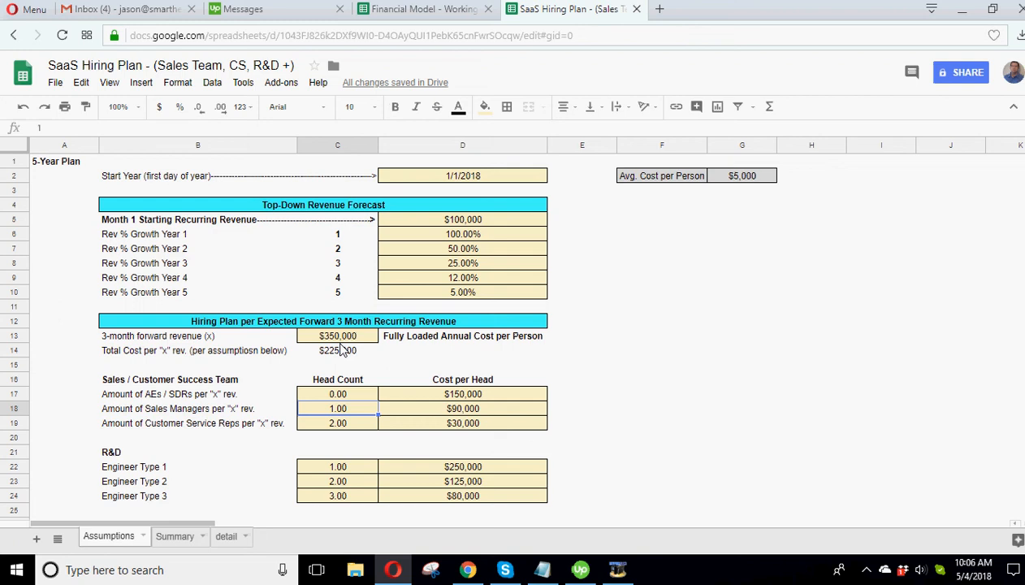
mouse_move(345, 349)
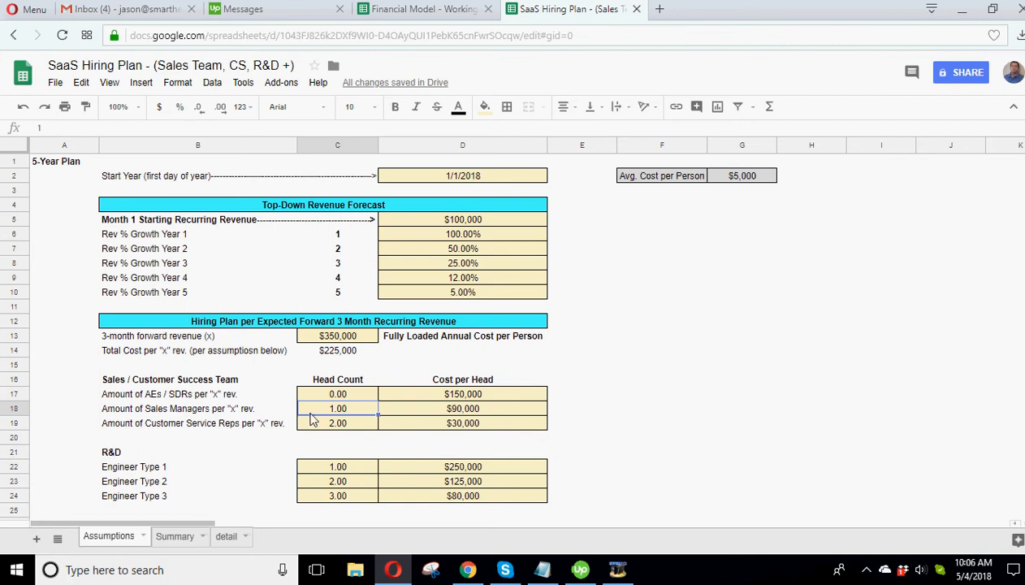
scroll("down", 3)
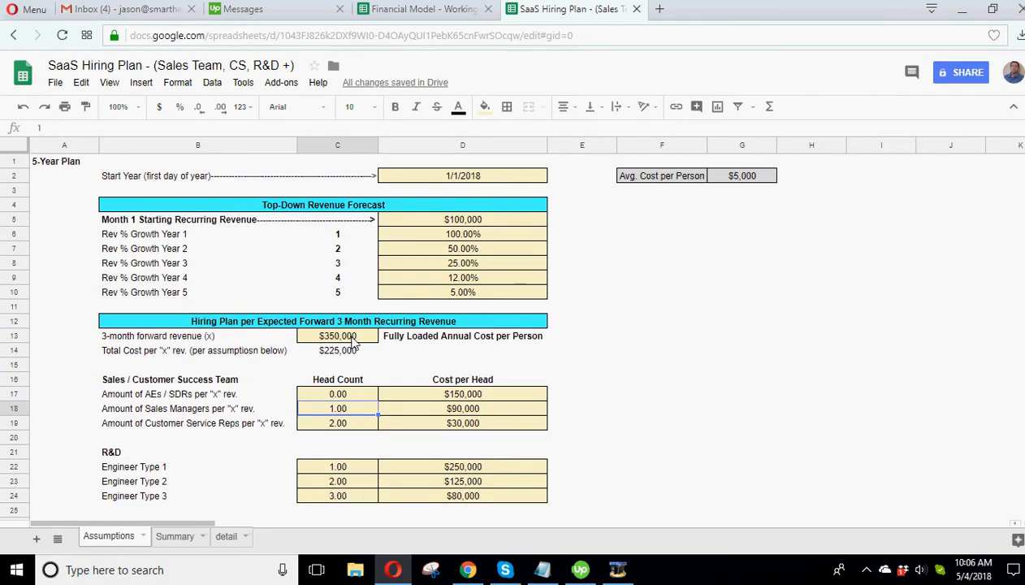
left_click(174, 536)
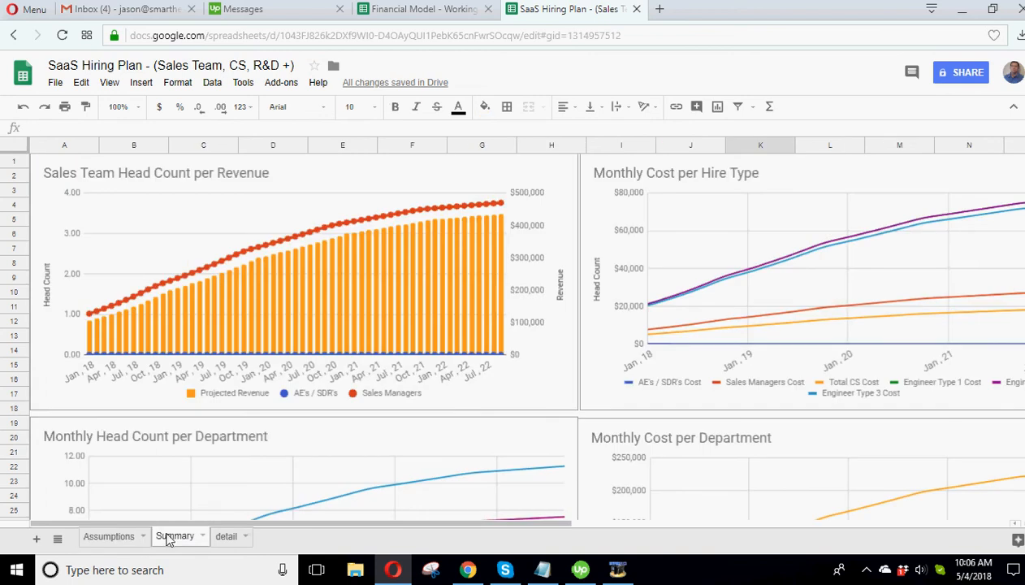
left_click(226, 536)
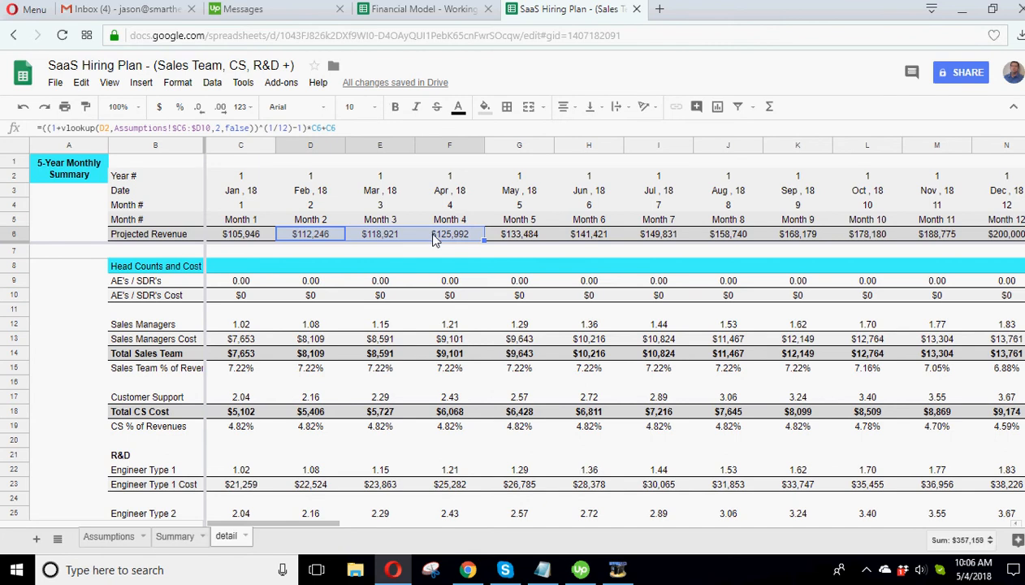
left_click(108, 535)
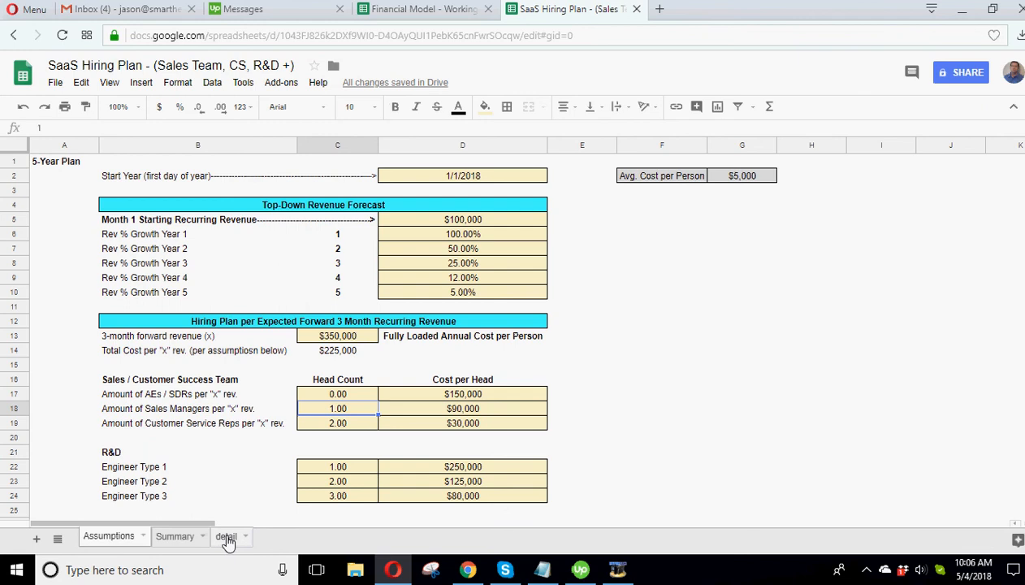
left_click(226, 535)
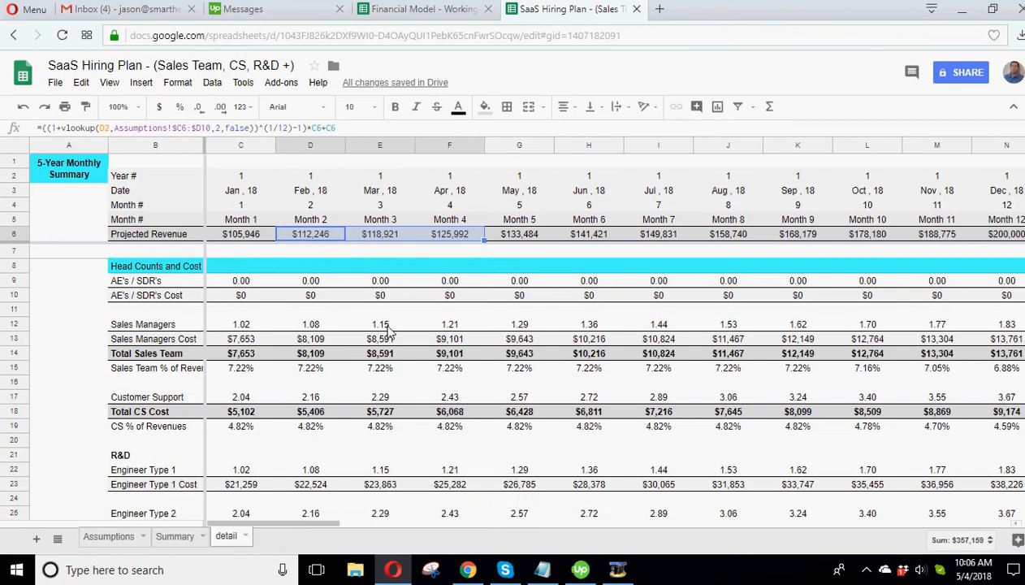
mouse_move(260, 329)
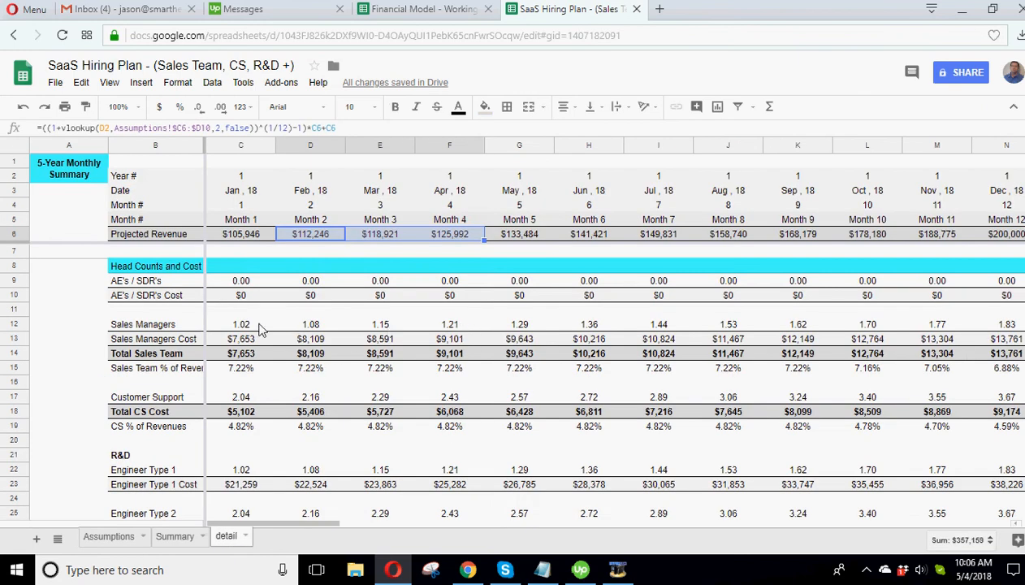
mouse_move(252, 335)
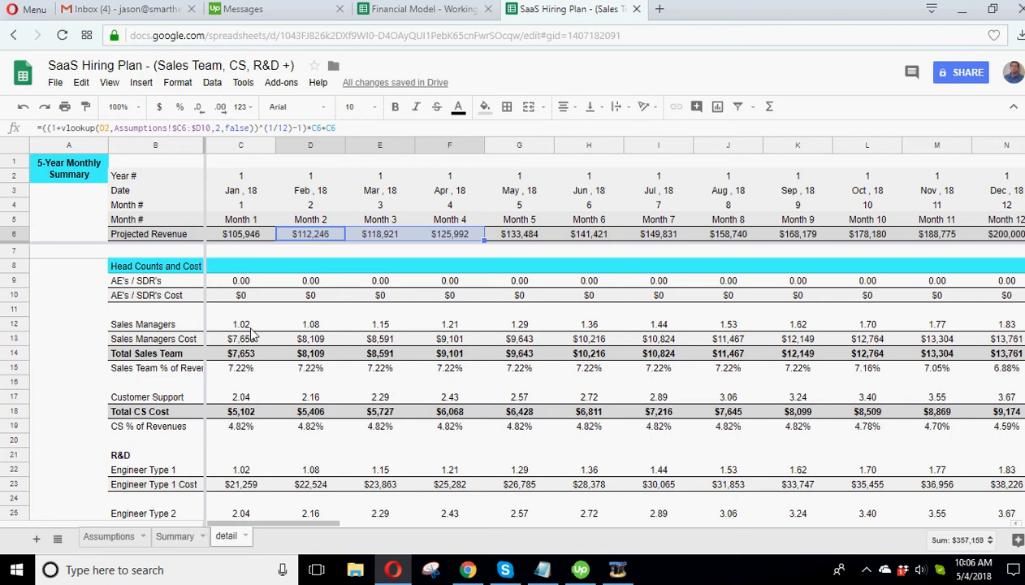
mouse_move(353, 512)
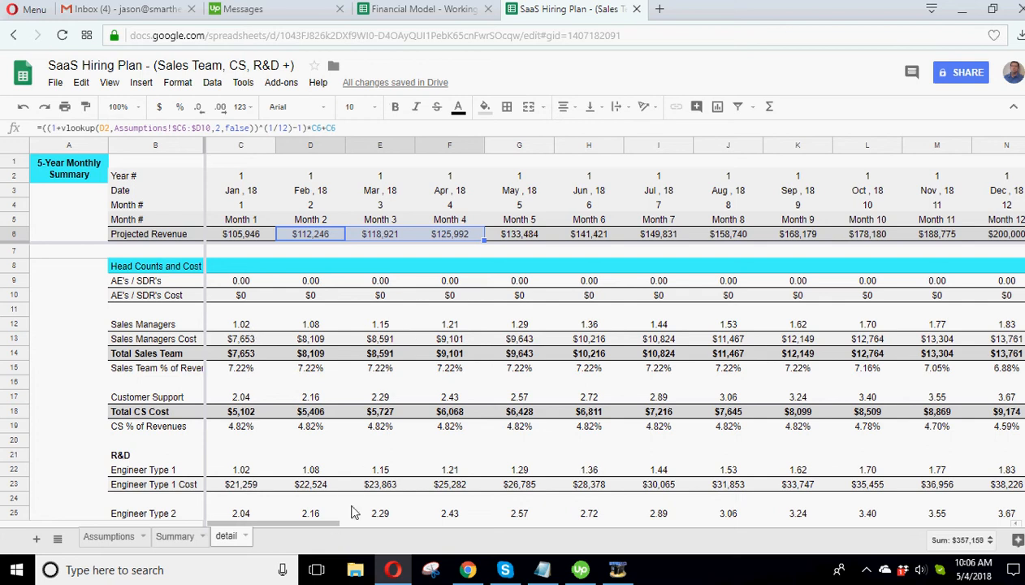
mouse_move(392, 313)
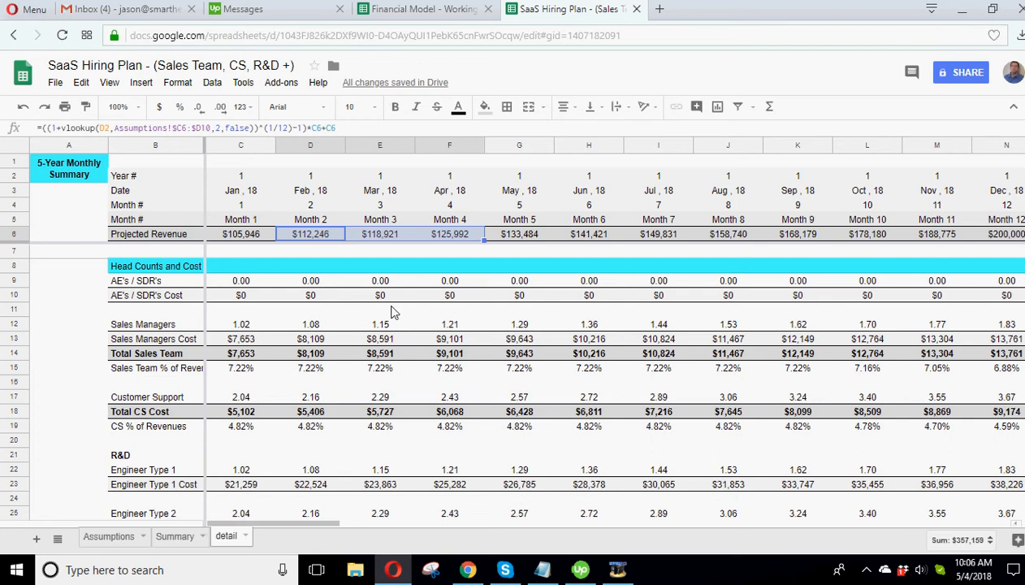
mouse_move(353, 524)
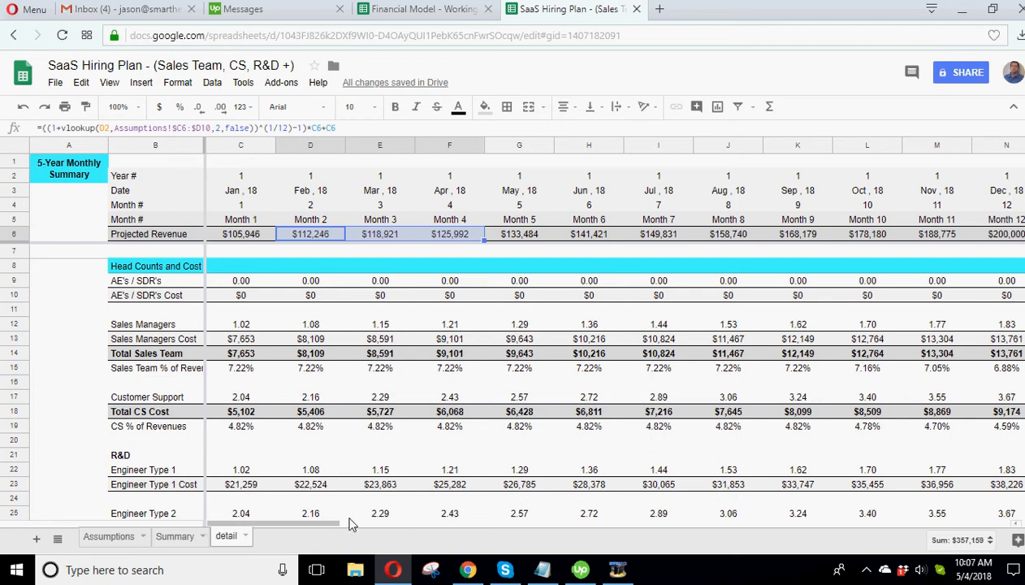
scroll("right", 3)
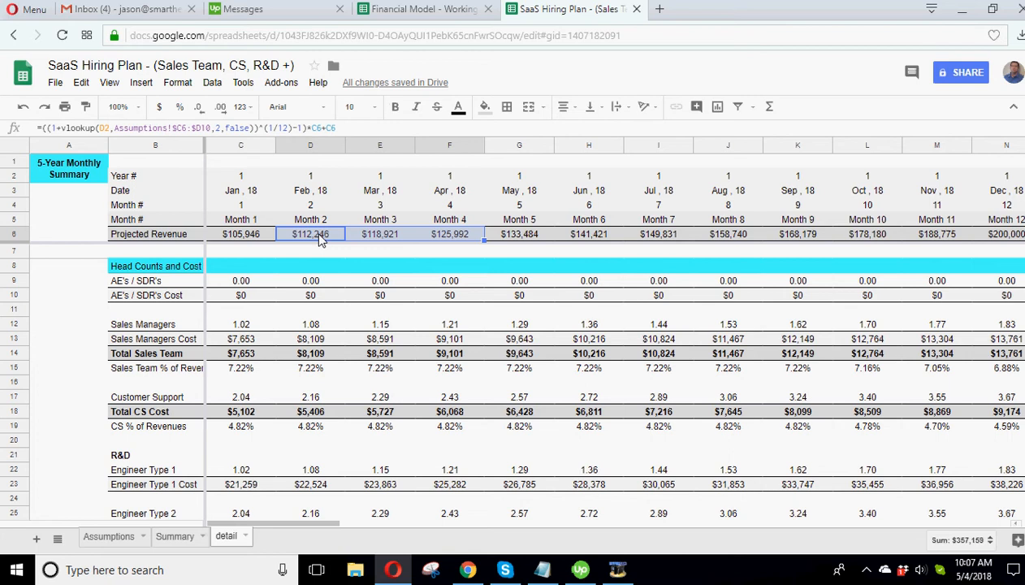
mouse_move(246, 335)
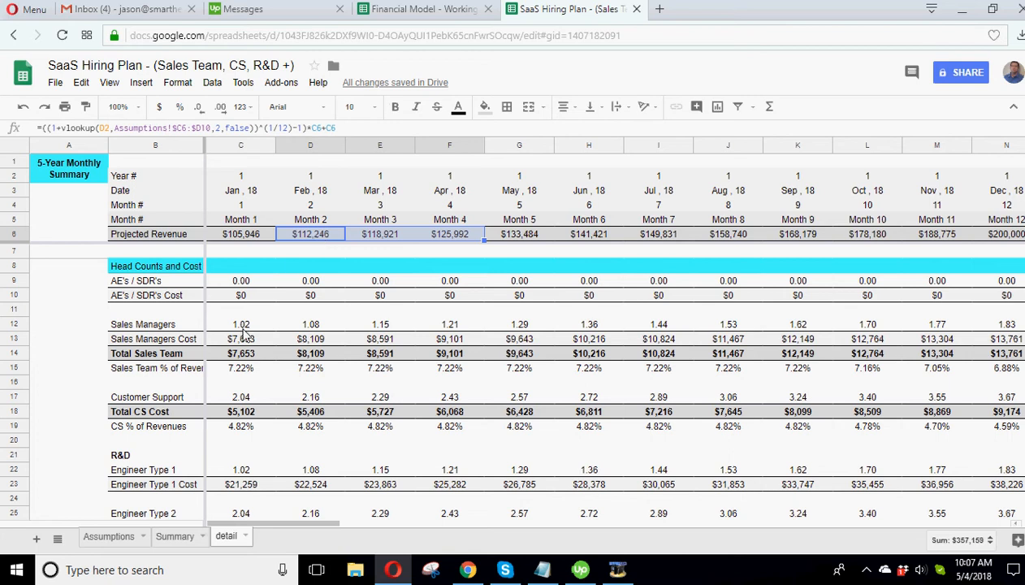
mouse_move(373, 320)
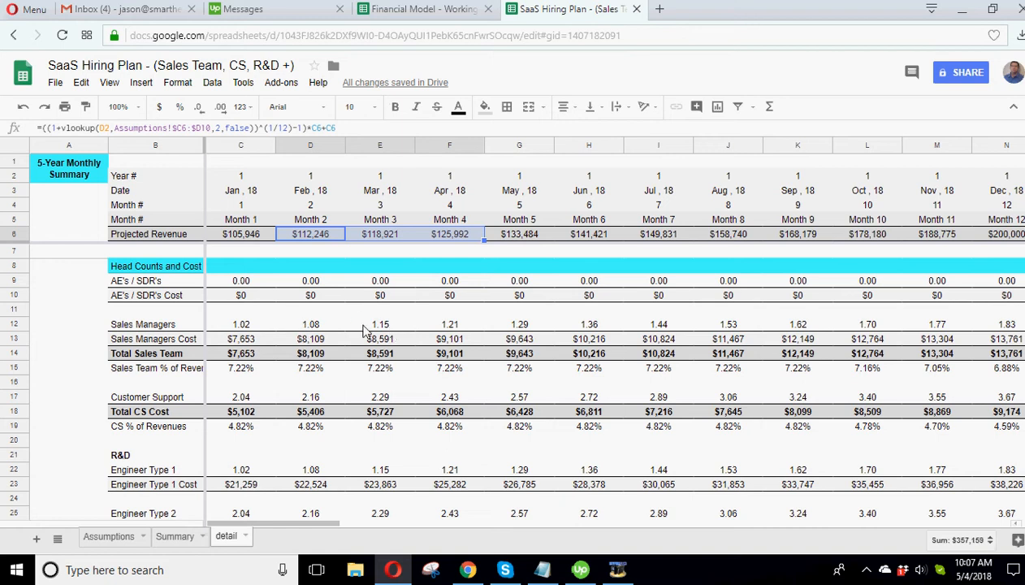
mouse_move(262, 260)
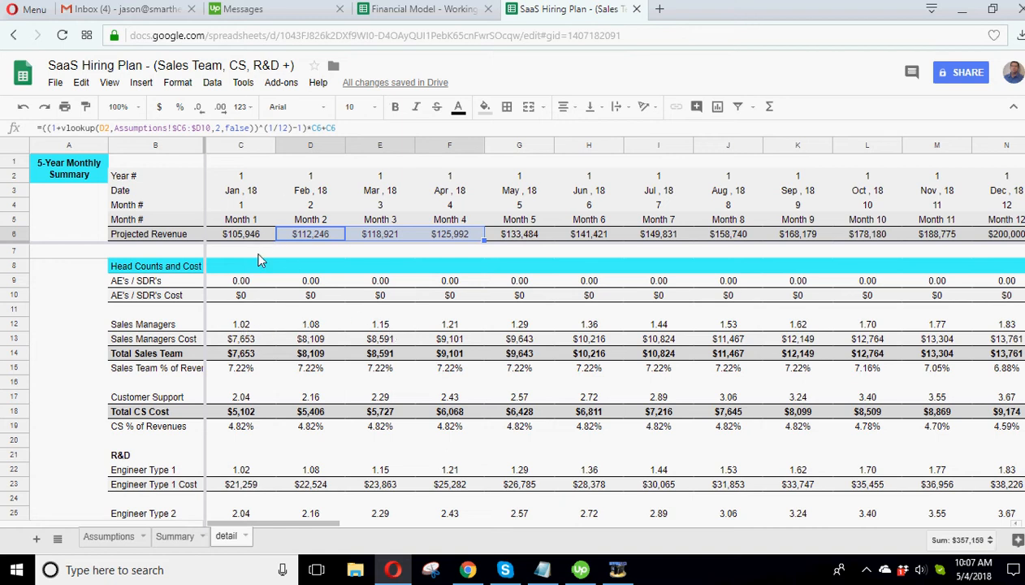
mouse_move(505, 327)
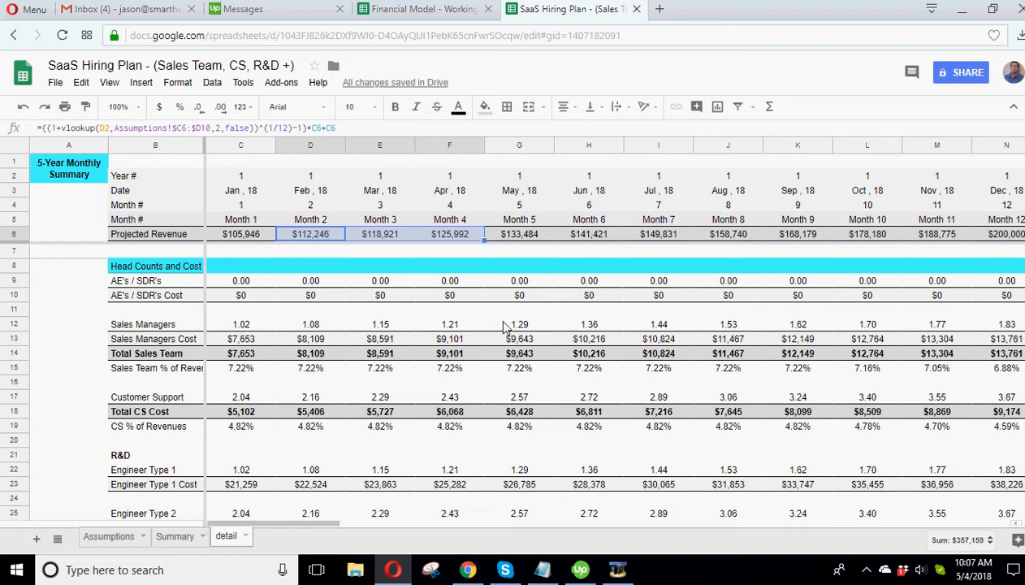
mouse_move(329, 252)
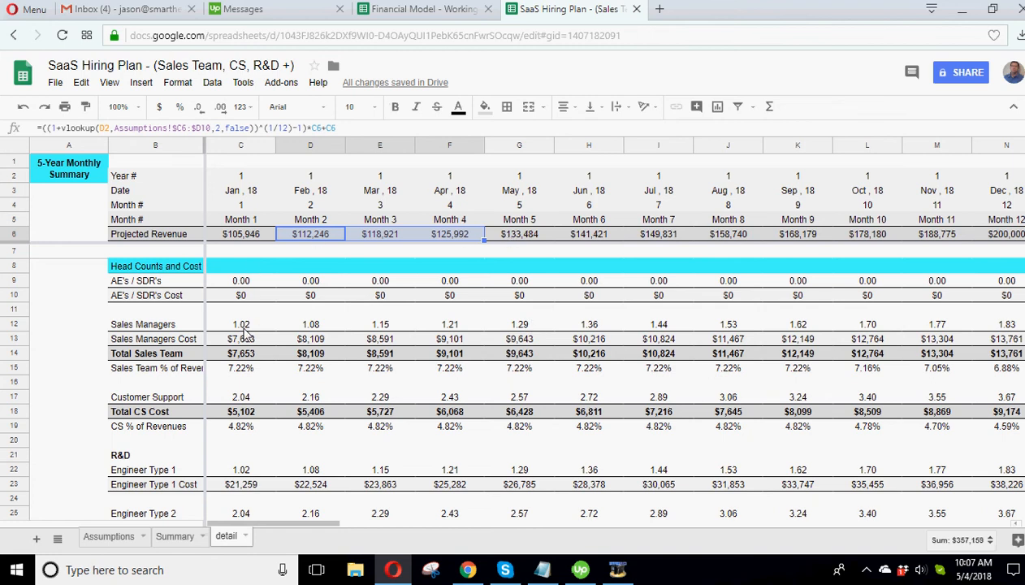
mouse_move(248, 331)
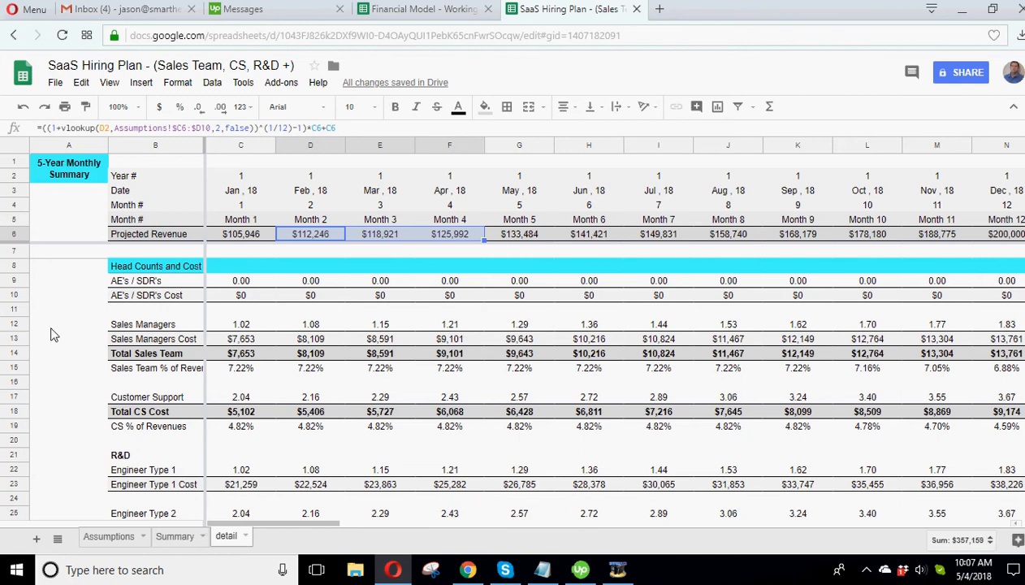
mouse_move(234, 314)
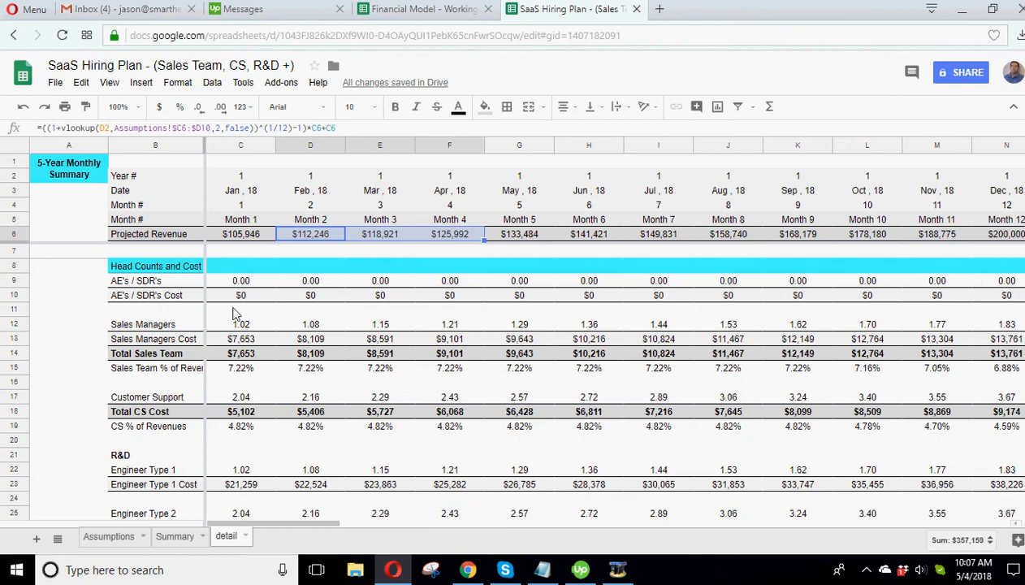
Step: Review the Assumptions sheet's Sales, R&D and Other head count inputs, including Other 1 at $10,000
left_click(108, 536)
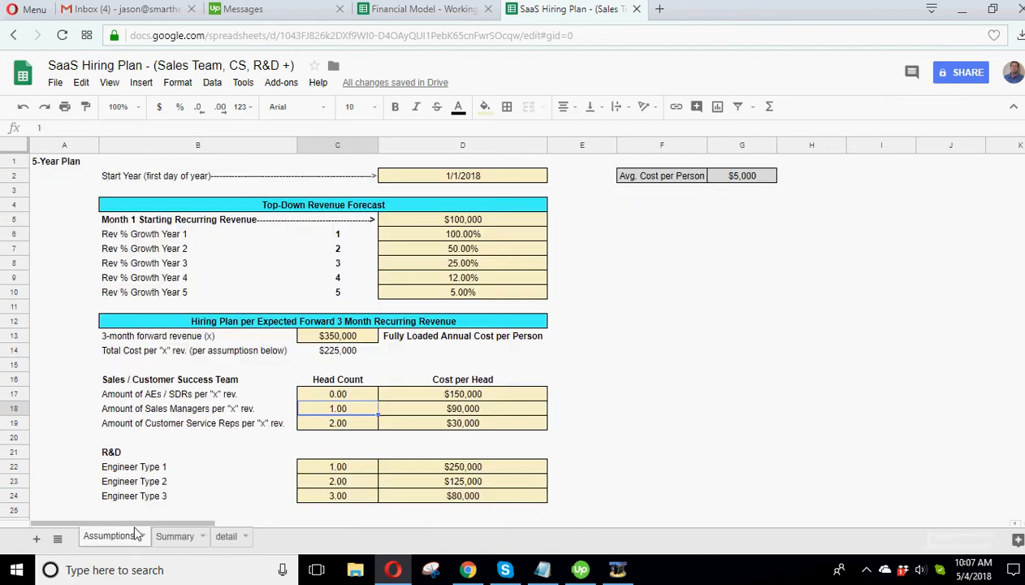
left_click(662, 422)
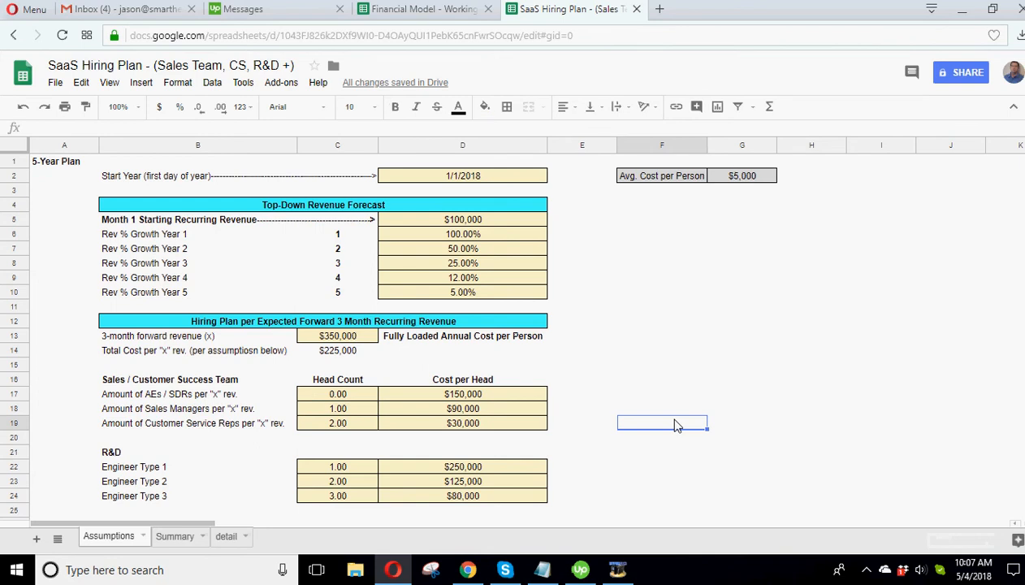
mouse_move(648, 379)
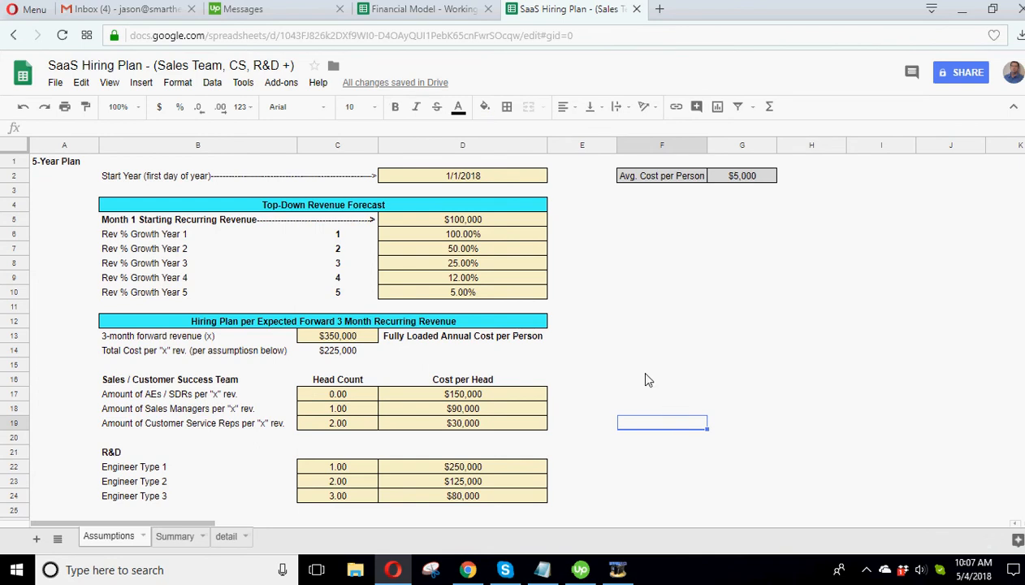
mouse_move(634, 381)
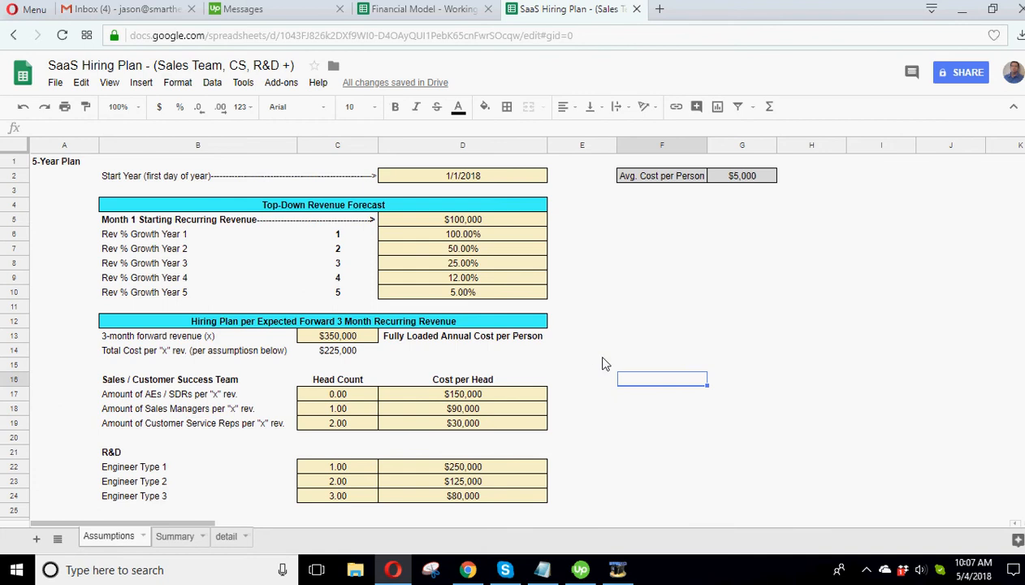
left_click(811, 394)
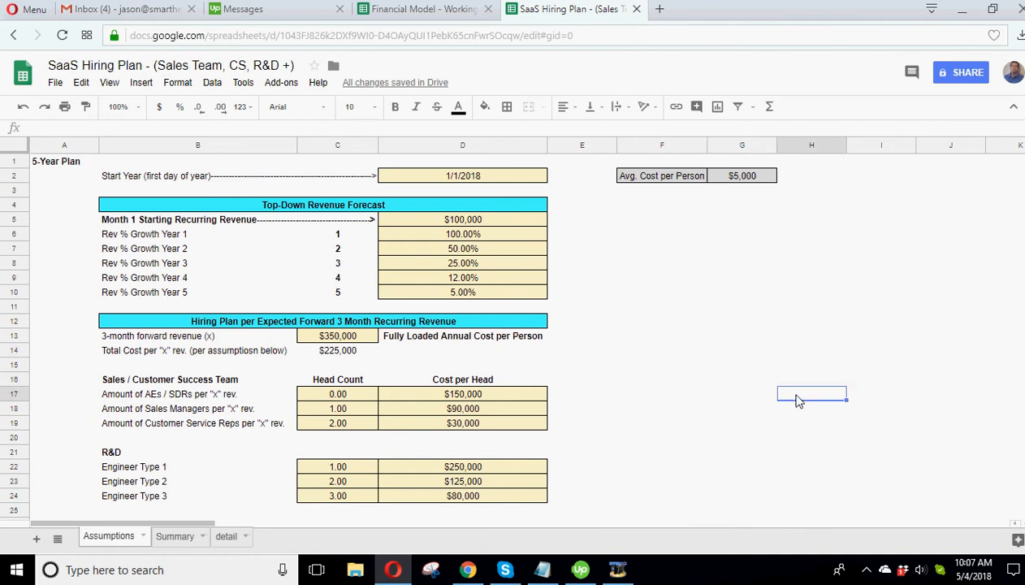
left_click(582, 350)
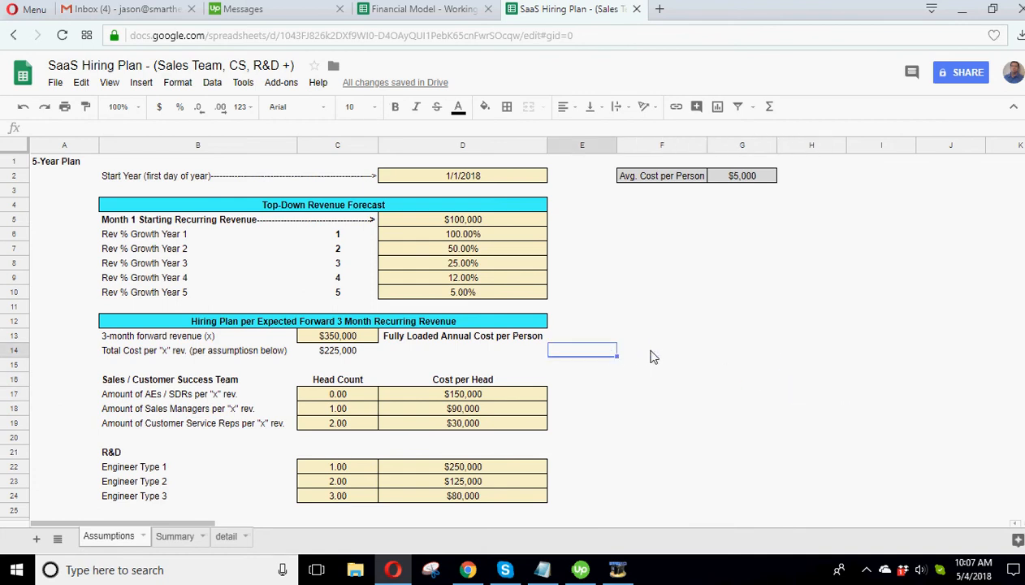
left_click(662, 393)
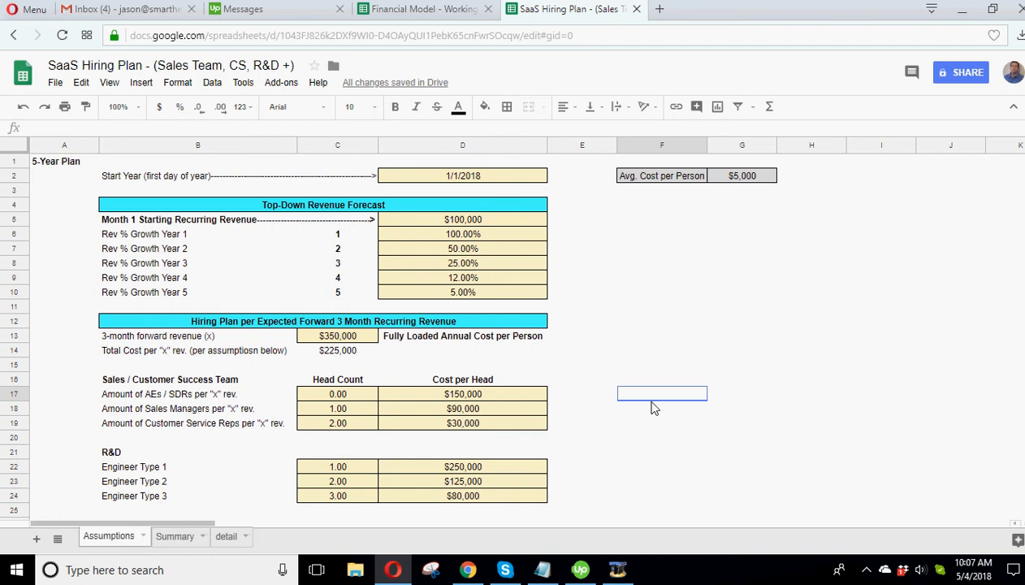
scroll("down", 3)
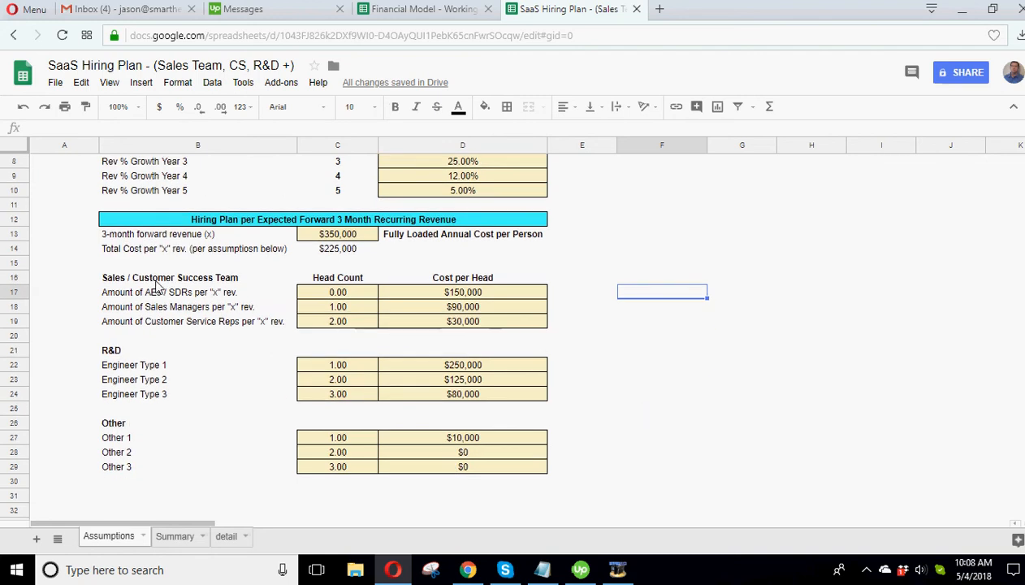
mouse_move(133, 450)
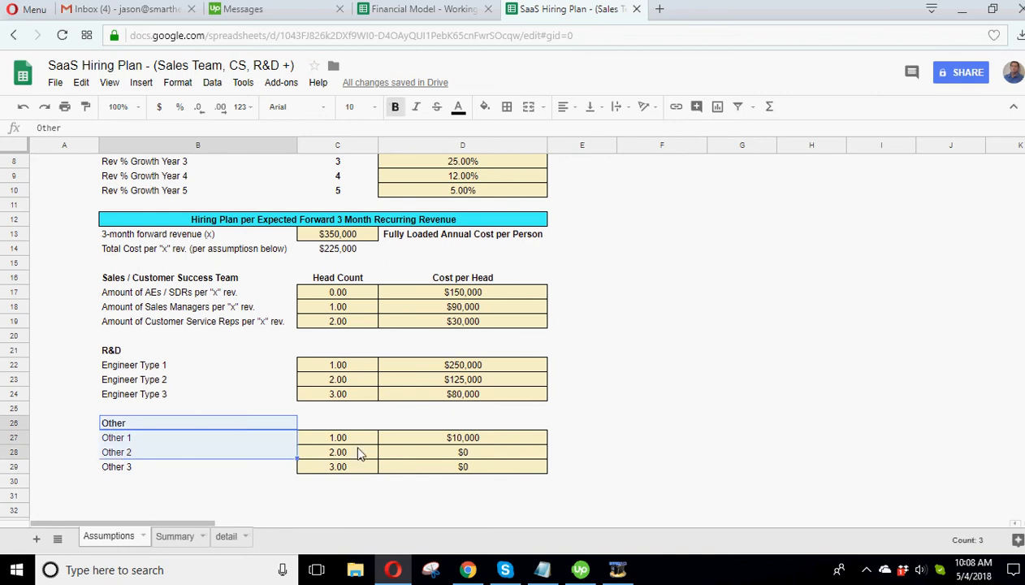
left_click(134, 365)
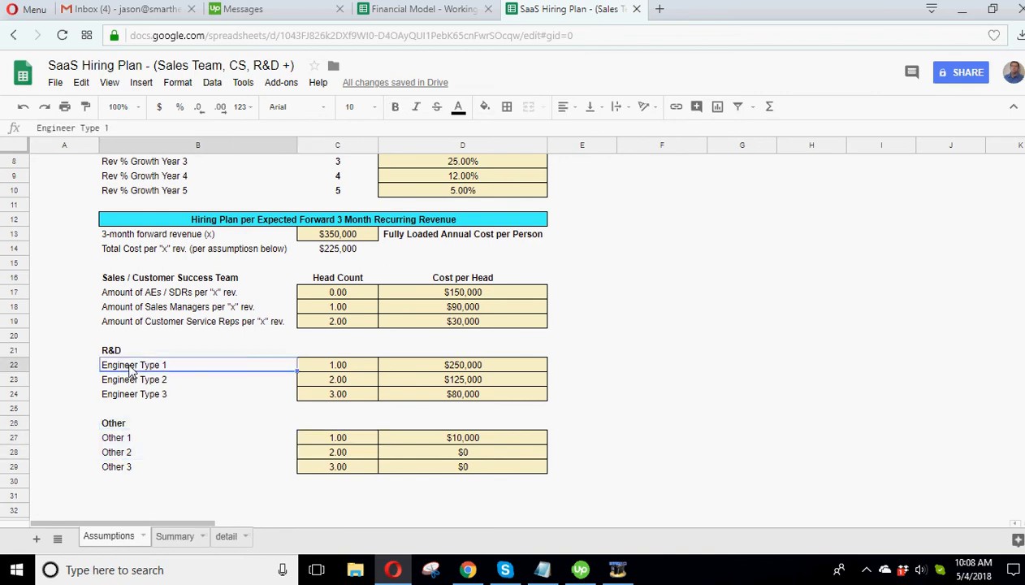
left_click(197, 350)
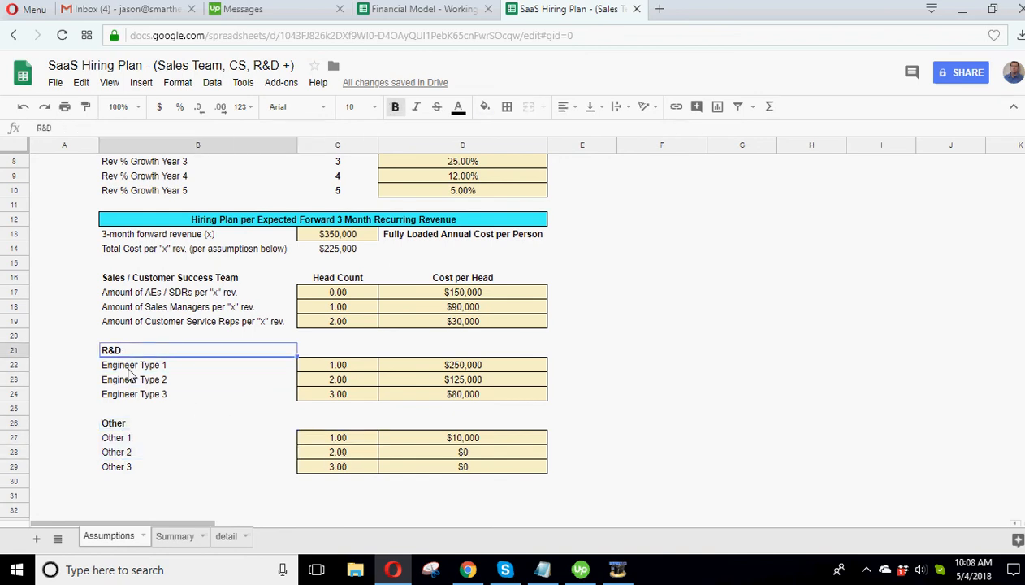
left_click(198, 379)
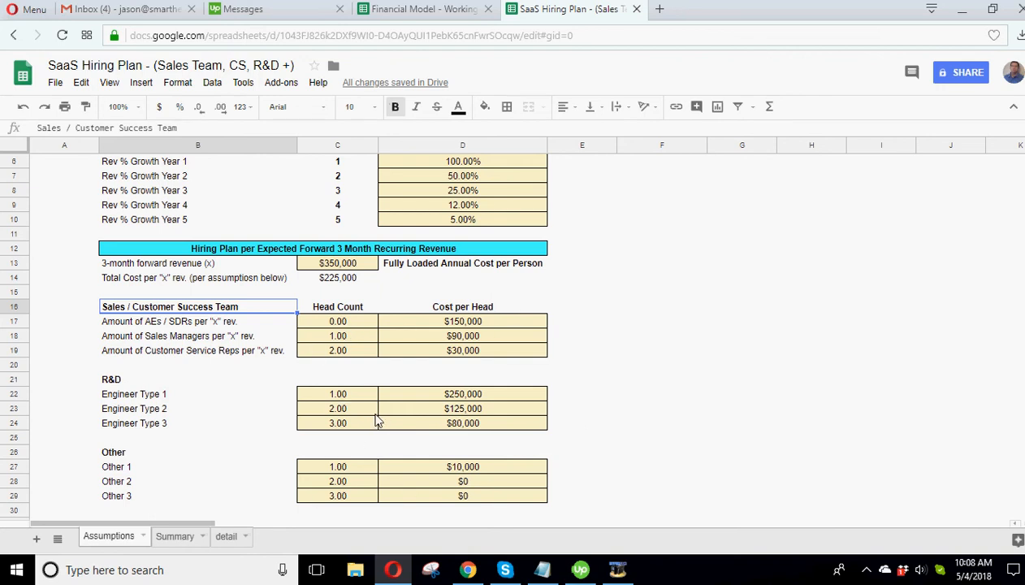
Step: Append 'per Month' to the Avg. Cost per Person label and widen column B
left_click(226, 536)
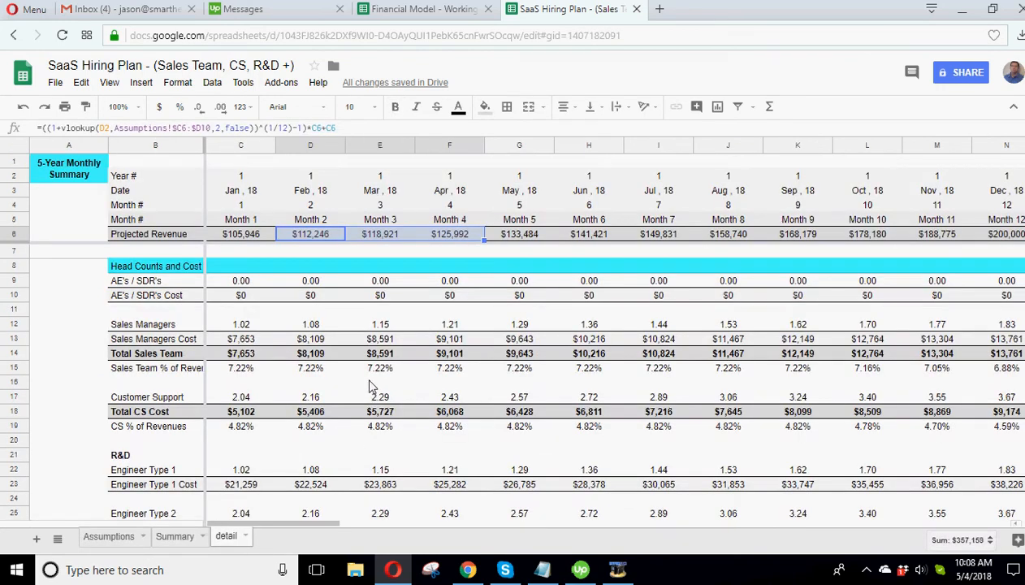
scroll("down", 3)
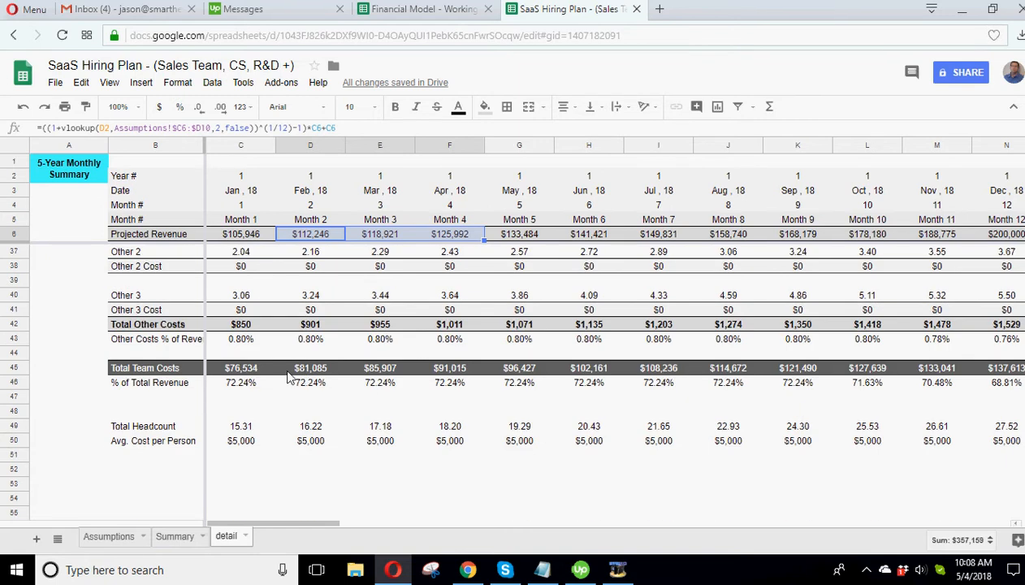
mouse_move(238, 399)
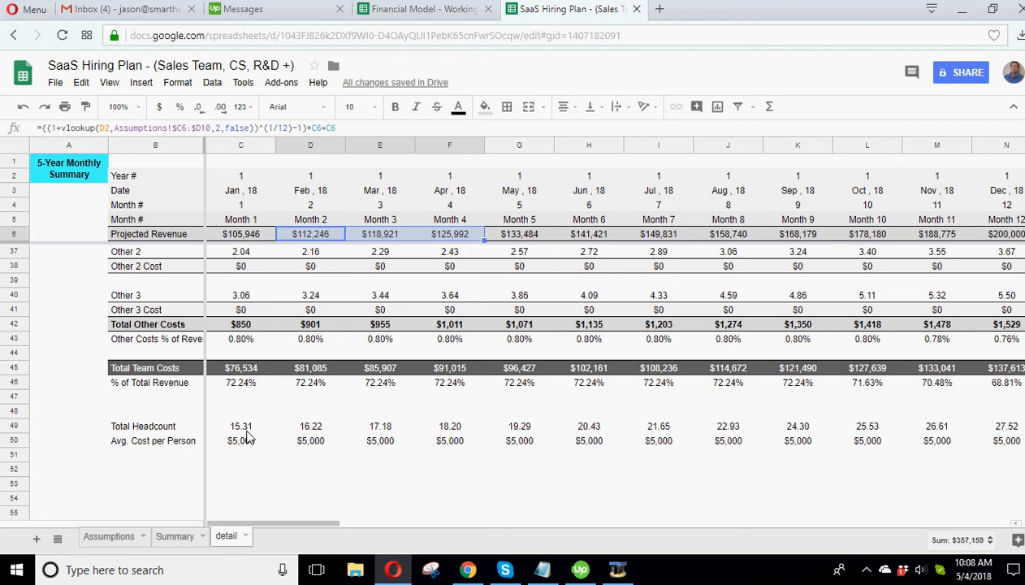
mouse_move(432, 433)
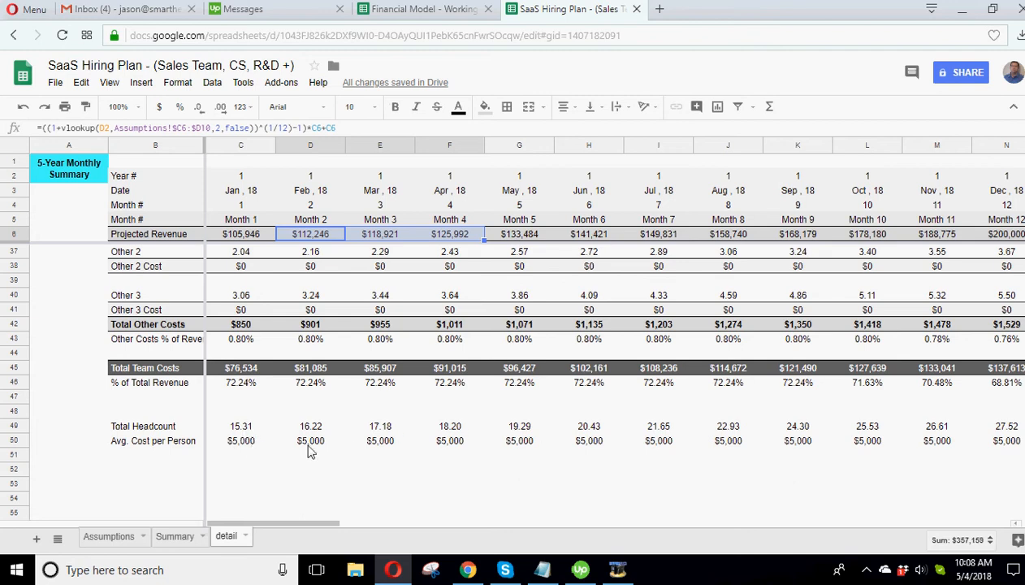
mouse_move(312, 528)
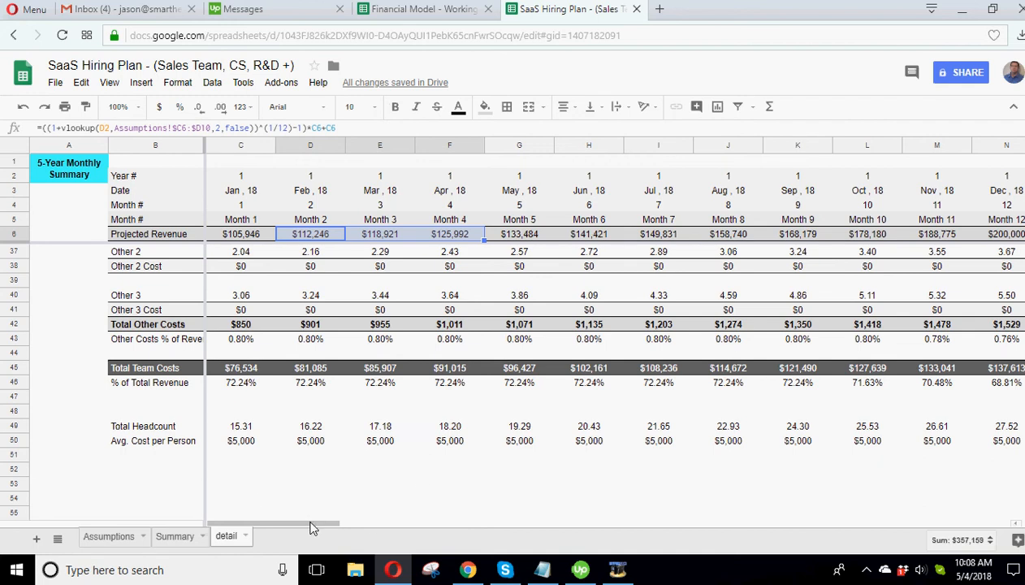
left_click(155, 440)
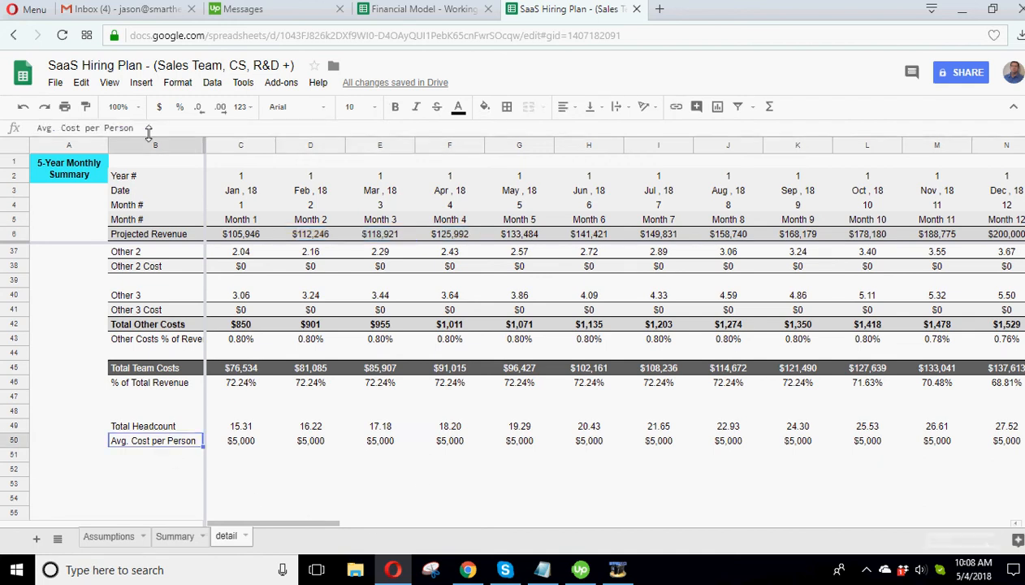
type("per Mon")
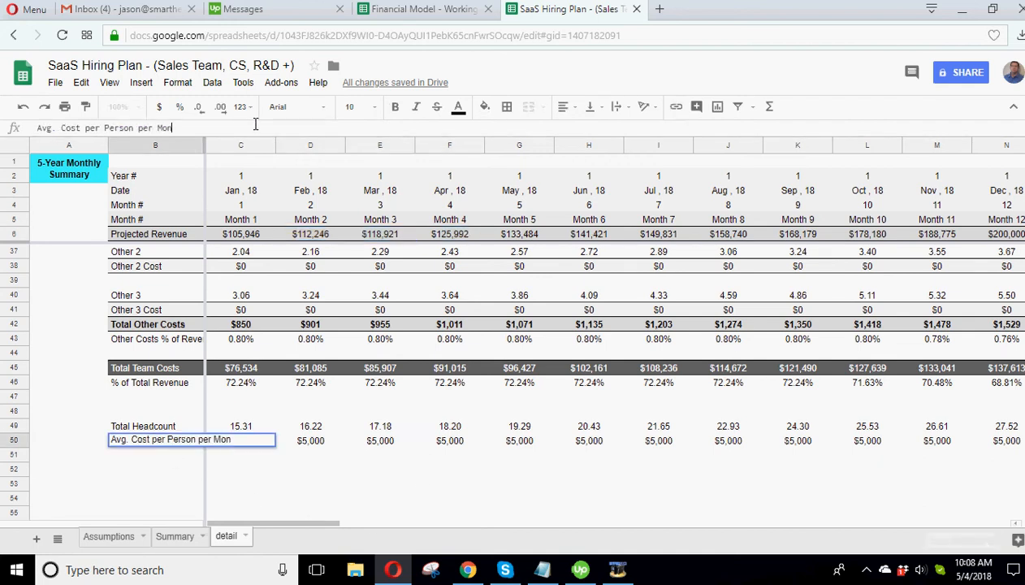
left_click(156, 426)
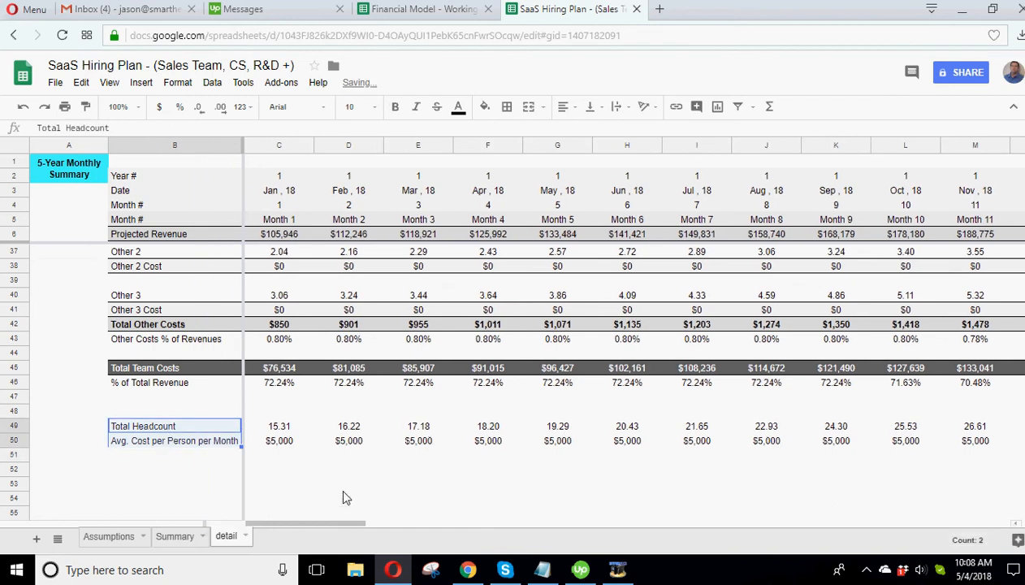
left_click(174, 483)
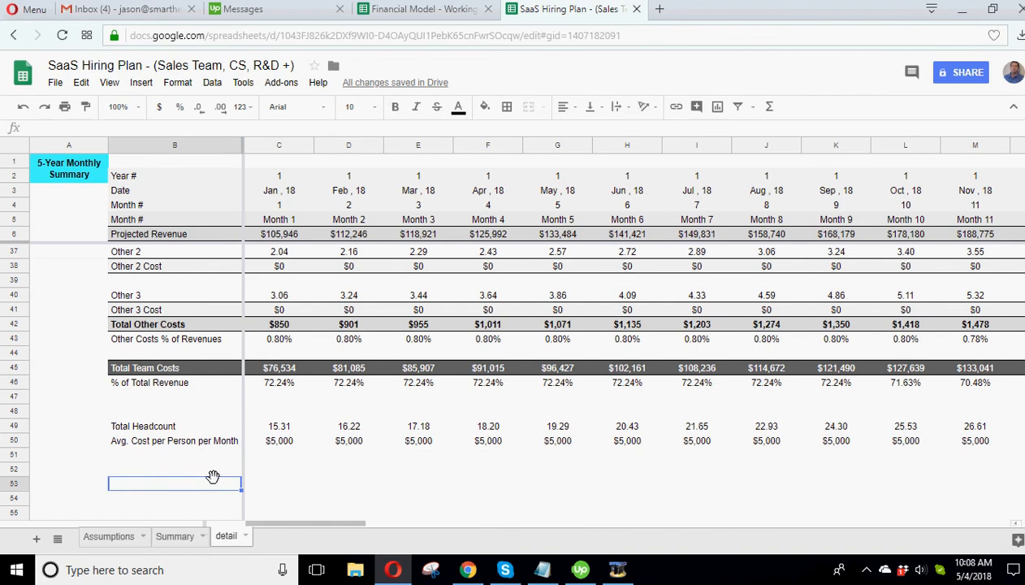
mouse_move(307, 473)
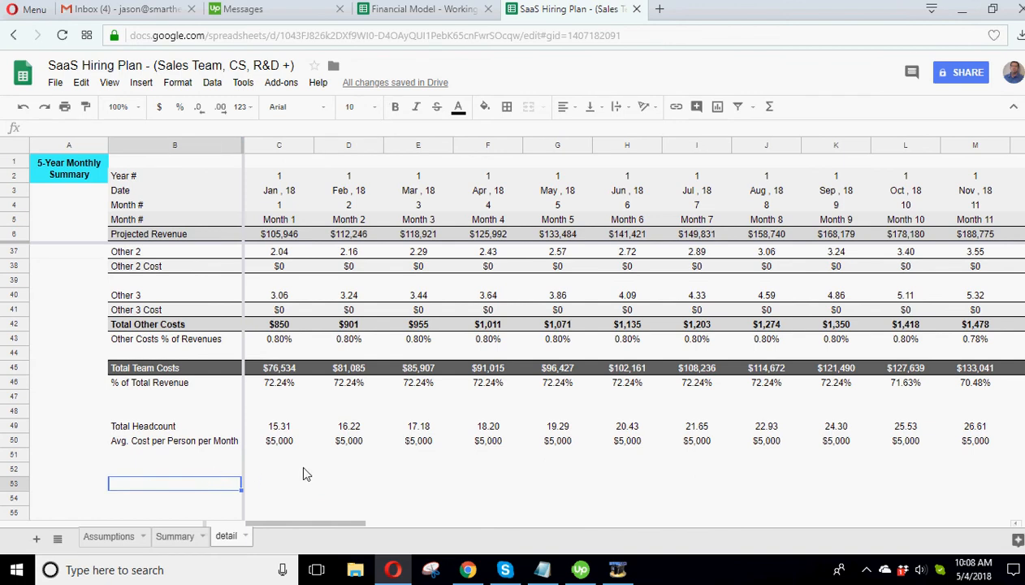
mouse_move(365, 332)
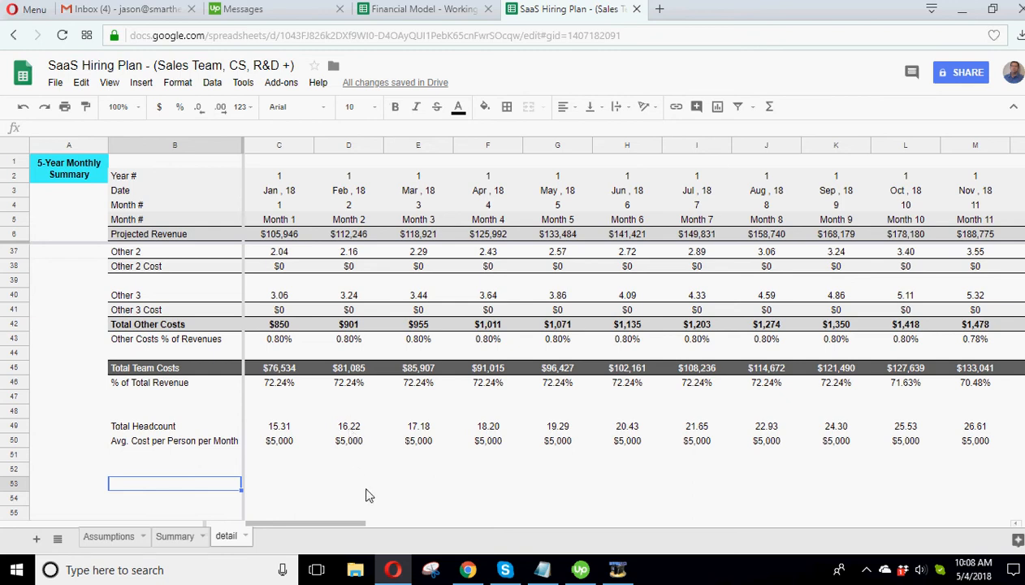
left_click(108, 536)
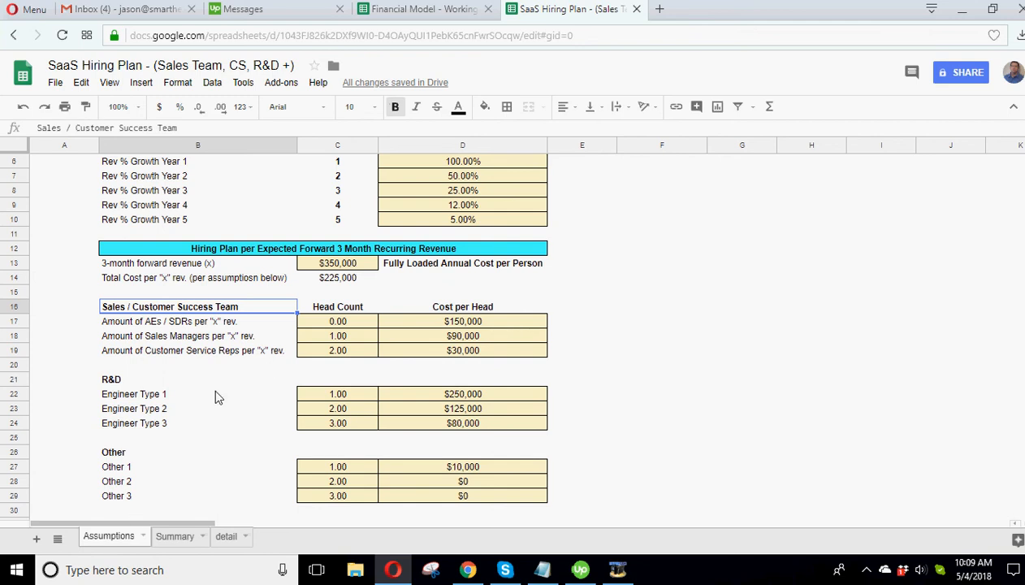
Step: Show the detail sheet from Month 1, with Total Sales Team at $7,653
left_click(225, 535)
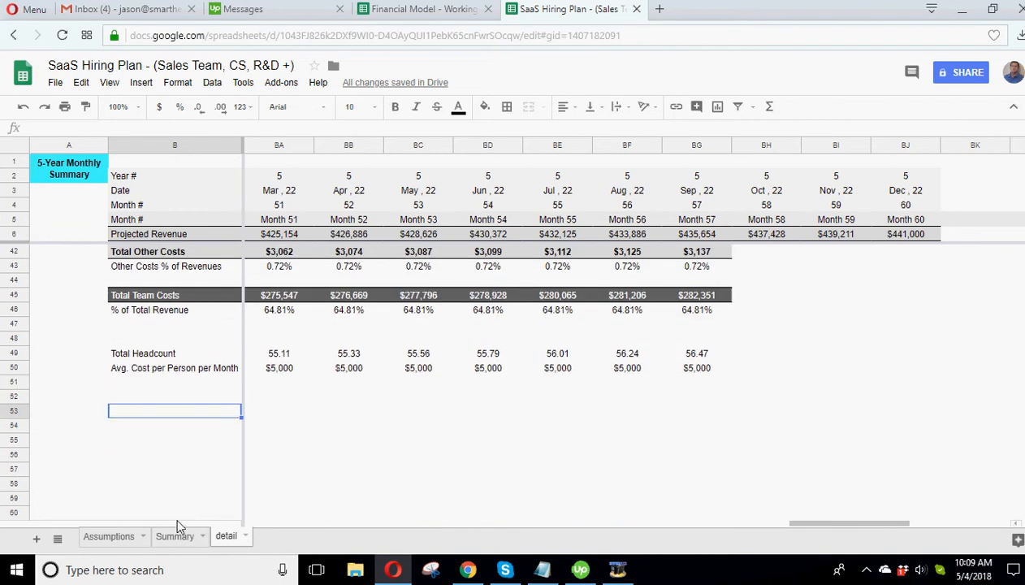
scroll("up", 3)
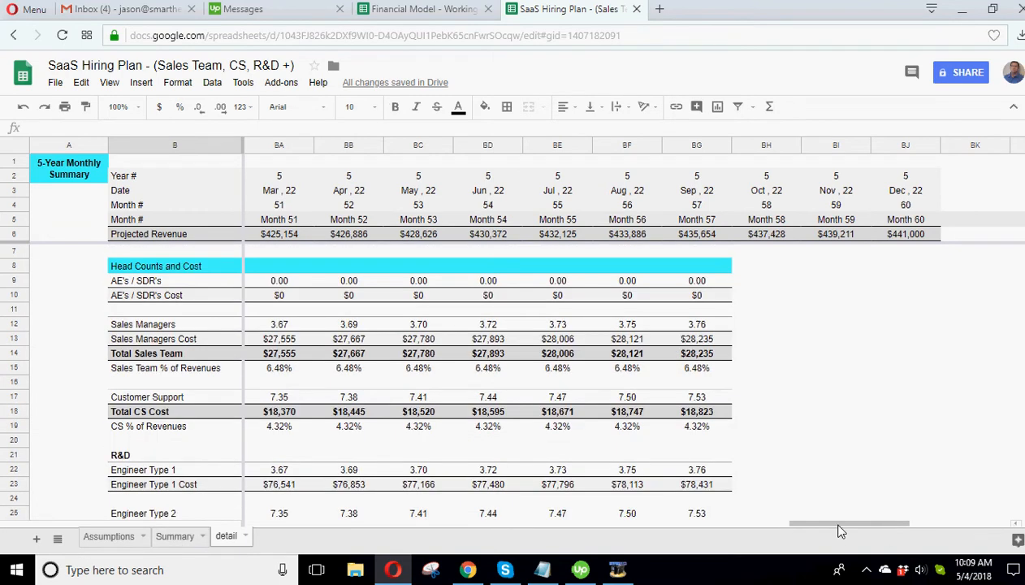
scroll("left", 3)
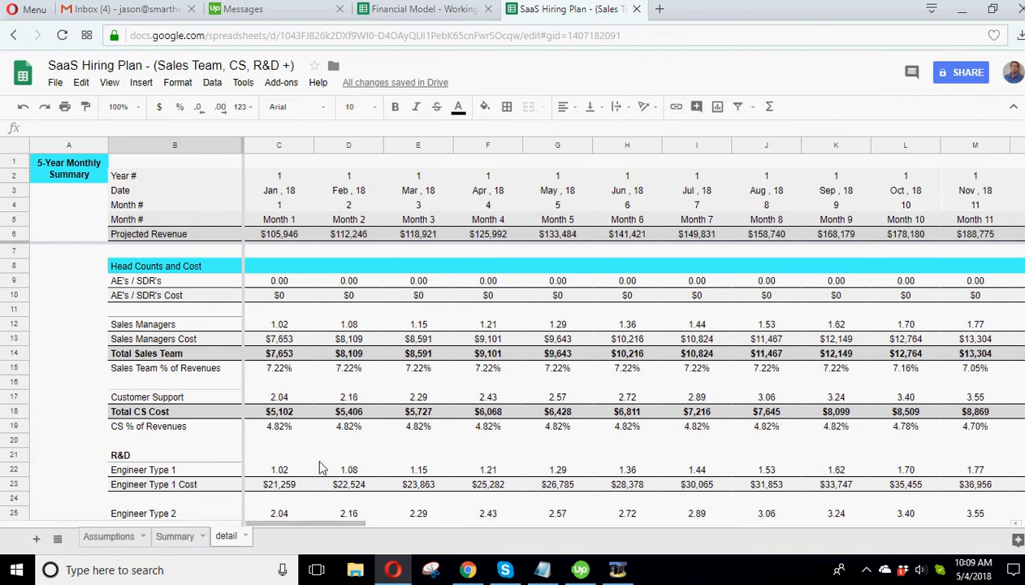
Step: View the Summary sheet's head count and department cost charts, then return to Assumptions
left_click(174, 535)
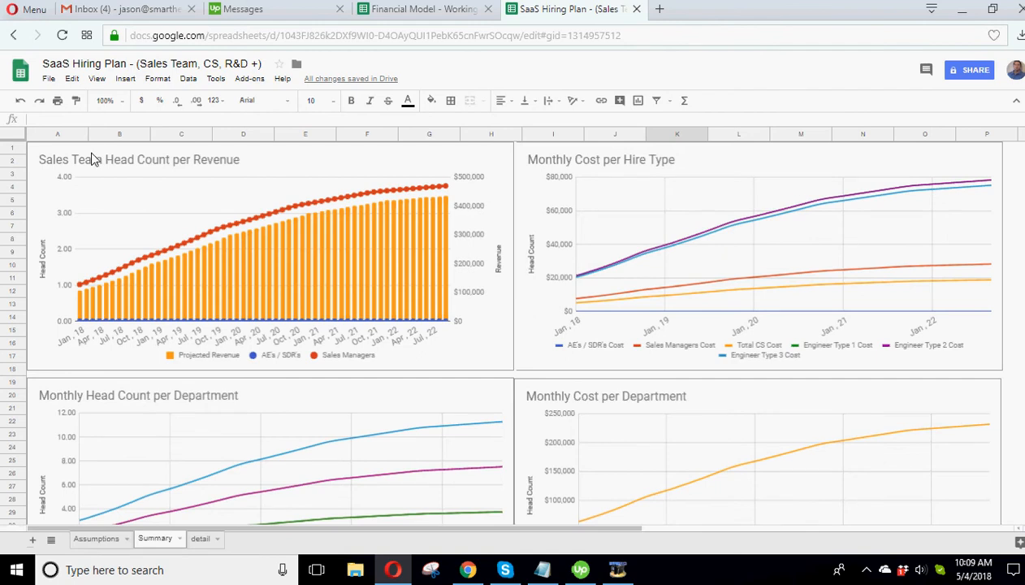
mouse_move(144, 186)
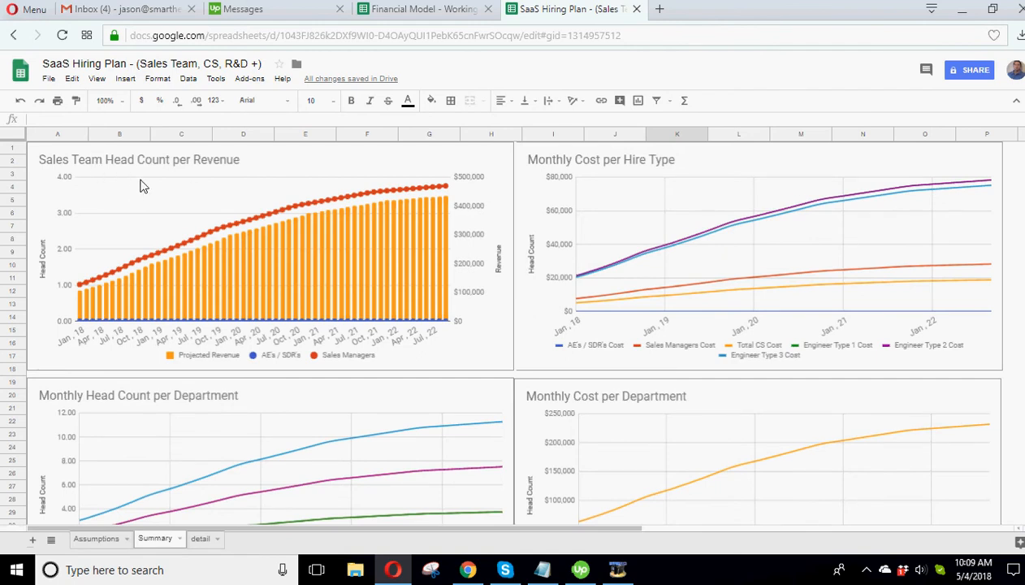
mouse_move(267, 220)
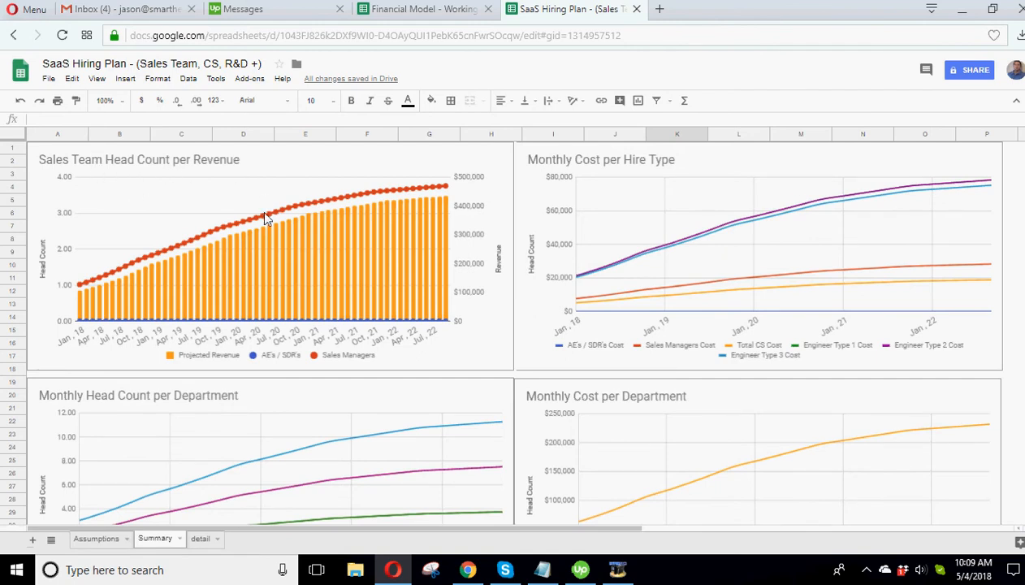
mouse_move(61, 211)
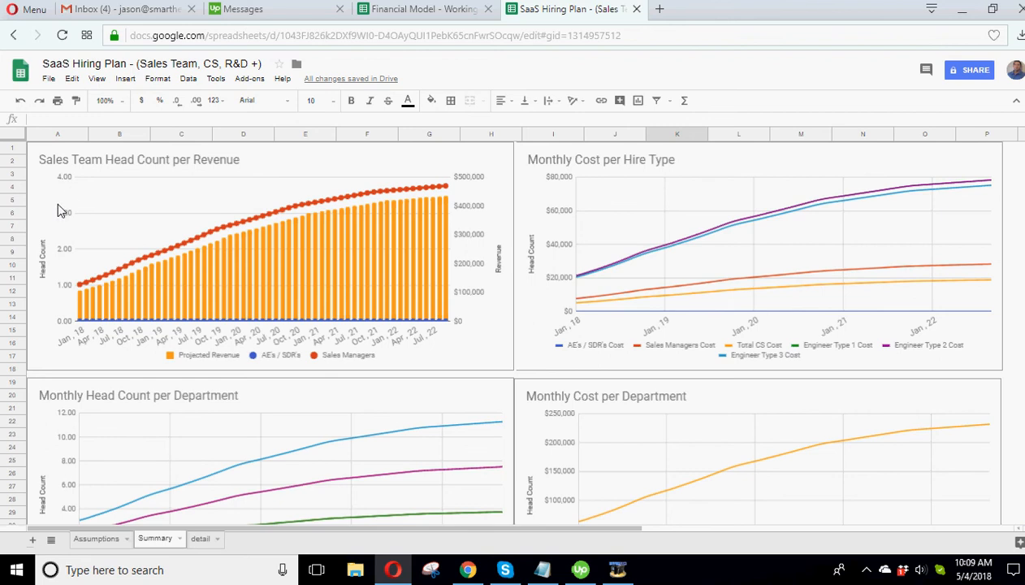
mouse_move(362, 212)
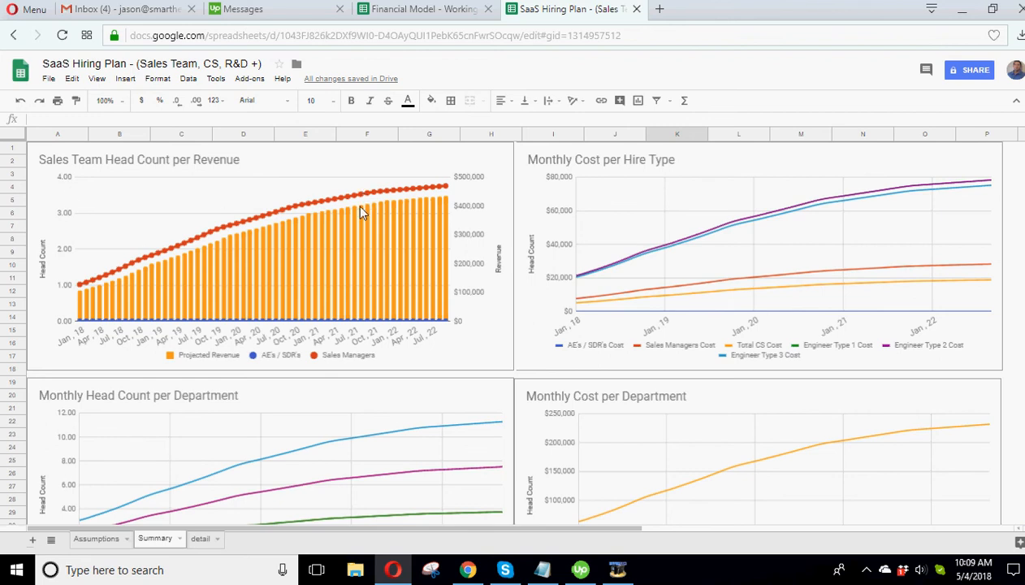
mouse_move(279, 235)
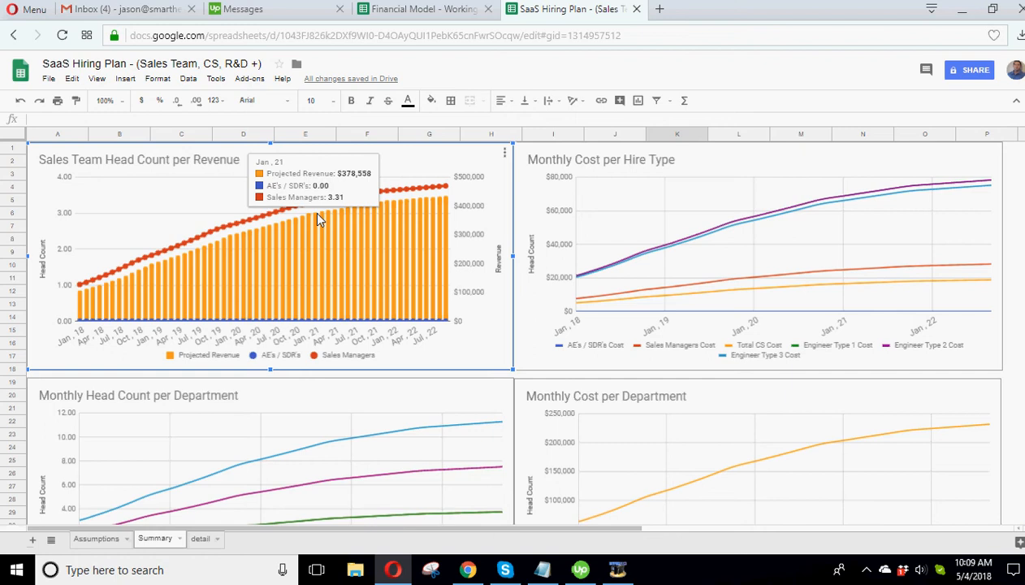
left_click(96, 539)
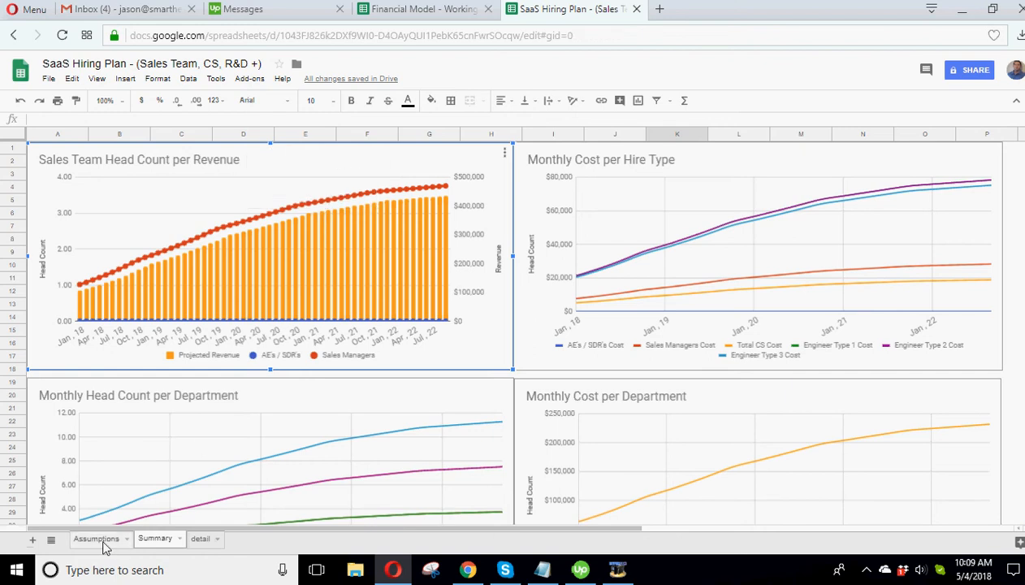
Step: Set the AEs / SDRs head count to 1.5 and confirm January AE cost of $19,134
left_click(96, 538)
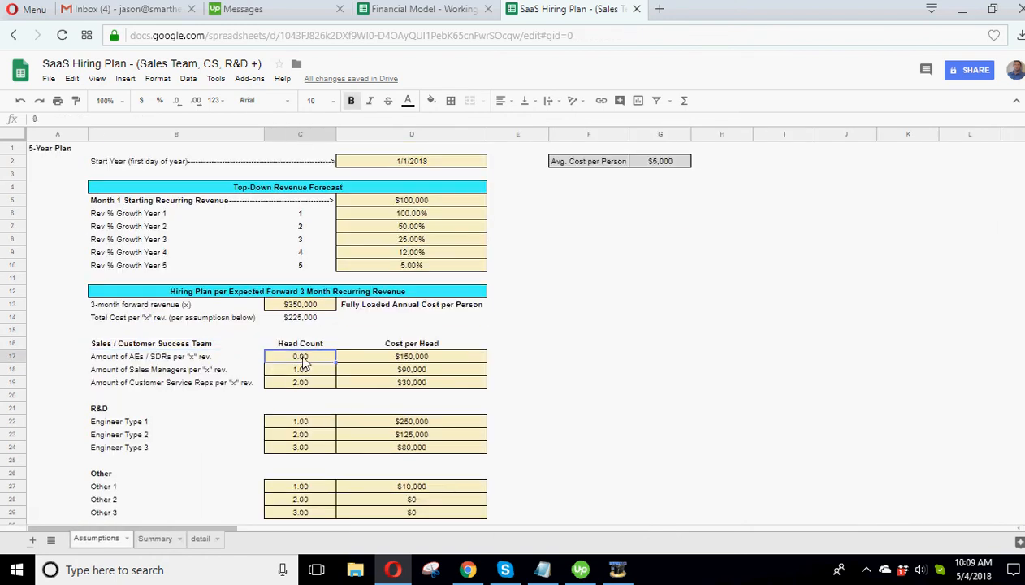
type("1.50")
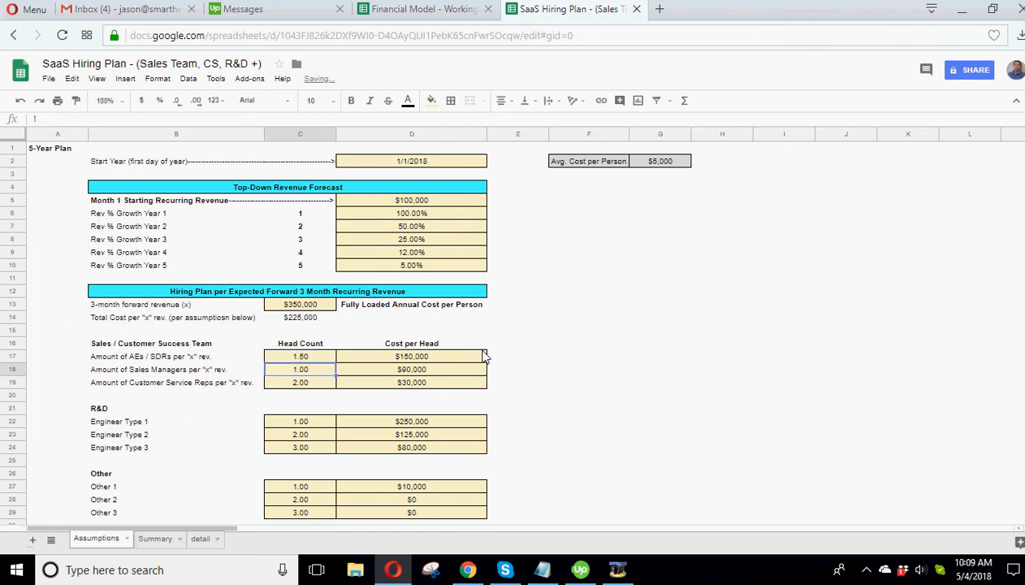
left_click(154, 539)
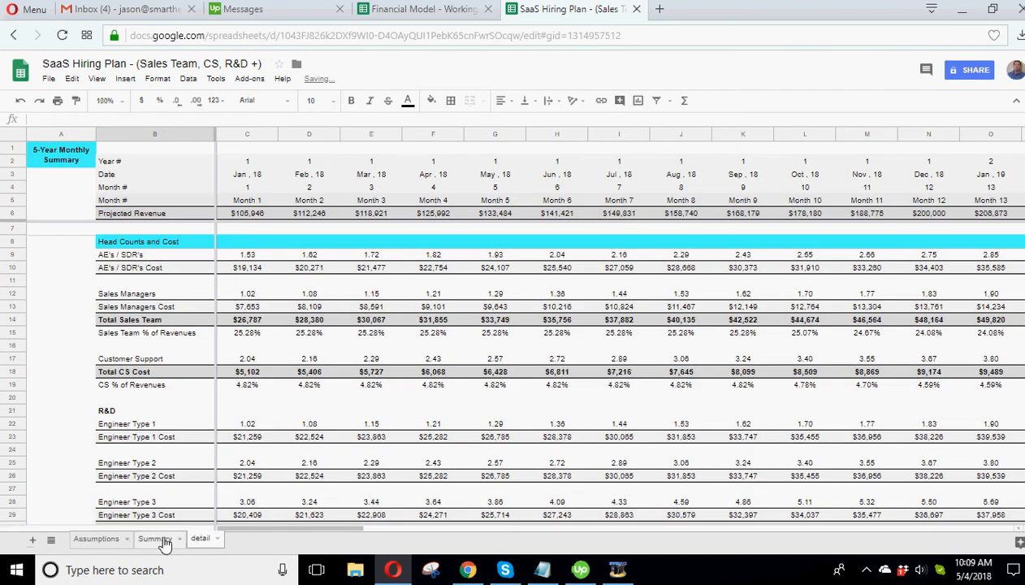
Step: Show the Summary charts with the AEs / SDRs head count line rising above sales managers
left_click(153, 538)
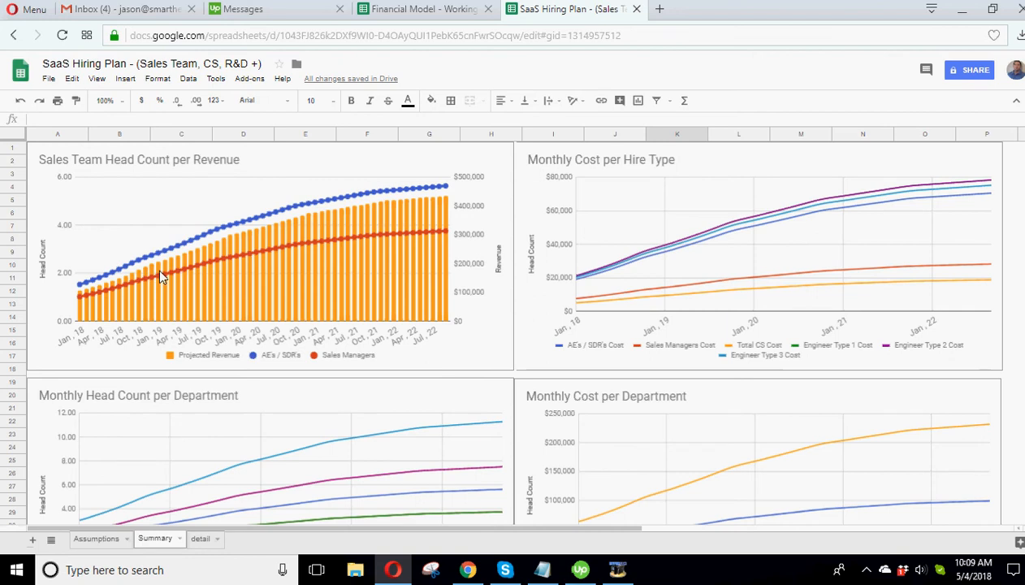
mouse_move(403, 241)
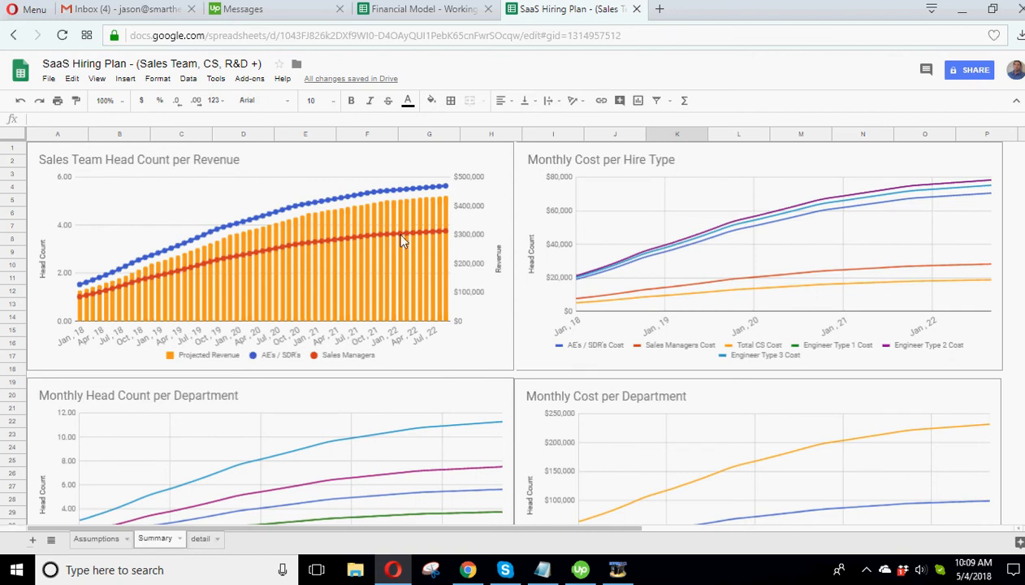
mouse_move(388, 225)
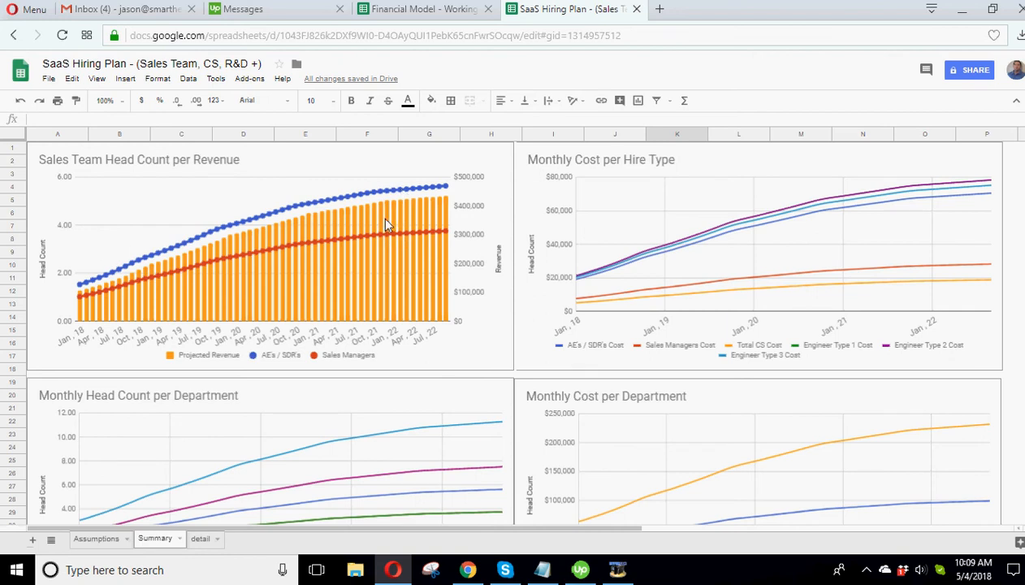
mouse_move(165, 309)
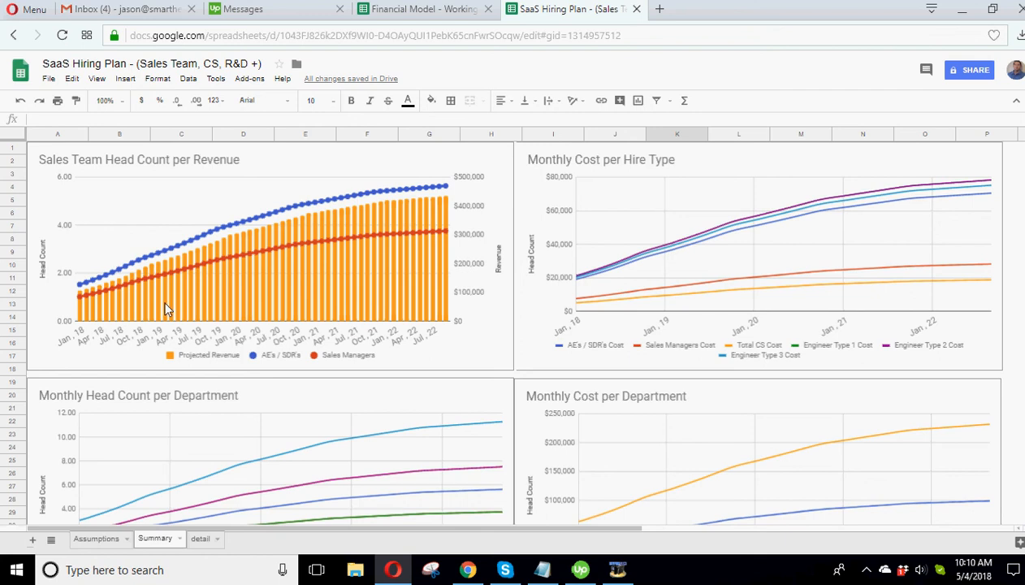
mouse_move(311, 236)
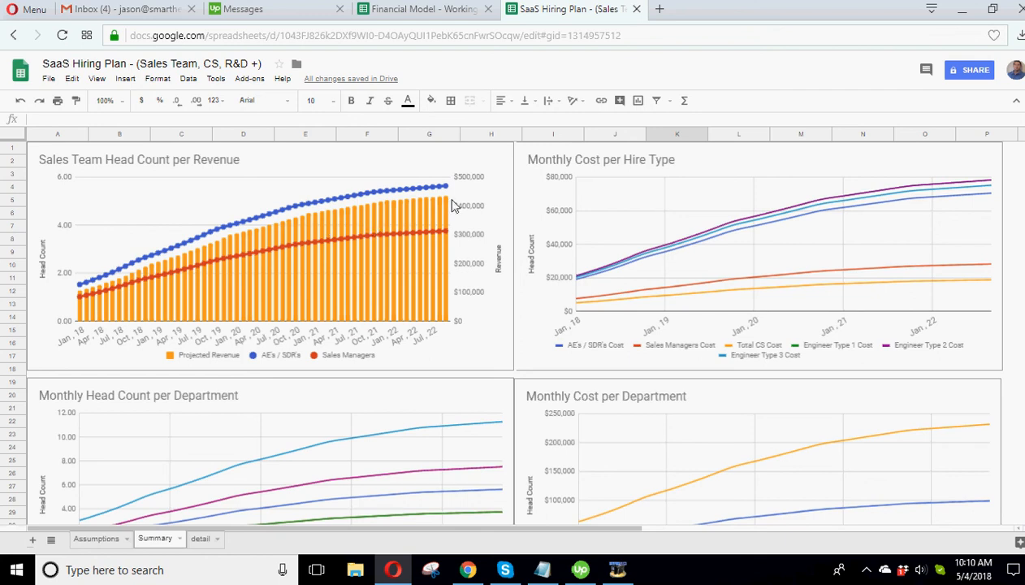
mouse_move(712, 251)
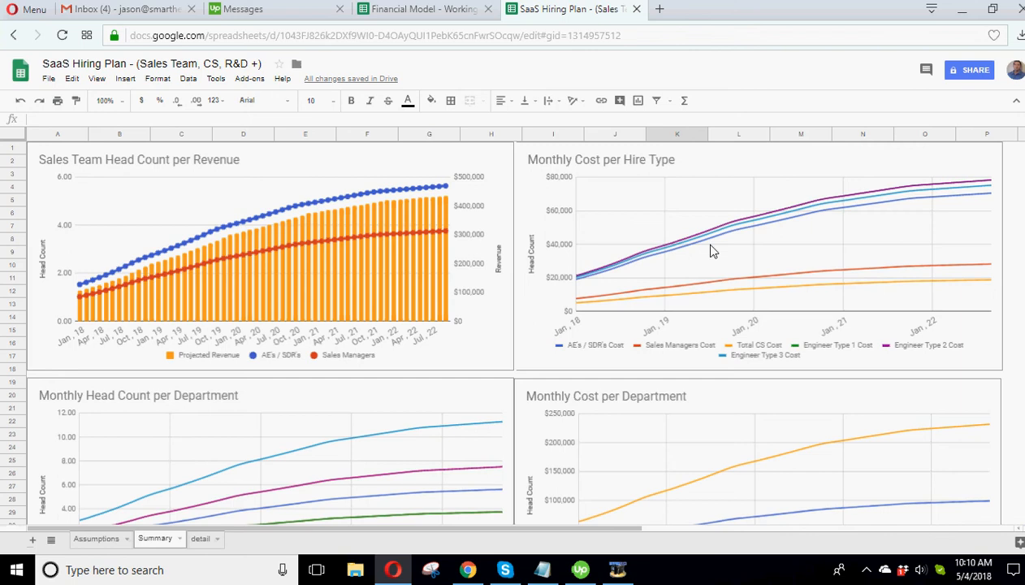
mouse_move(593, 176)
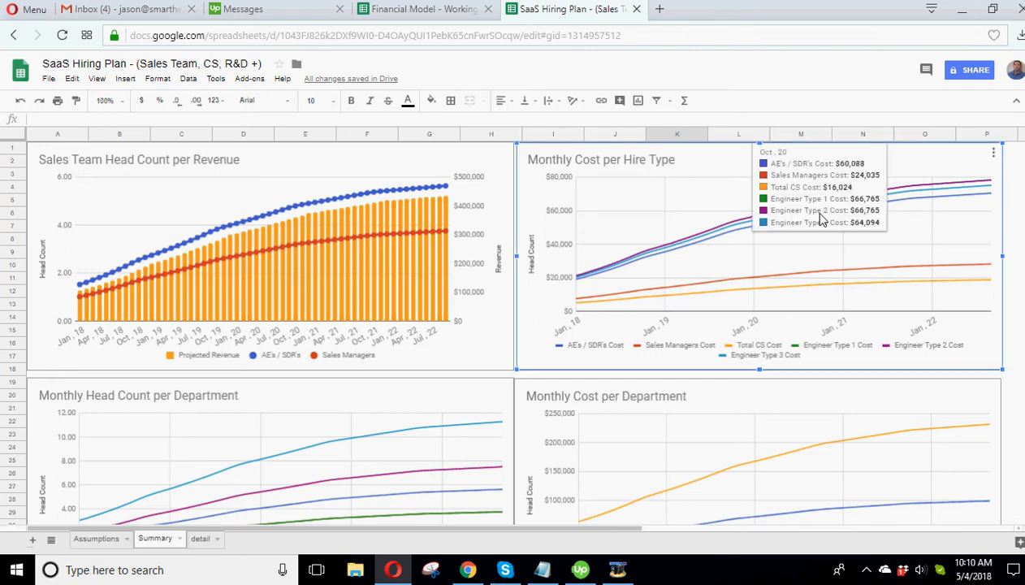
mouse_move(696, 245)
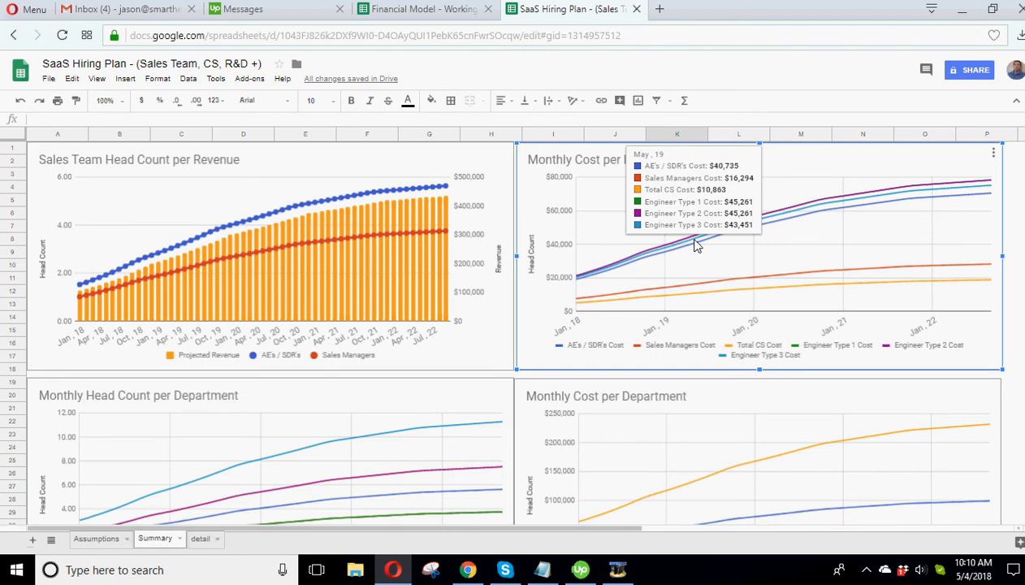
mouse_move(729, 244)
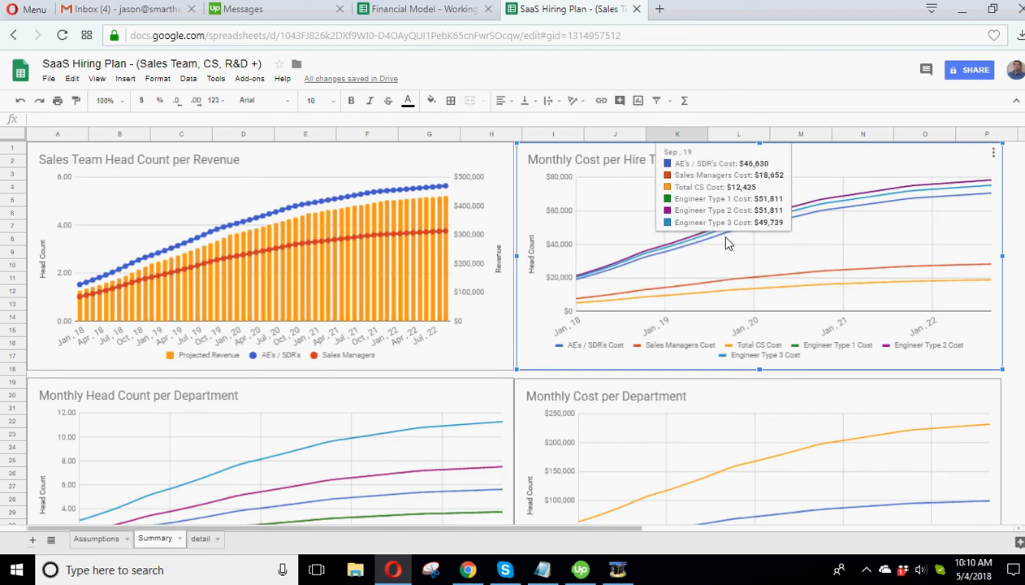
mouse_move(935, 207)
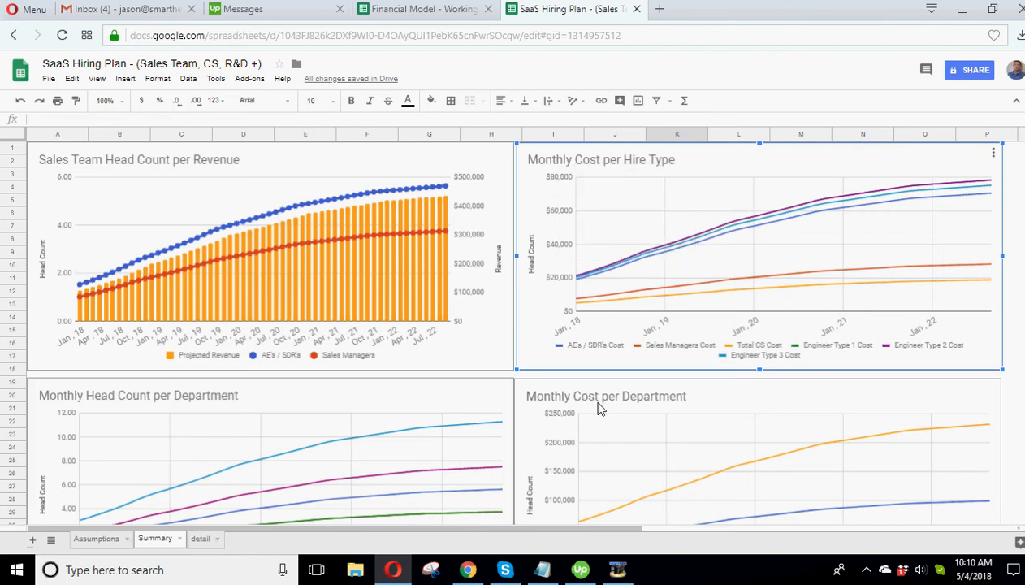
scroll("down", 3)
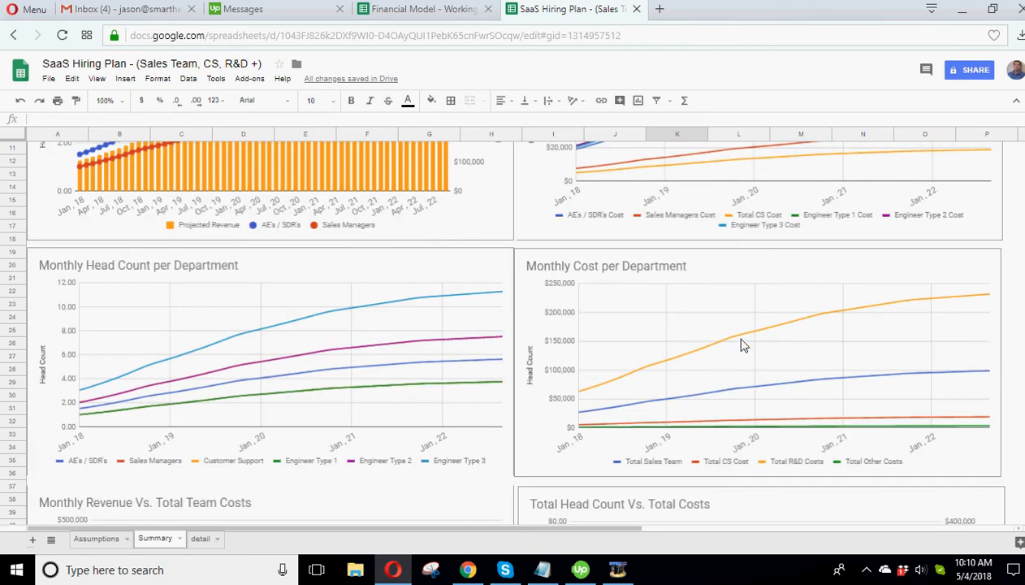
left_click(744, 342)
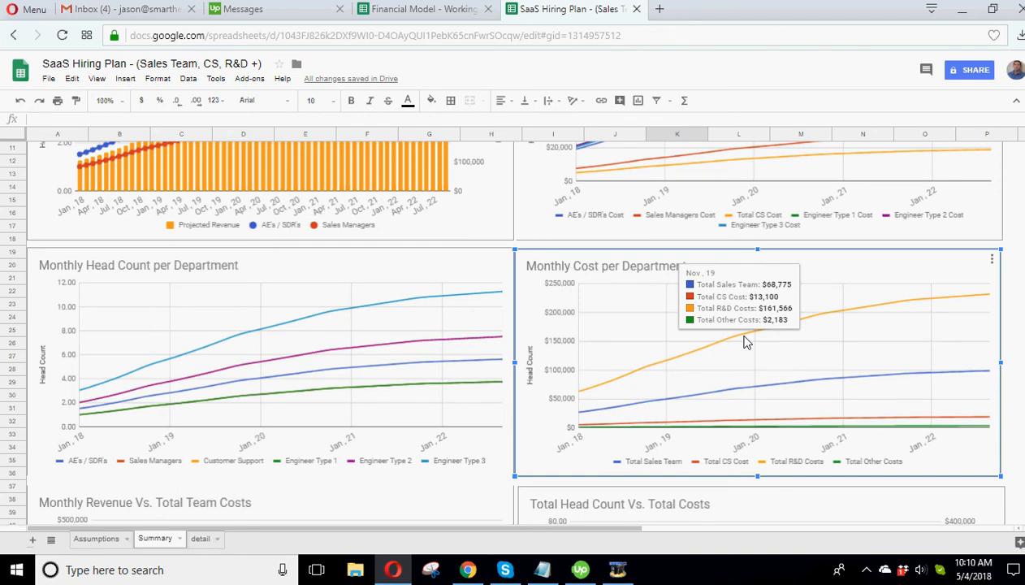
mouse_move(957, 317)
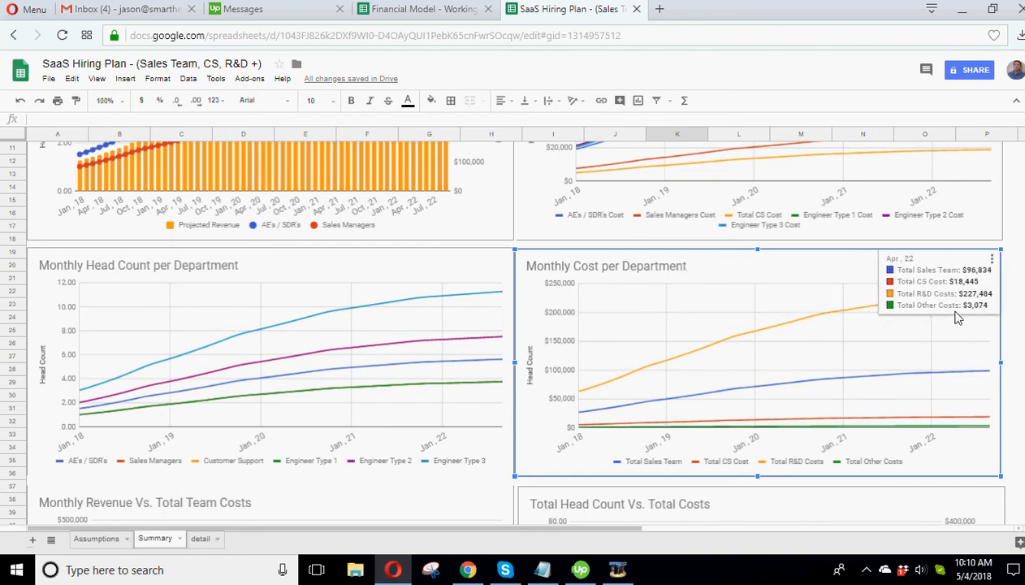
mouse_move(762, 360)
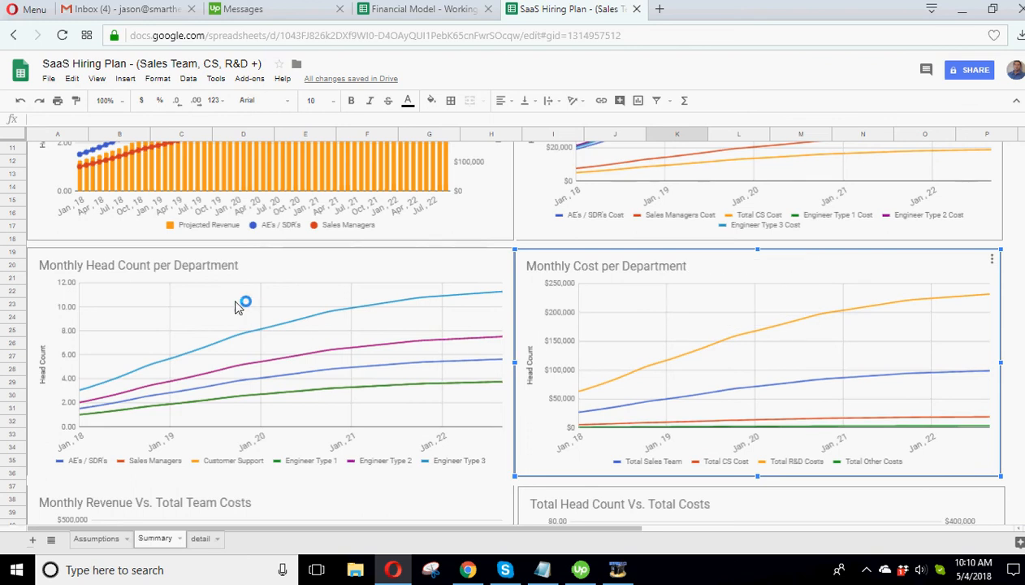
mouse_move(256, 341)
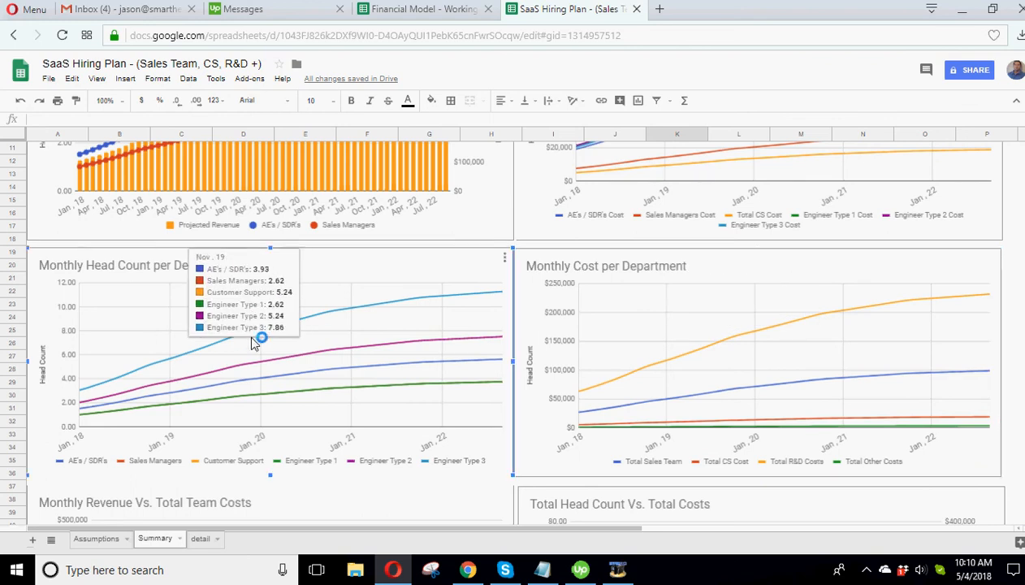
mouse_move(258, 345)
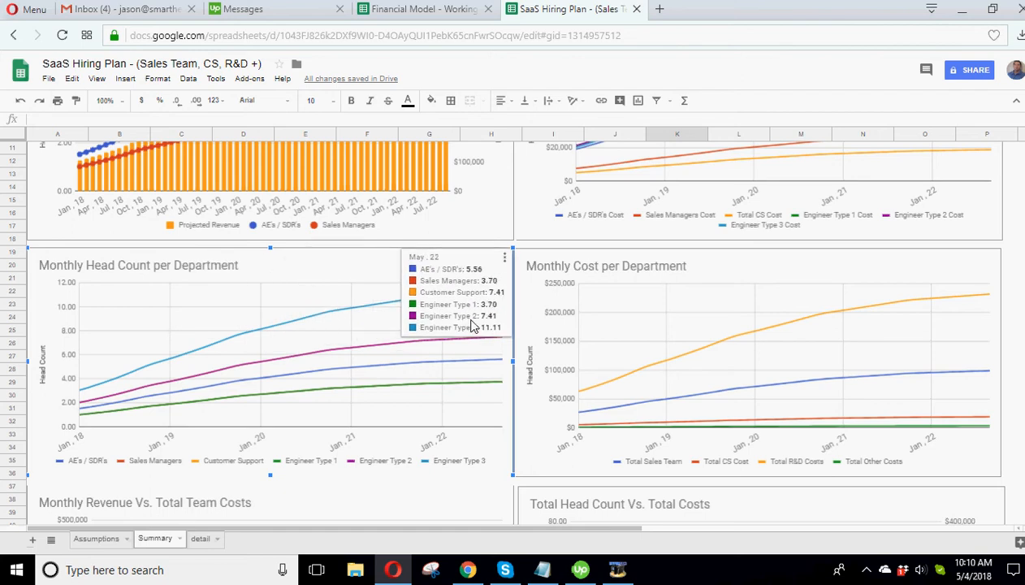
mouse_move(471, 325)
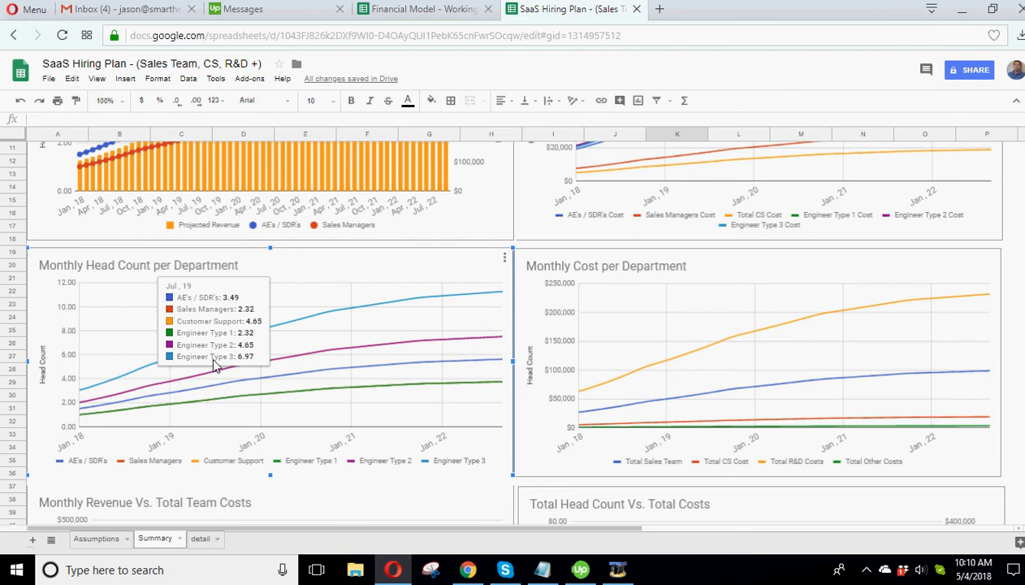
mouse_move(219, 363)
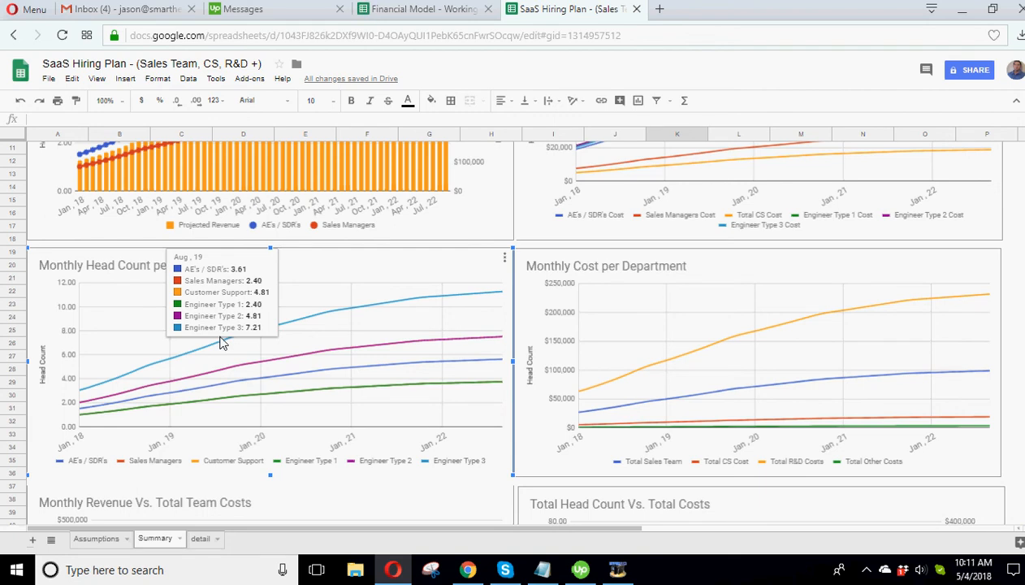
mouse_move(368, 370)
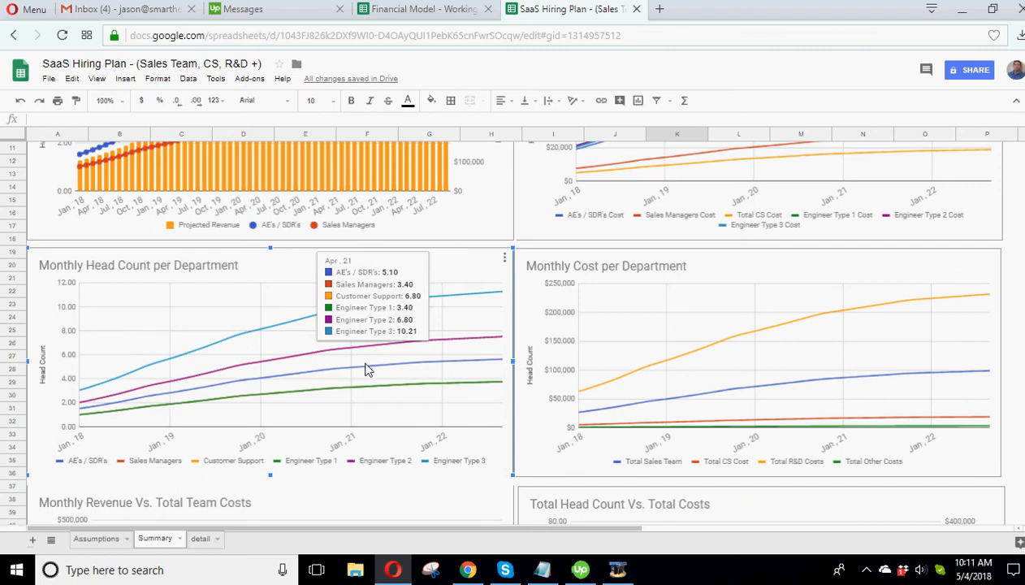
mouse_move(333, 405)
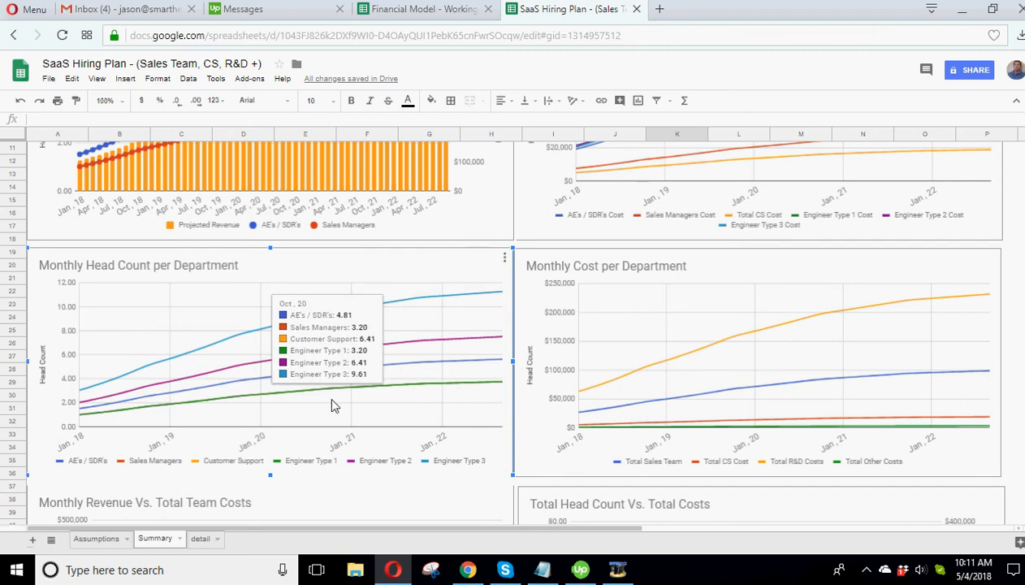
mouse_move(459, 289)
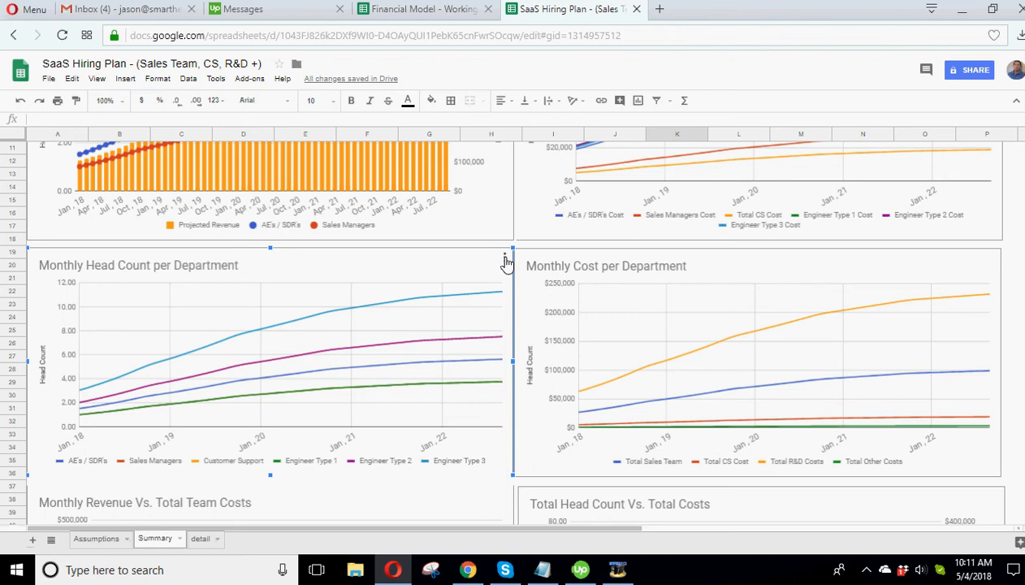
Step: Open the Head Count per Department chart editor and compare its data ranges with detail rows
left_click(506, 256)
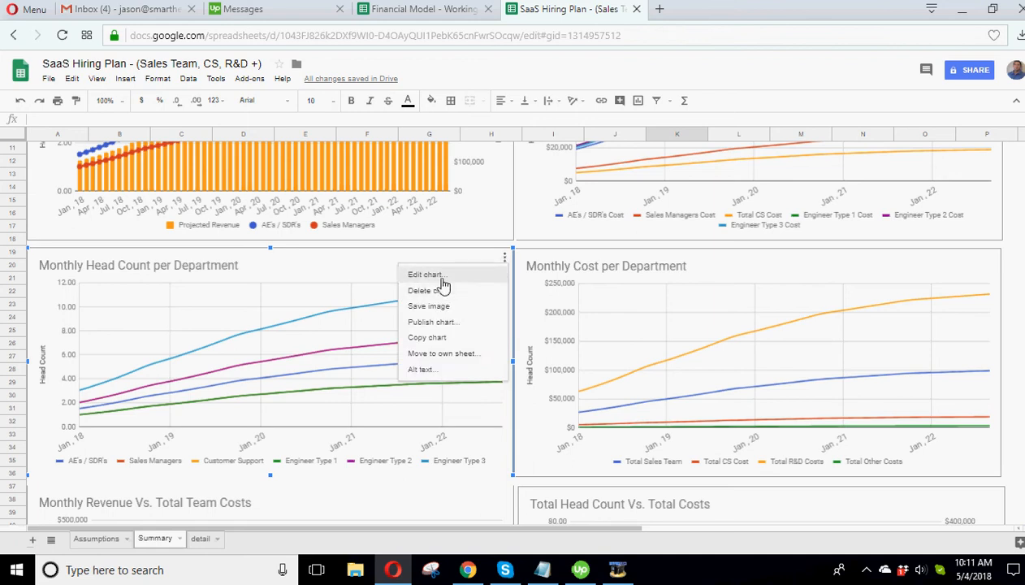
left_click(424, 275)
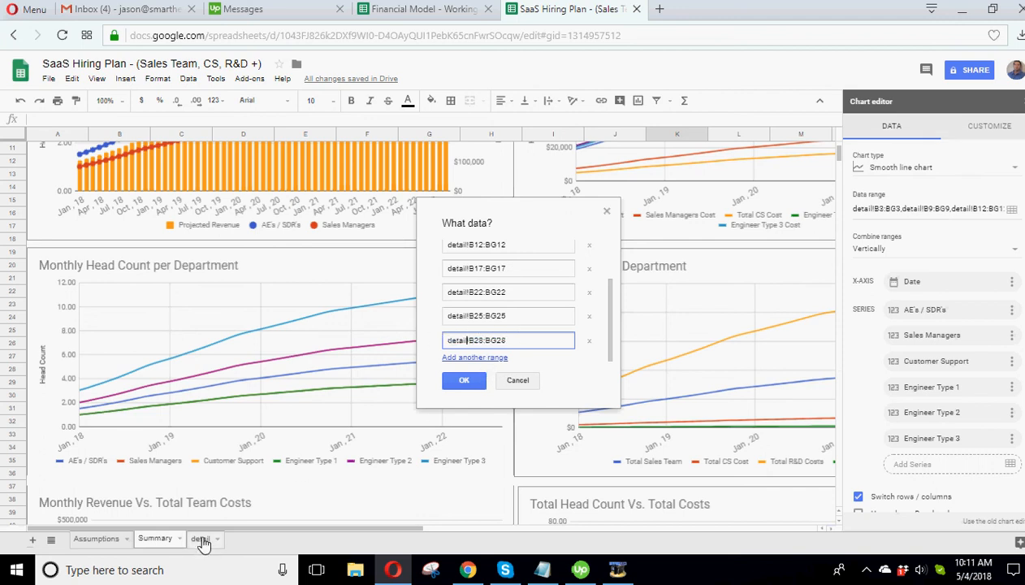
left_click(201, 538)
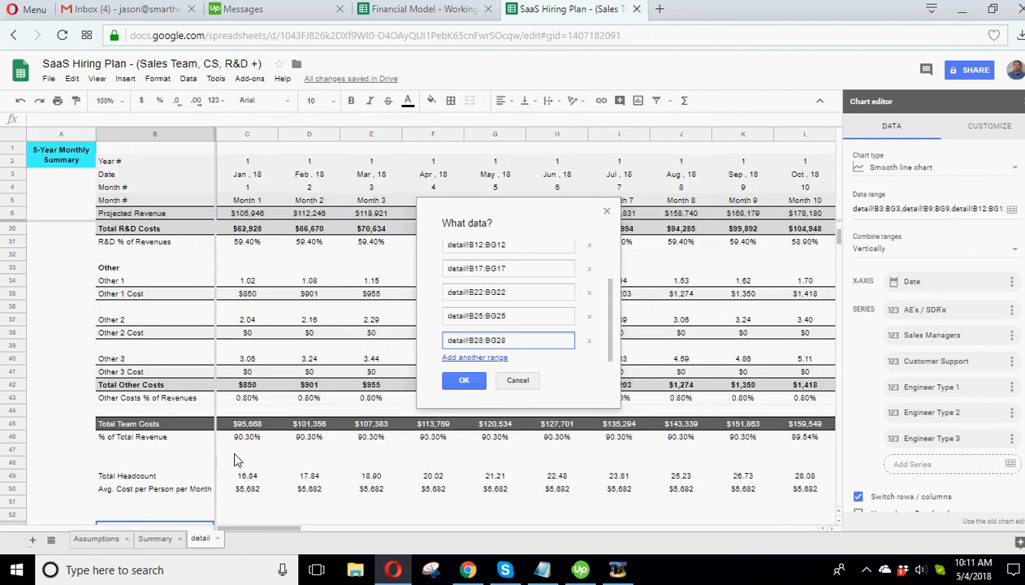
mouse_move(25, 284)
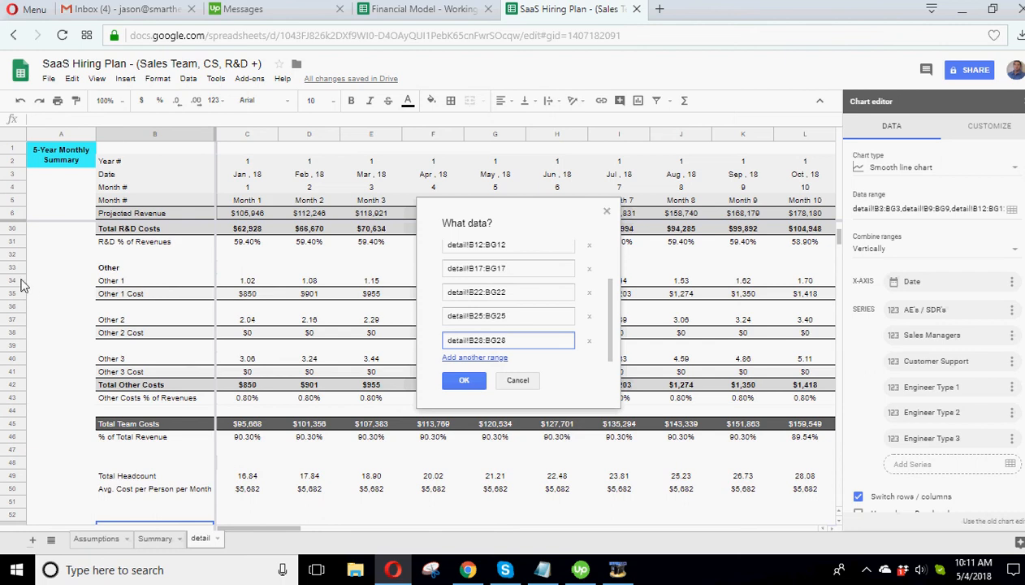
mouse_move(71, 361)
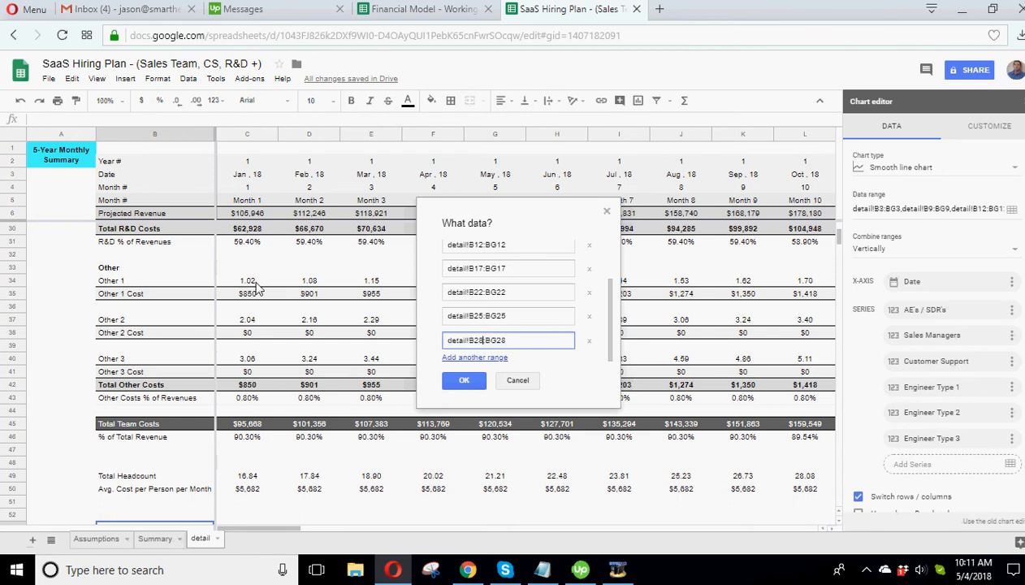
mouse_move(147, 327)
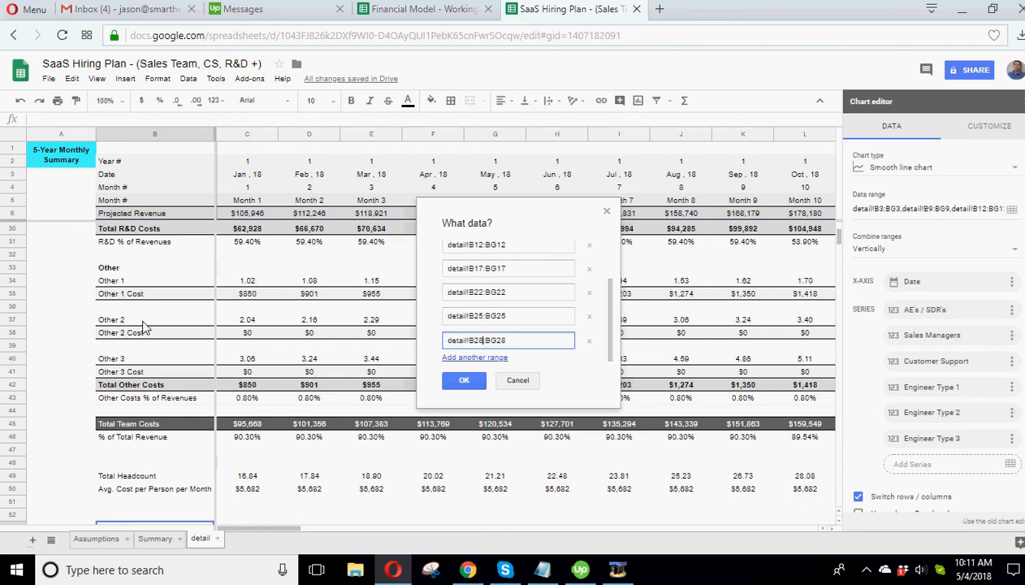
left_click(464, 380)
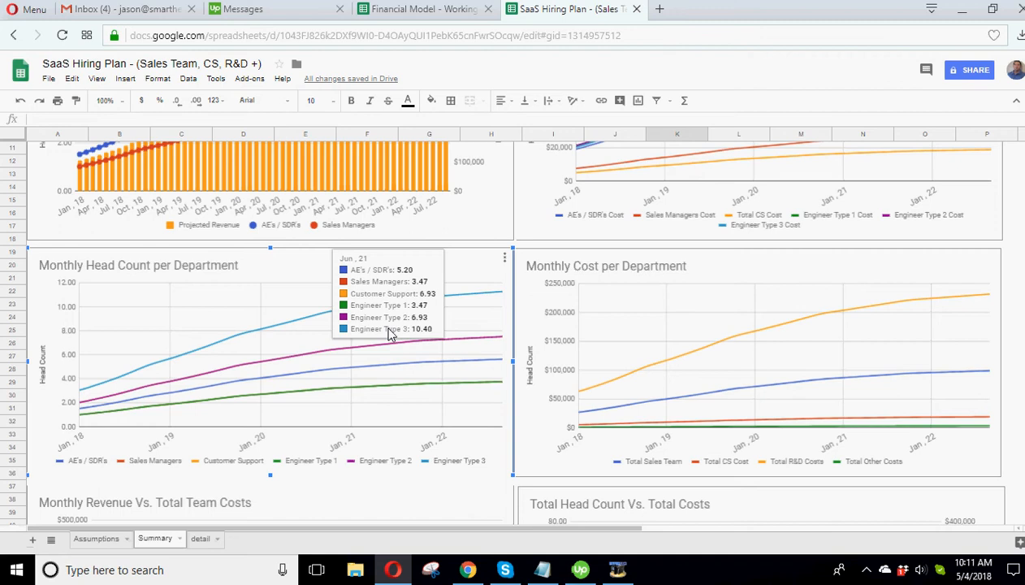
Step: Scroll the Summary sheet down to the revenue vs. team costs and cost-percentage charts
scroll("down", 3)
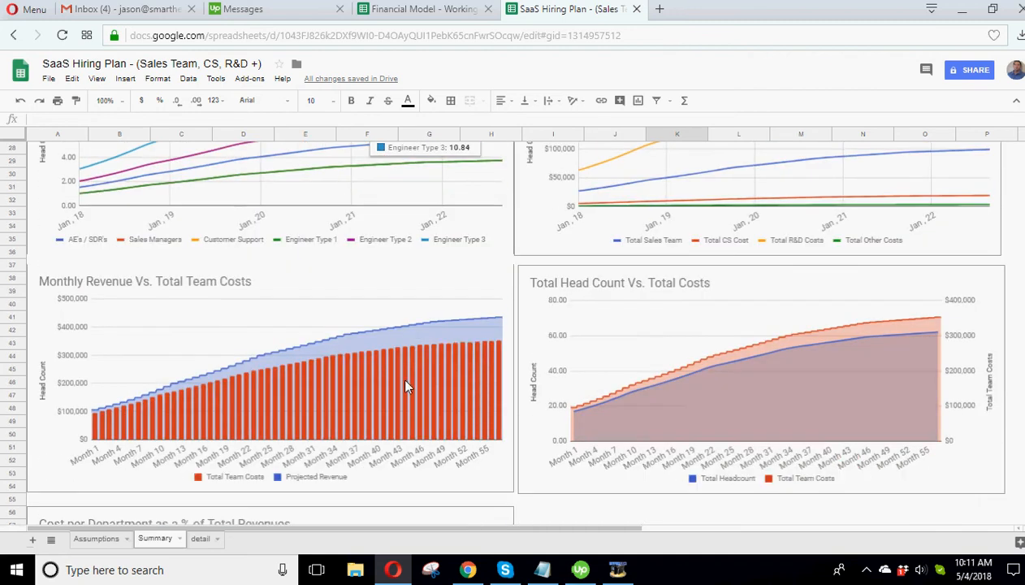
scroll("down", 3)
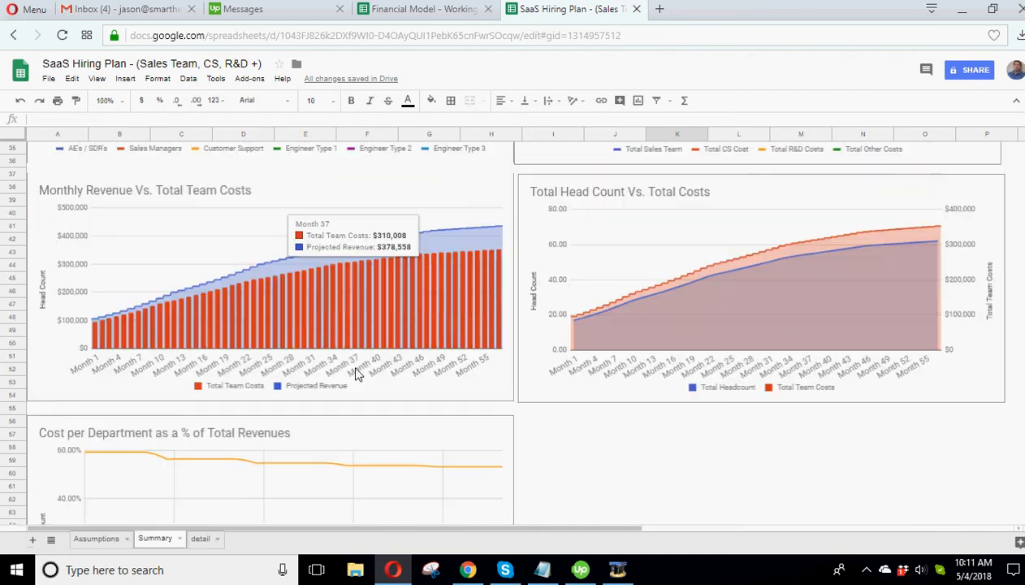
scroll("down", 3)
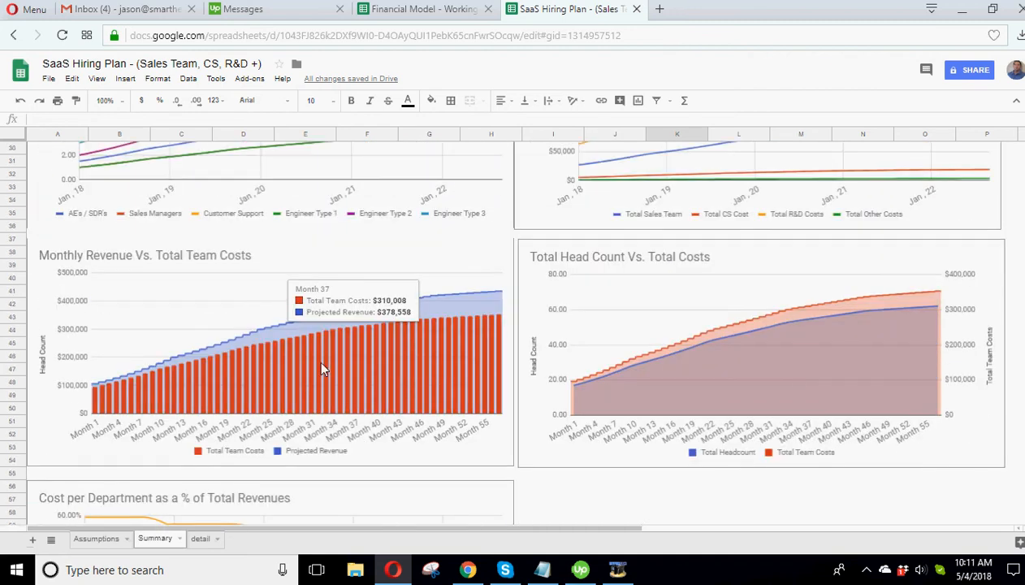
mouse_move(117, 264)
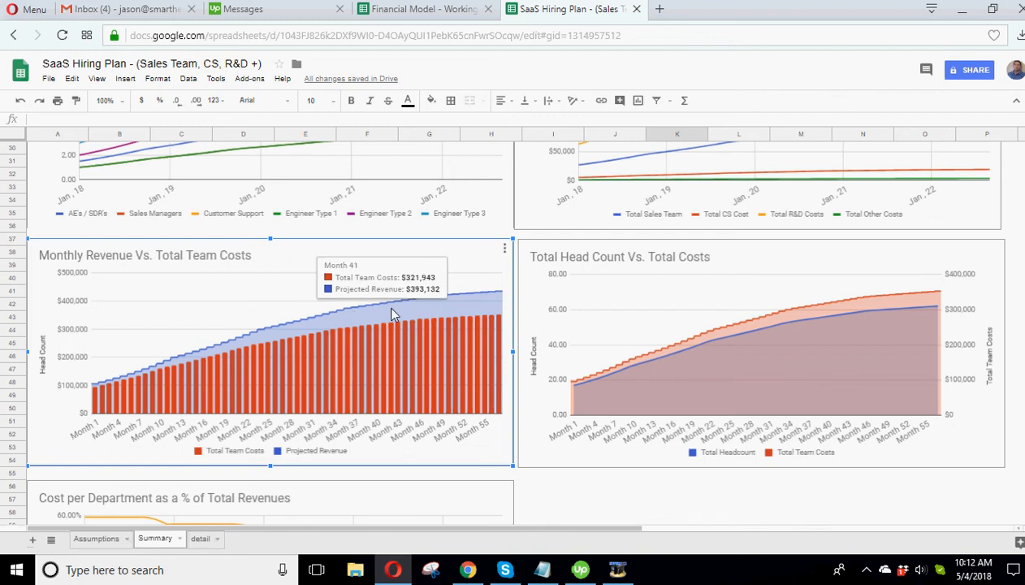
mouse_move(506, 309)
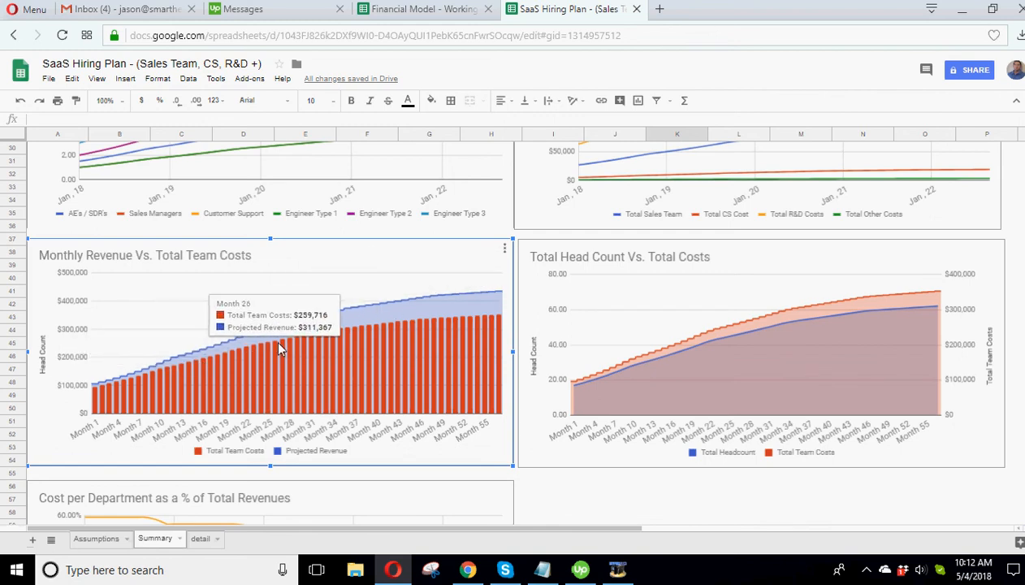
mouse_move(323, 336)
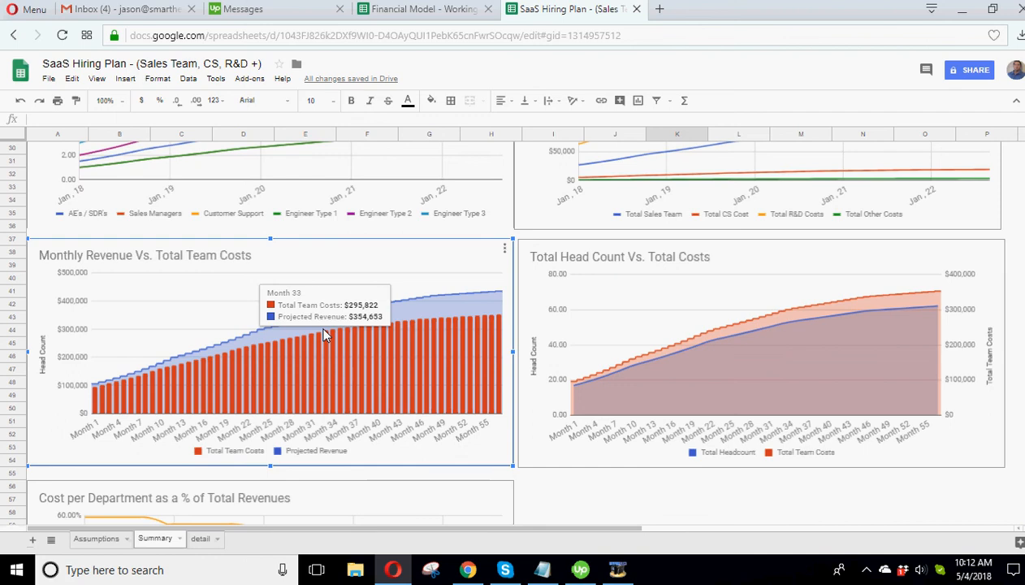
mouse_move(362, 325)
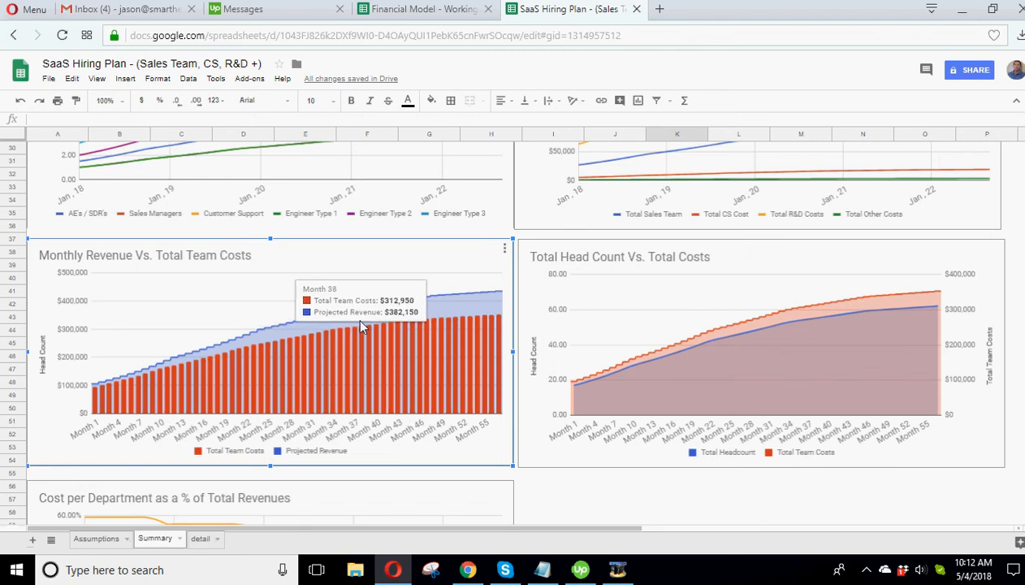
mouse_move(330, 334)
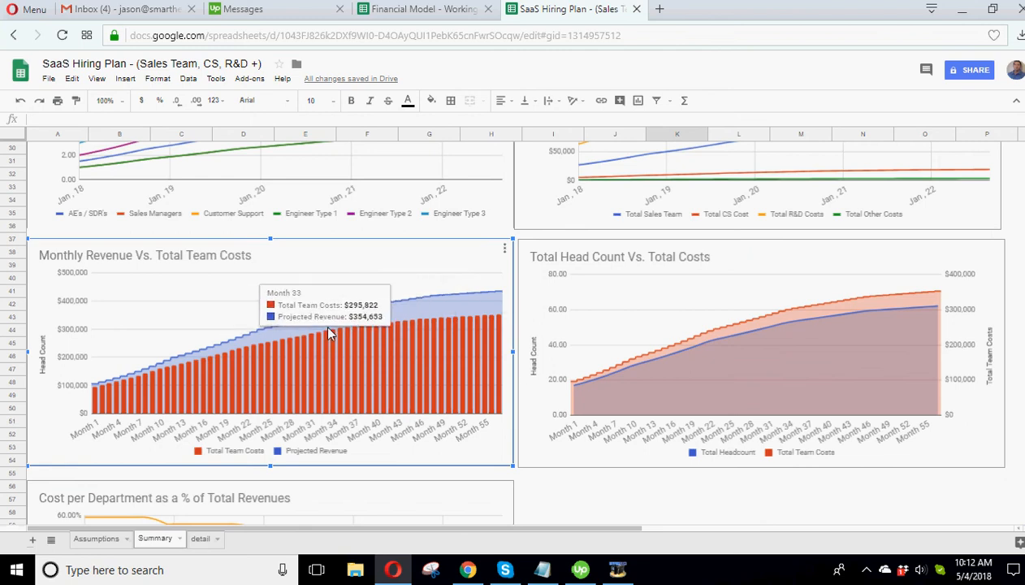
mouse_move(343, 341)
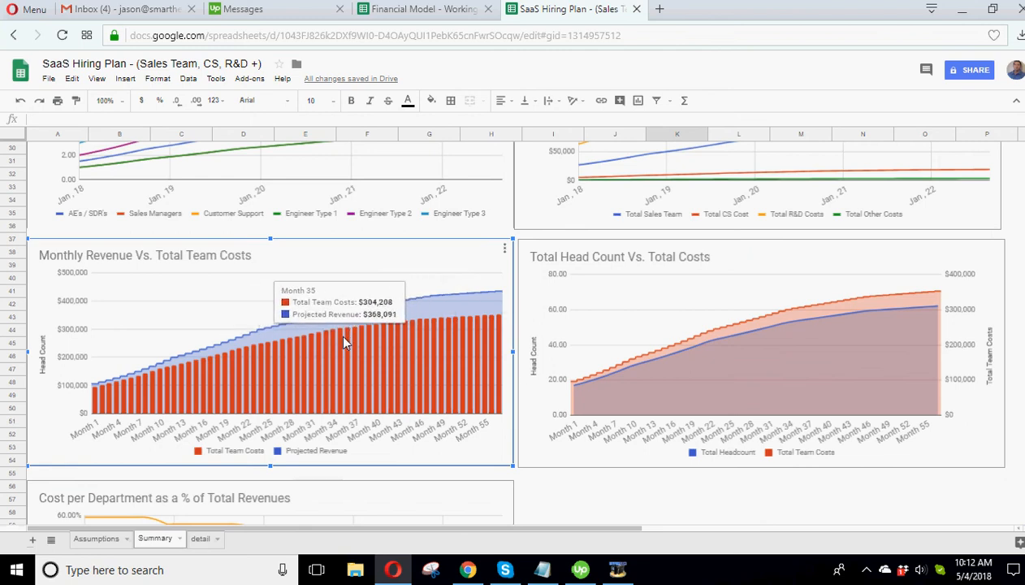
scroll("down", 3)
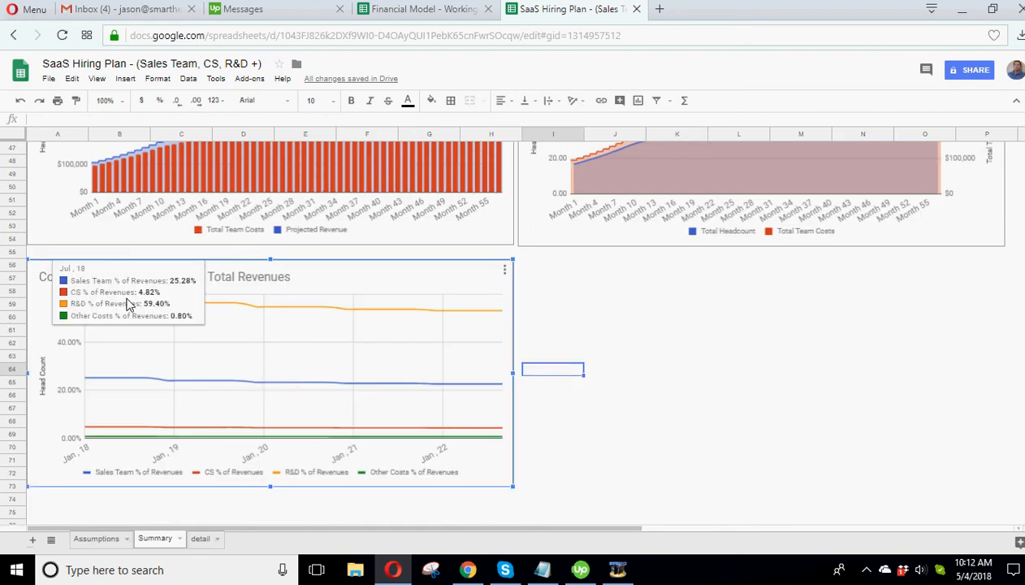
mouse_move(126, 305)
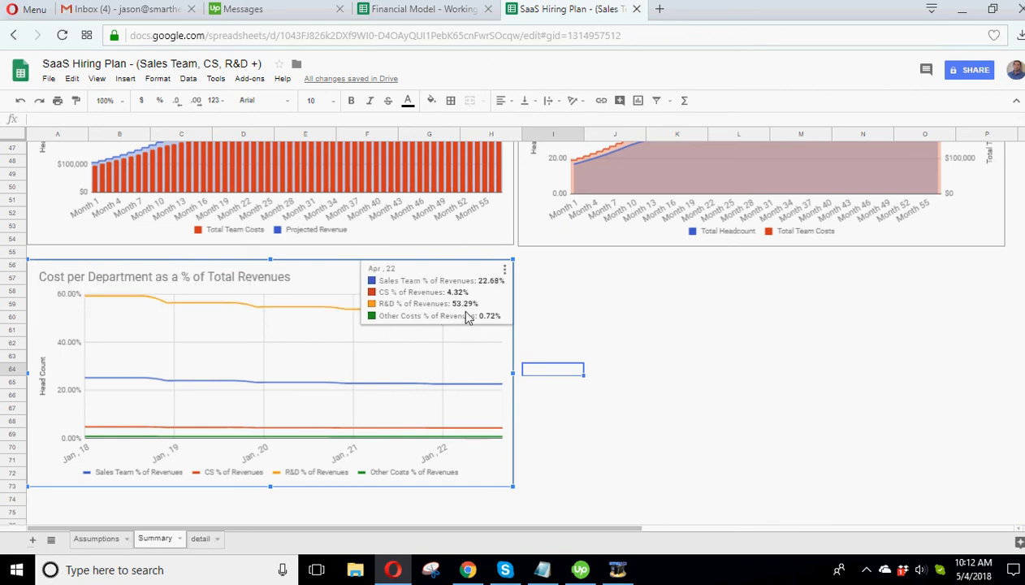
mouse_move(678, 333)
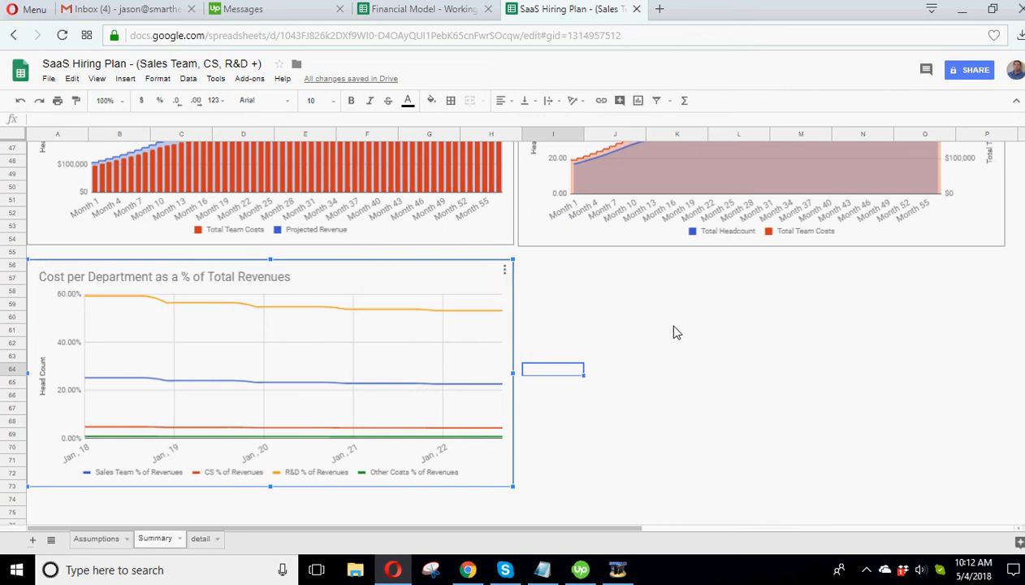
Step: Return to Assumptions, showing $350,000 3-month forward revenue and $281,250 total cost per x
left_click(96, 537)
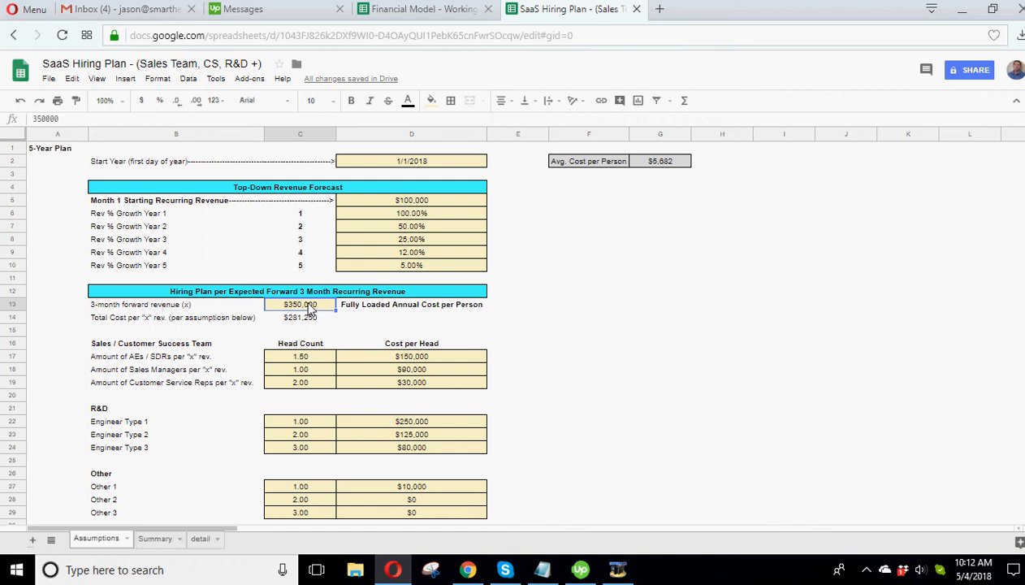
left_click(721, 381)
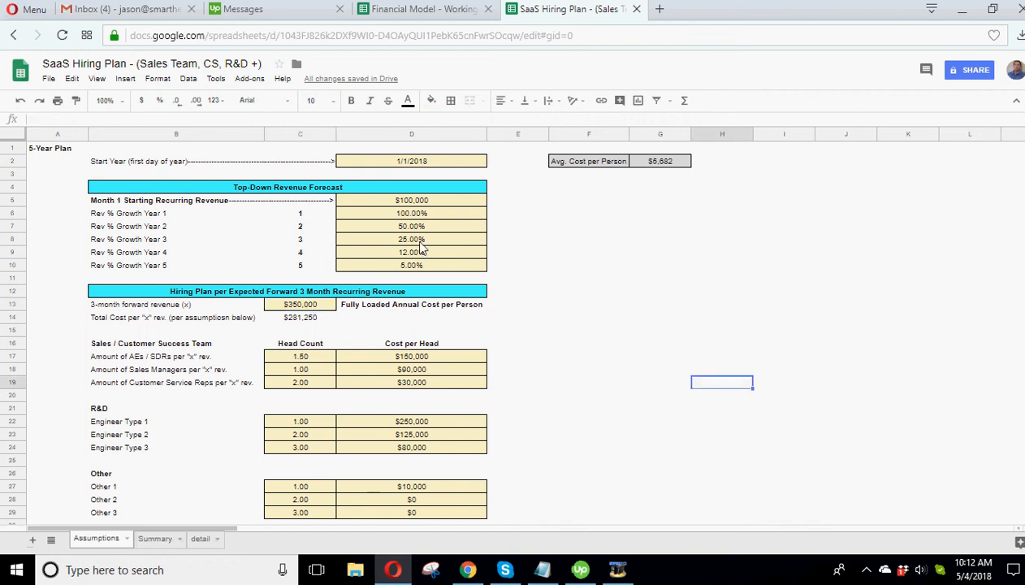
left_click(412, 239)
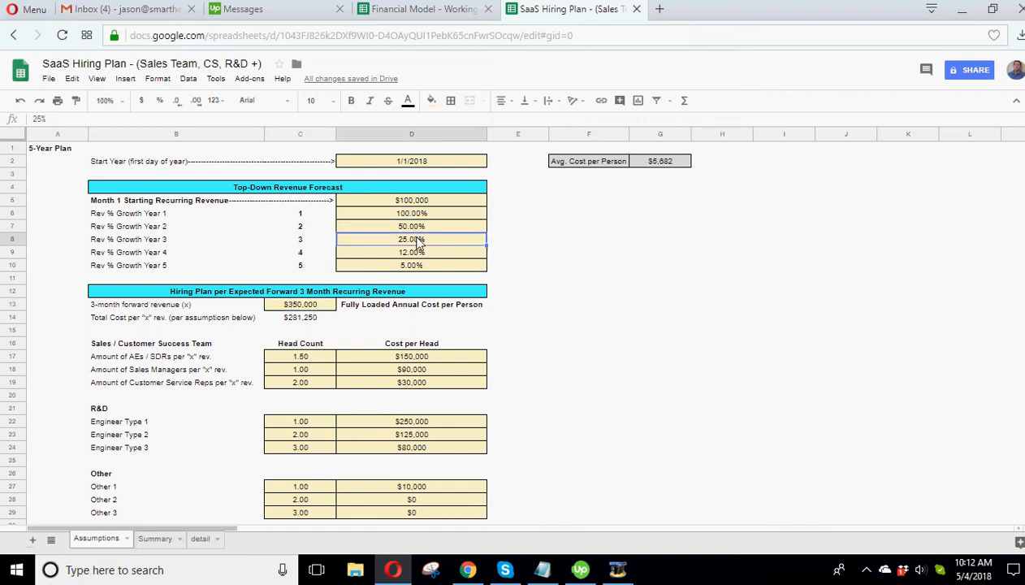
left_click(411, 251)
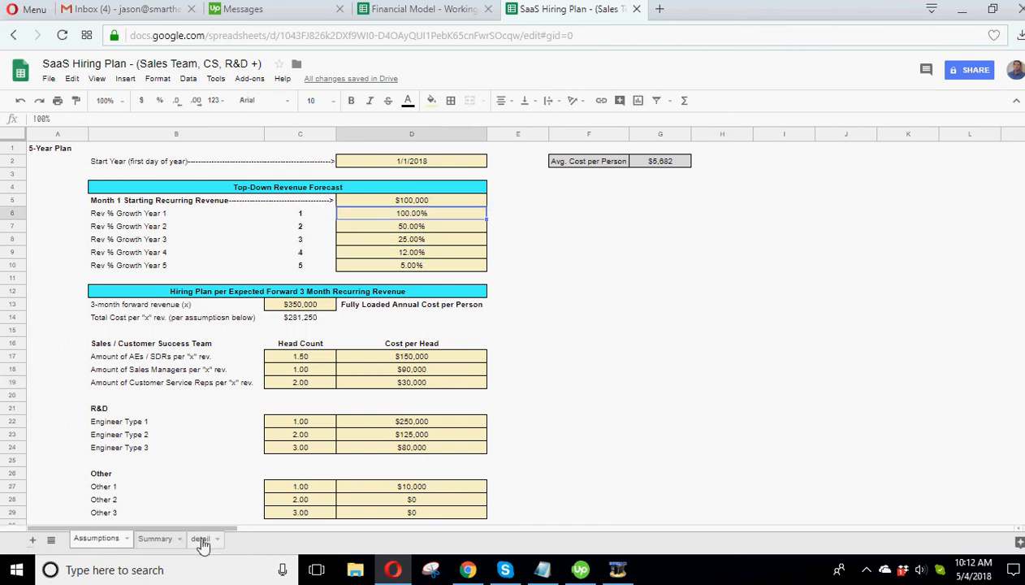
left_click(201, 538)
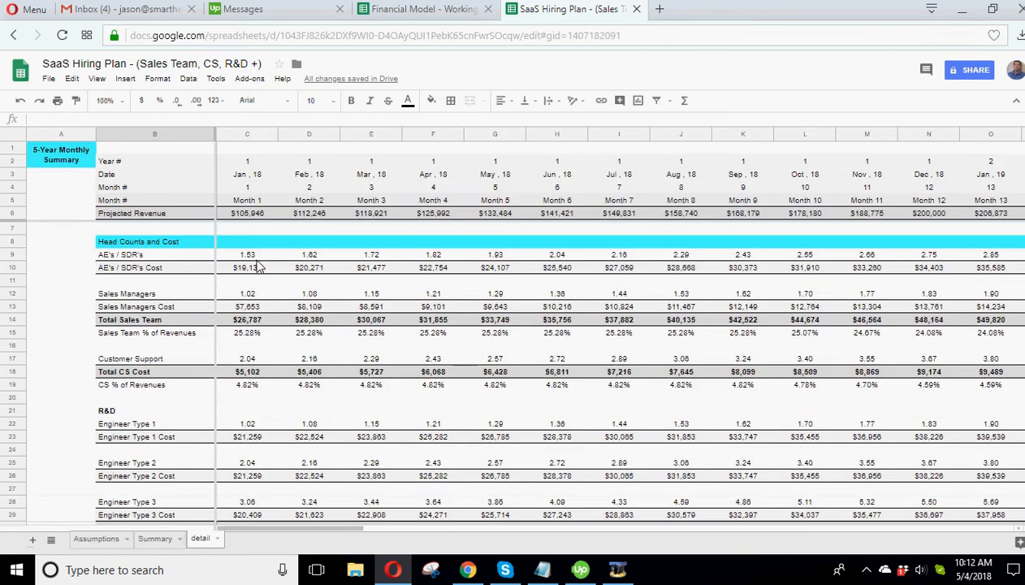
left_click(247, 227)
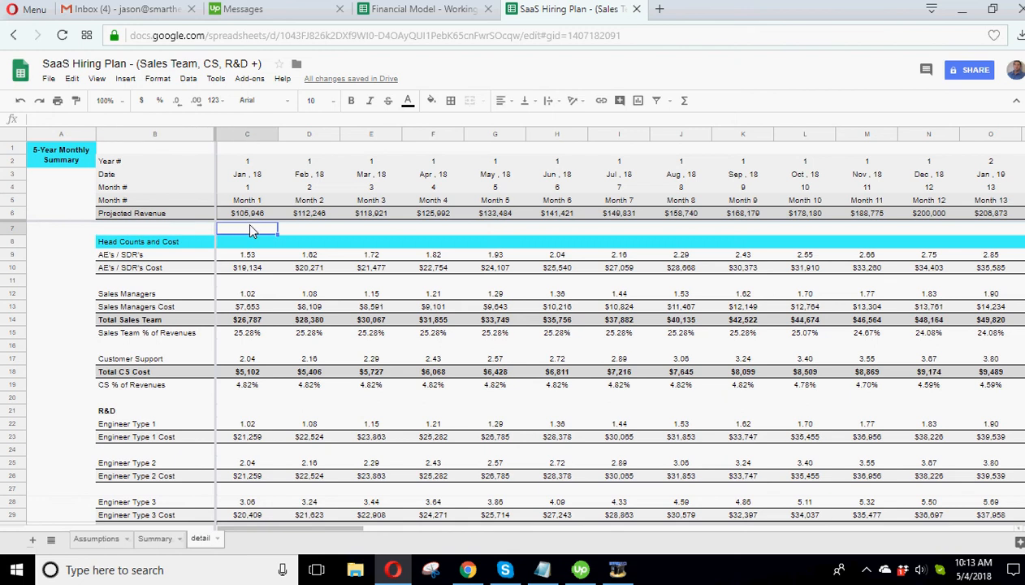
left_click(96, 538)
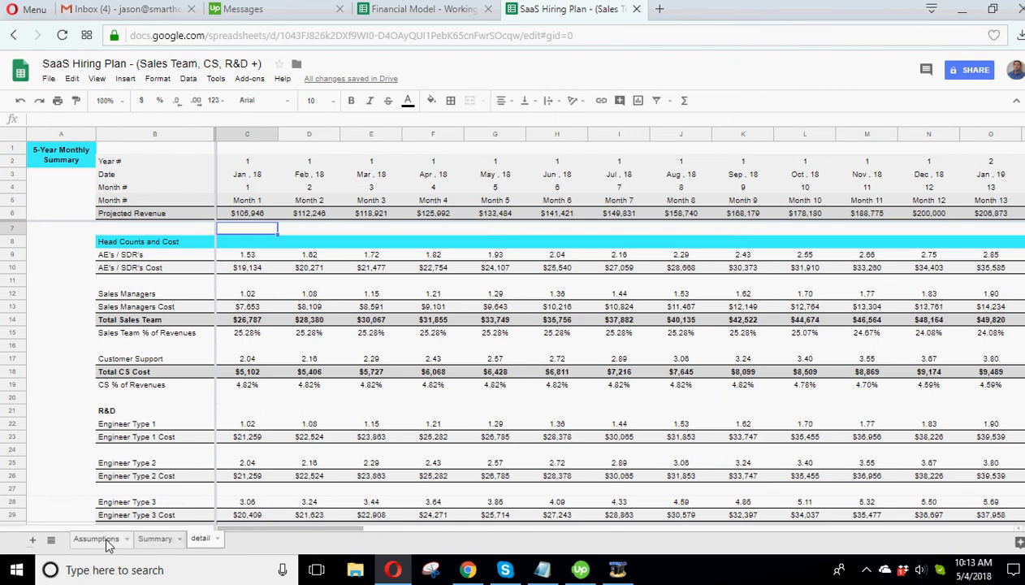
left_click(96, 538)
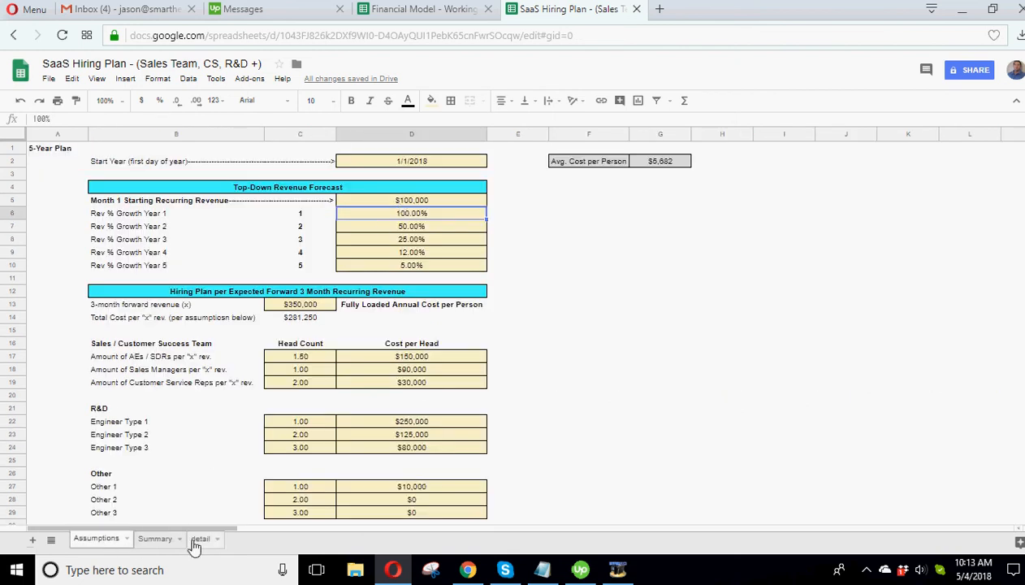
left_click(201, 538)
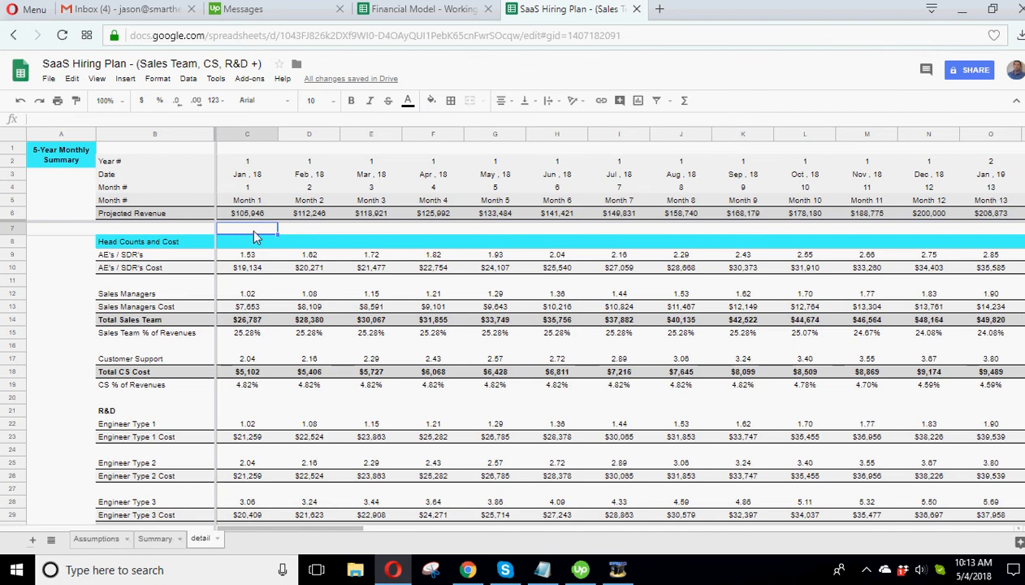
left_click(95, 538)
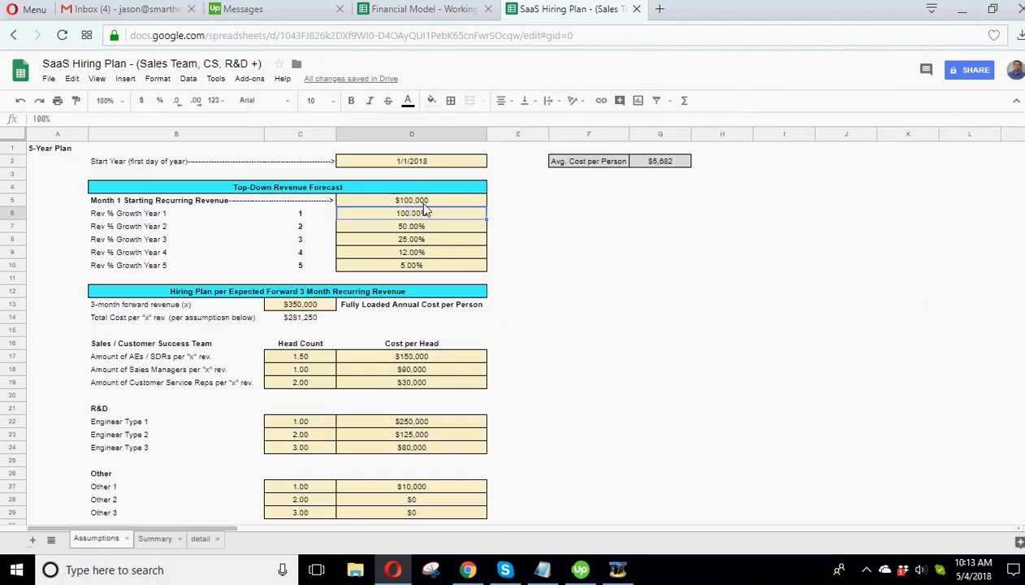
mouse_move(216, 528)
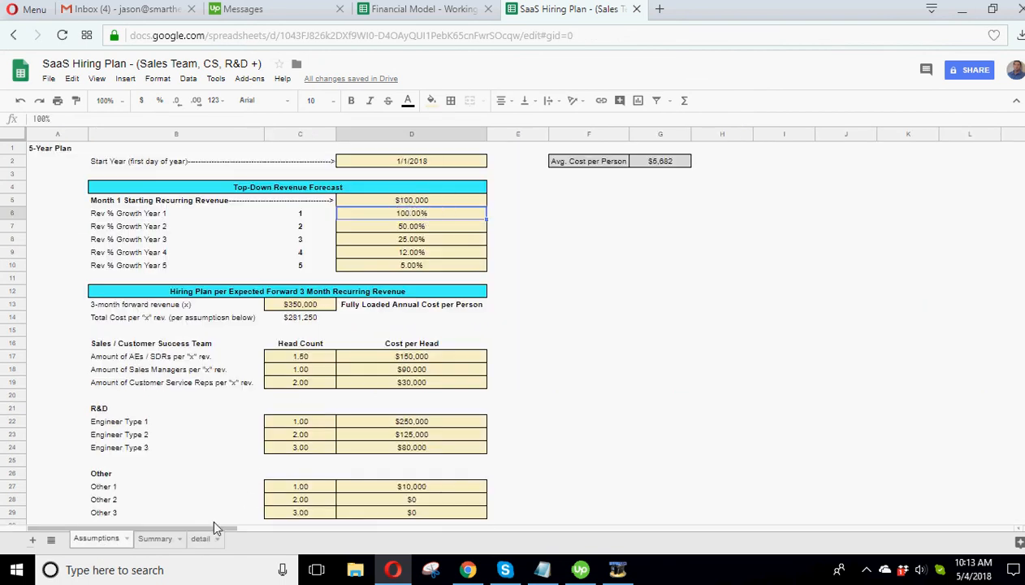
left_click(201, 538)
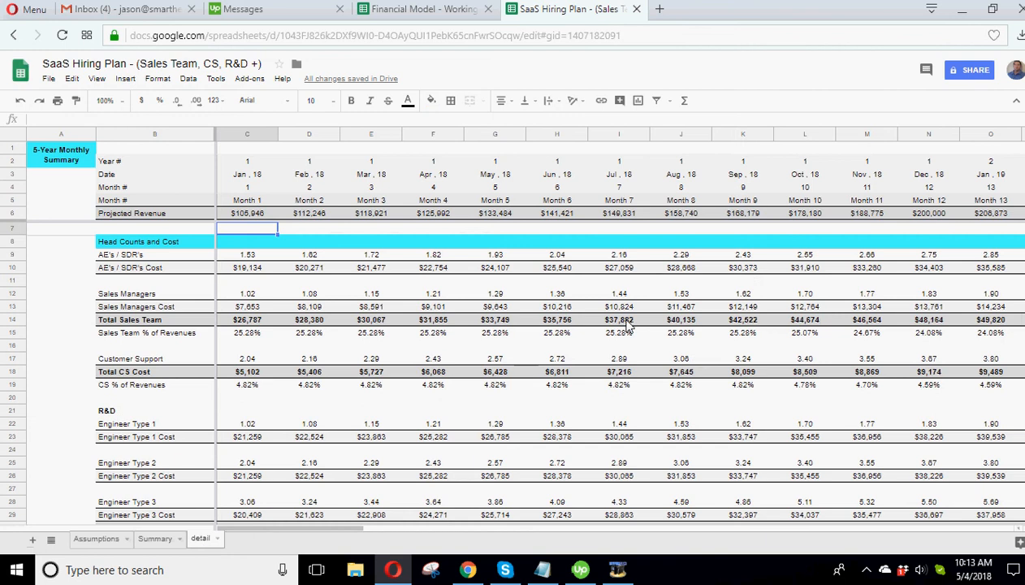
mouse_move(935, 223)
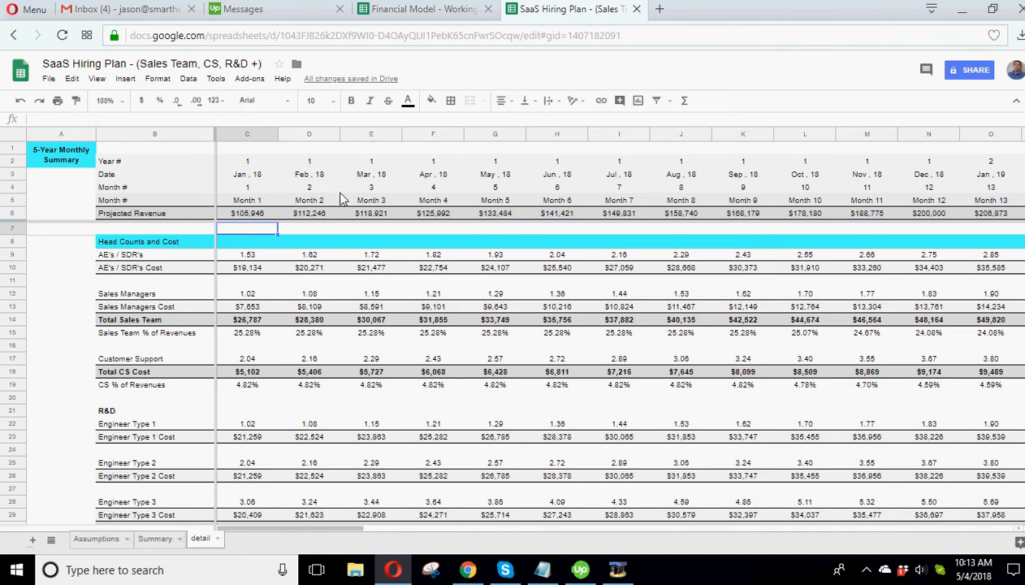
mouse_move(569, 221)
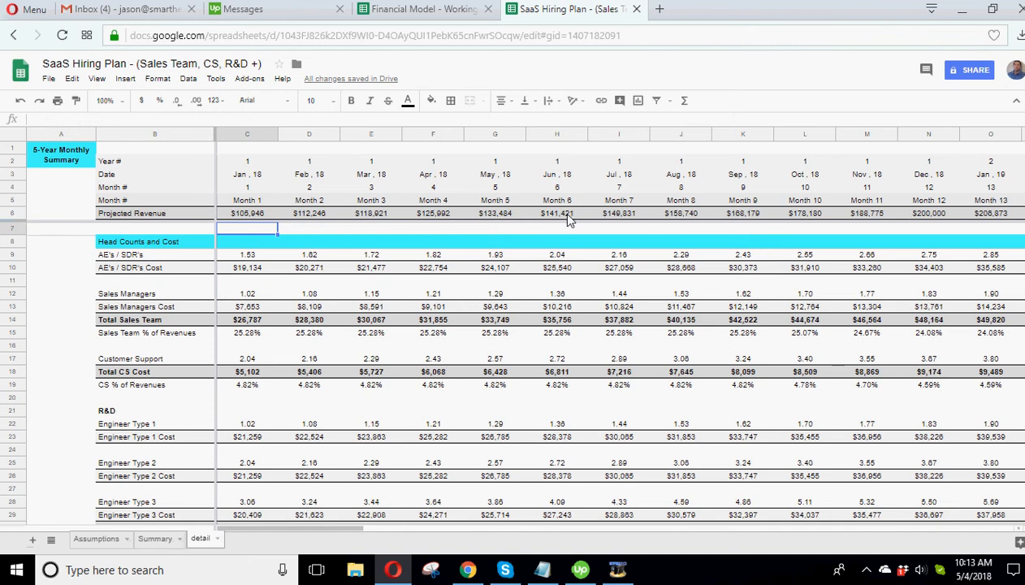
mouse_move(406, 204)
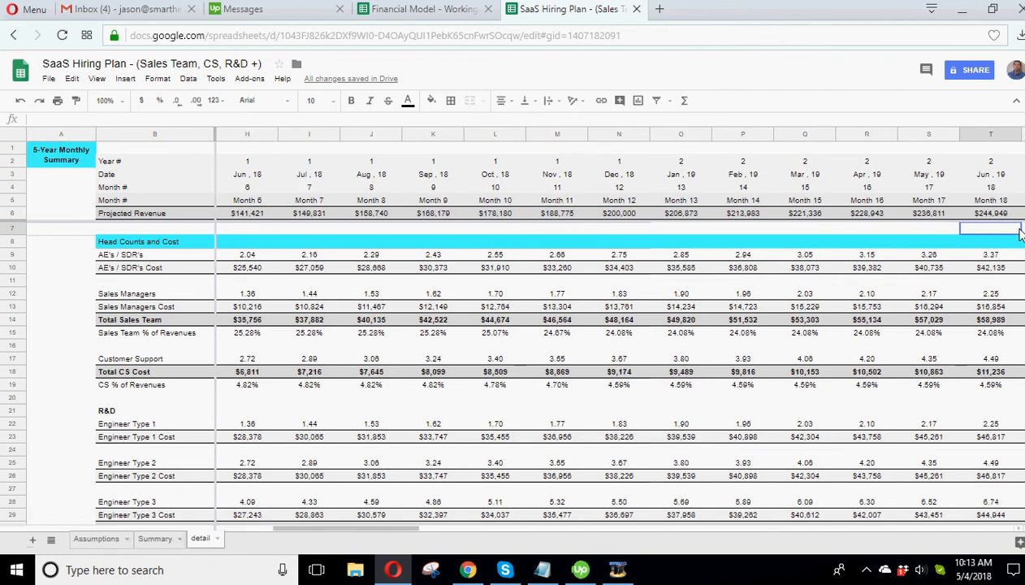
left_click(309, 227)
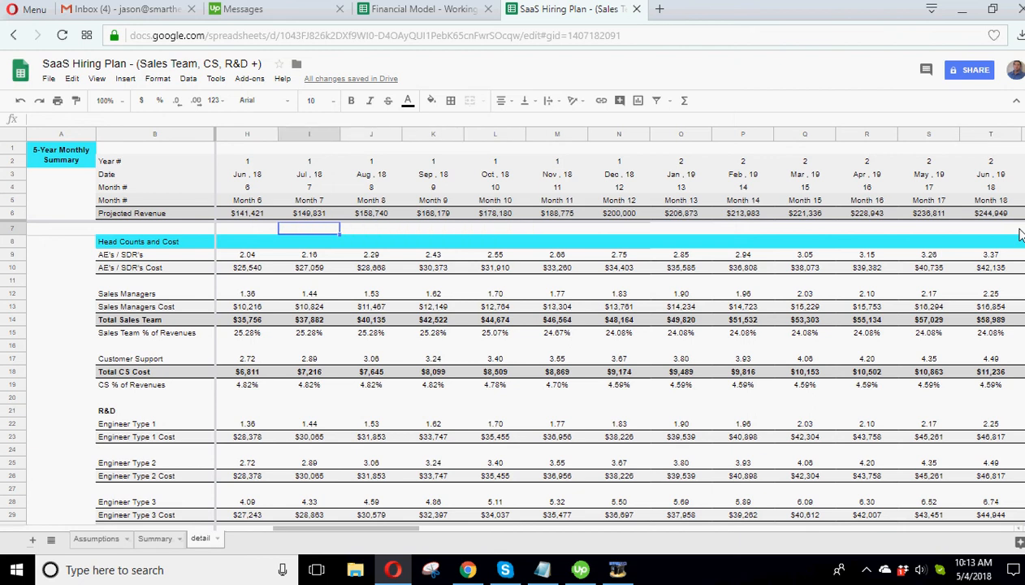
left_click(681, 228)
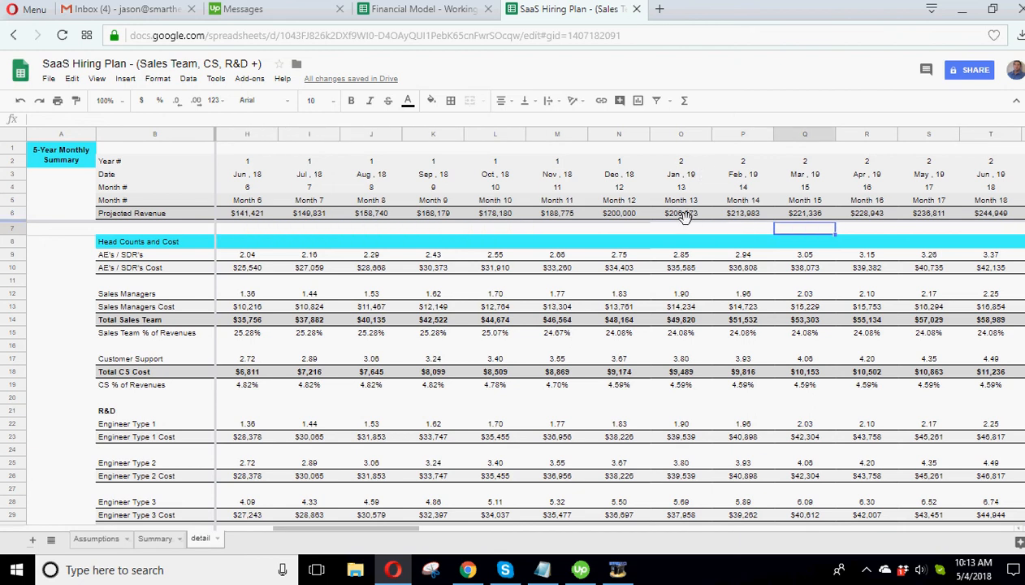
left_click(96, 539)
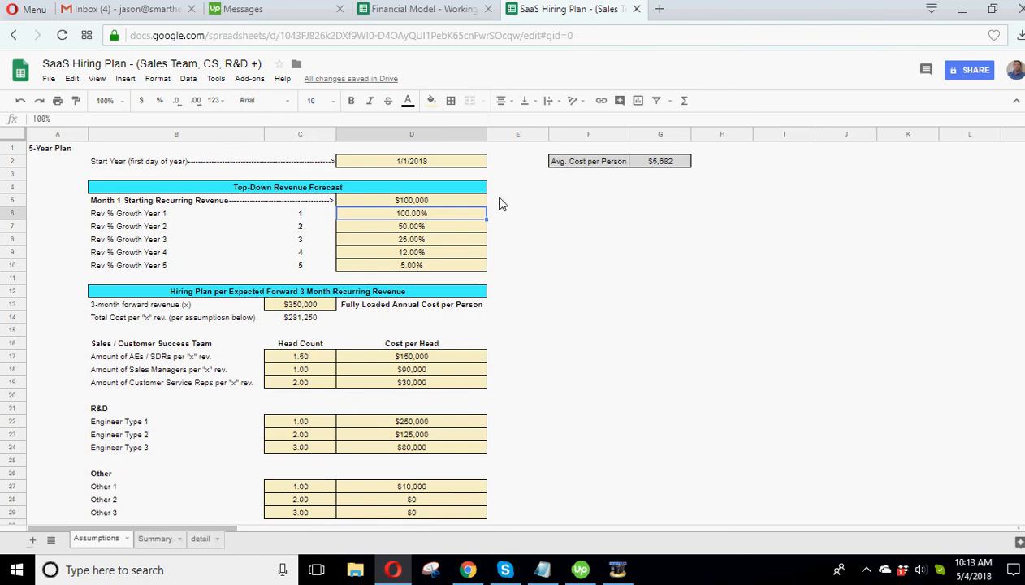
left_click(411, 226)
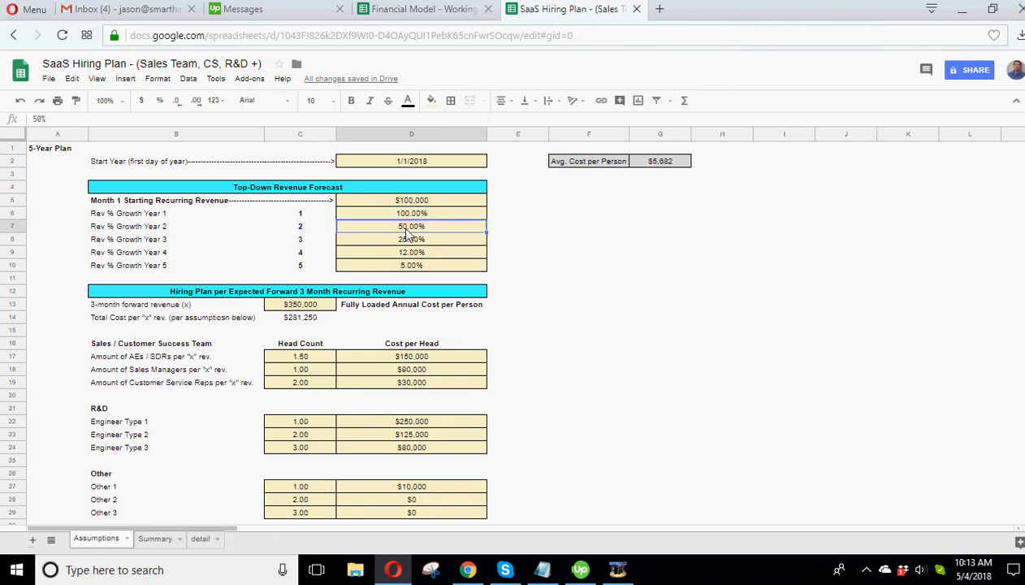
mouse_move(436, 228)
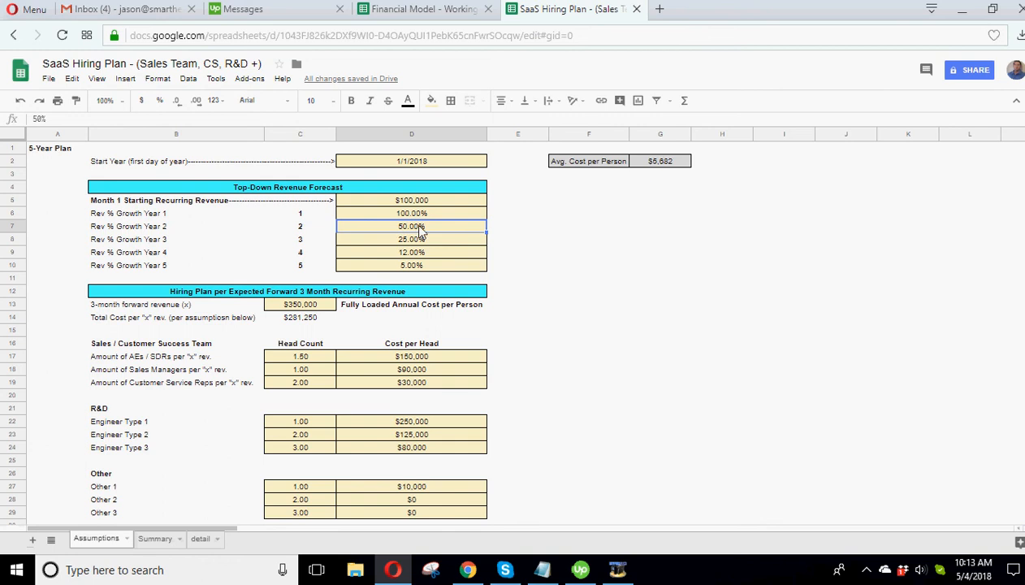
left_click(200, 538)
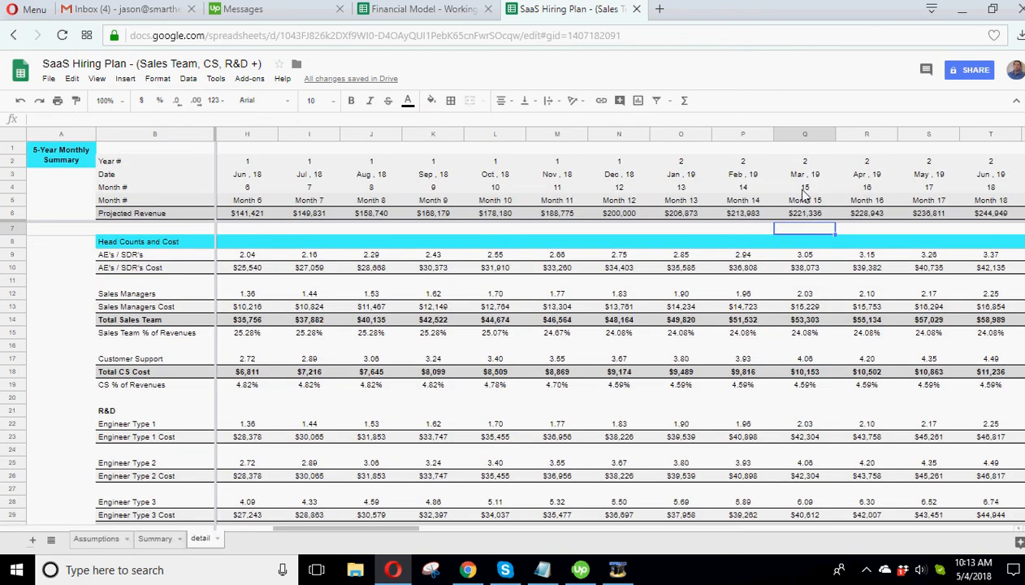
mouse_move(857, 205)
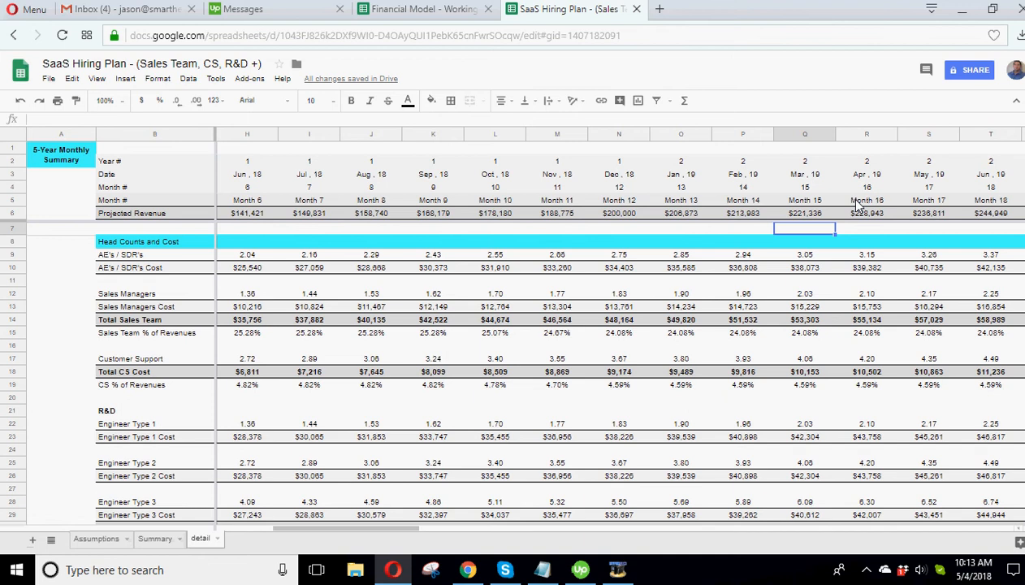
mouse_move(762, 273)
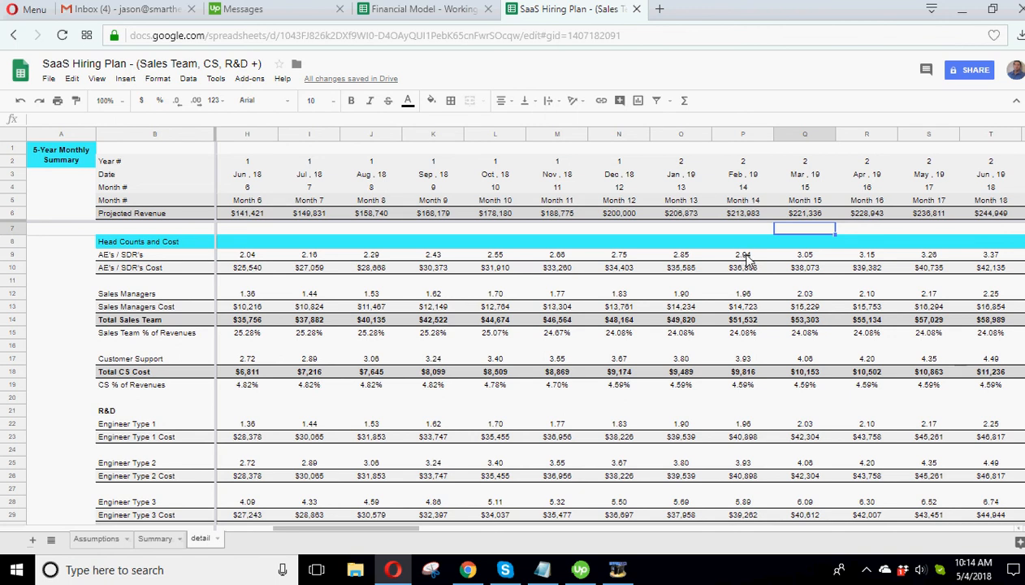
mouse_move(743, 203)
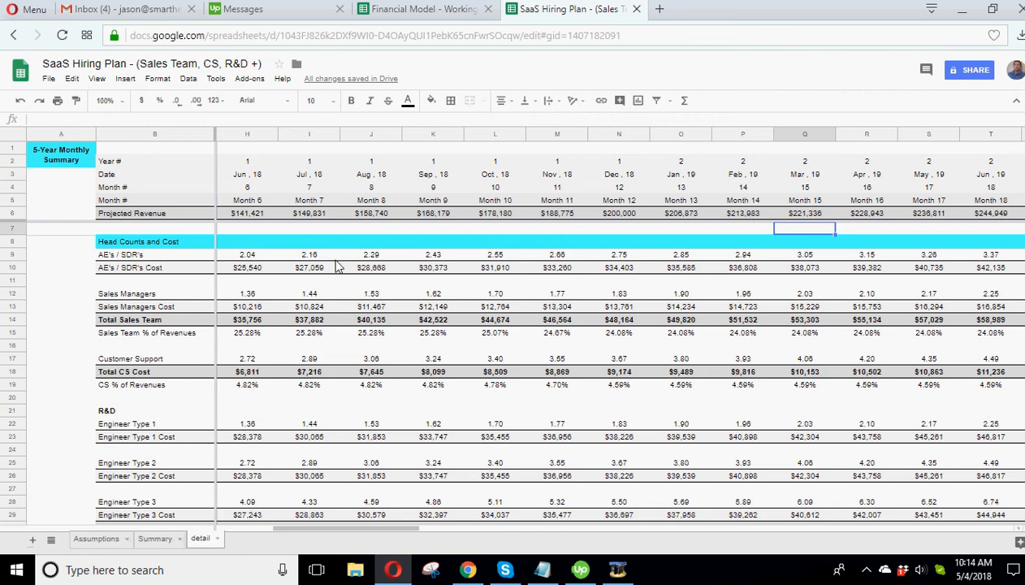
mouse_move(347, 191)
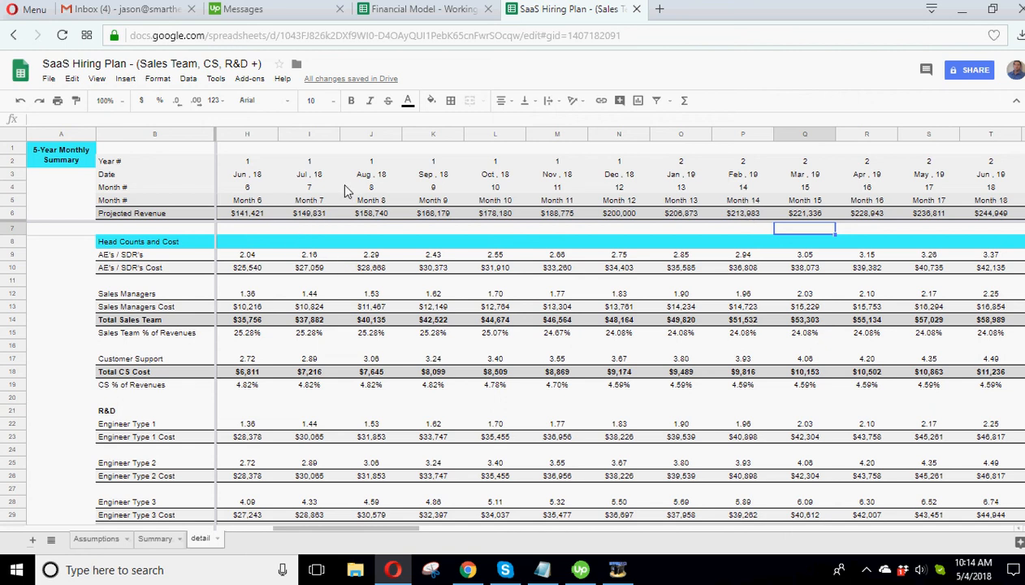
mouse_move(507, 219)
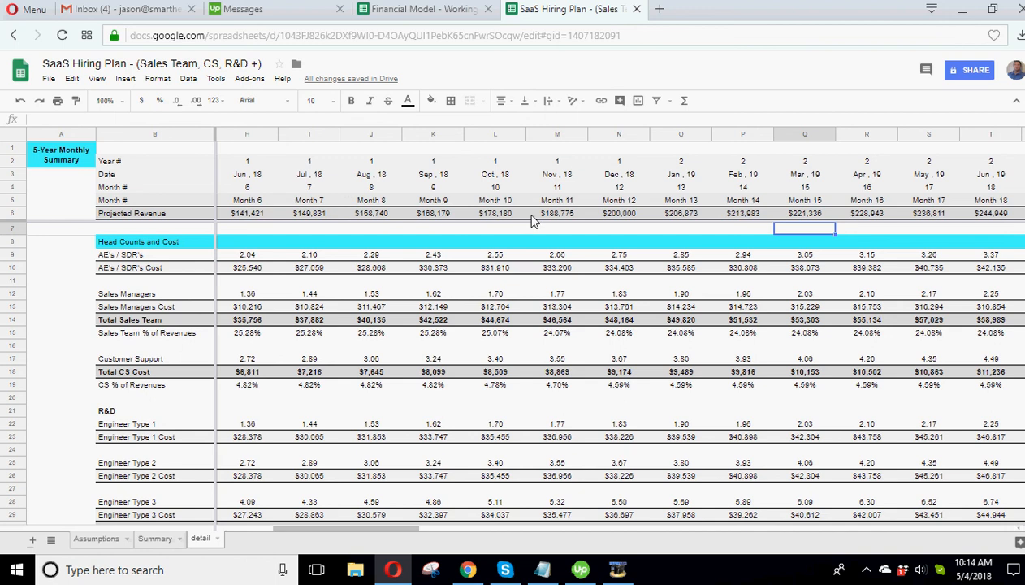
mouse_move(315, 214)
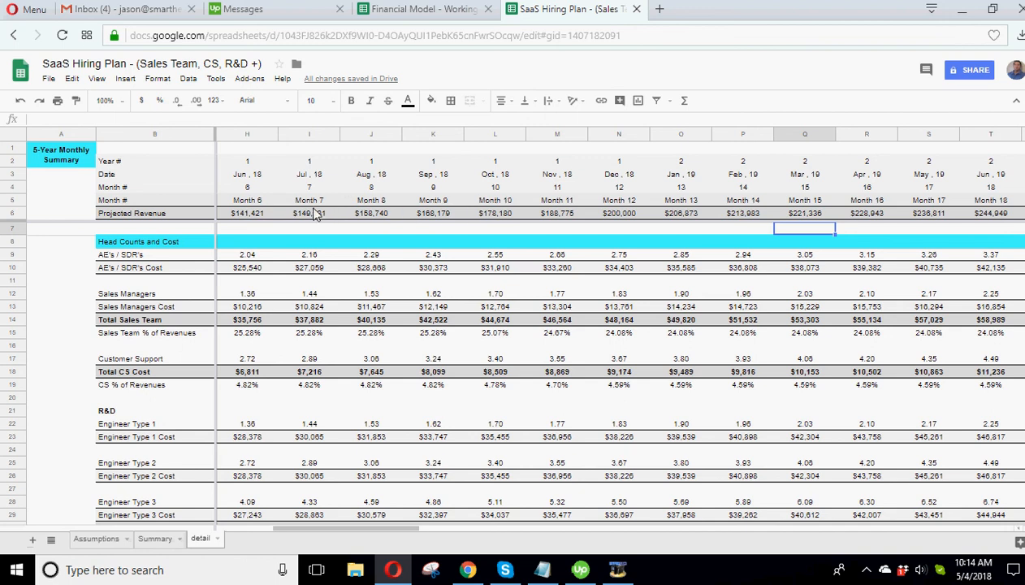
mouse_move(764, 218)
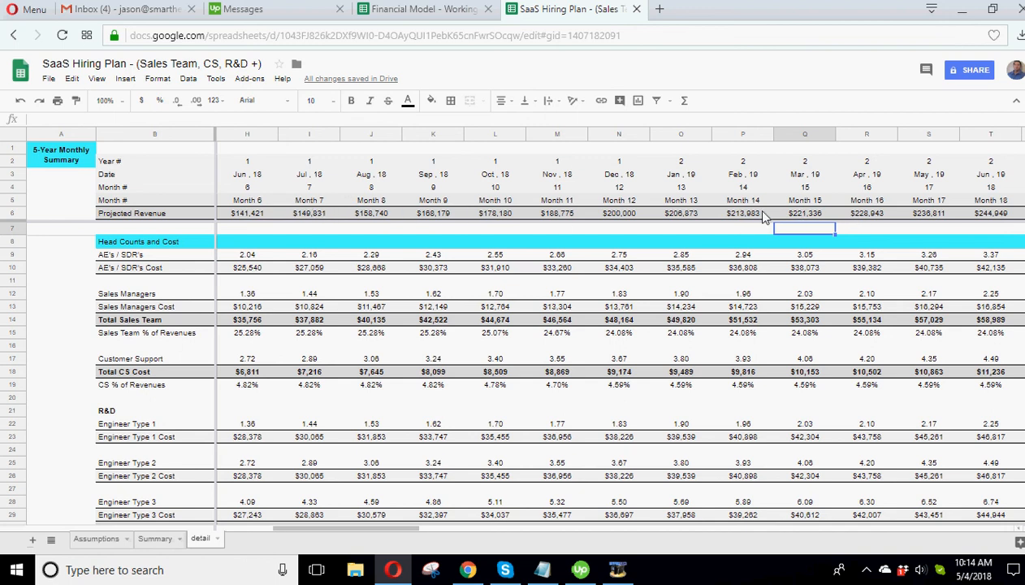
mouse_move(922, 225)
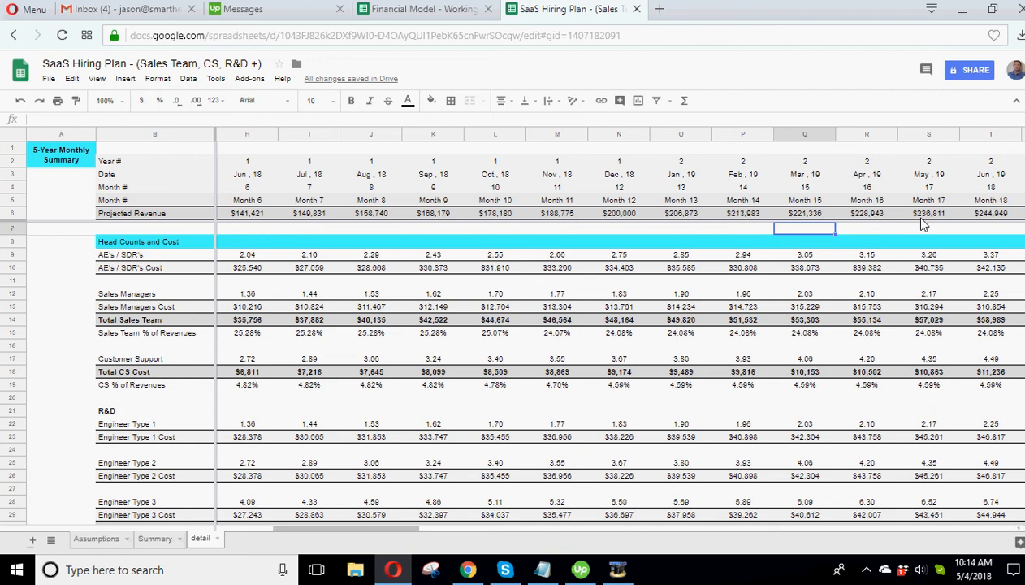
mouse_move(823, 219)
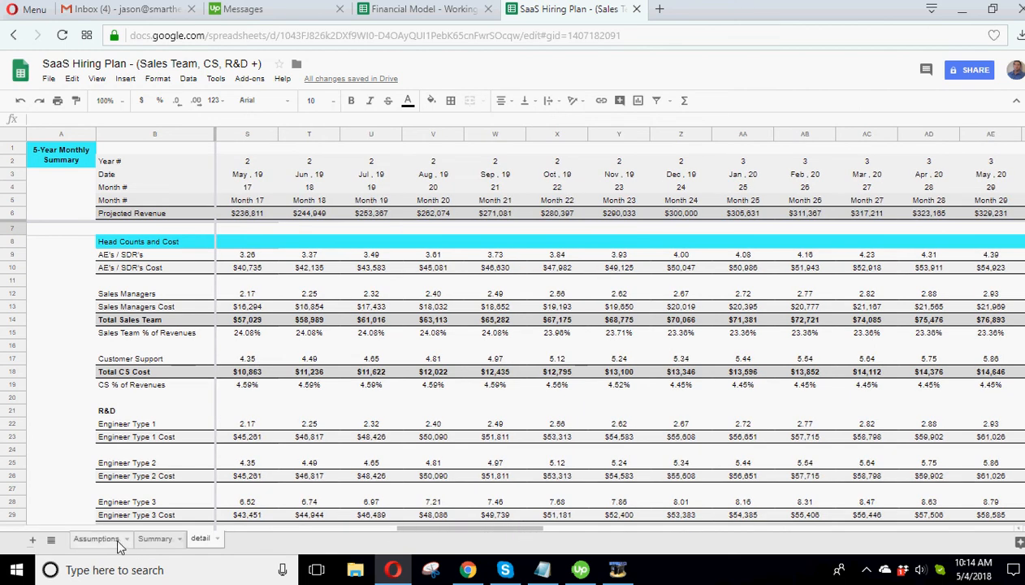
Step: Review the Assumptions, detail and Summary sheets after the growth change, ending on Assumptions
left_click(96, 538)
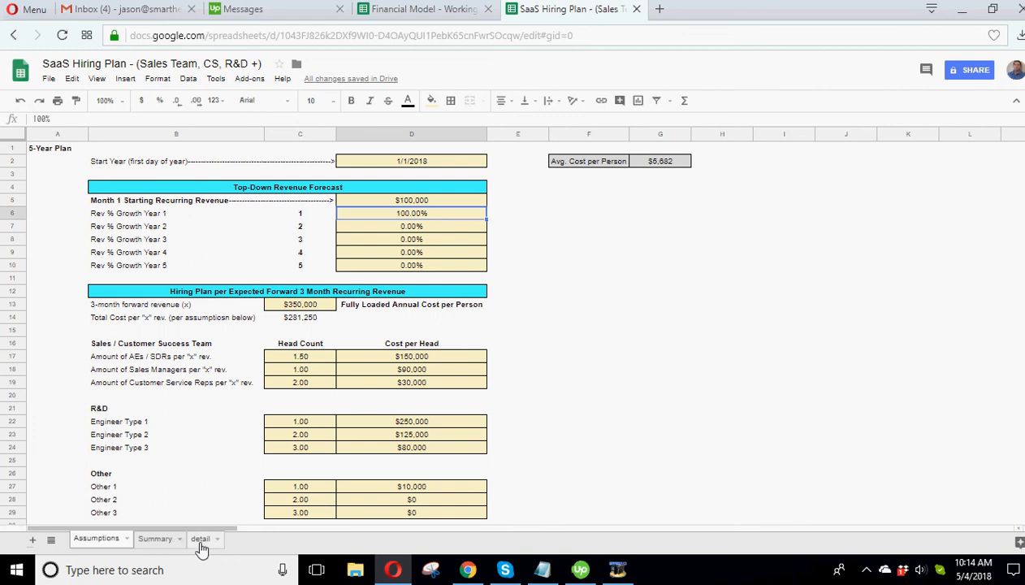
left_click(200, 537)
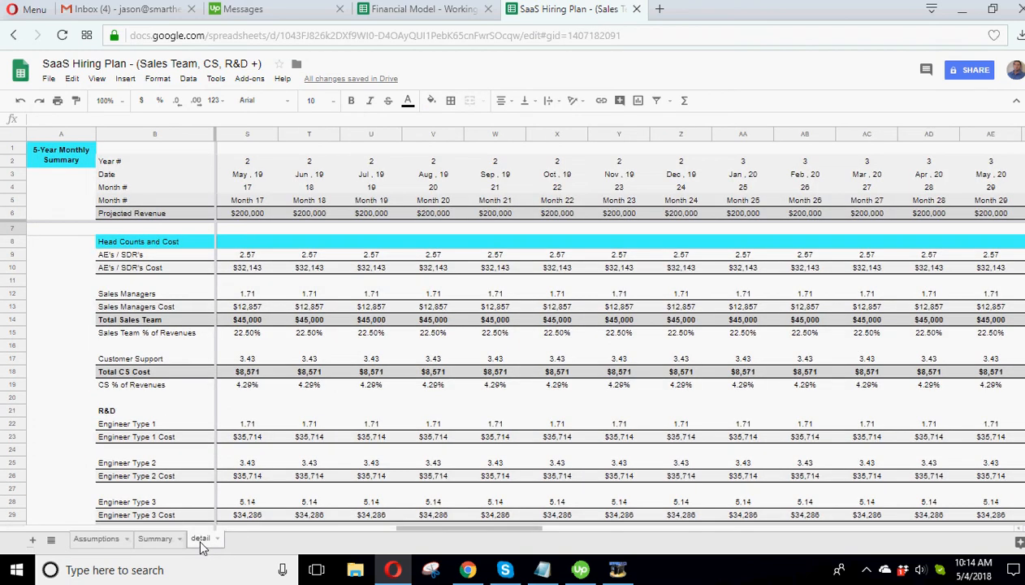
left_click(154, 538)
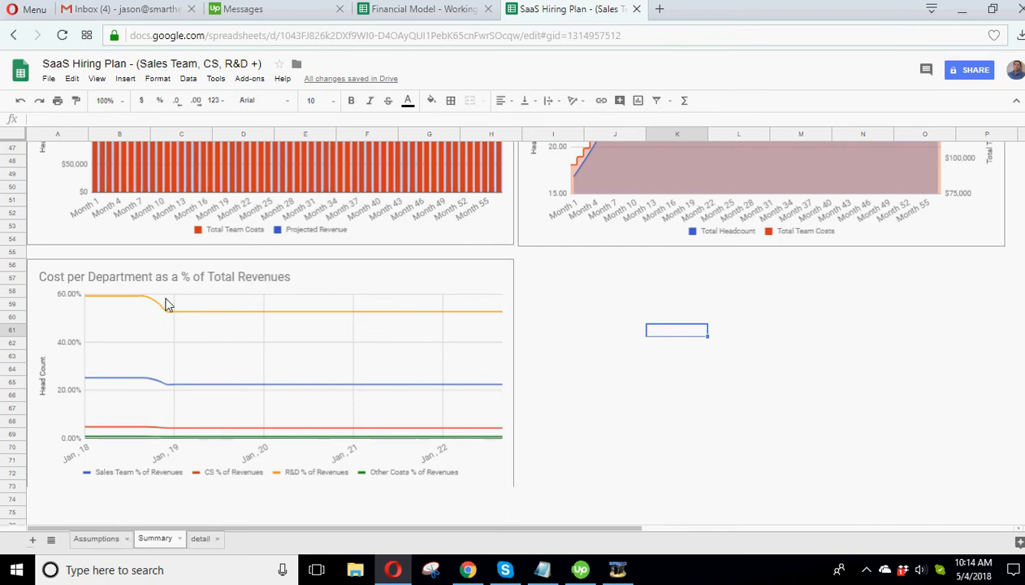
mouse_move(168, 318)
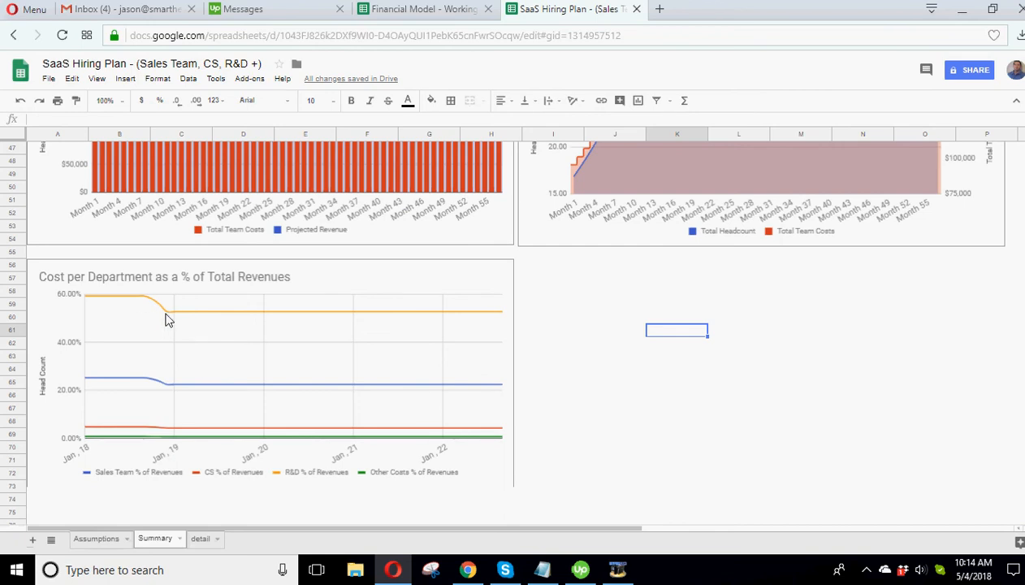
mouse_move(208, 314)
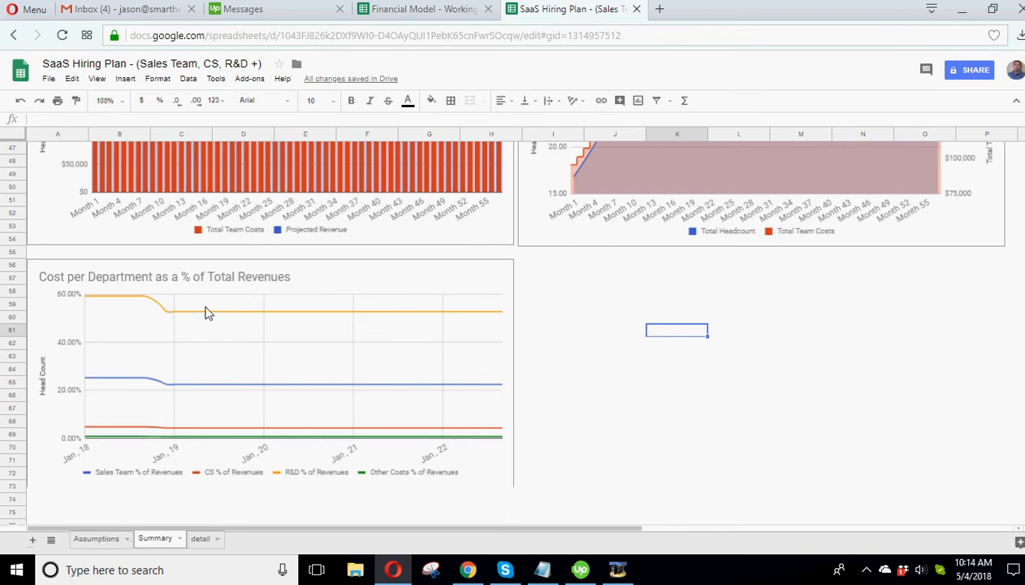
mouse_move(222, 318)
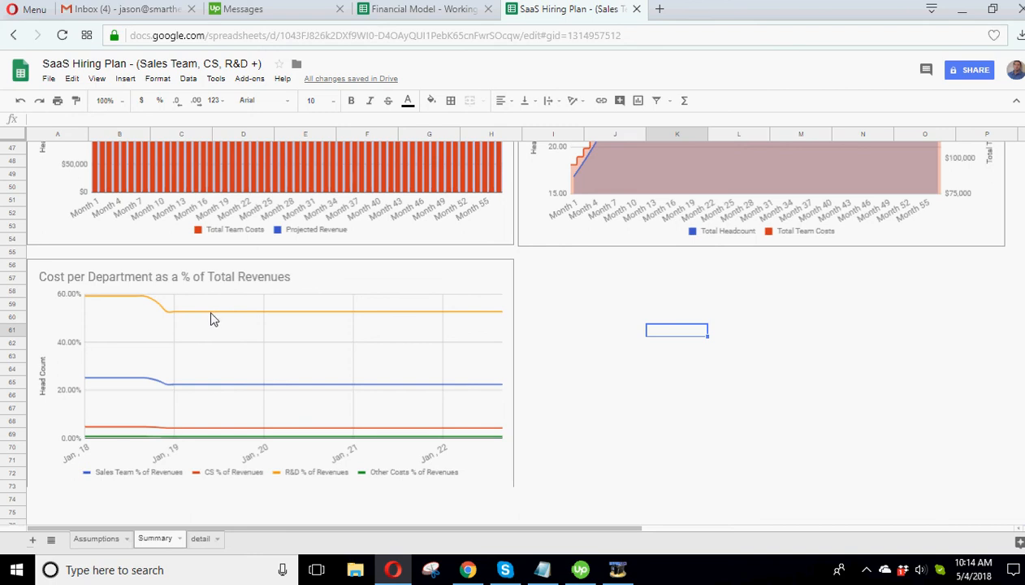
mouse_move(168, 320)
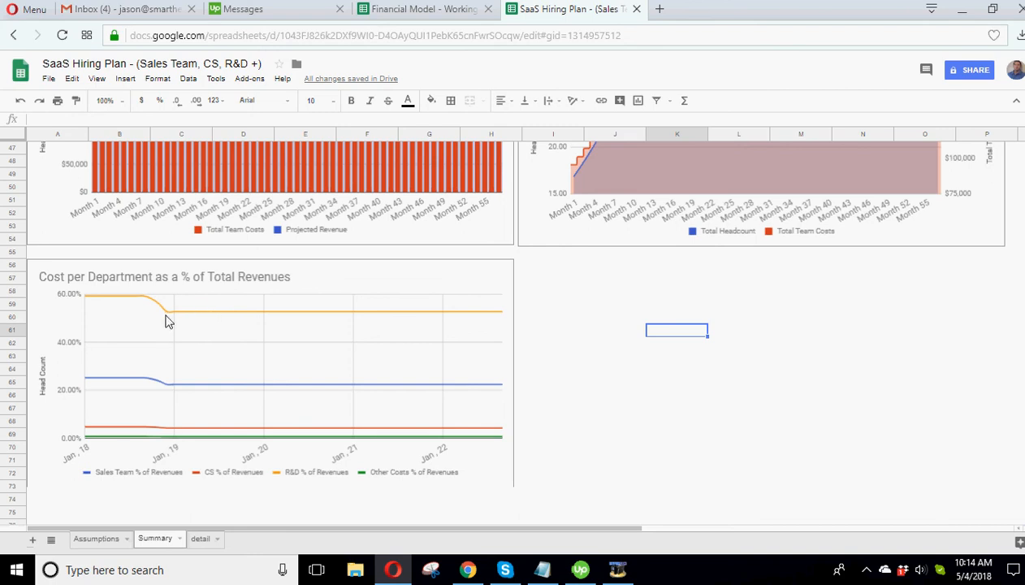
mouse_move(291, 318)
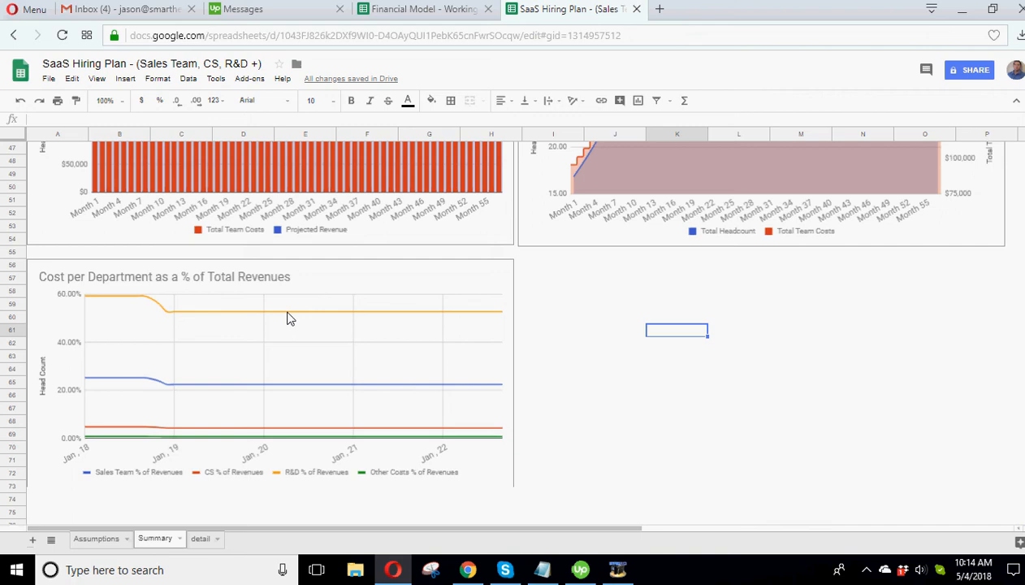
mouse_move(204, 373)
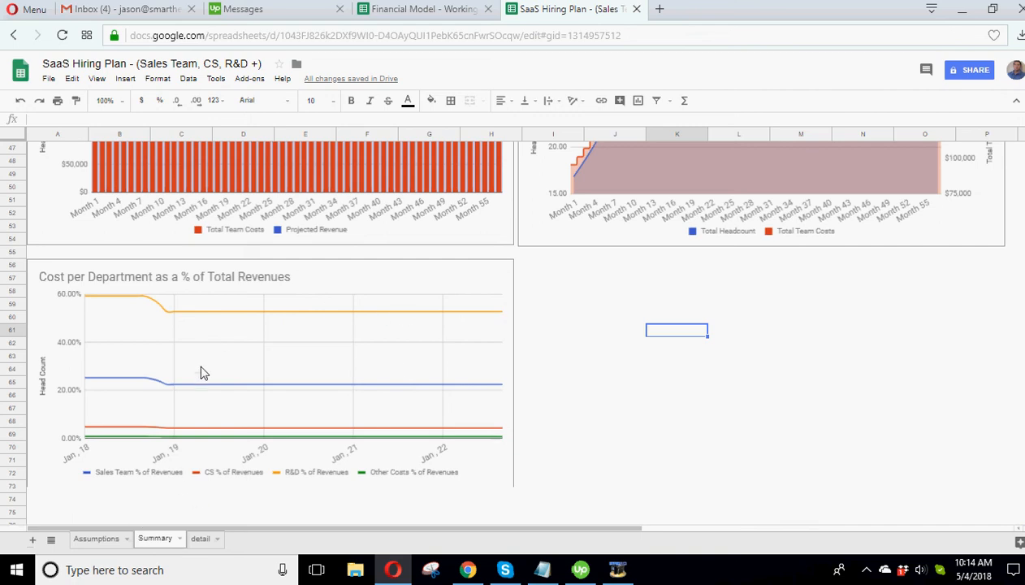
left_click(95, 538)
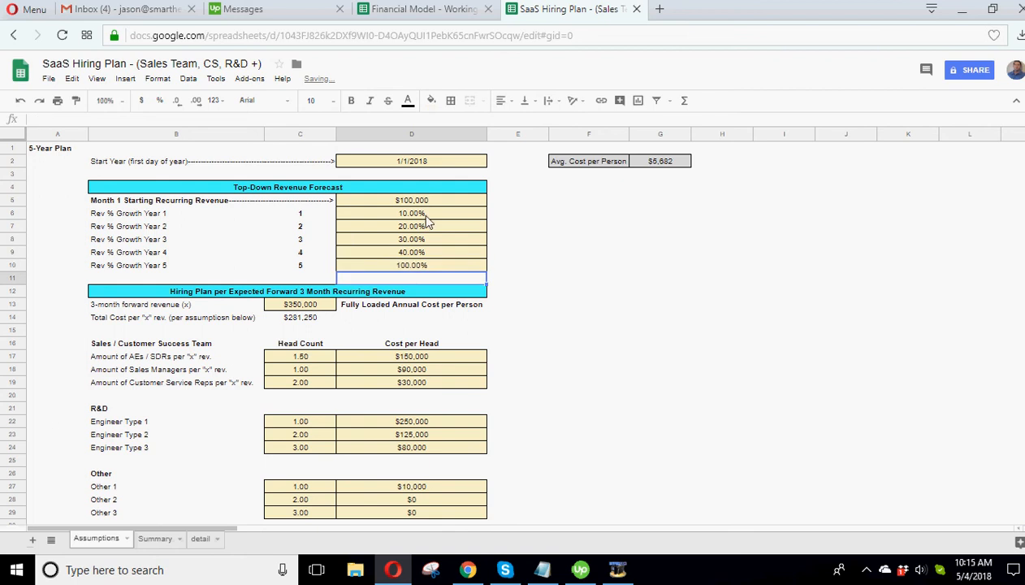
Step: Select the Year 2 and Year 4 growth-rate inputs, then switch to the Summary charts
left_click(411, 226)
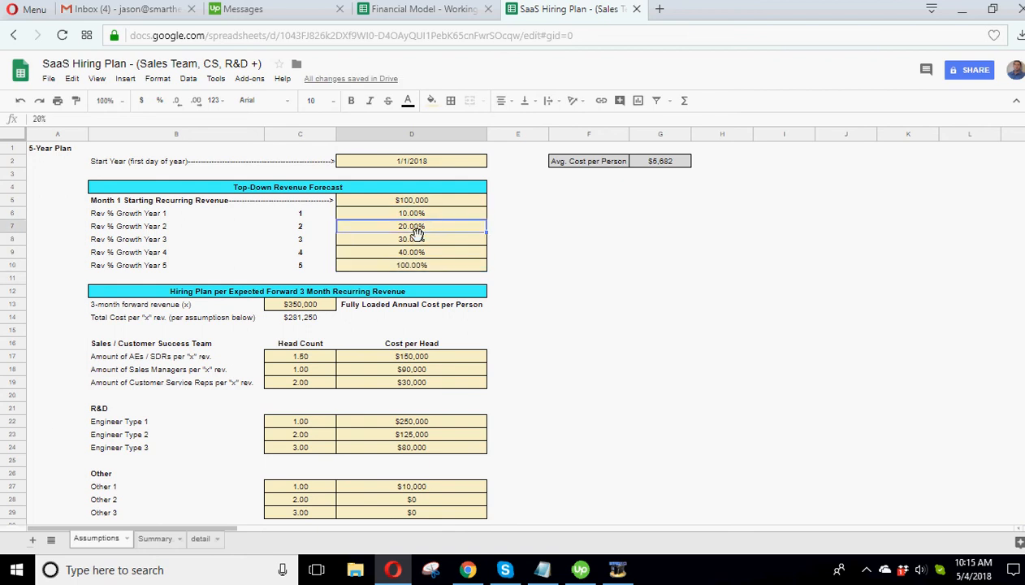
left_click(411, 252)
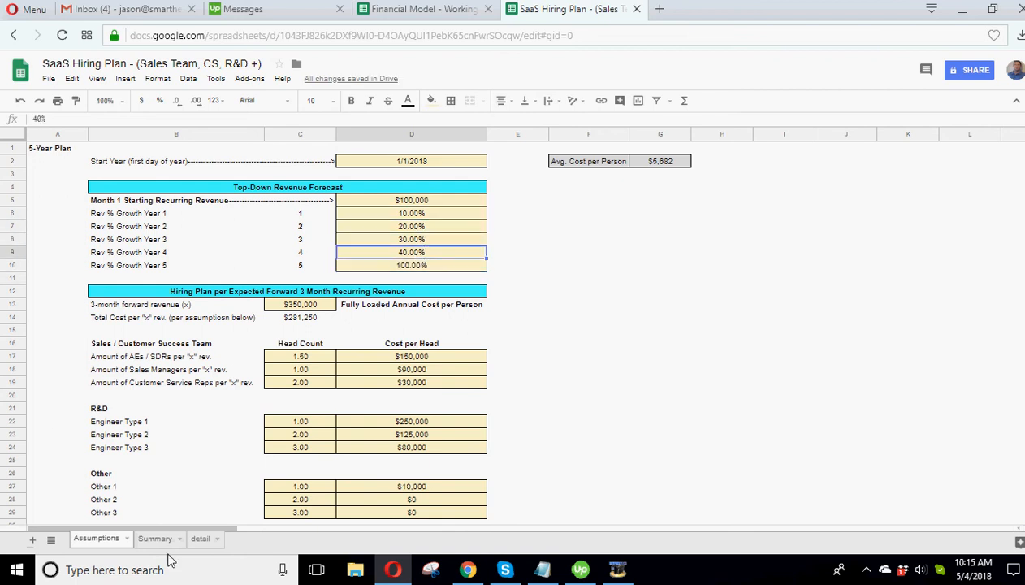
left_click(154, 538)
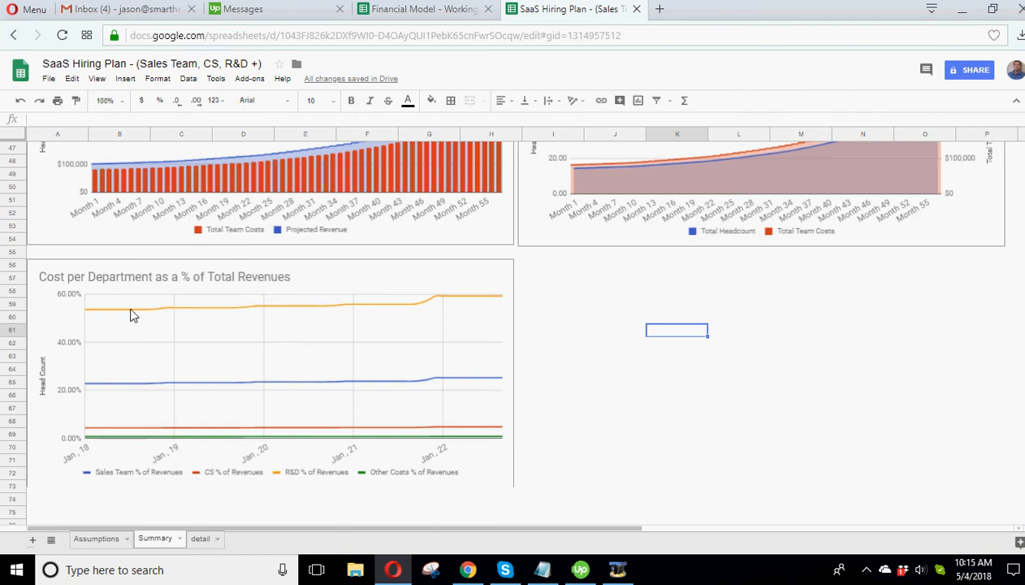
mouse_move(371, 306)
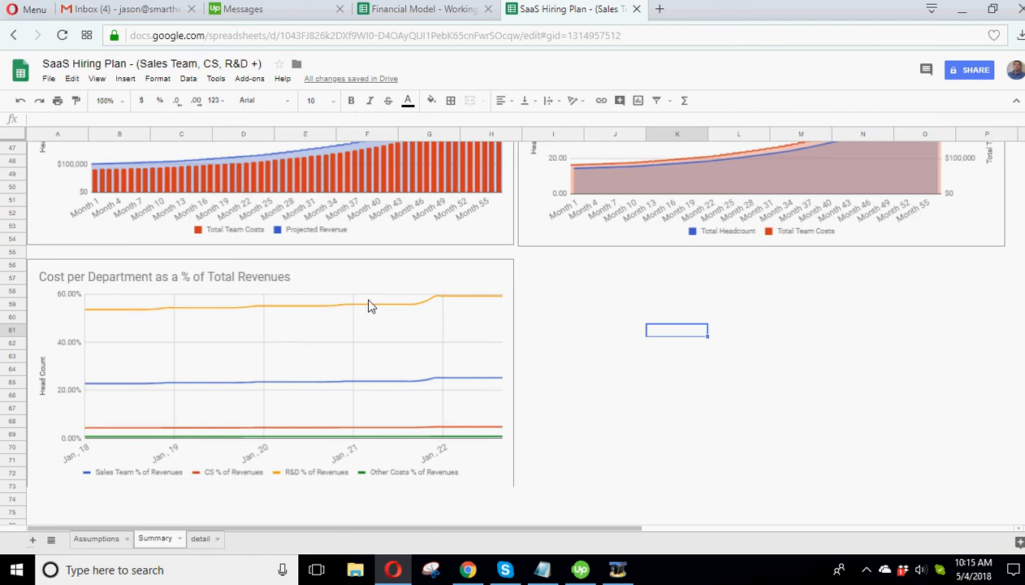
mouse_move(511, 292)
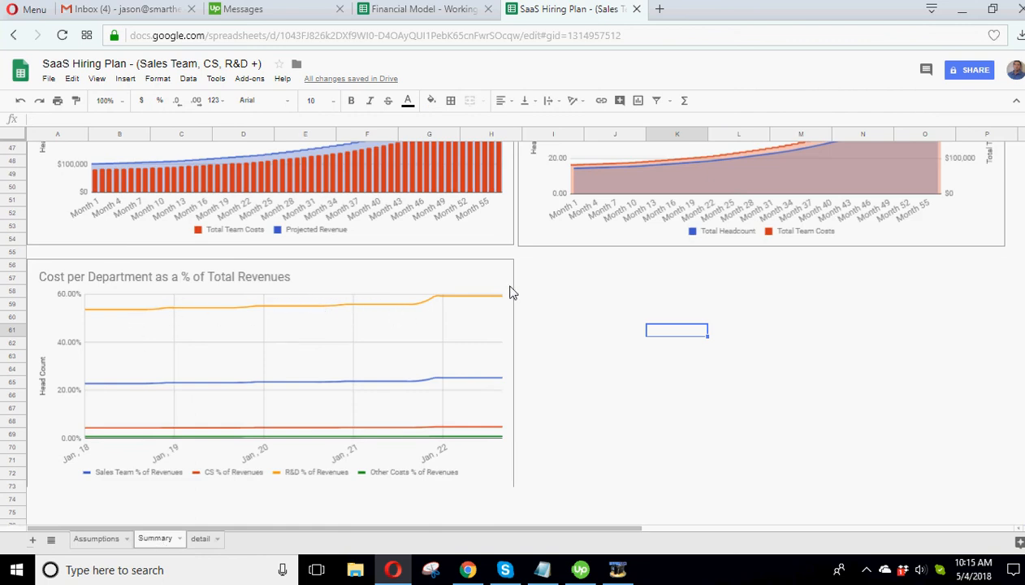
mouse_move(558, 325)
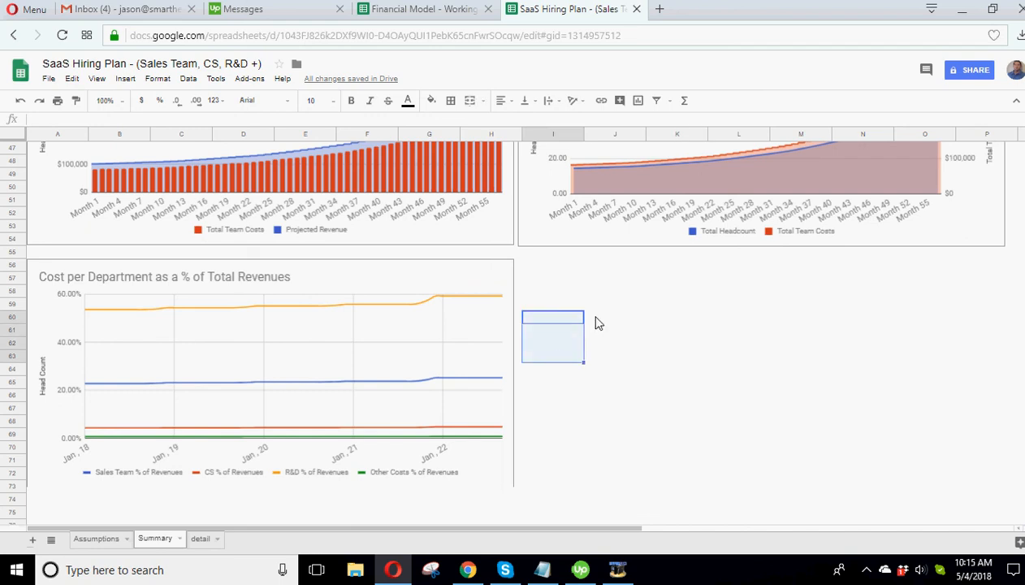
mouse_move(459, 301)
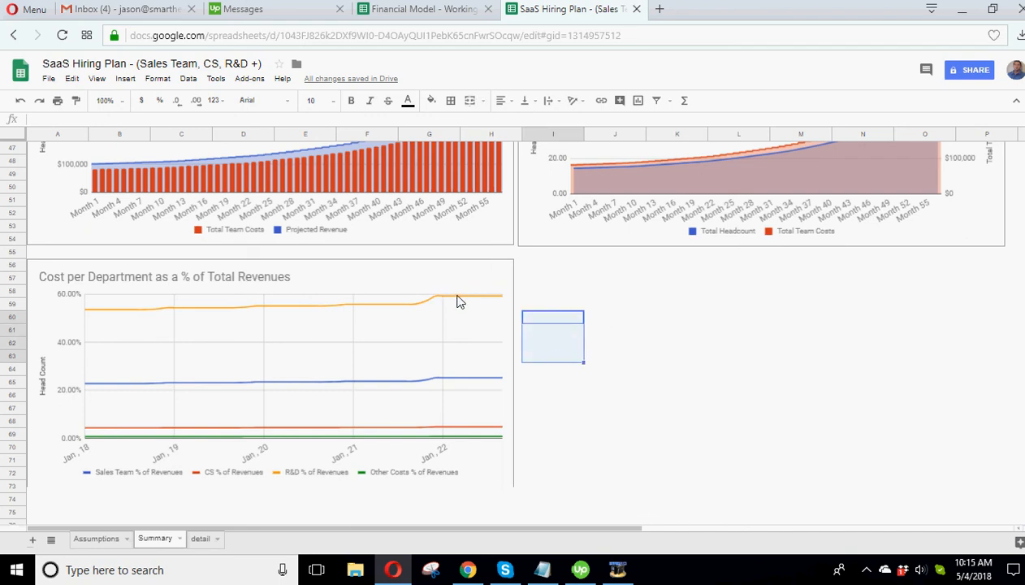
mouse_move(382, 319)
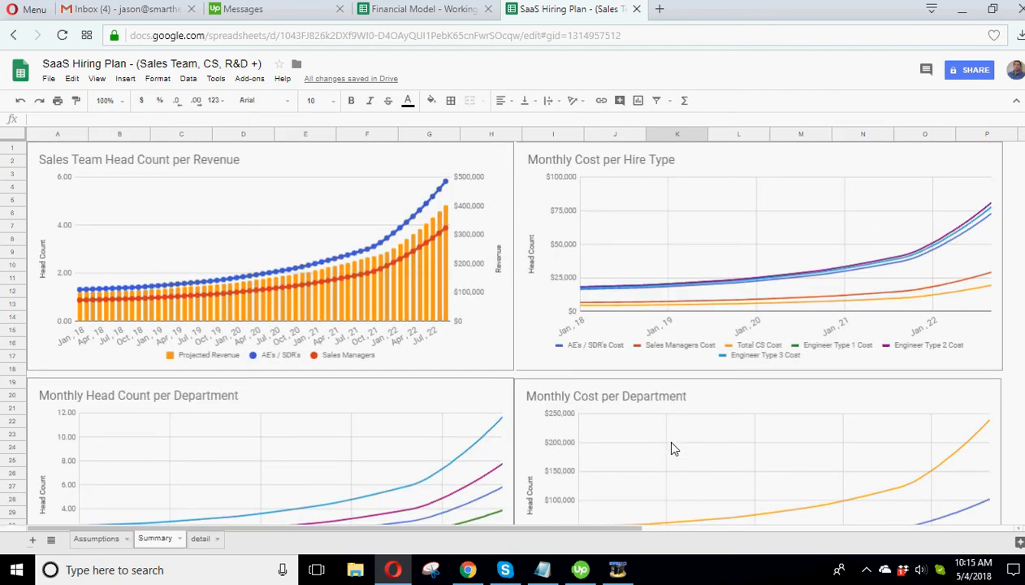
Step: Scroll through the detail sheet's monthly rows, then go back through Summary to Assumptions
scroll("down", 3)
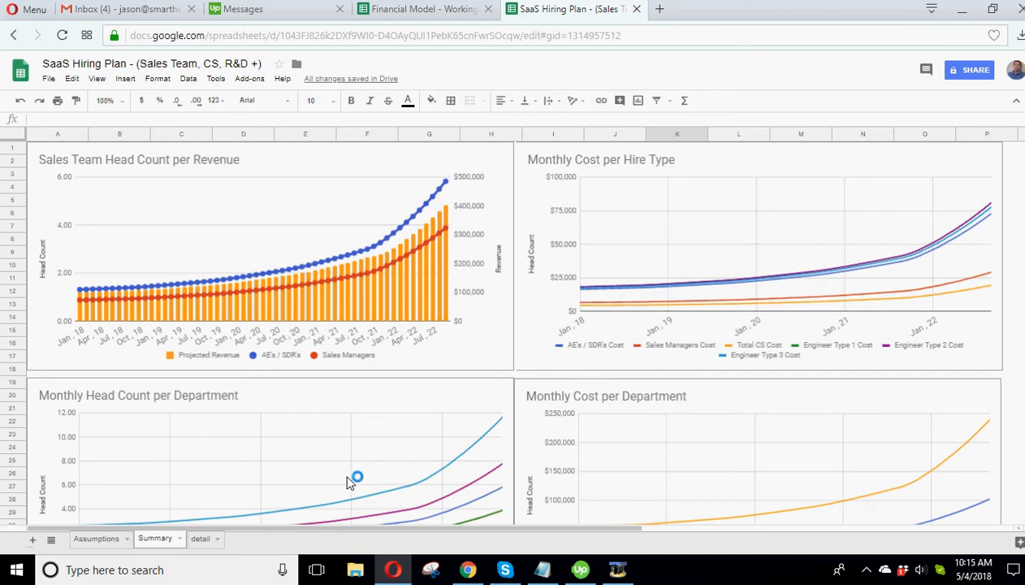
left_click(201, 539)
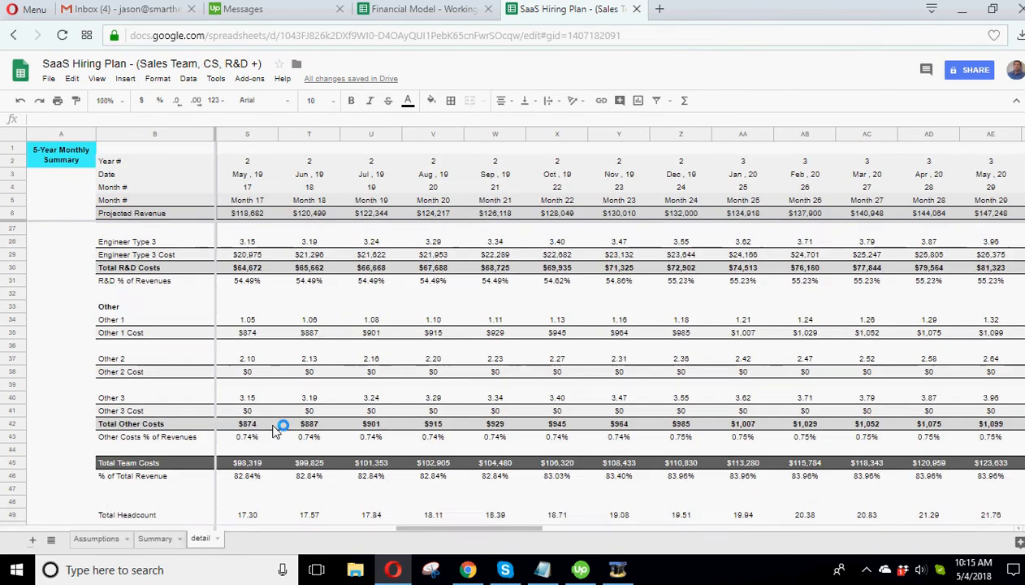
scroll("down", 3)
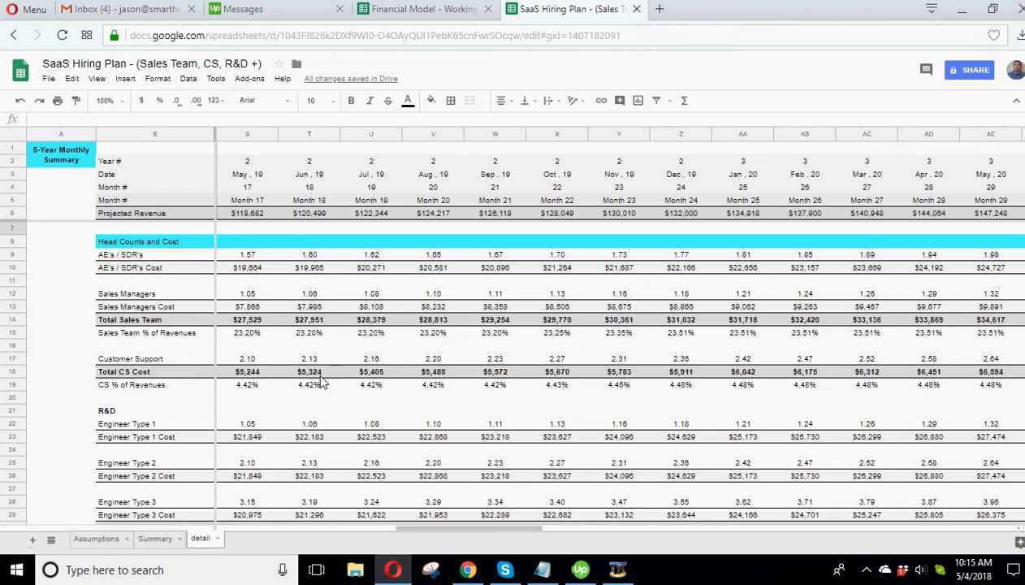
left_click(154, 538)
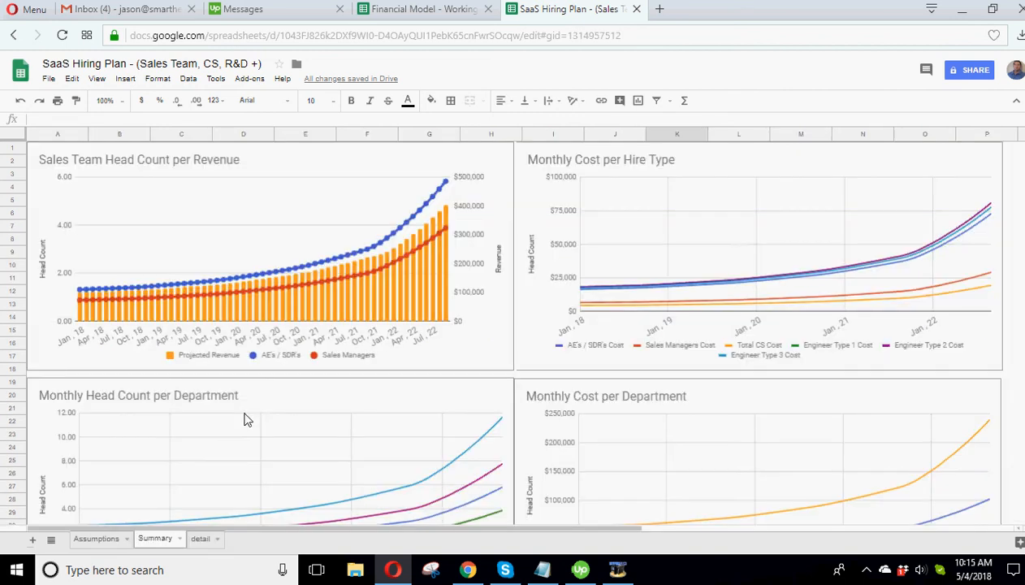
left_click(95, 539)
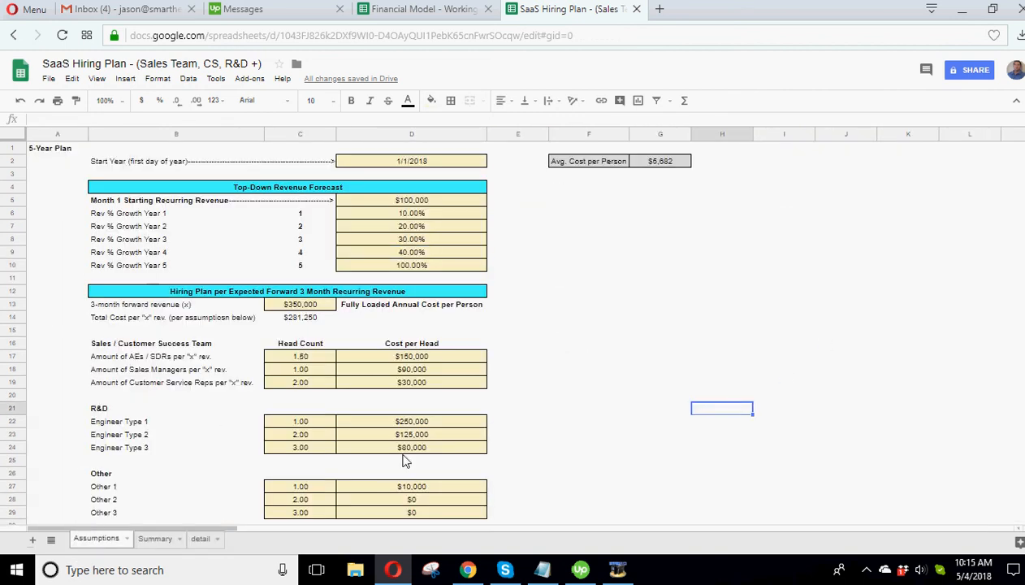
left_click(411, 160)
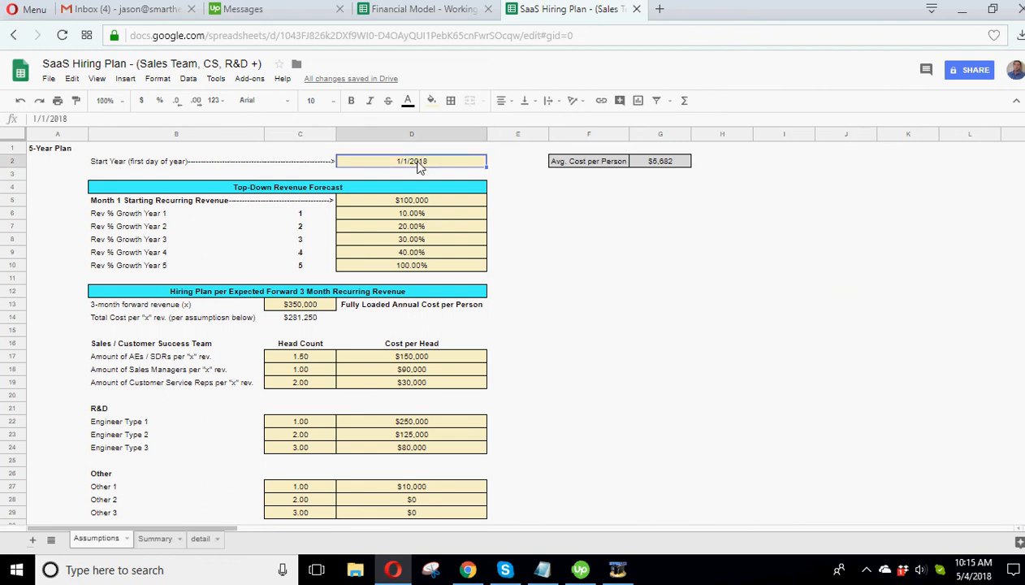
left_click(411, 200)
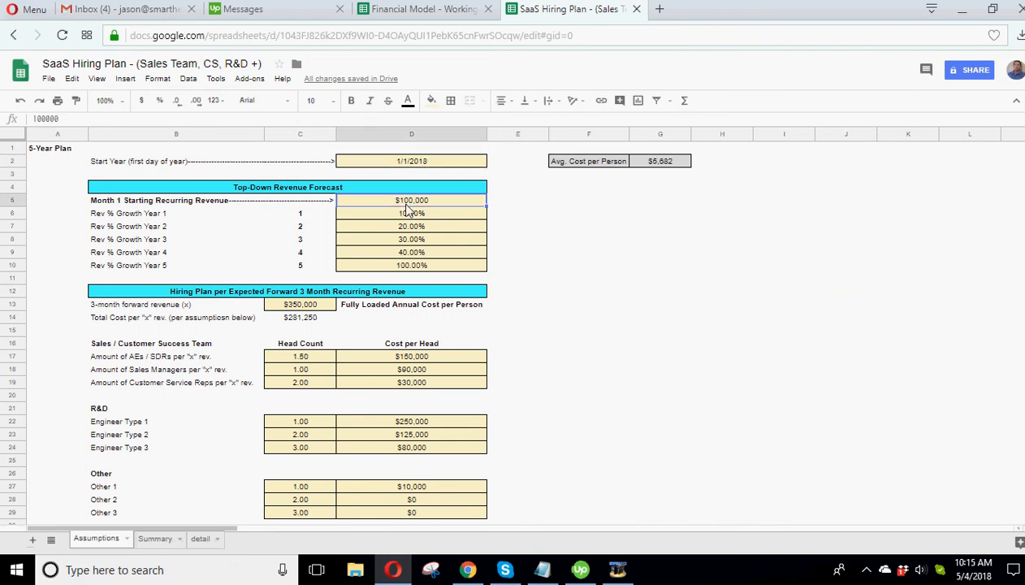
left_click(411, 239)
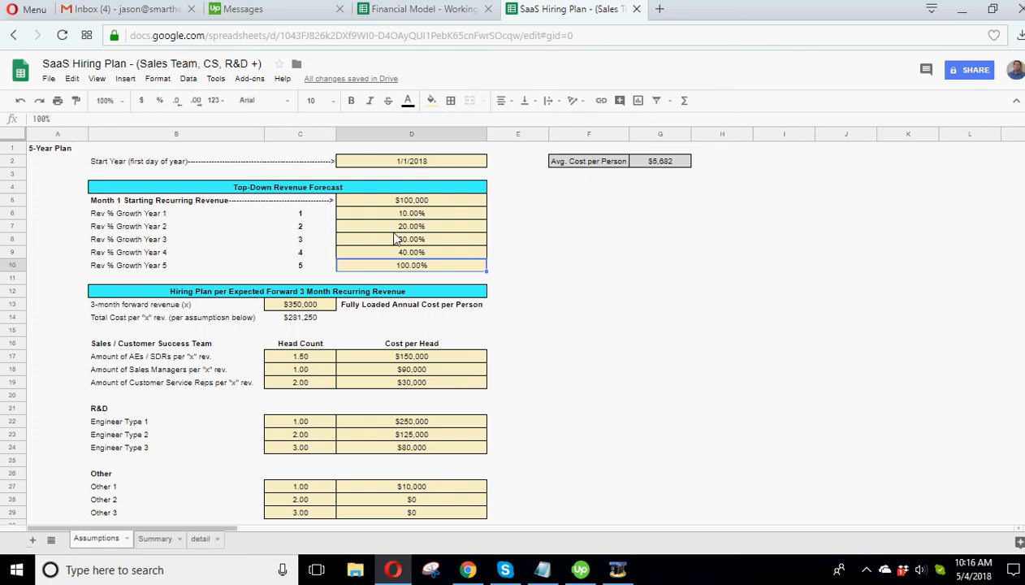
left_click(411, 200)
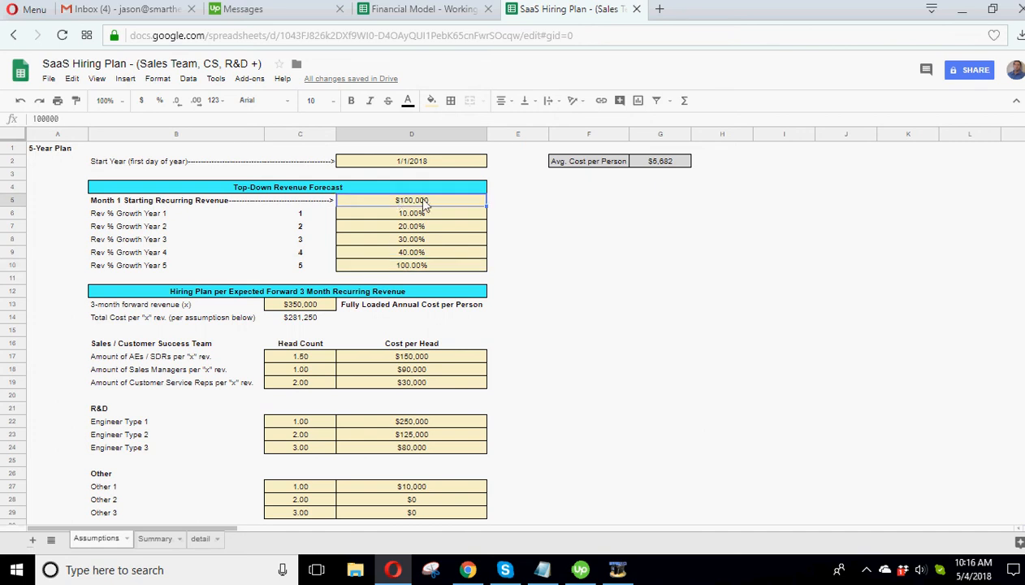
left_click(411, 212)
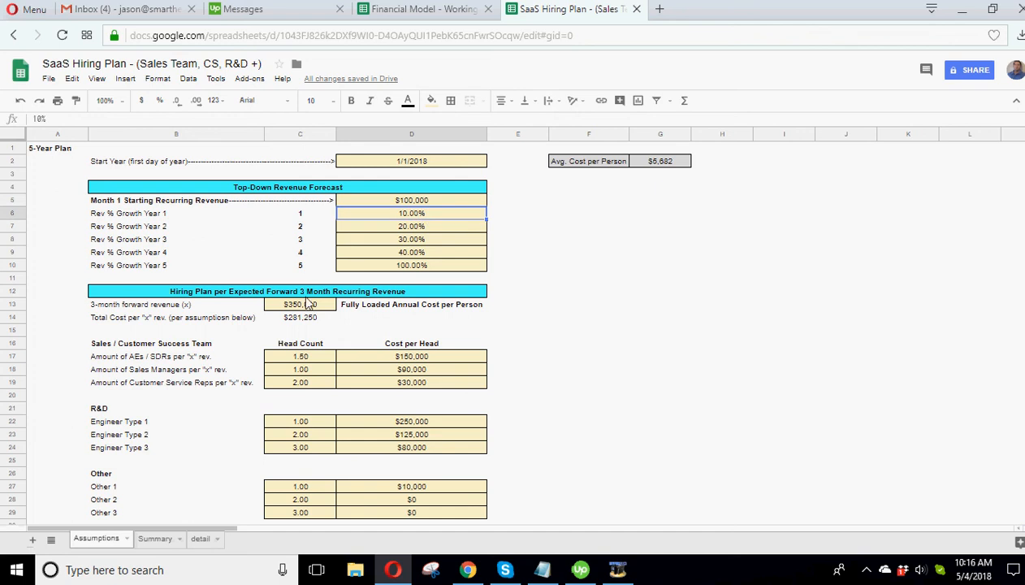
mouse_move(295, 307)
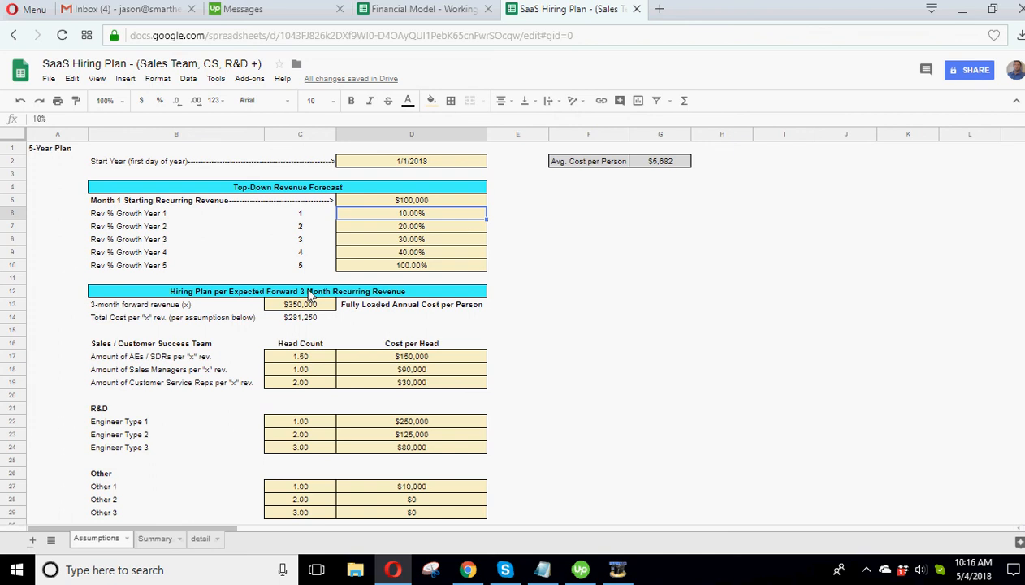
mouse_move(317, 362)
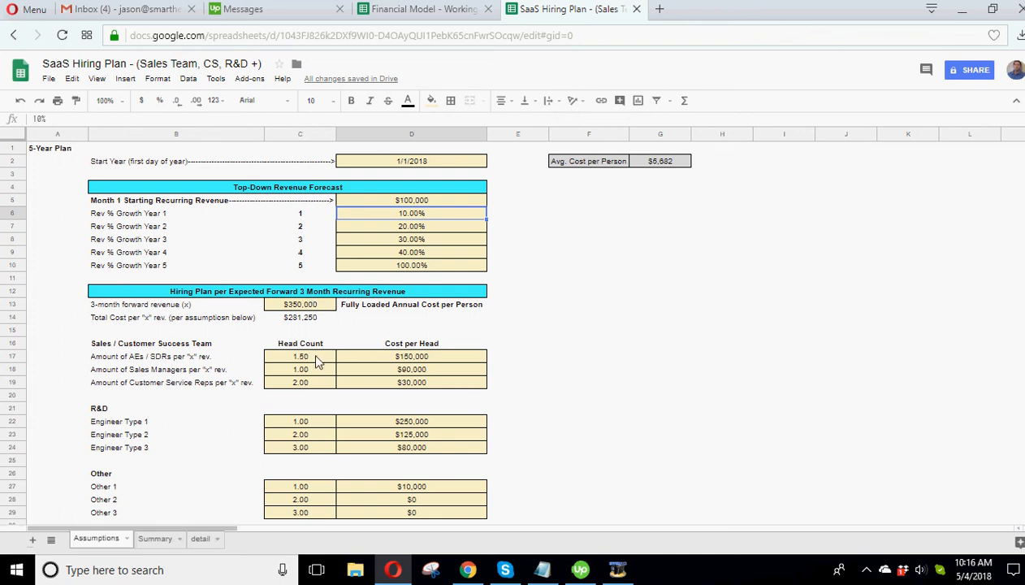
left_click(299, 369)
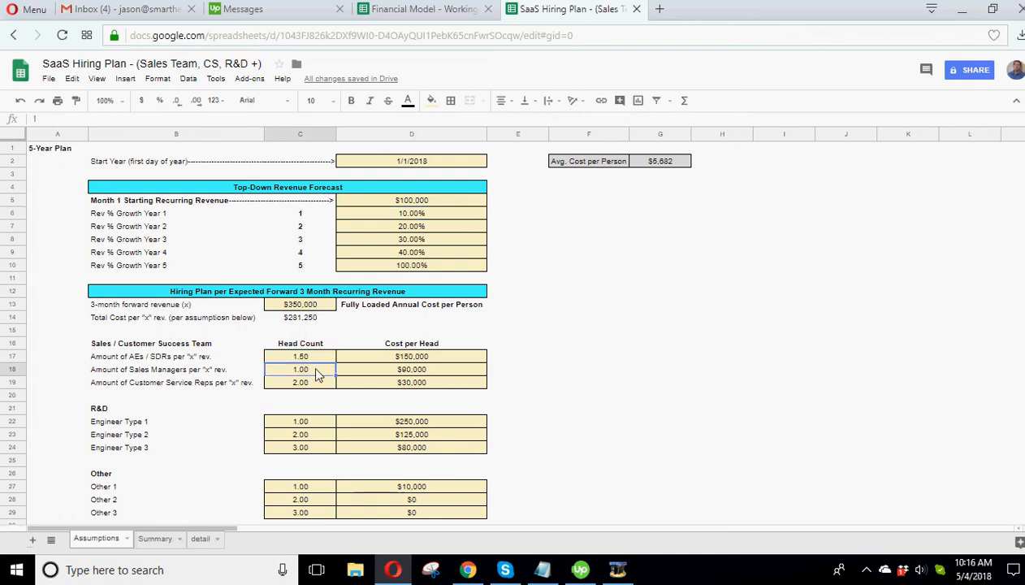
scroll("down", 3)
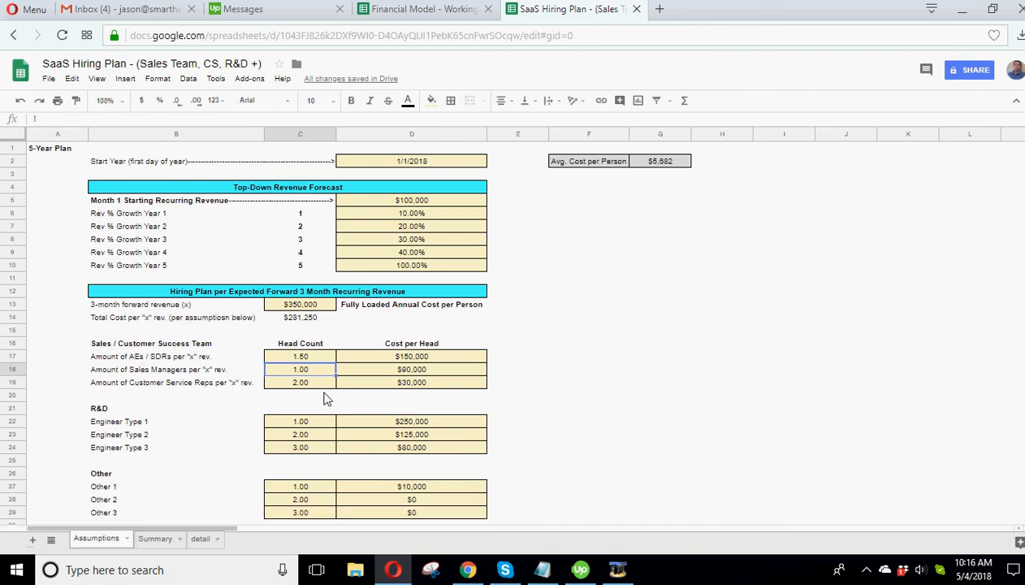
mouse_move(646, 169)
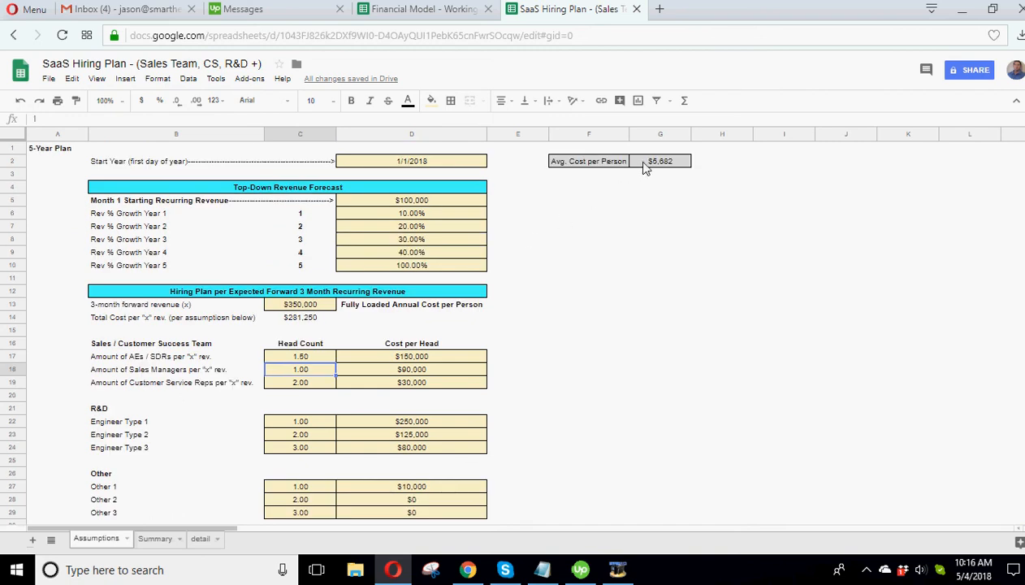
Step: Inspect the total cost per x formula and the neighbouring cost cells on Assumptions
left_click(300, 317)
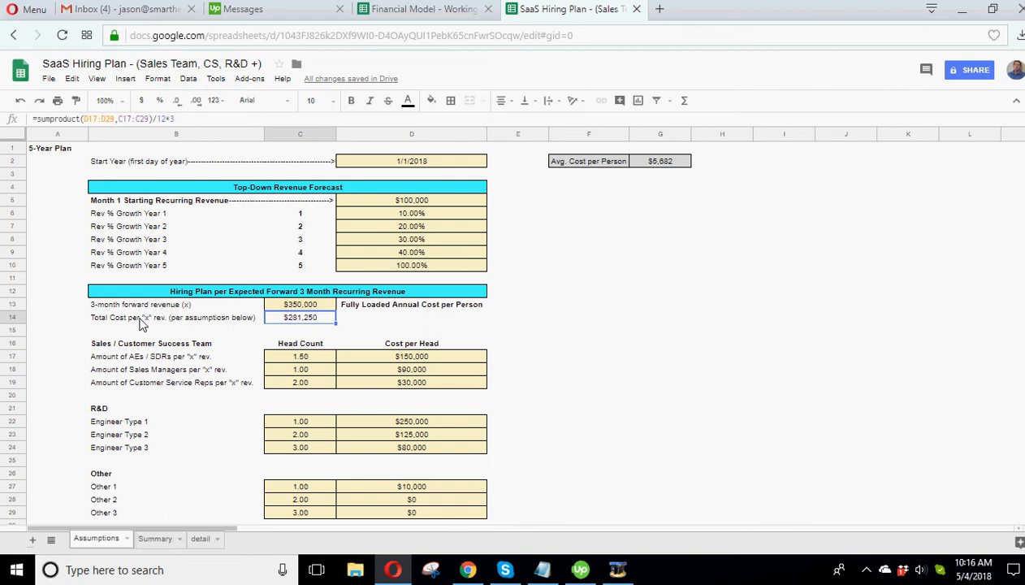
mouse_move(501, 327)
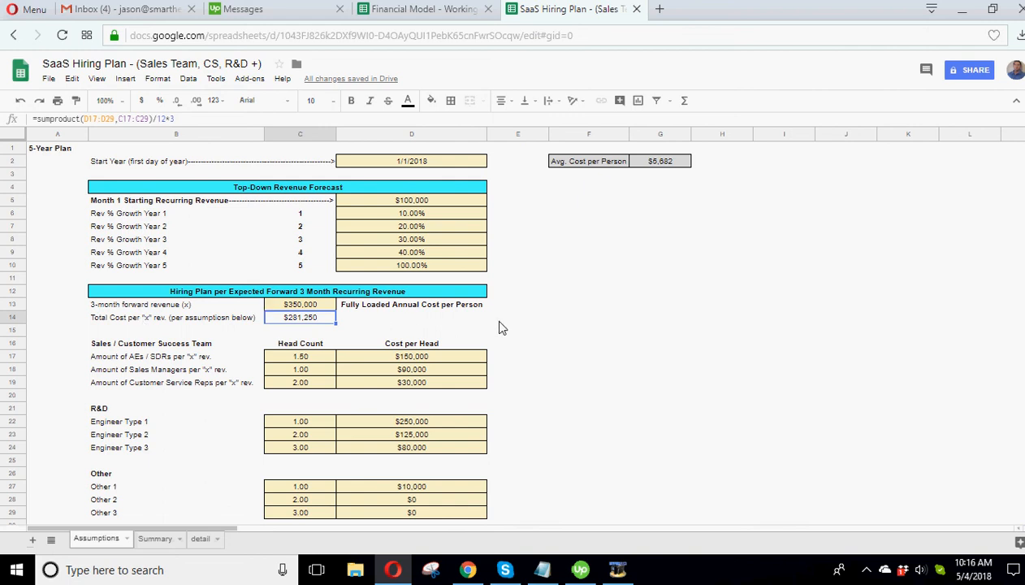
mouse_move(514, 326)
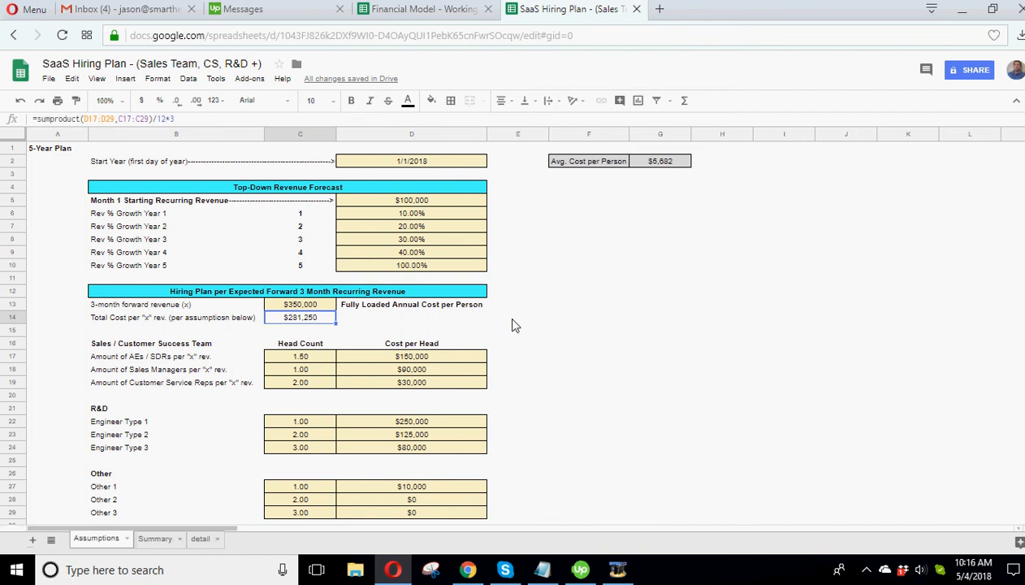
left_click(518, 317)
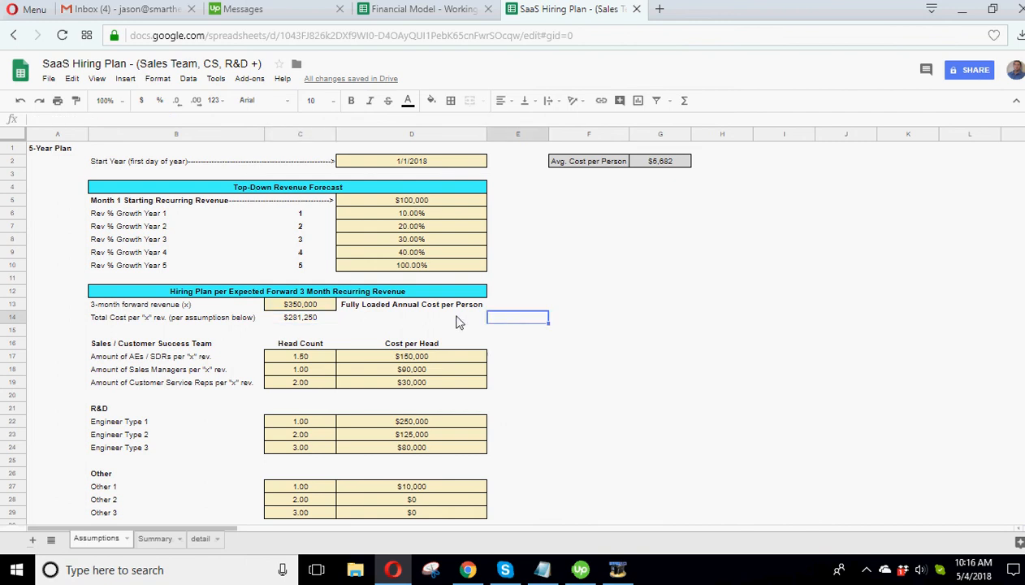
left_click(411, 317)
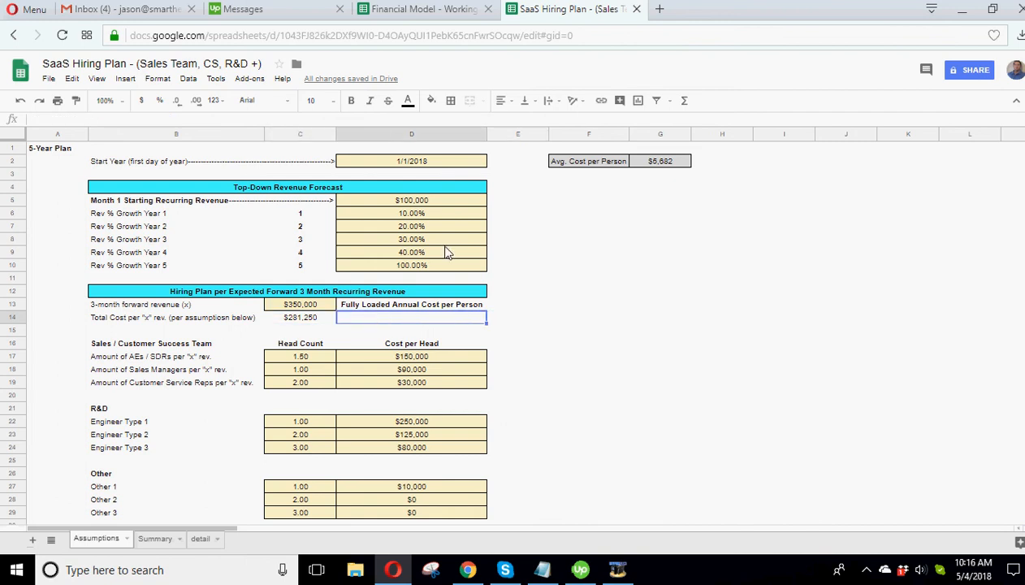
left_click(300, 317)
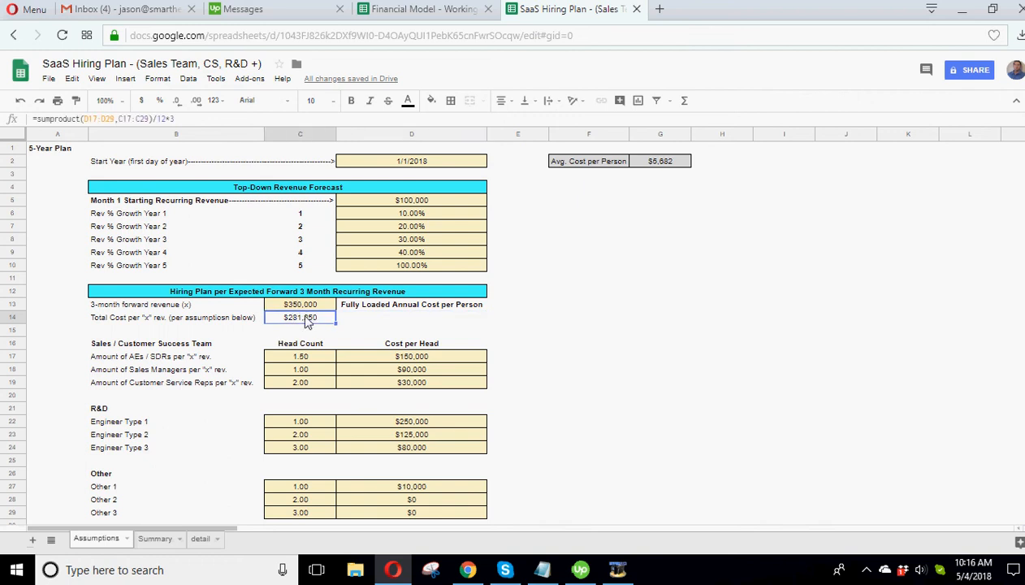
left_click(300, 304)
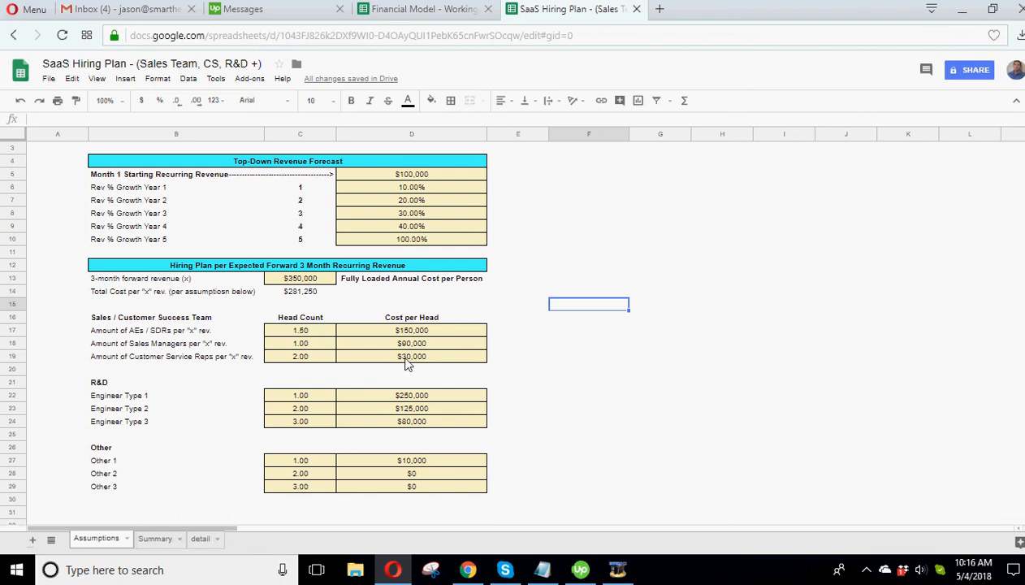
mouse_move(303, 363)
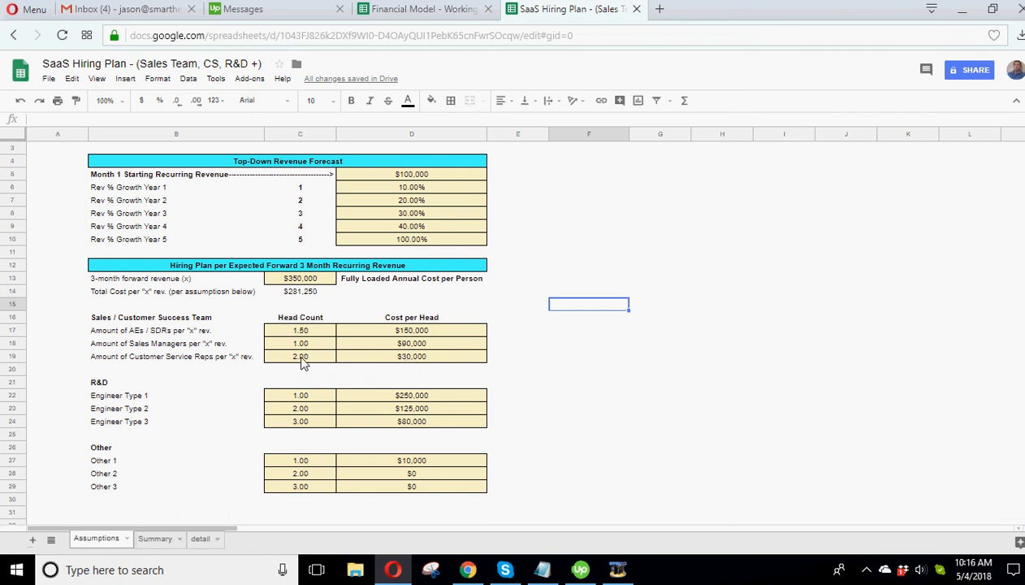
mouse_move(345, 347)
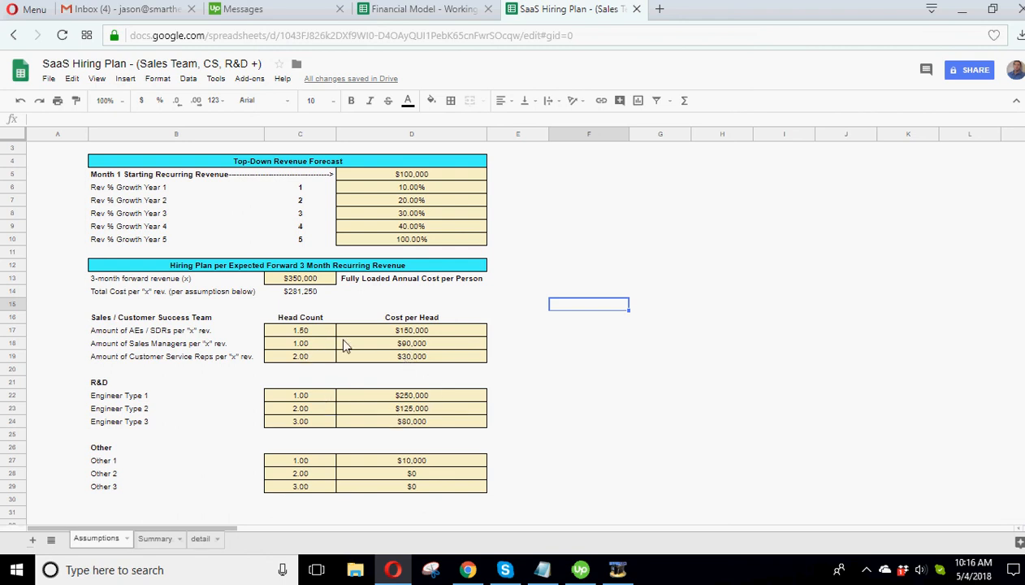
mouse_move(315, 312)
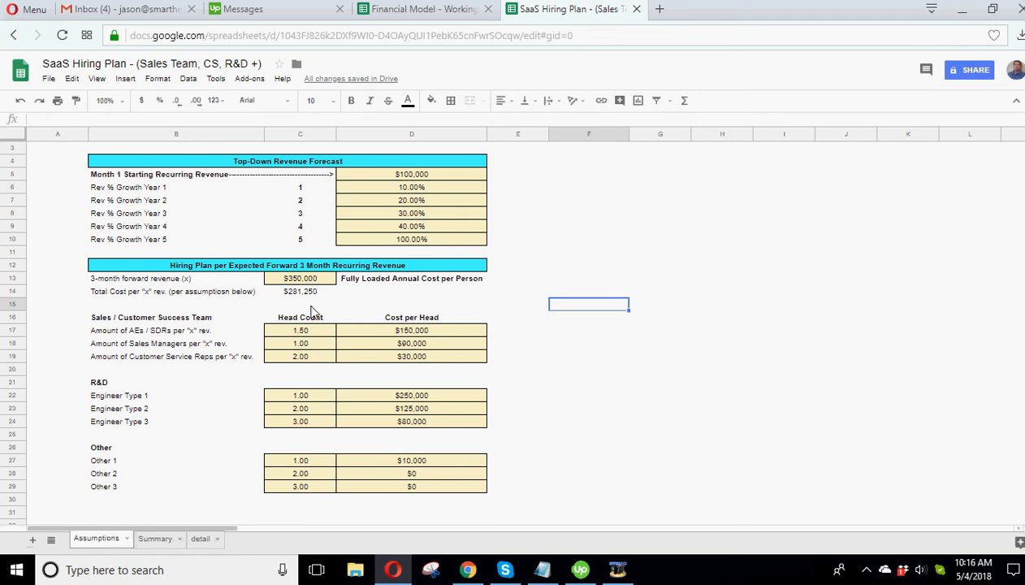
mouse_move(308, 297)
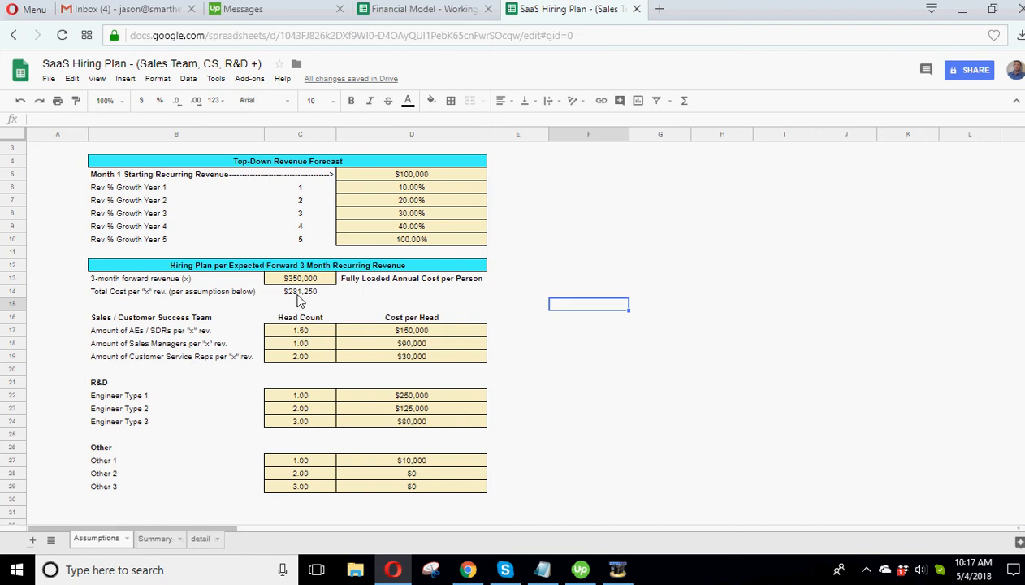
mouse_move(341, 340)
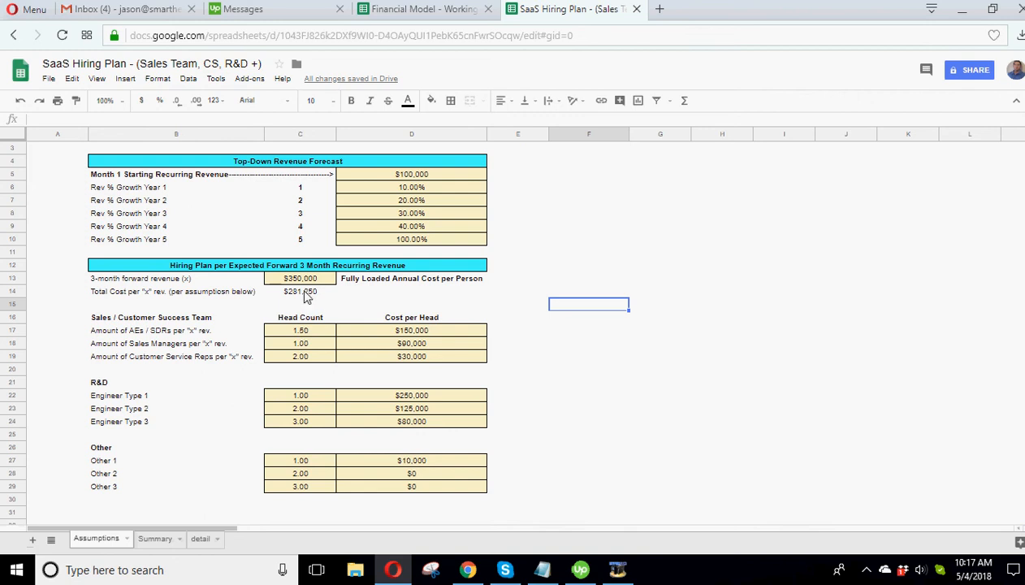
Step: Enter 250,000 as the 3-month forward revenue in C13
left_click(300, 278)
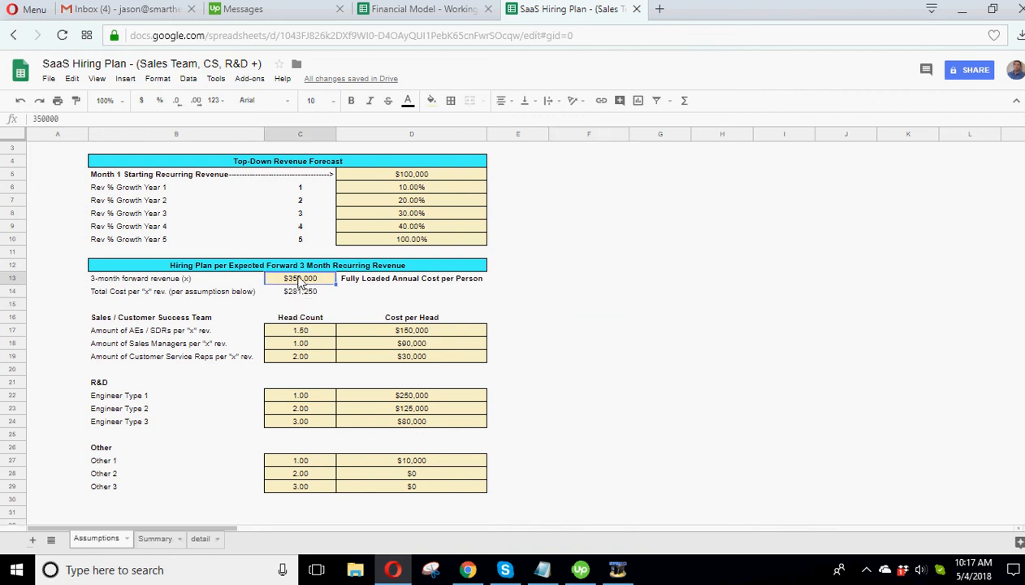
left_click(300, 291)
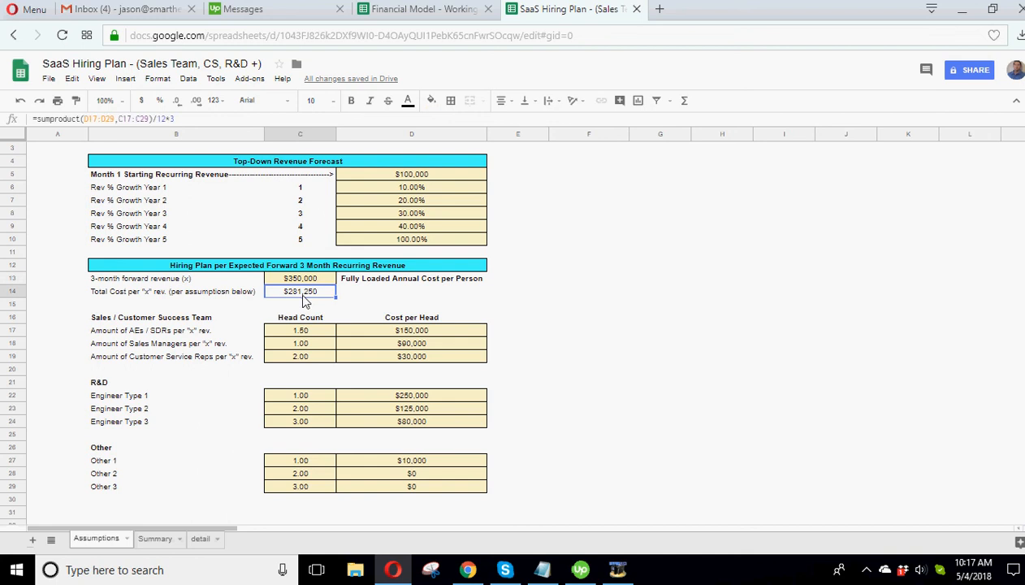
type("2")
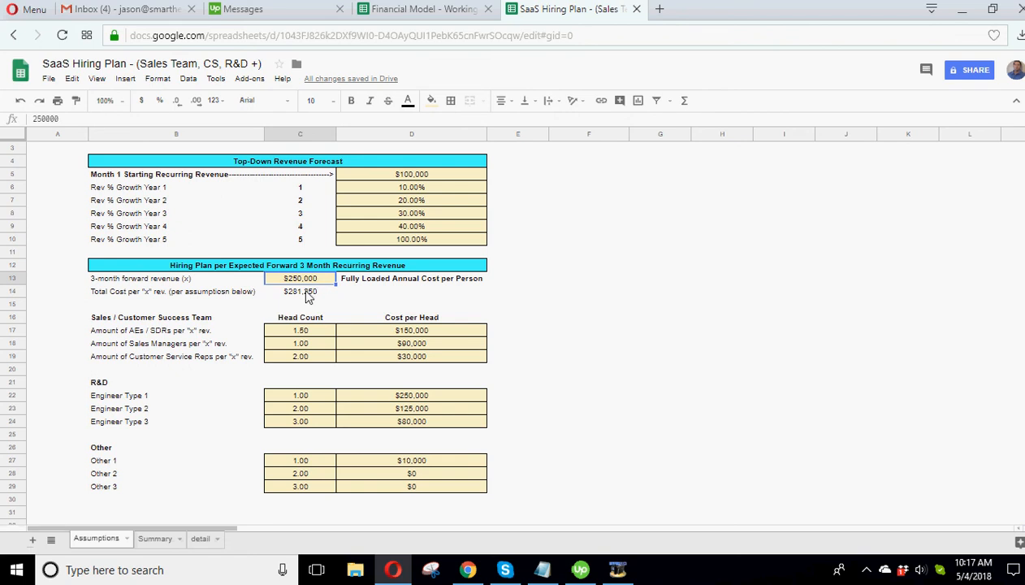
mouse_move(307, 286)
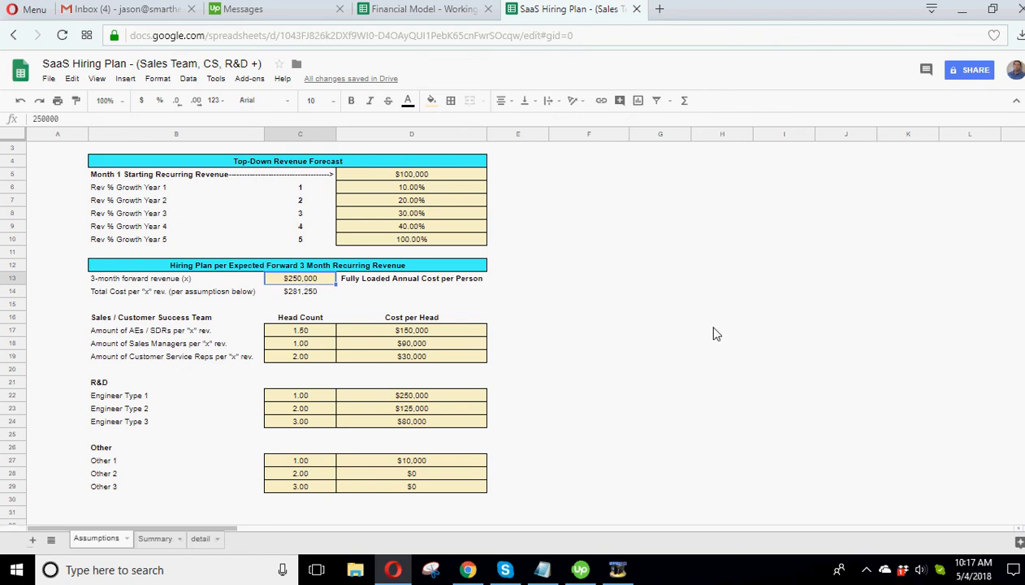
left_click(589, 343)
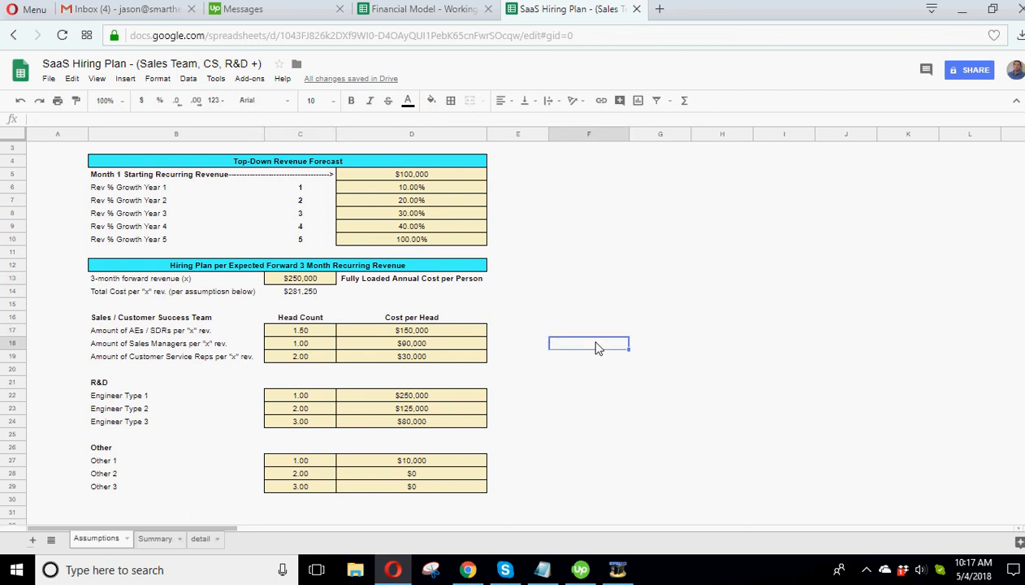
Step: Scroll through the Summary sheet's recalculated team cost and head count charts
left_click(154, 539)
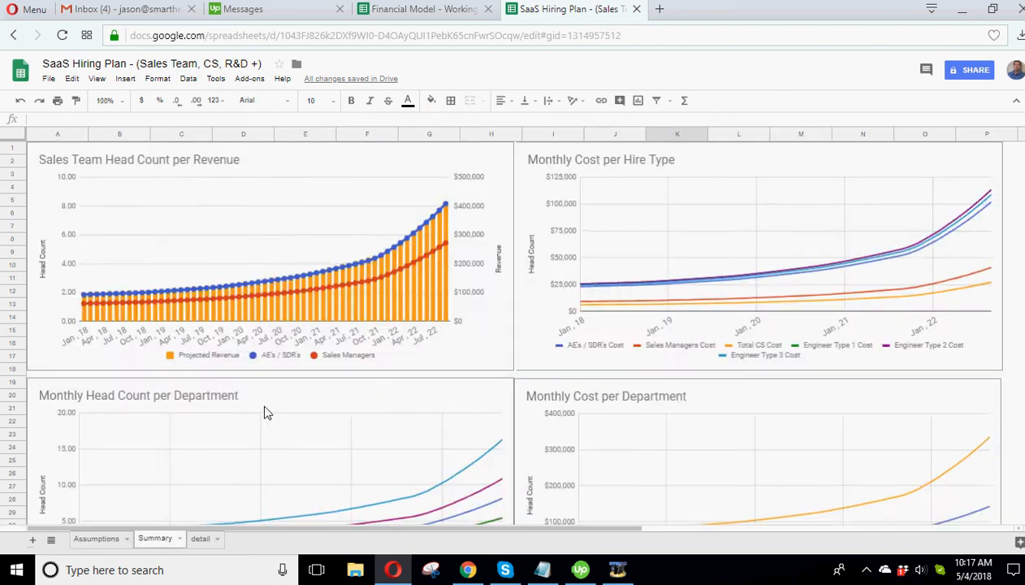
scroll("down", 3)
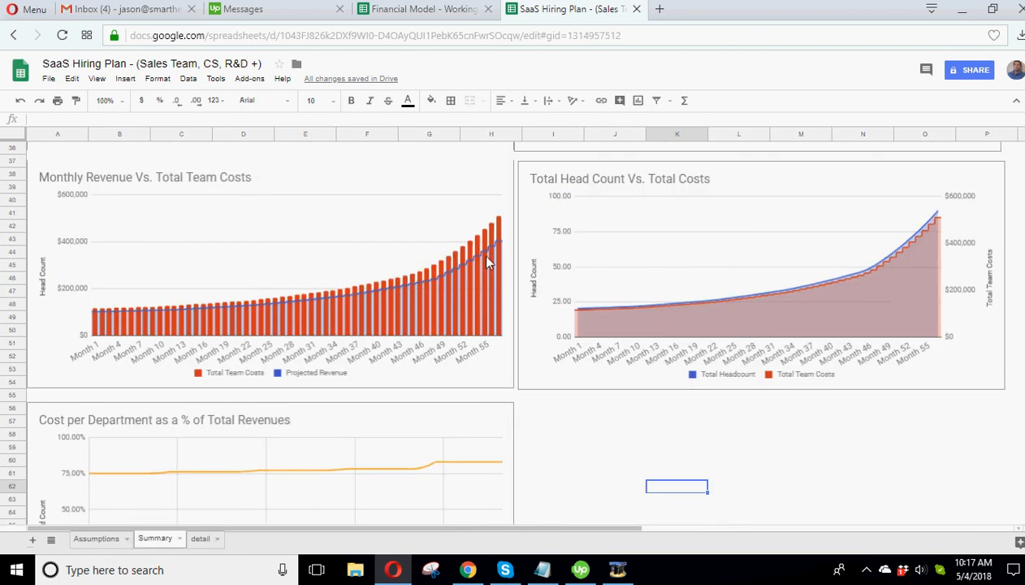
mouse_move(467, 291)
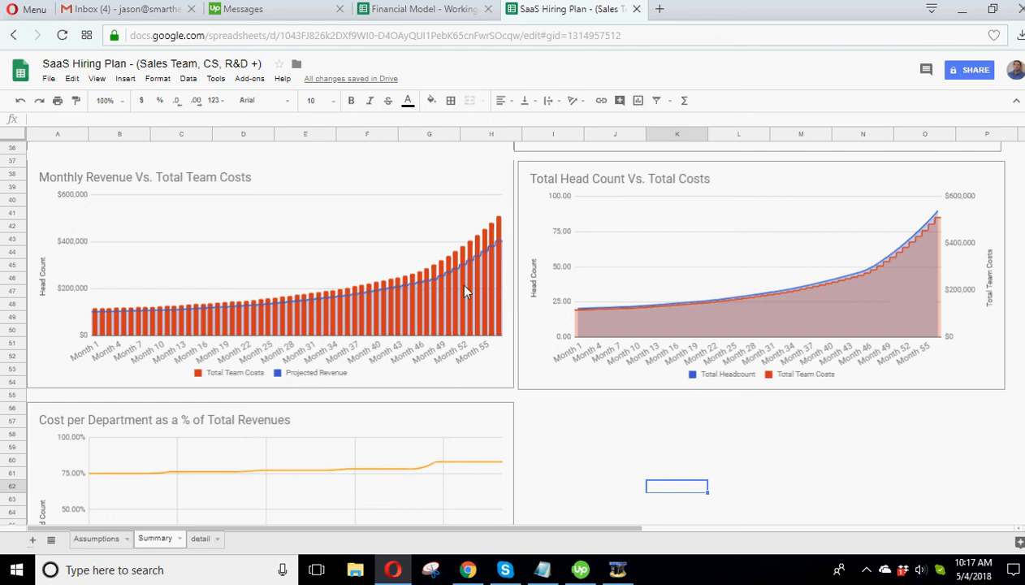
mouse_move(234, 383)
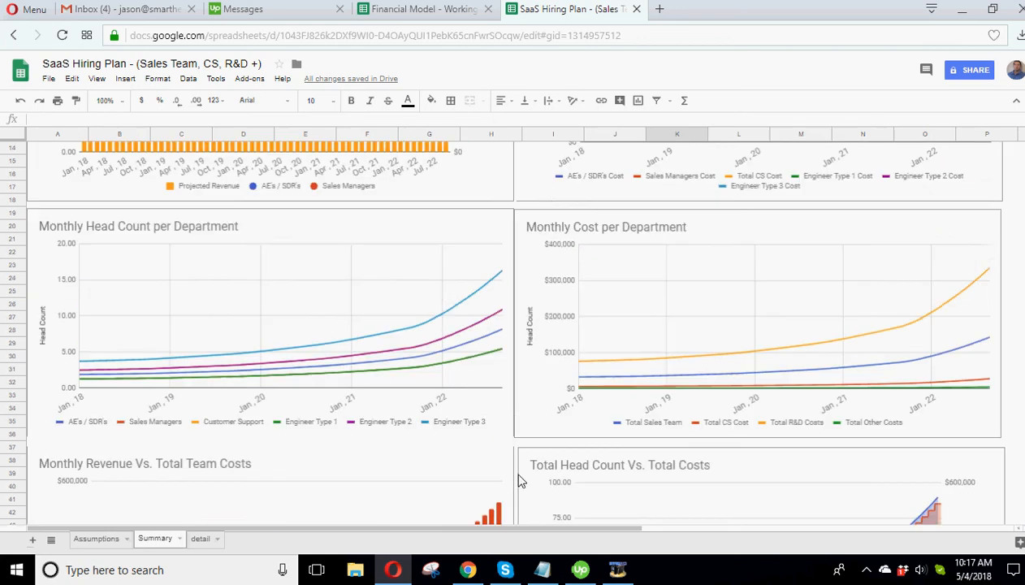
scroll("up", 3)
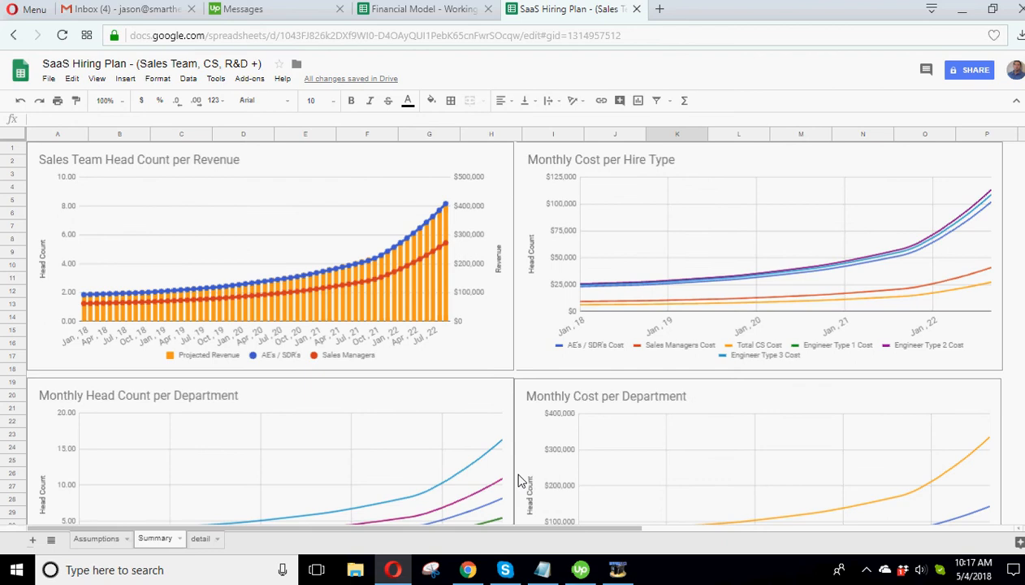
scroll("down", 3)
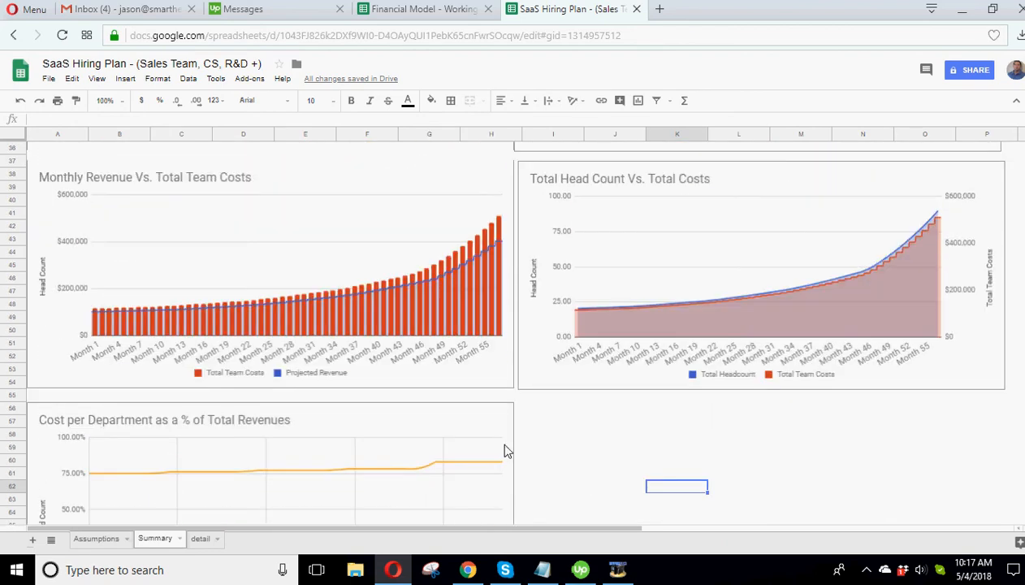
mouse_move(267, 203)
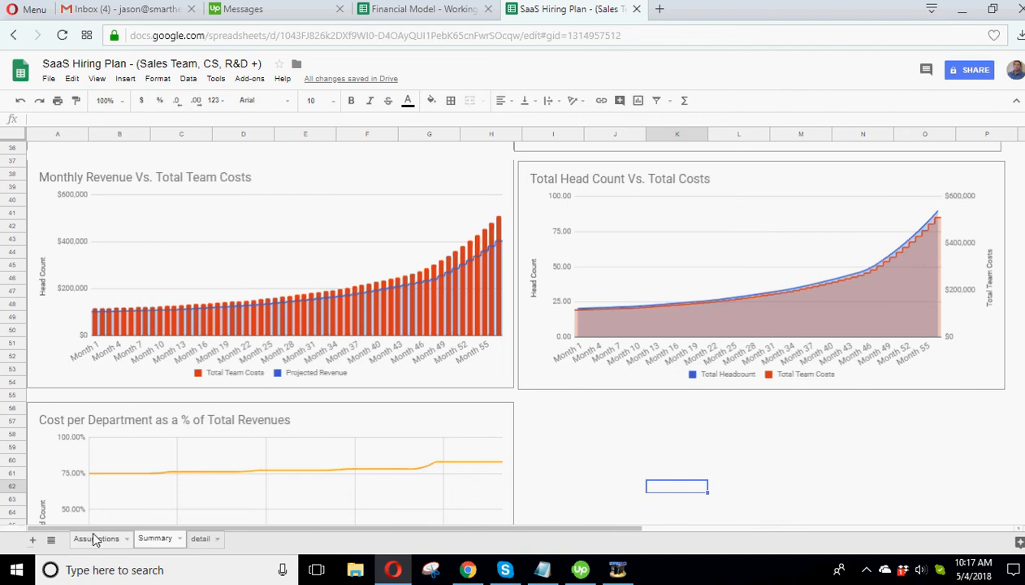
Step: Enter 600000 in C13 on Assumptions, then view the updated Summary charts
left_click(96, 538)
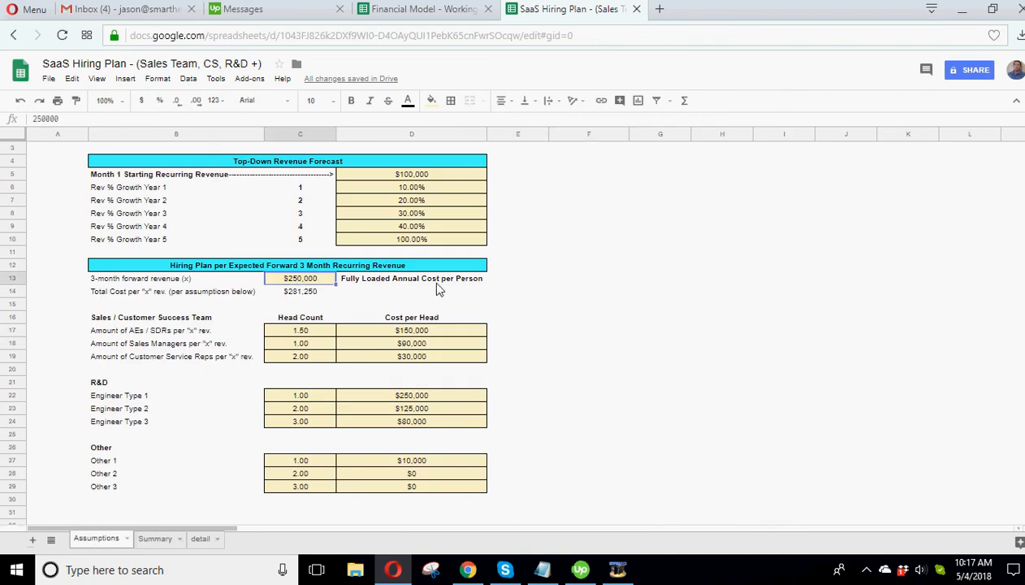
type("3")
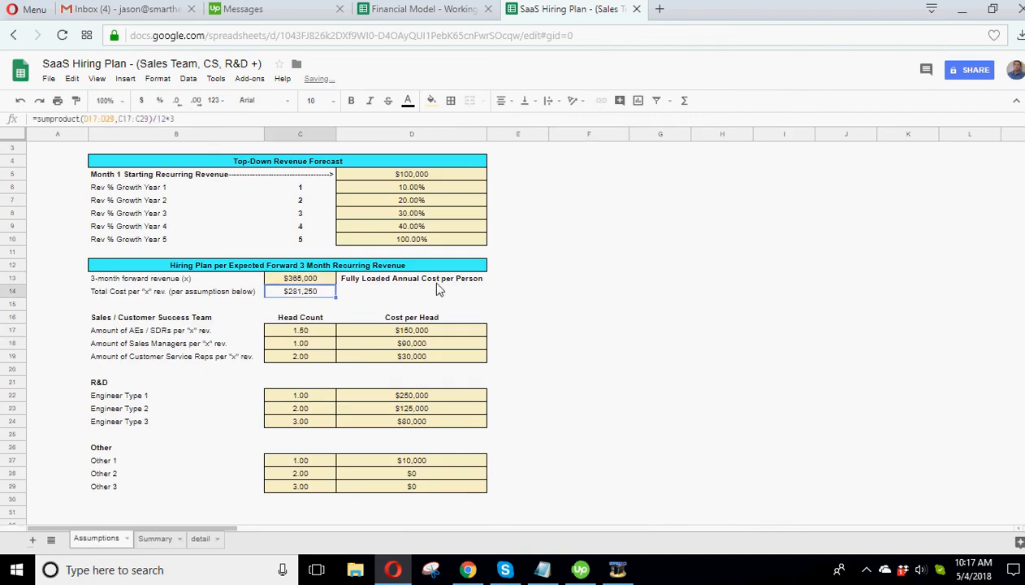
type("6000")
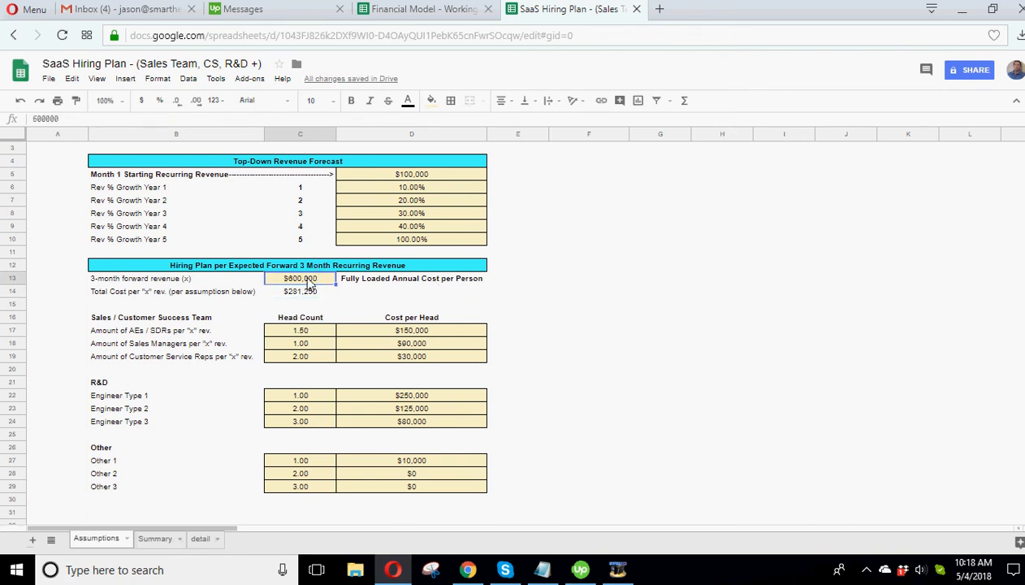
left_click(588, 278)
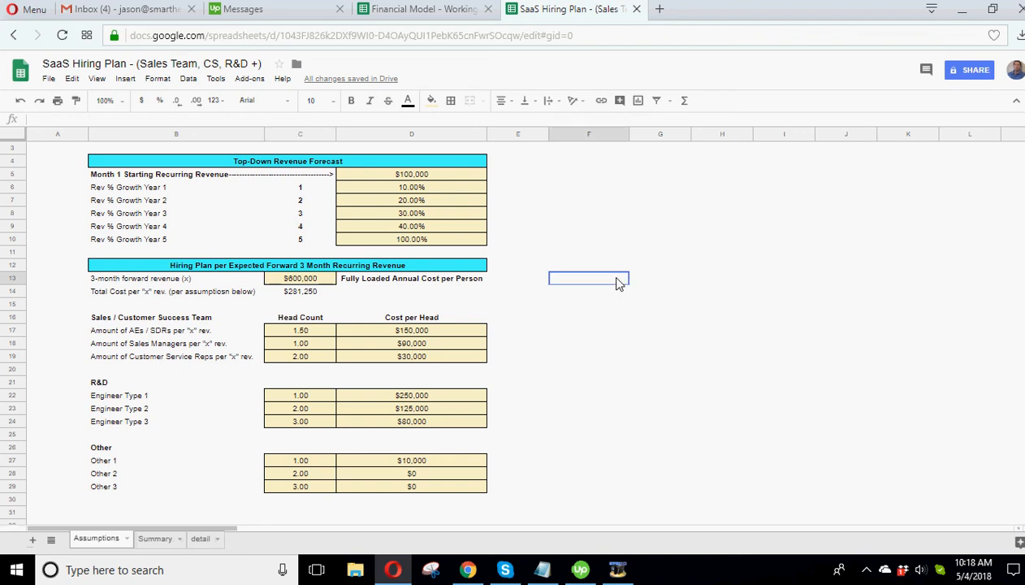
left_click(589, 330)
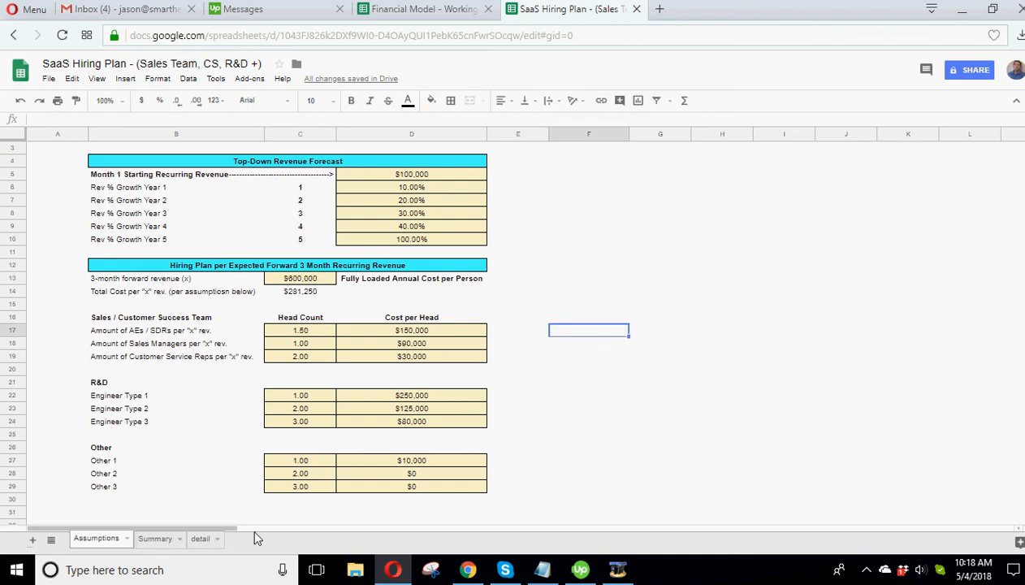
left_click(155, 538)
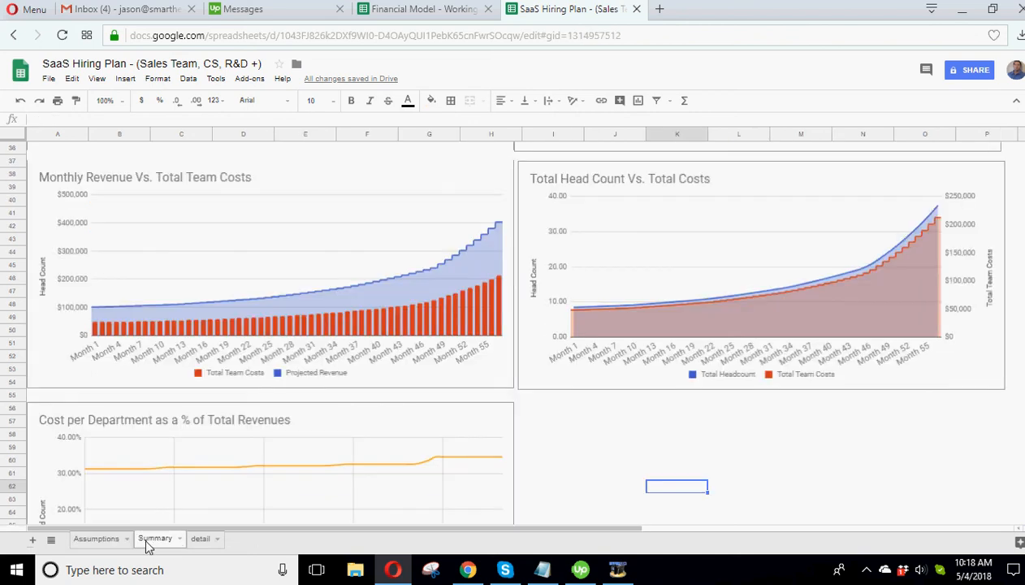
Step: Label B48 'Revenue After Team Costs' on the detail sheet
left_click(200, 538)
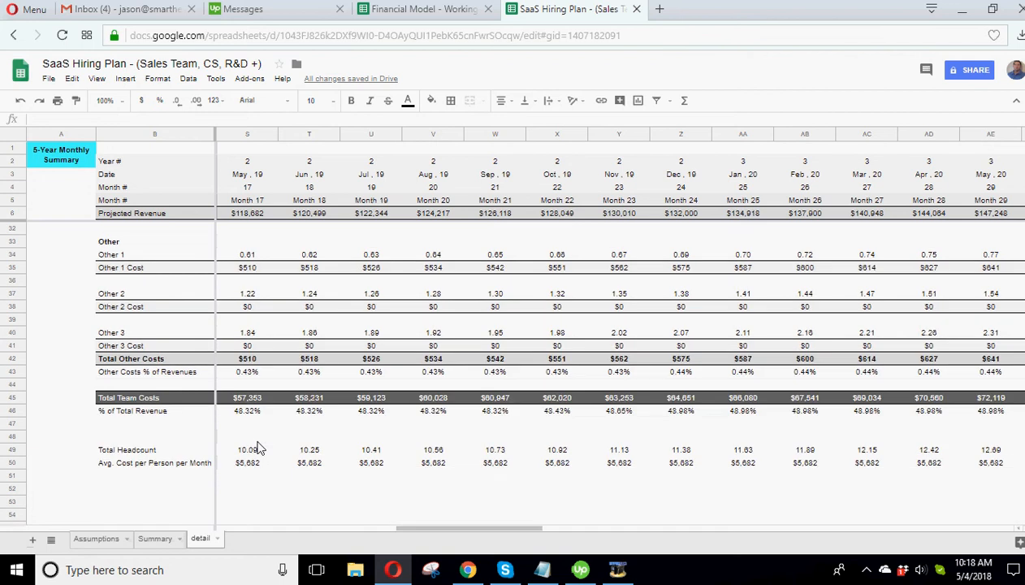
mouse_move(132, 480)
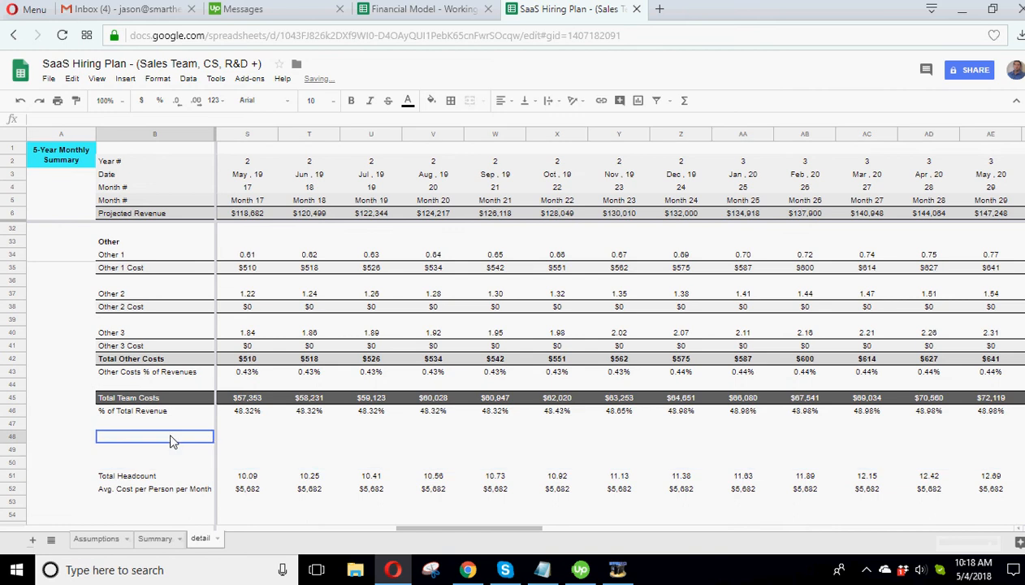
mouse_move(341, 464)
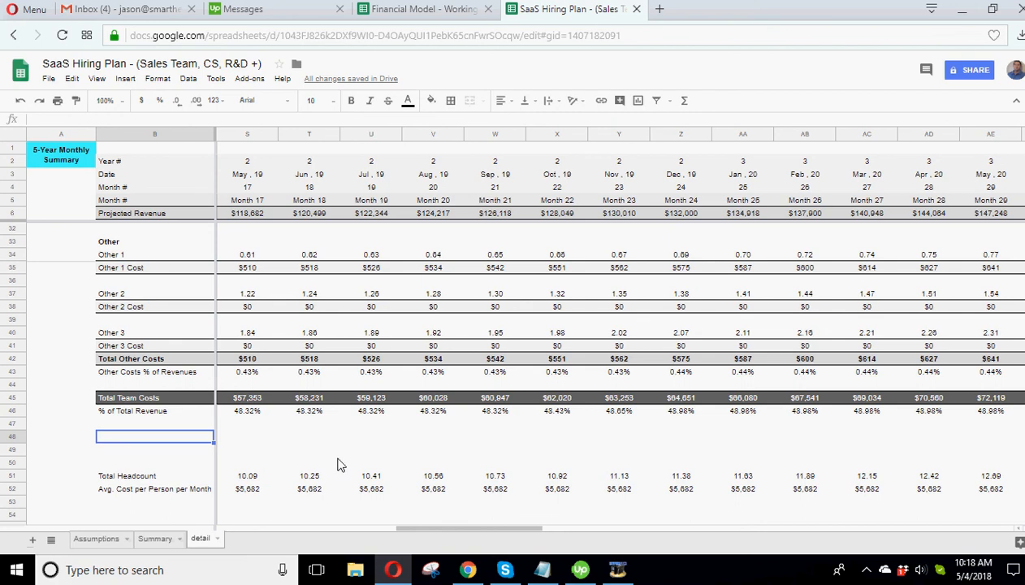
type("Revenue")
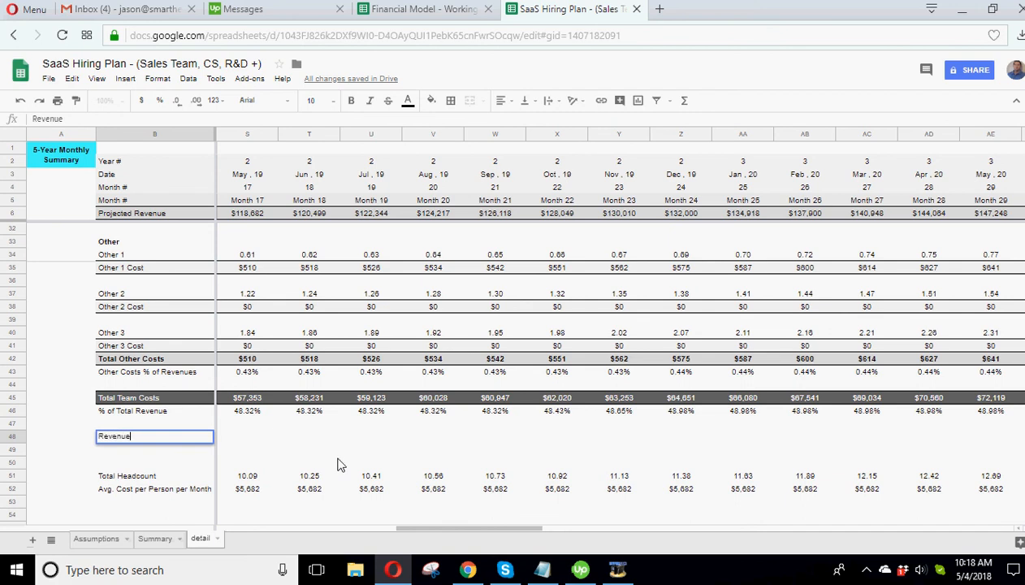
type("After")
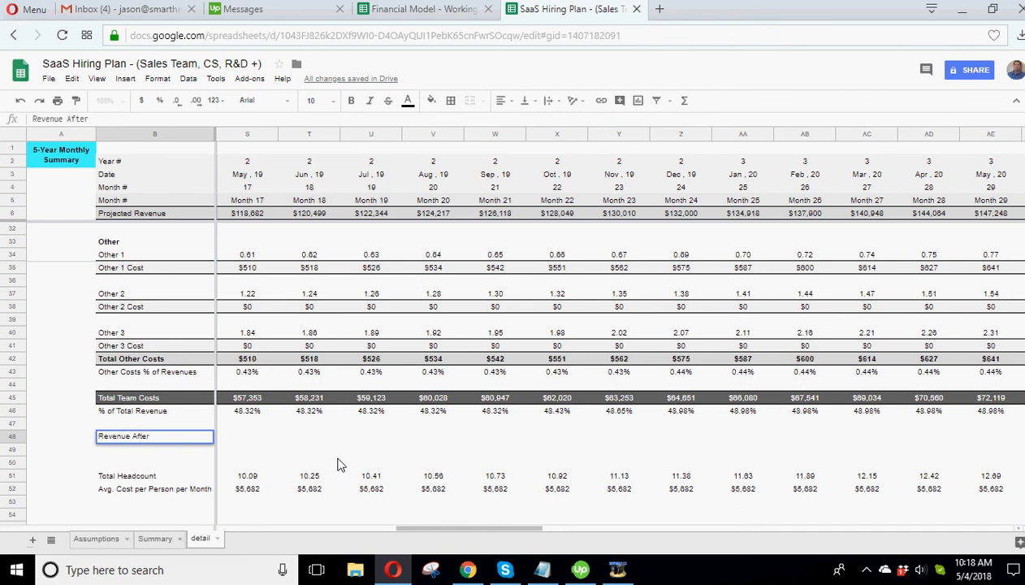
type("Team Costs")
type("=")
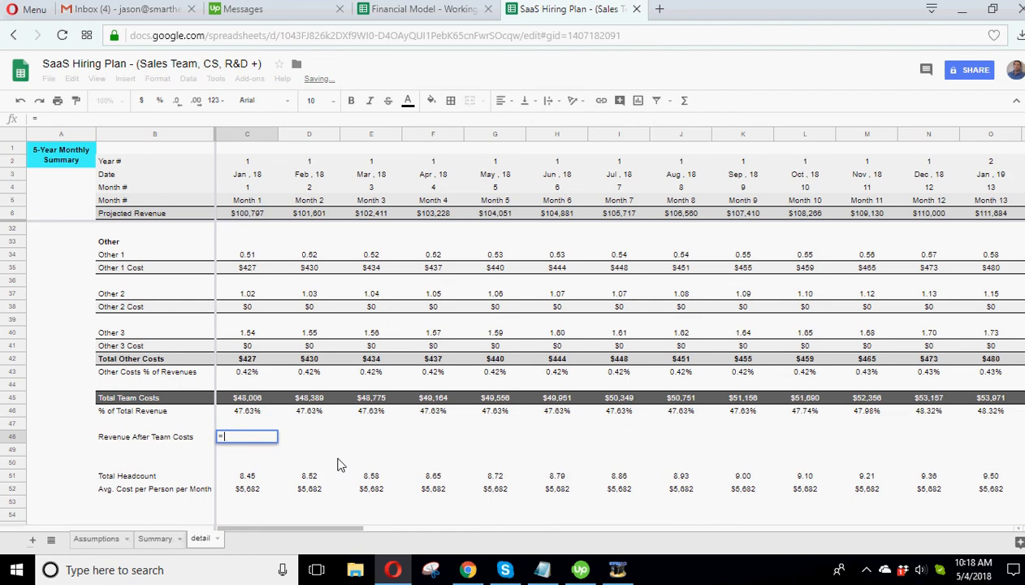
Step: Enter =C6-C45 in C48 and copy the formula
left_click(247, 213)
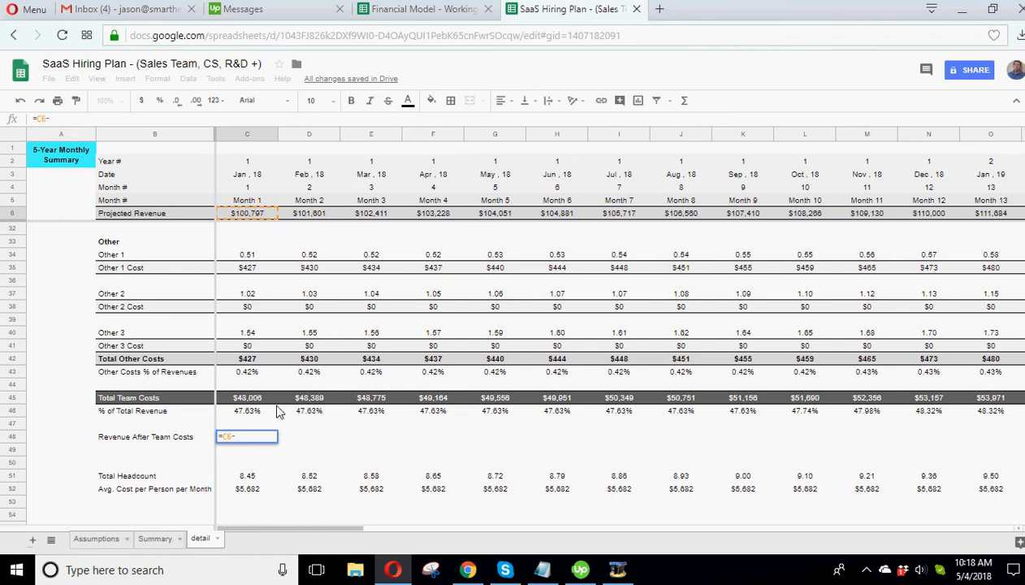
left_click(247, 397)
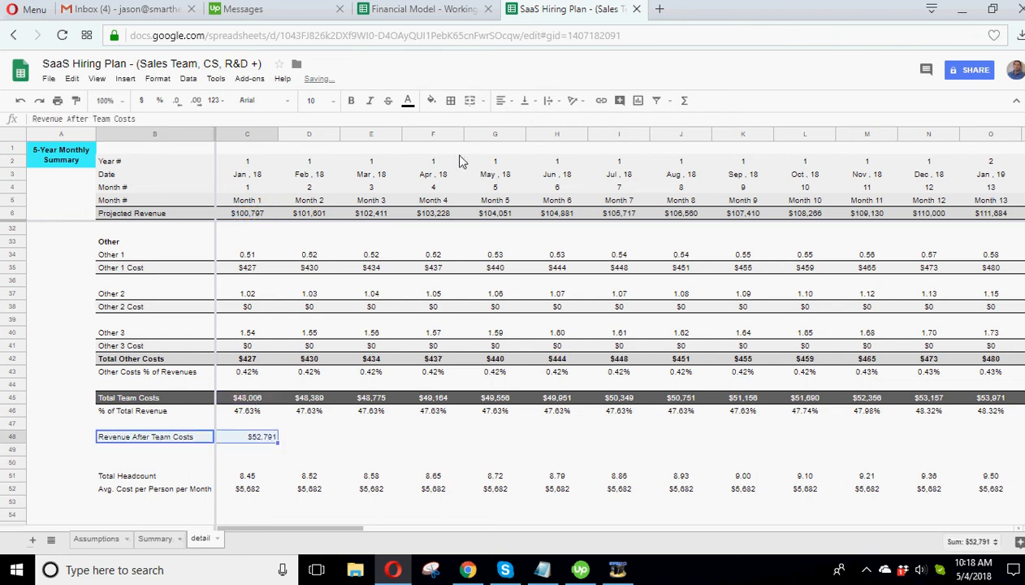
left_click(451, 100)
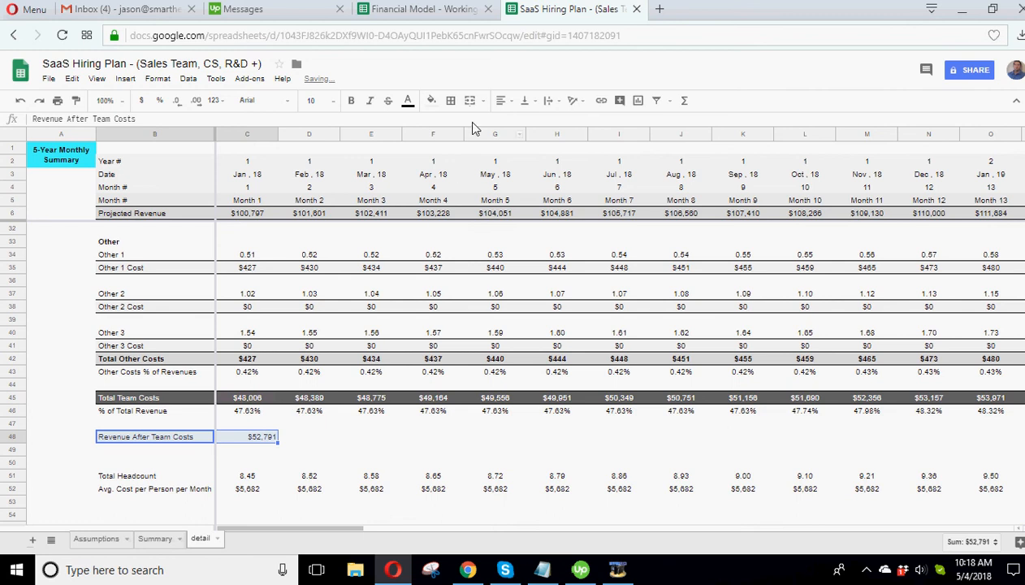
mouse_move(171, 440)
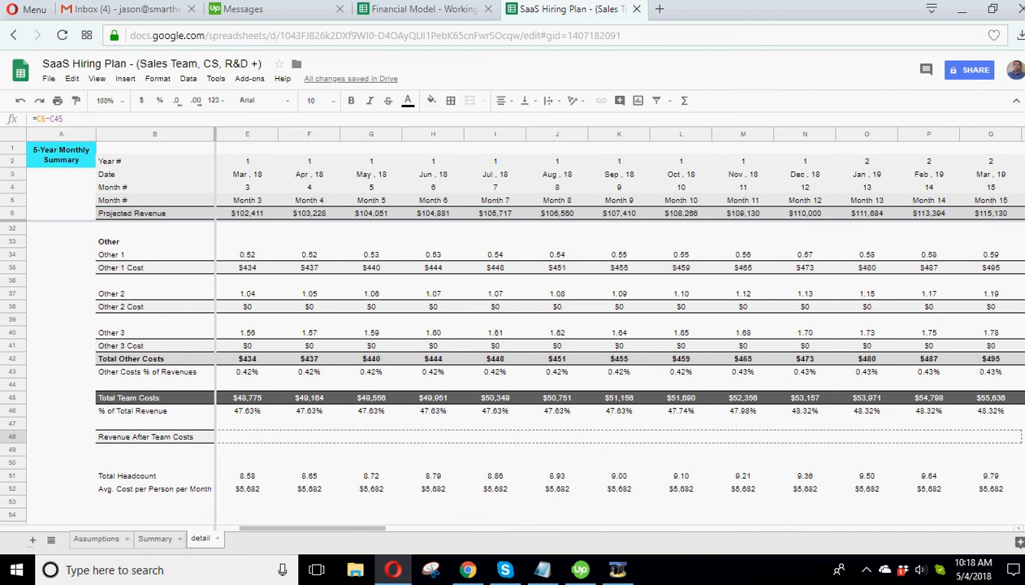
Step: Scroll right along row 48 to the last month column
scroll("right", 3)
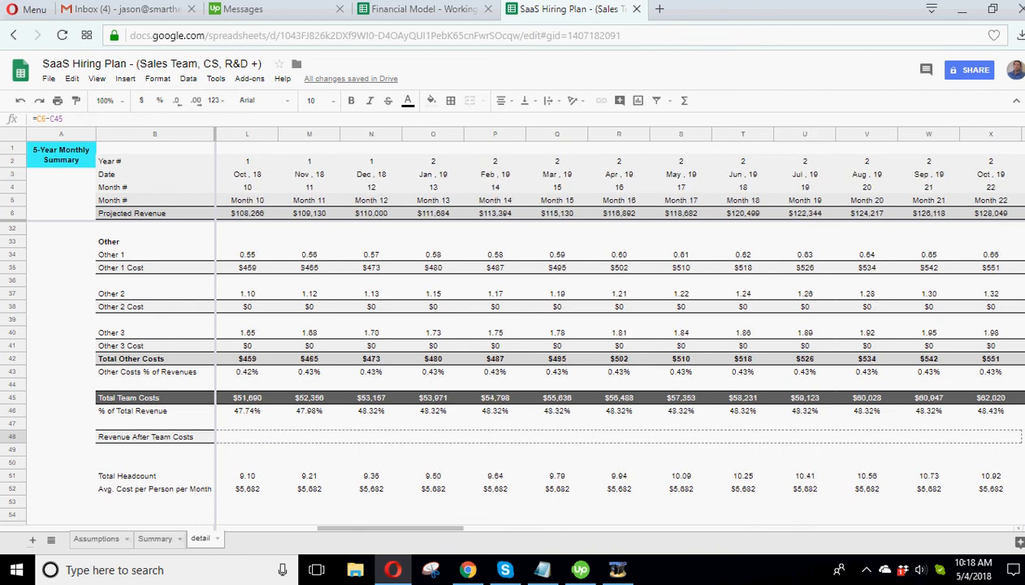
scroll("right", 3)
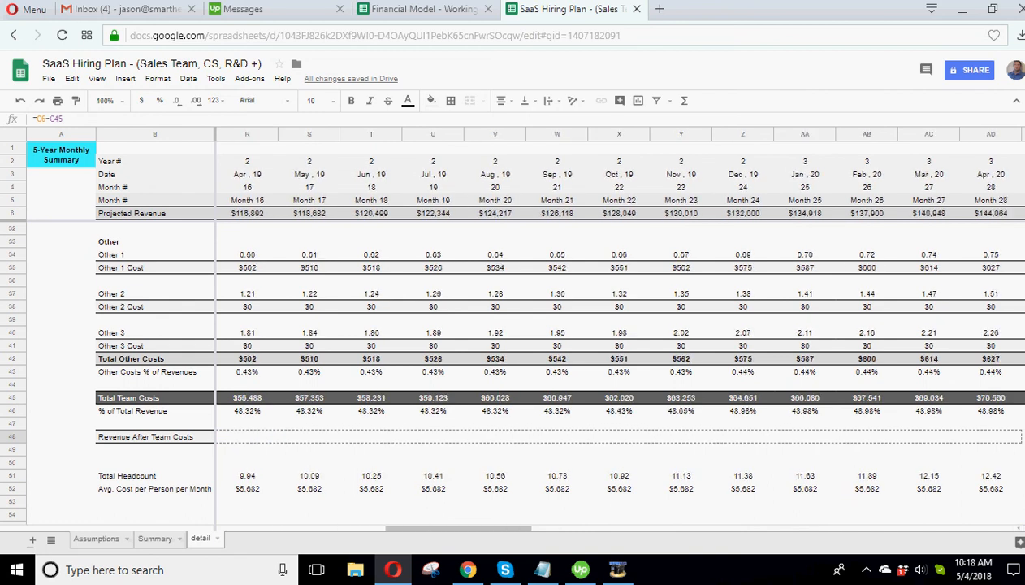
scroll("right", 3)
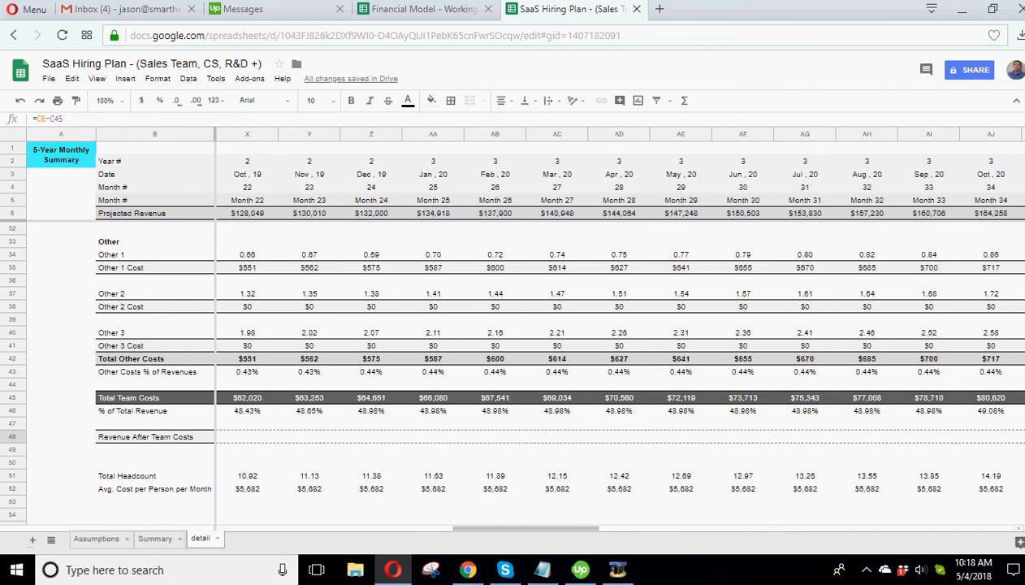
scroll("right", 3)
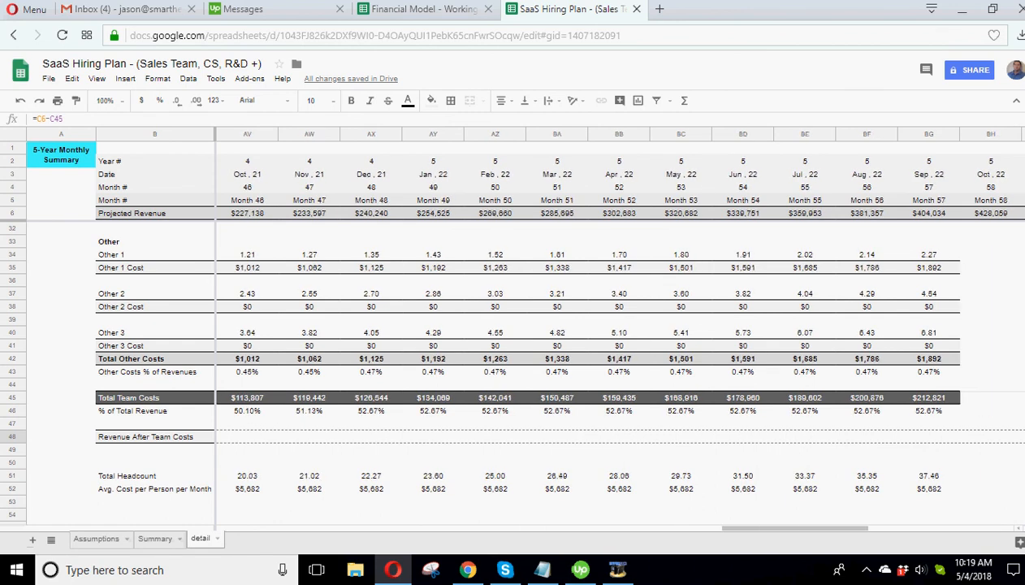
scroll("right", 3)
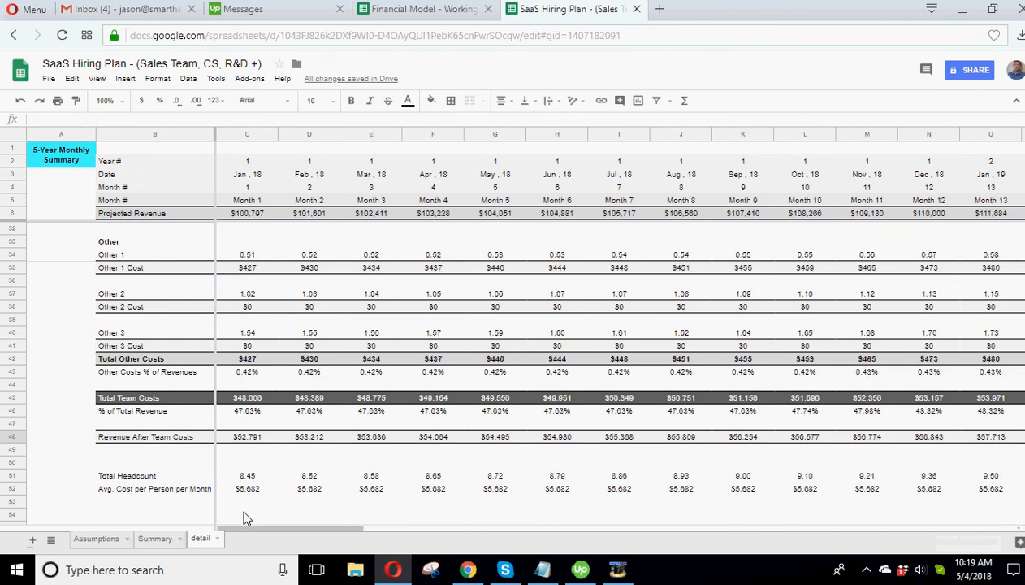
Step: Open the Summary sheet and select the Revenue After Team Costs chart
left_click(154, 537)
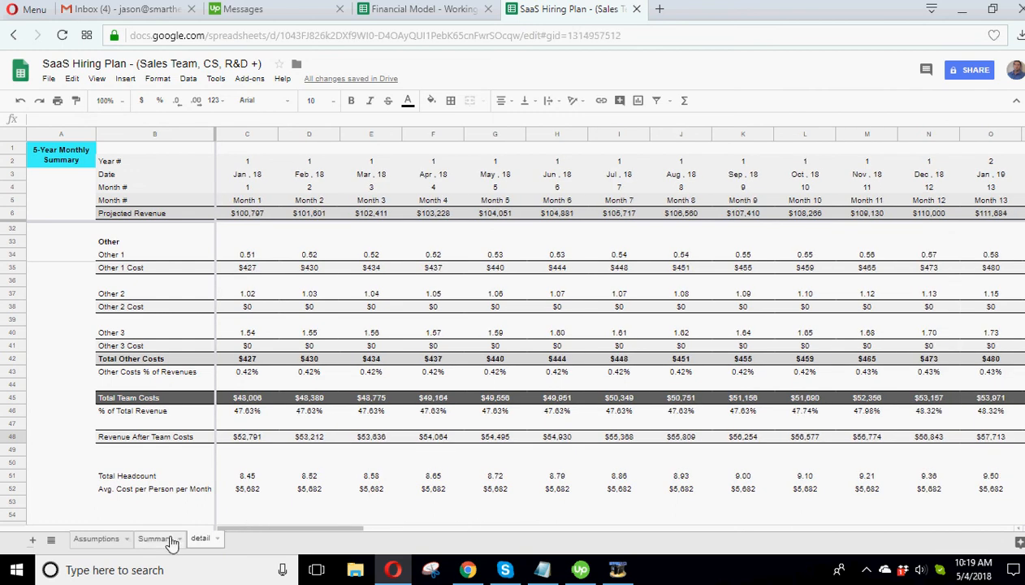
left_click(153, 537)
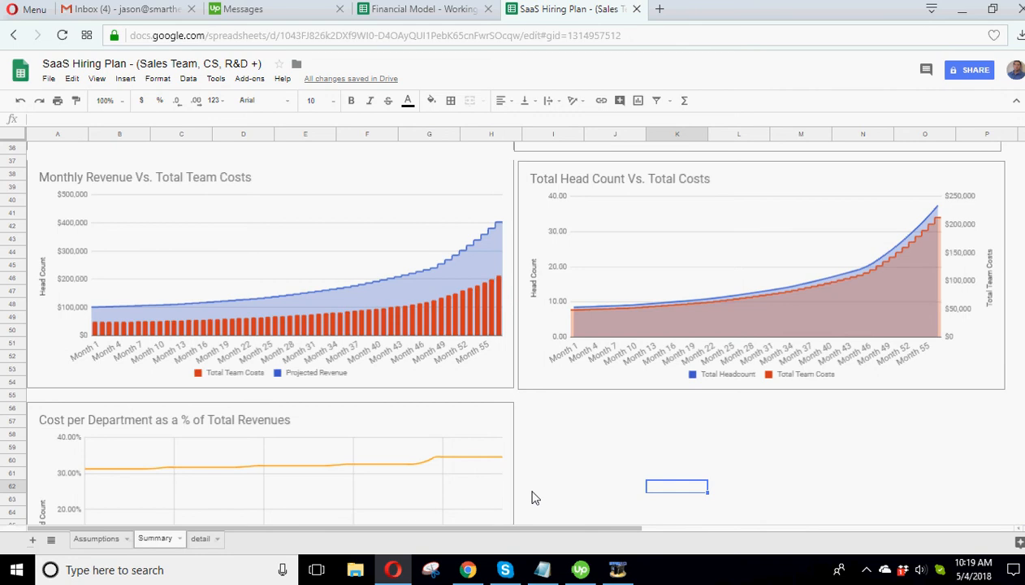
left_click(617, 569)
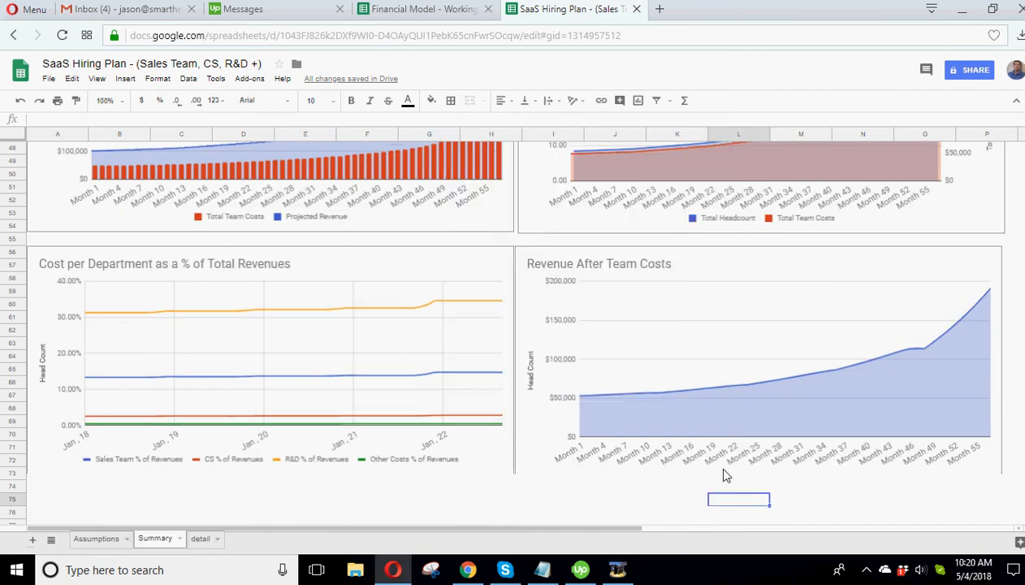
left_click(772, 366)
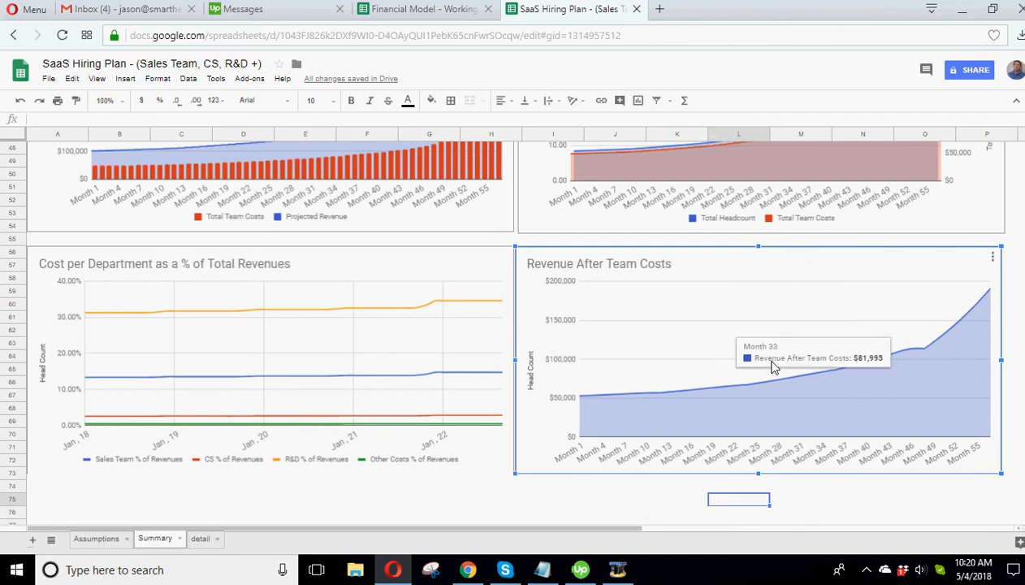
Step: Check the 40% Year 4 growth rate on Assumptions, then return to Summary
left_click(96, 538)
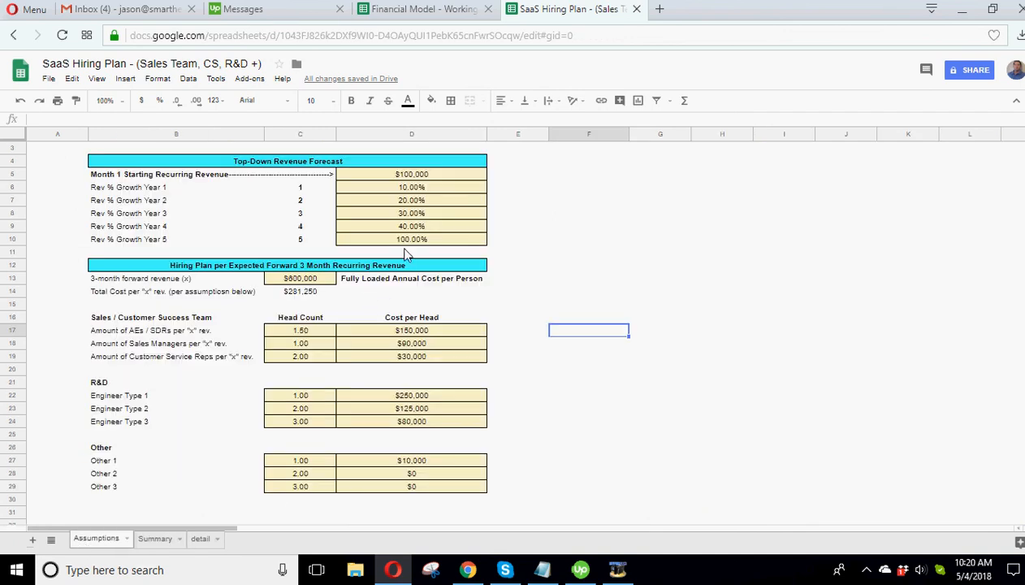
left_click(411, 213)
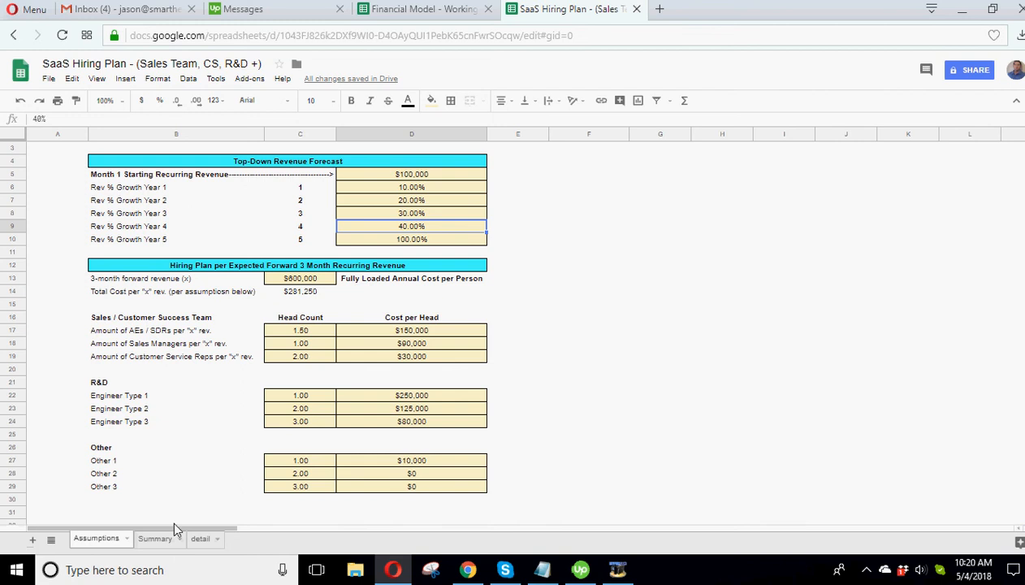
left_click(154, 539)
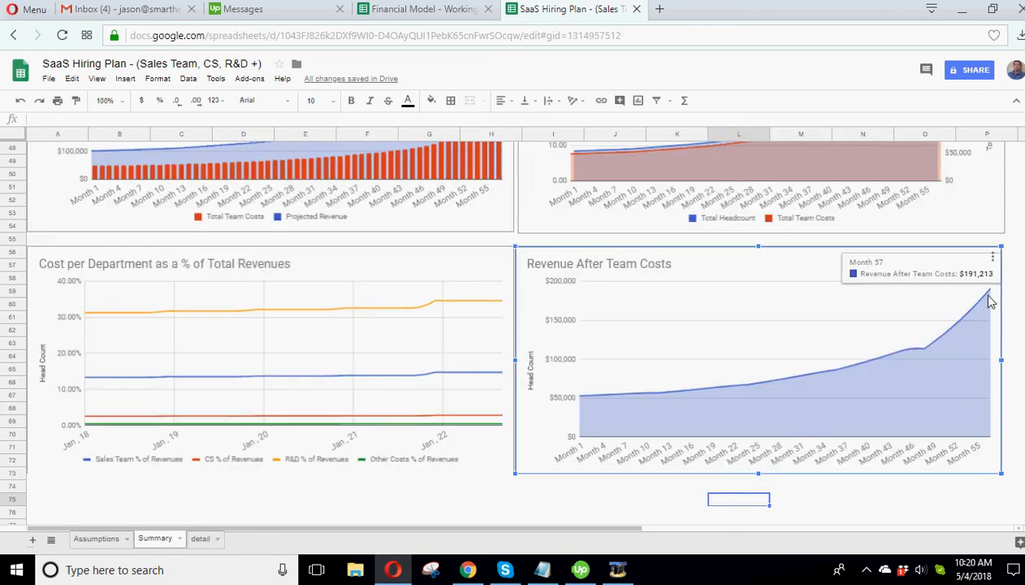
mouse_move(713, 405)
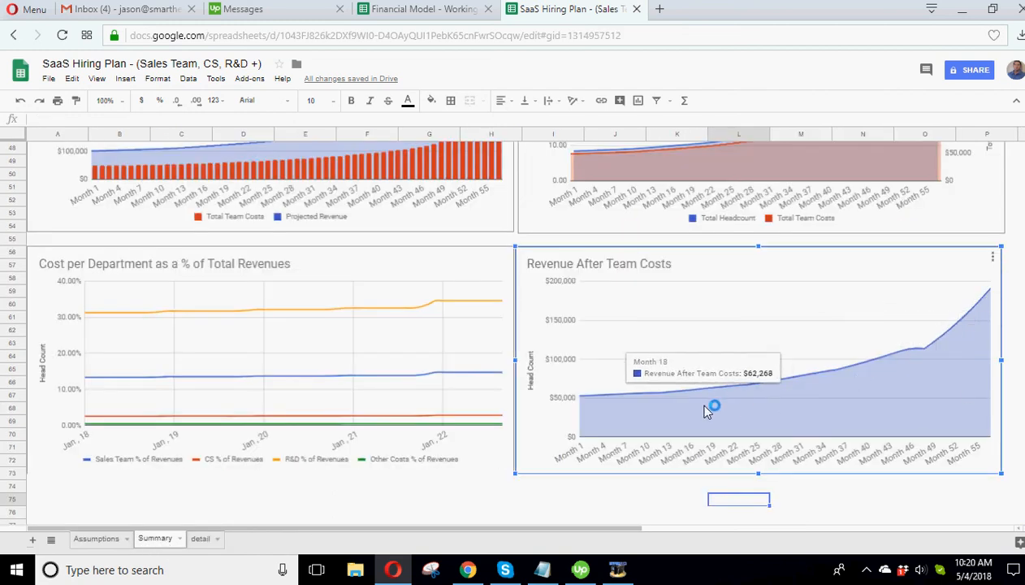
mouse_move(609, 404)
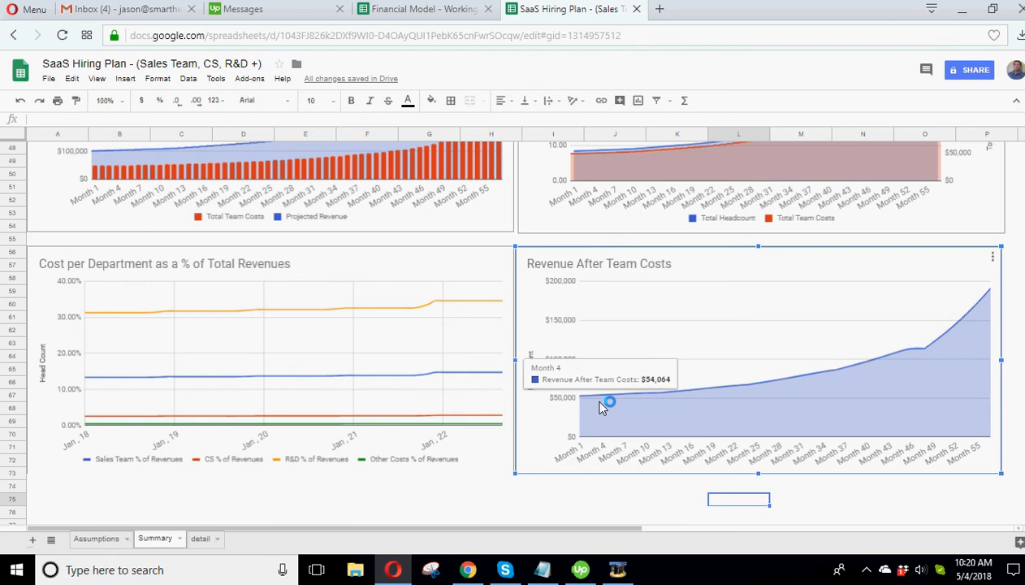
mouse_move(849, 355)
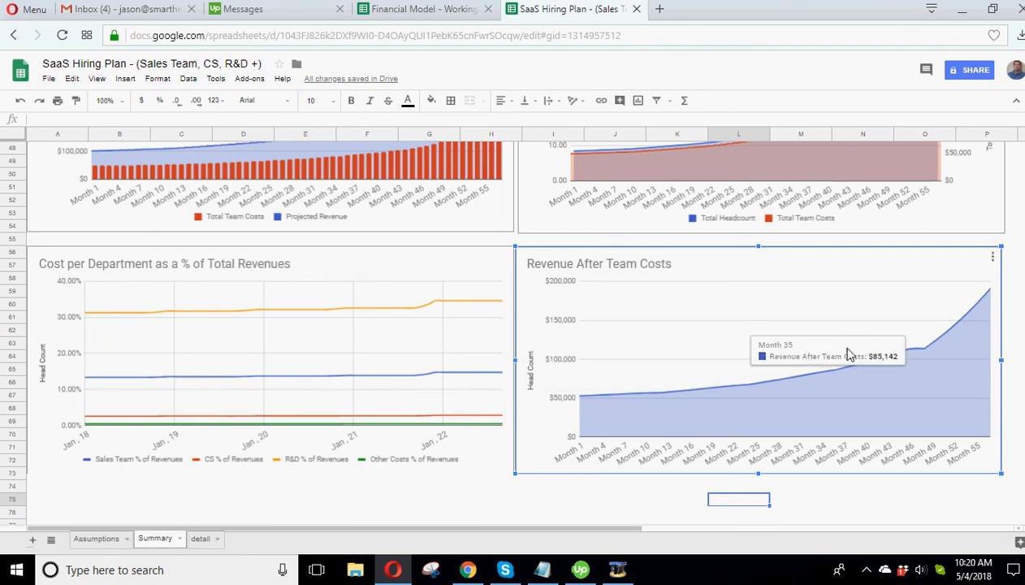
mouse_move(940, 344)
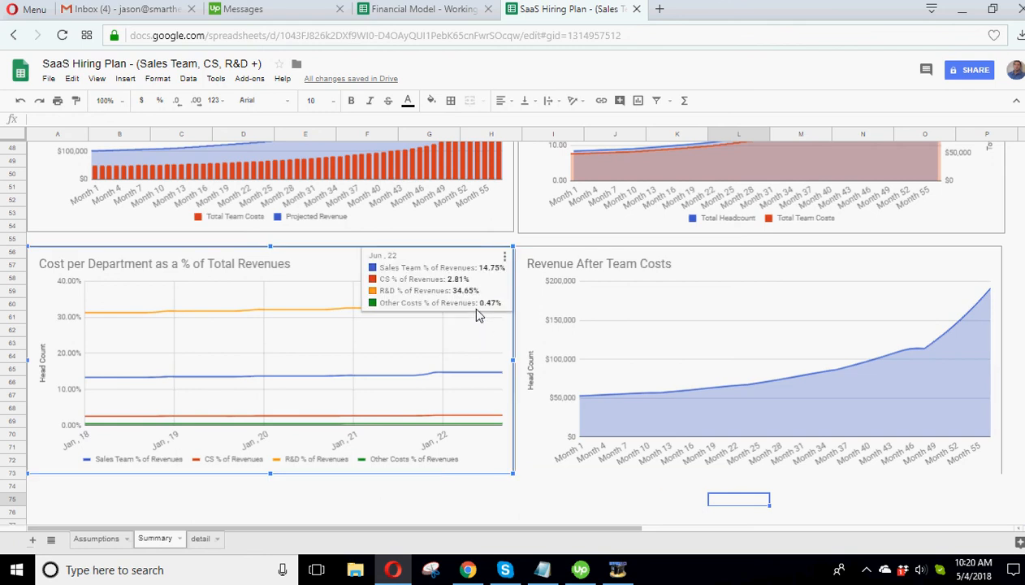
mouse_move(461, 315)
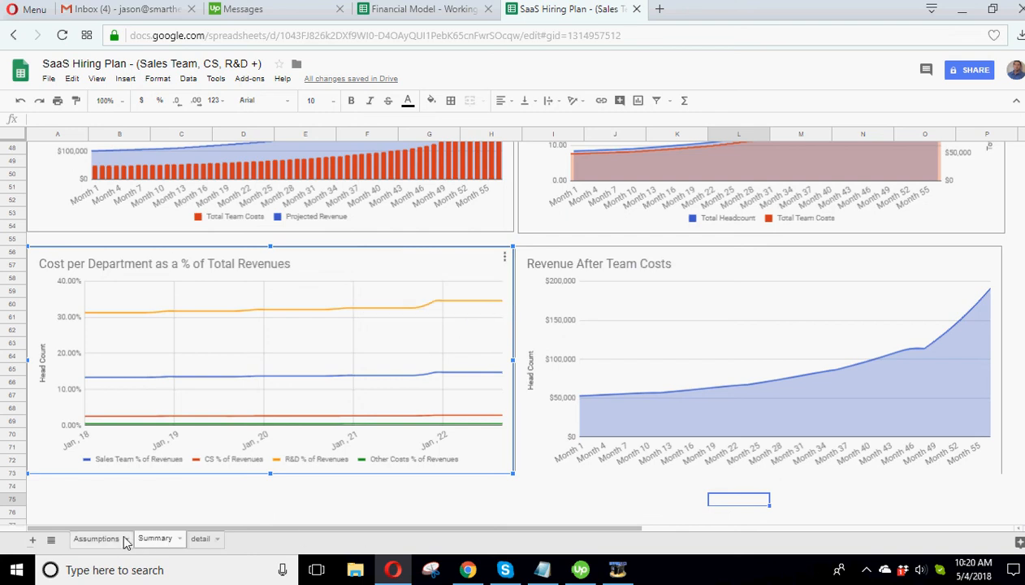
Step: From the Assumptions sheet, open smarthelping.com in a new browser tab and come back
left_click(96, 539)
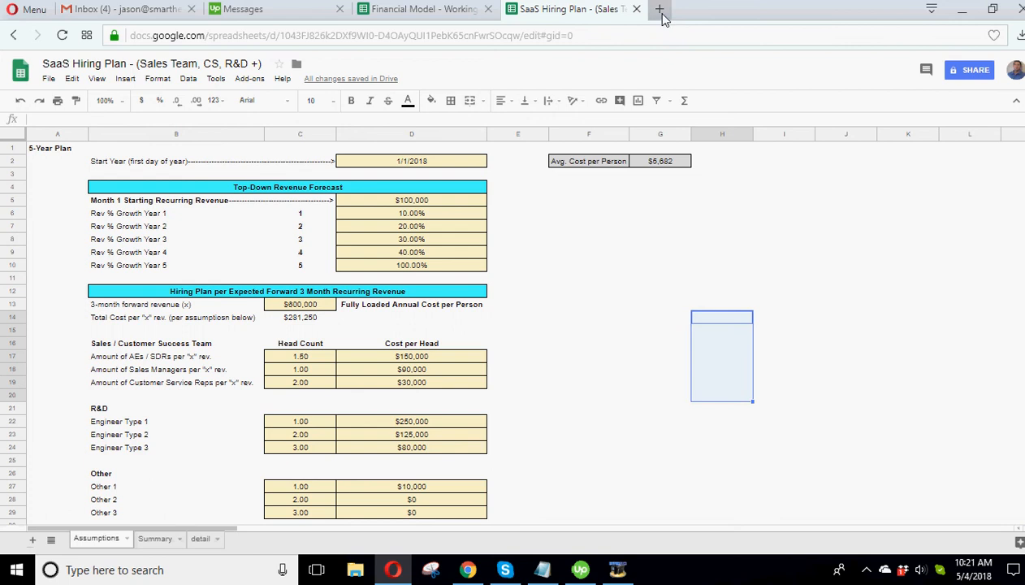
left_click(660, 9)
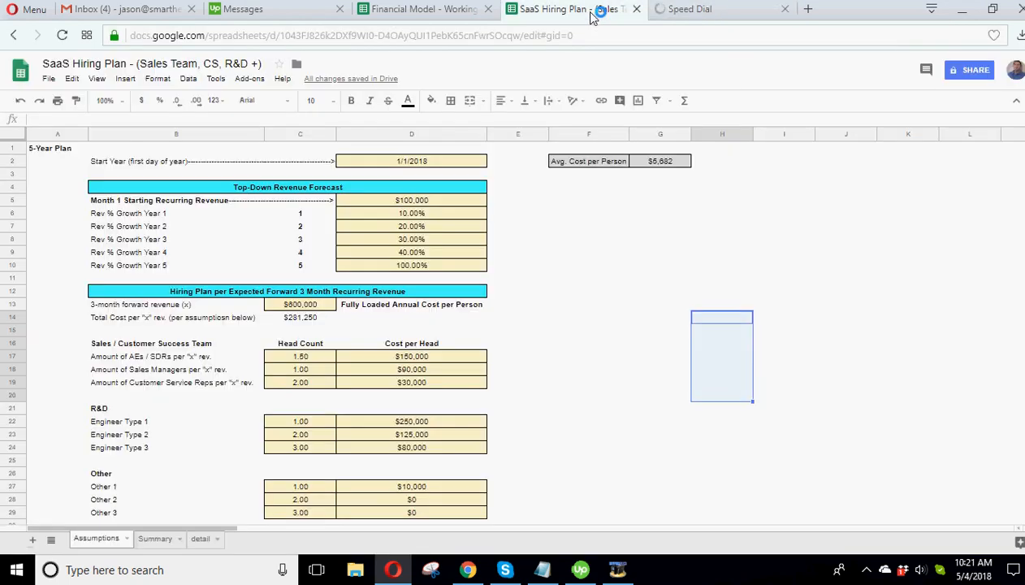
left_click(299, 304)
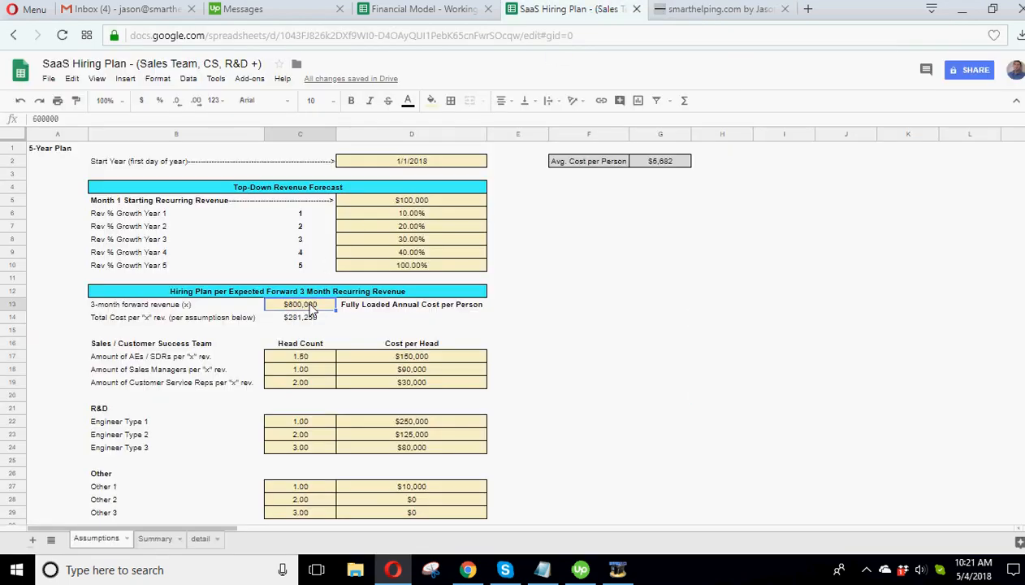
mouse_move(309, 326)
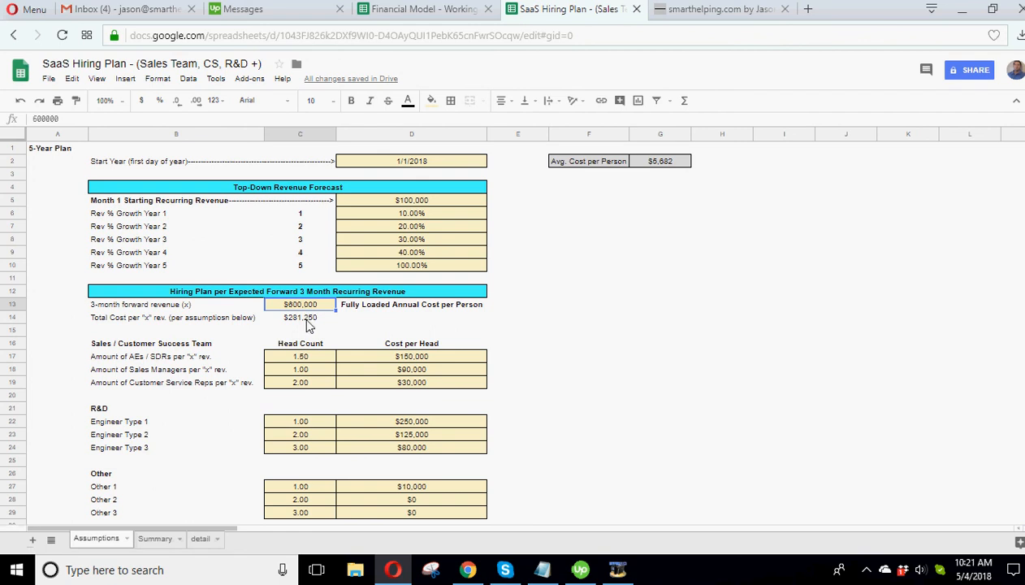
mouse_move(551, 335)
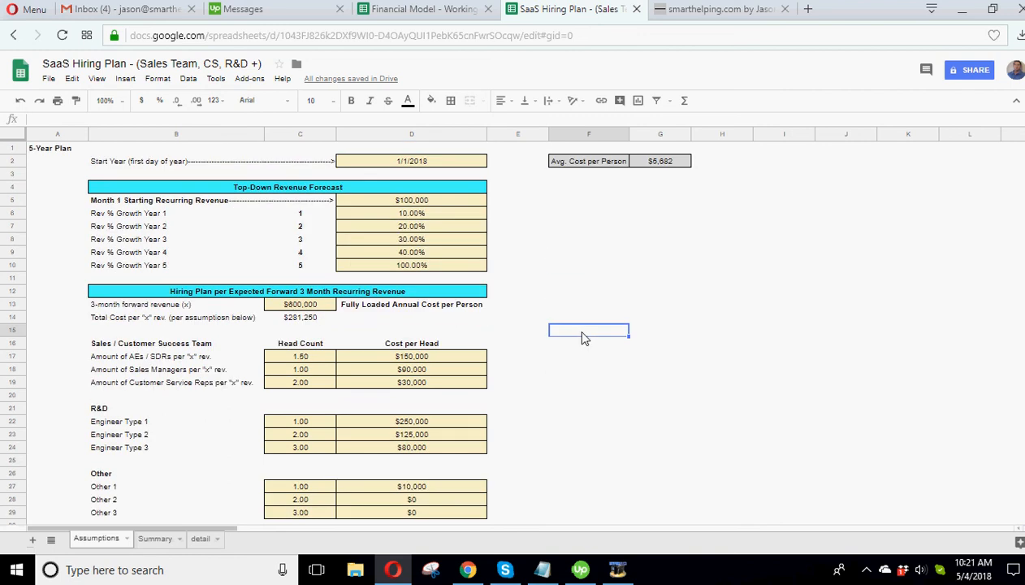
mouse_move(179, 315)
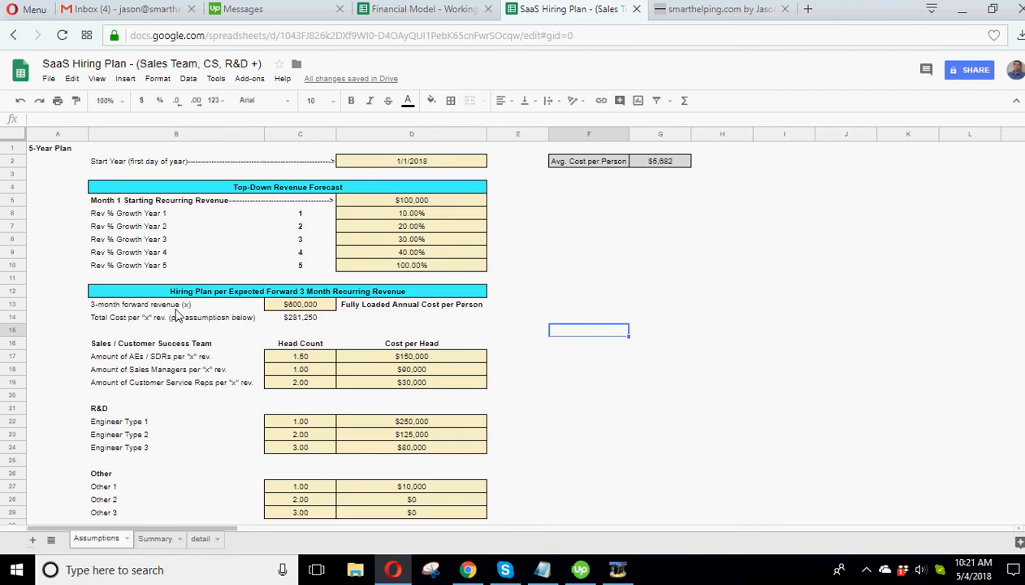
mouse_move(230, 452)
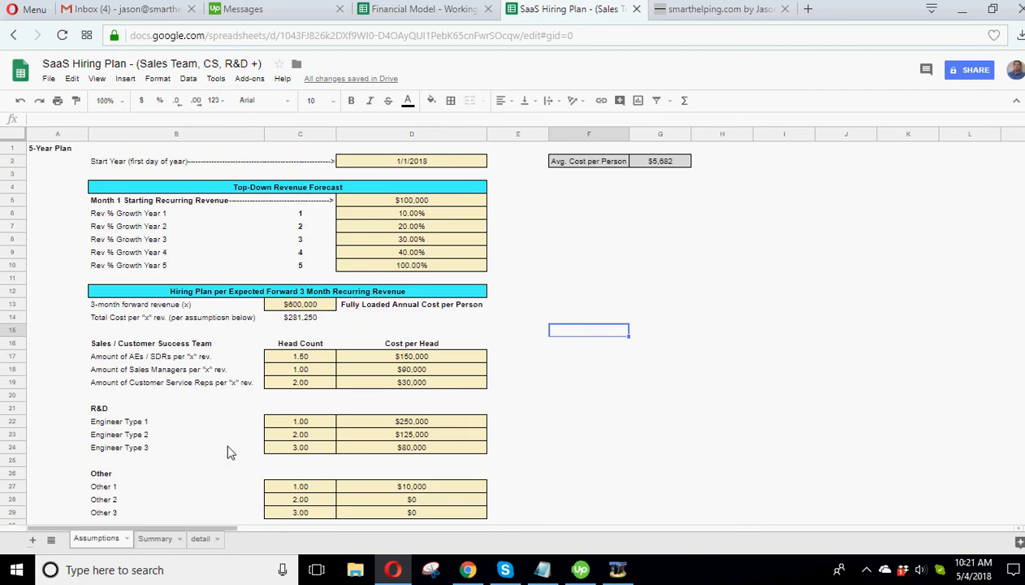
mouse_move(573, 197)
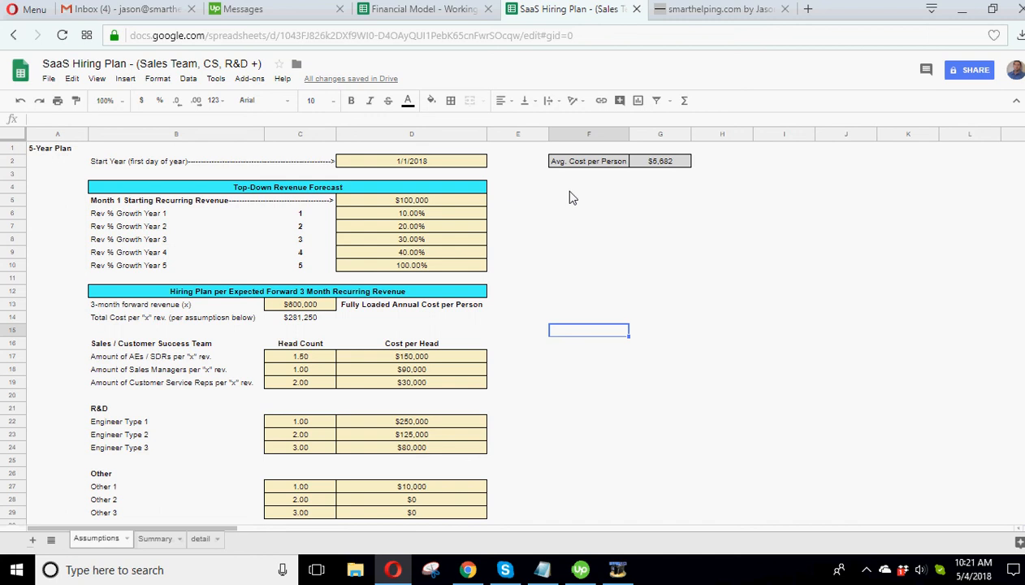
mouse_move(572, 316)
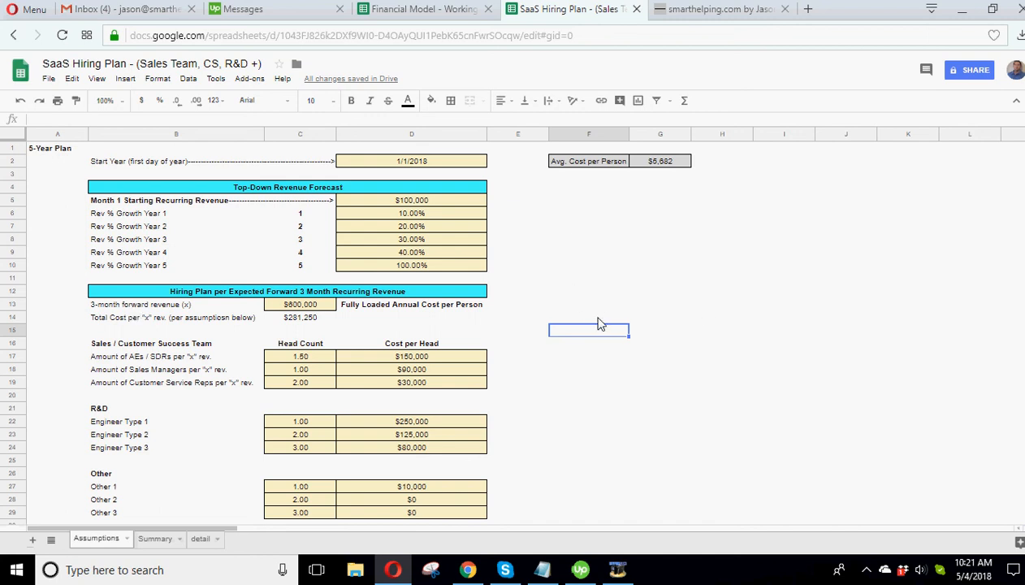
mouse_move(593, 379)
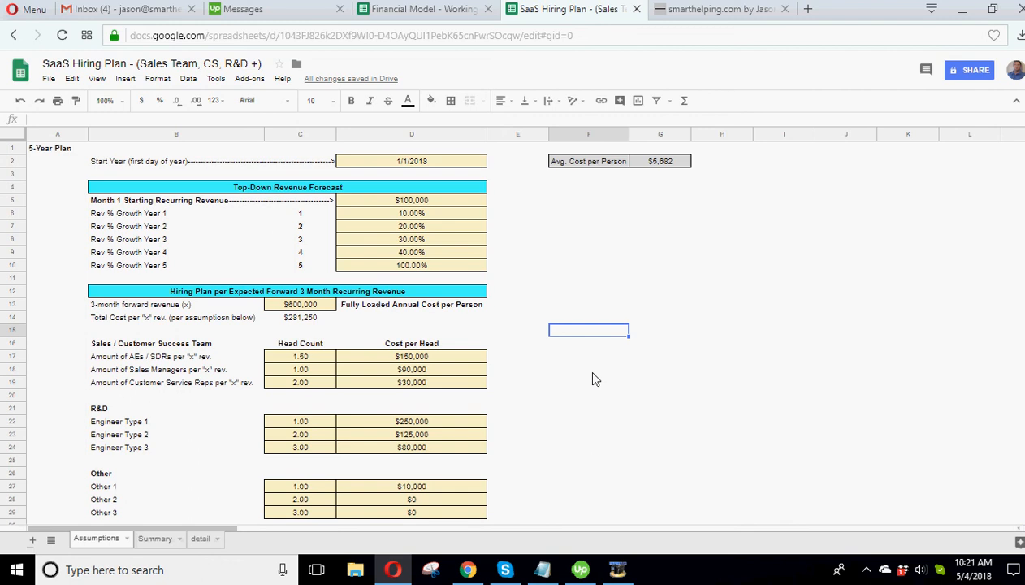
left_click(719, 9)
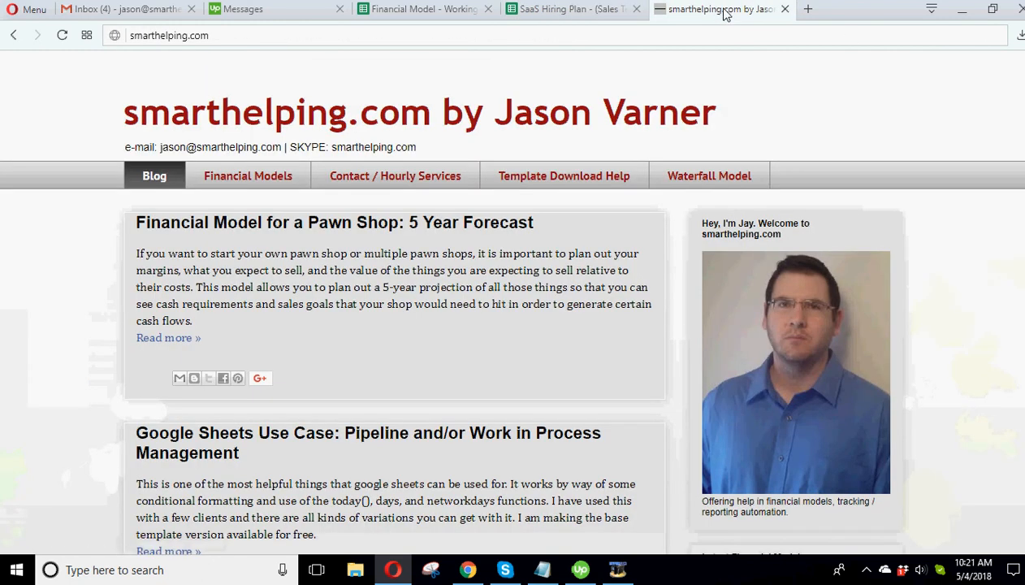
left_click(395, 175)
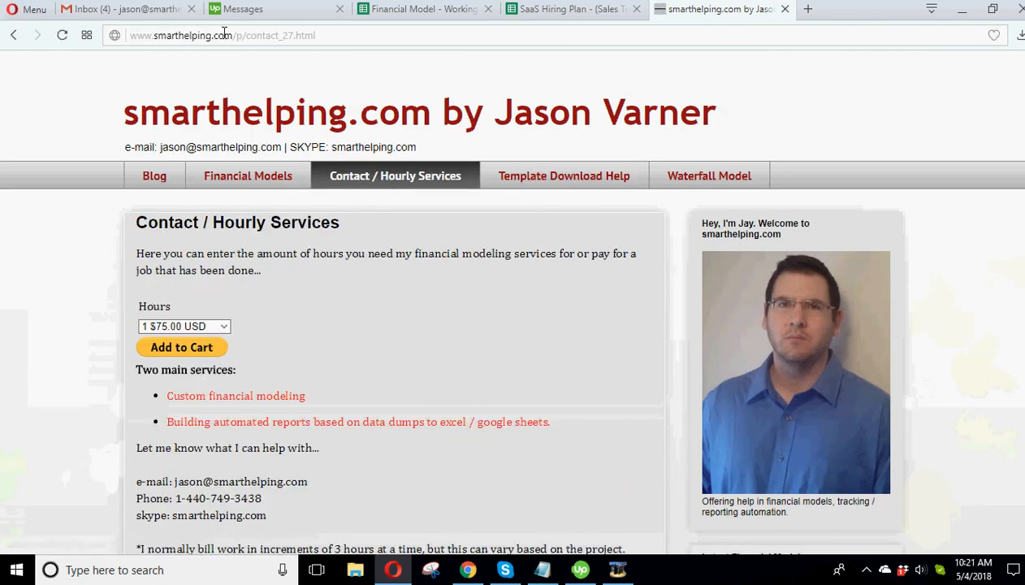
mouse_move(243, 372)
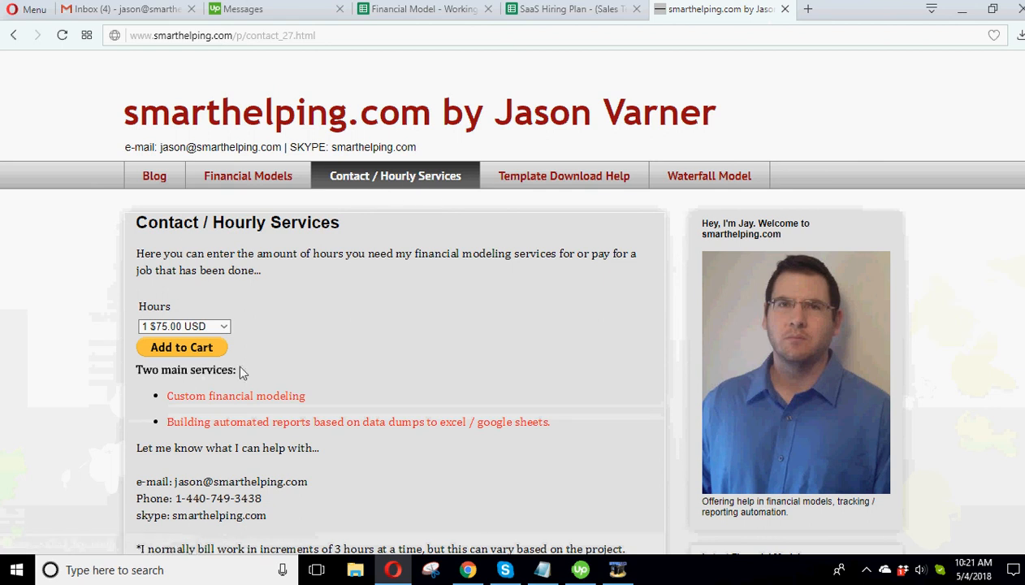
left_click(184, 325)
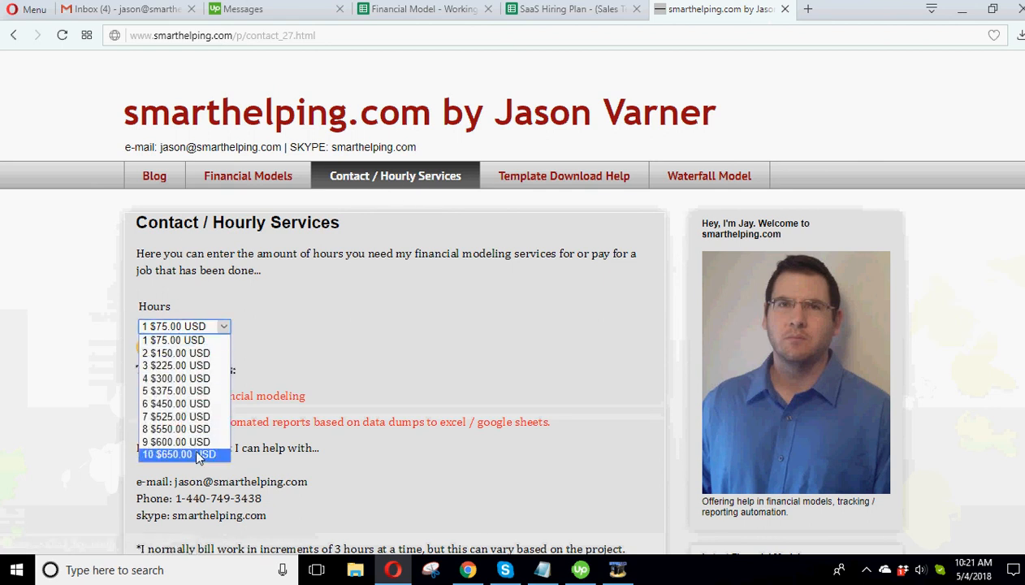
mouse_move(176, 416)
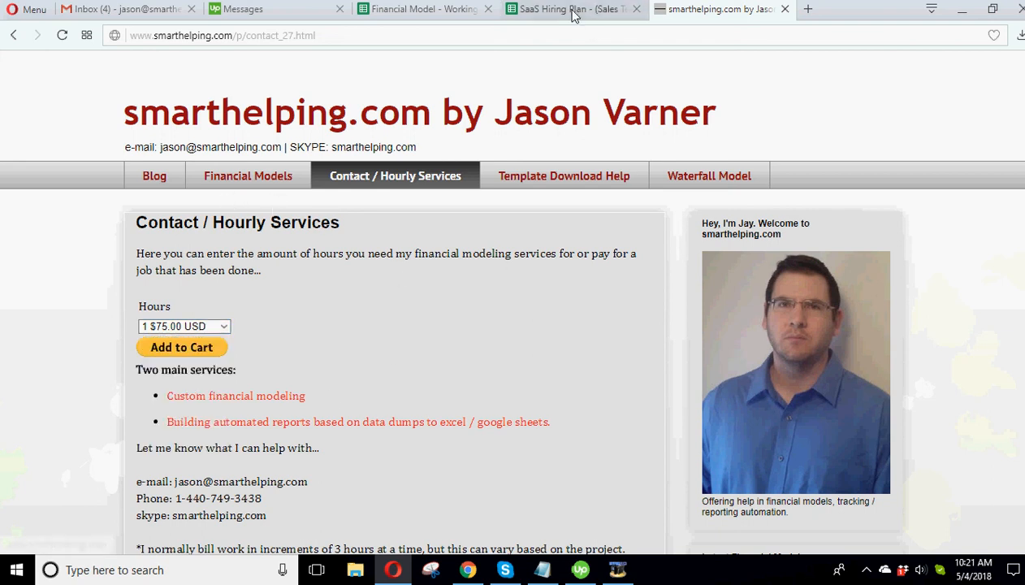
left_click(569, 9)
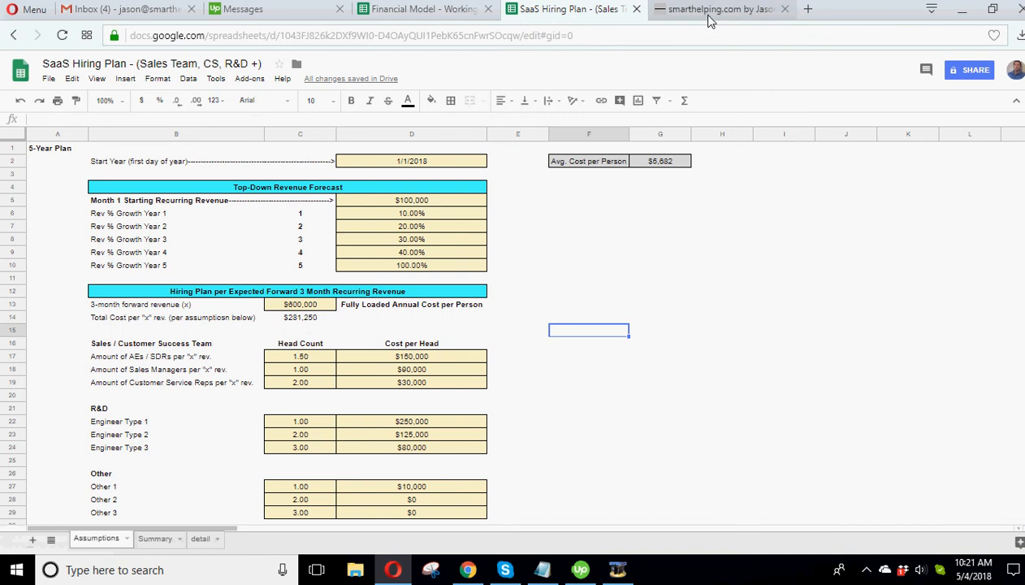
mouse_move(721, 9)
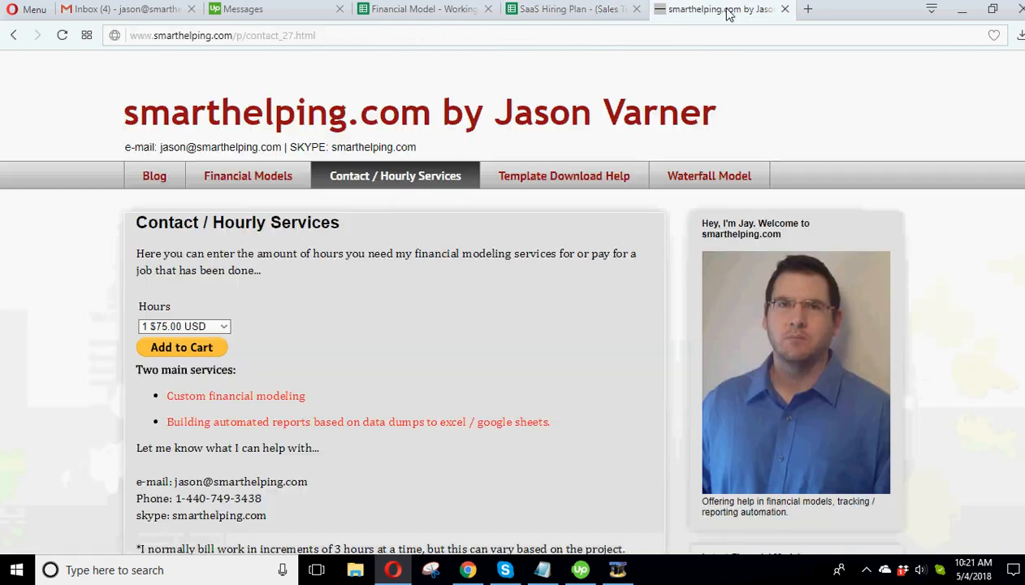
Step: Scroll through the smarthelping.com Financial Models catalogue listed by tier, then return to the hiring plan tab
left_click(248, 175)
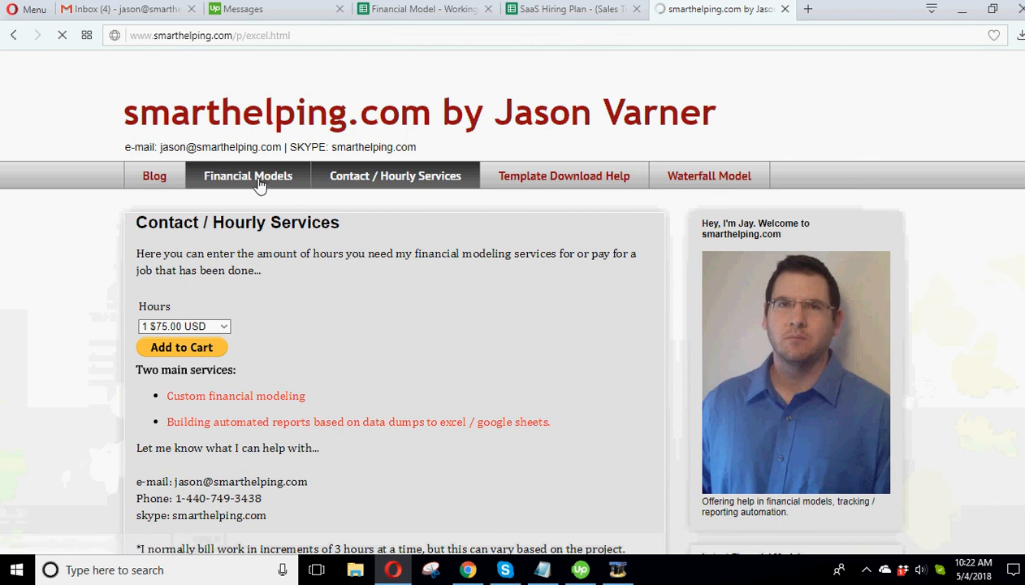
left_click(248, 175)
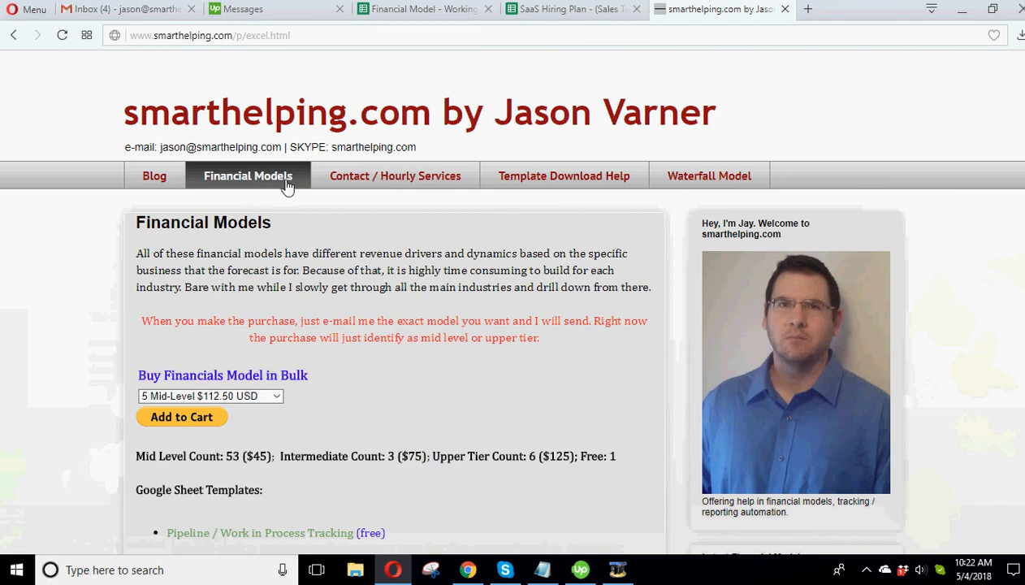
mouse_move(371, 248)
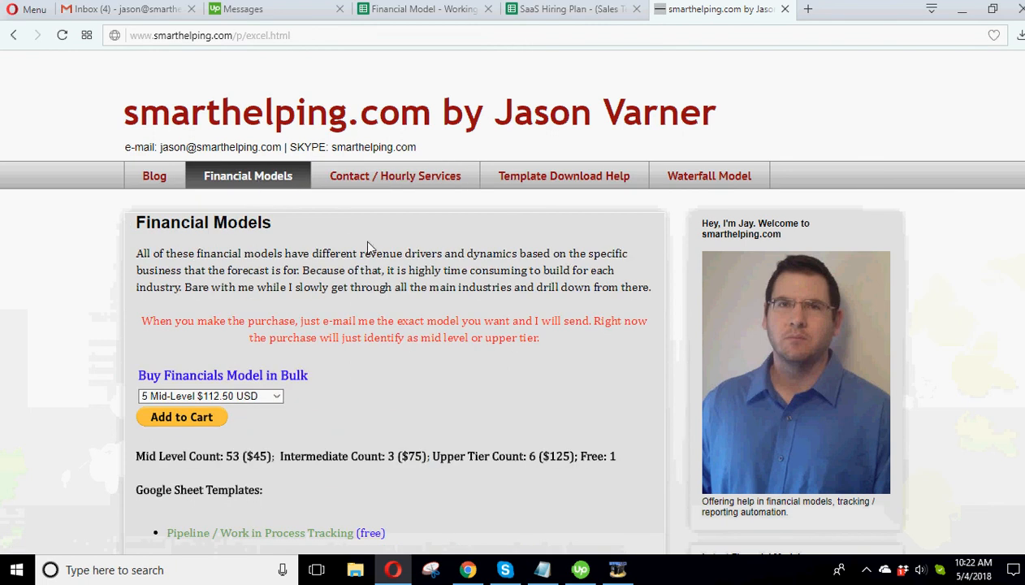
scroll("down", 3)
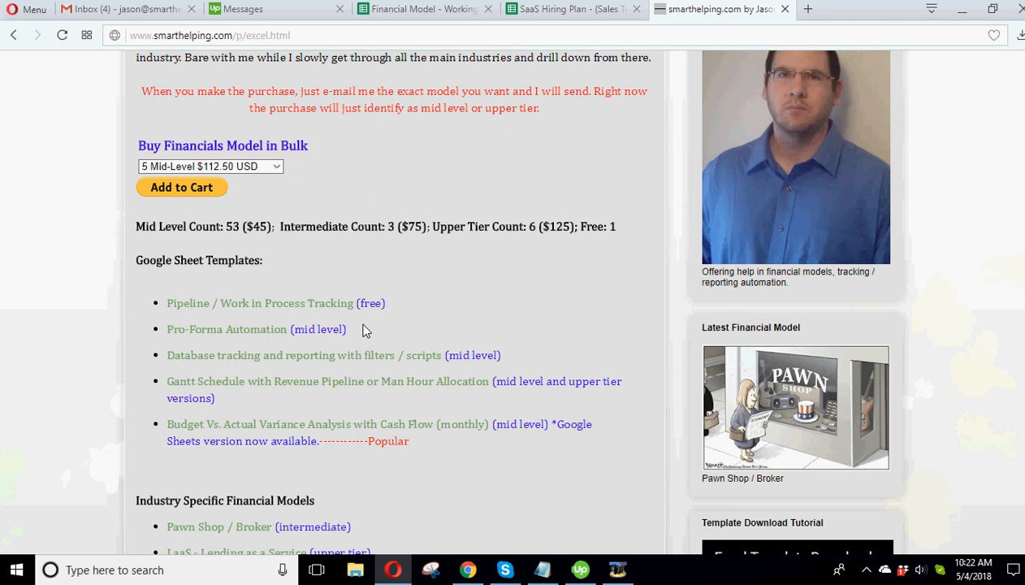
scroll("down", 3)
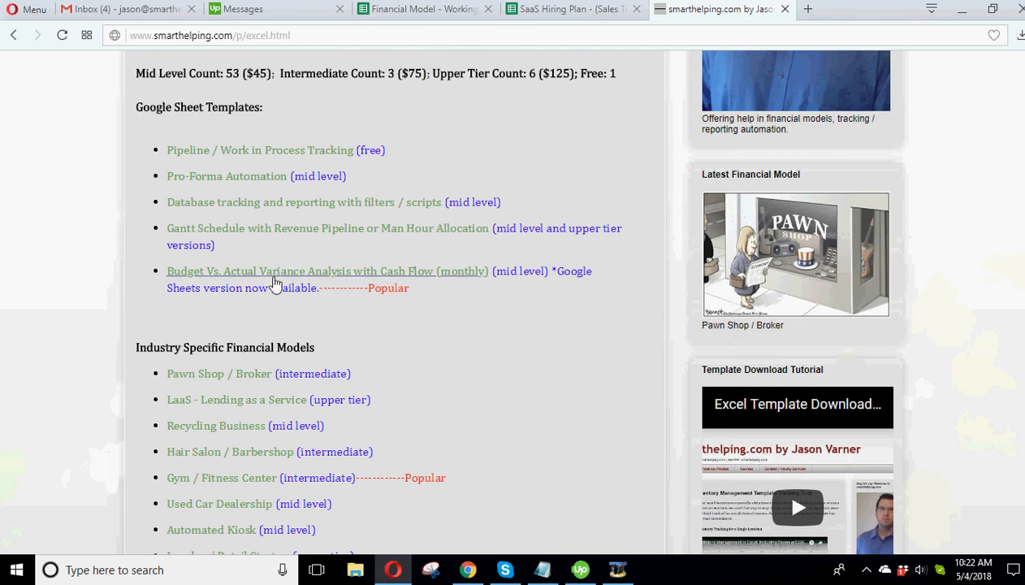
mouse_move(236, 279)
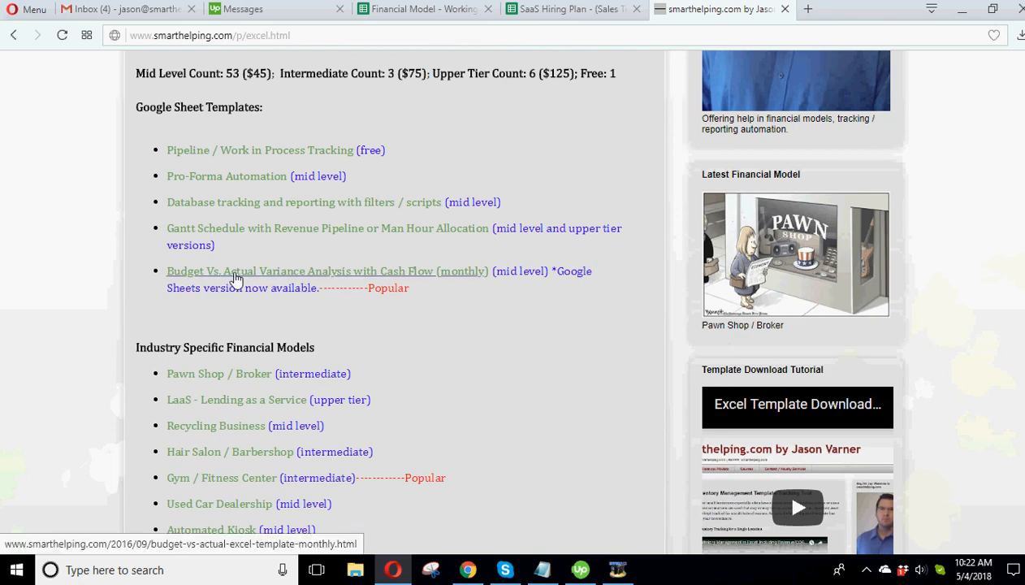
mouse_move(405, 388)
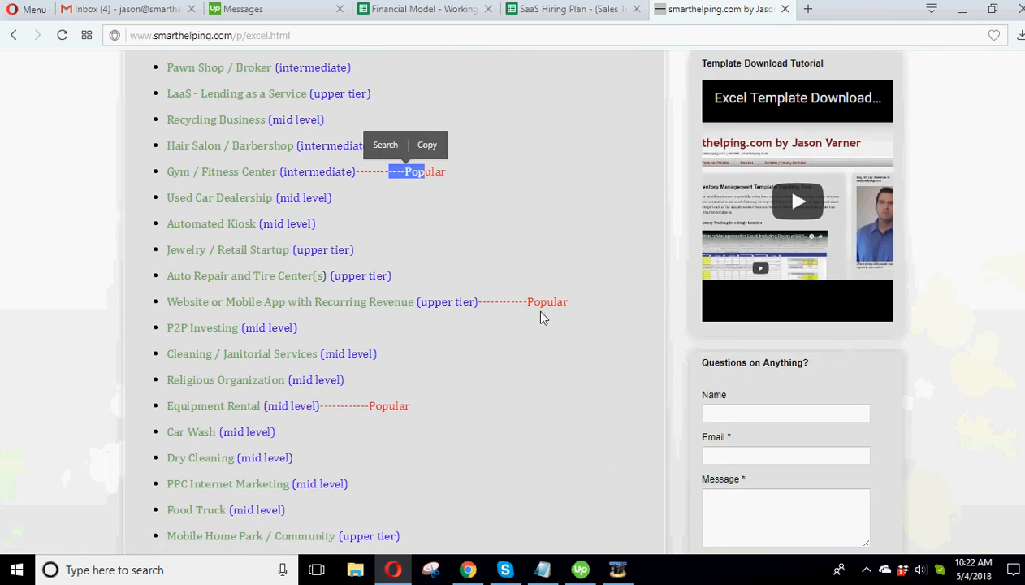
mouse_move(255, 302)
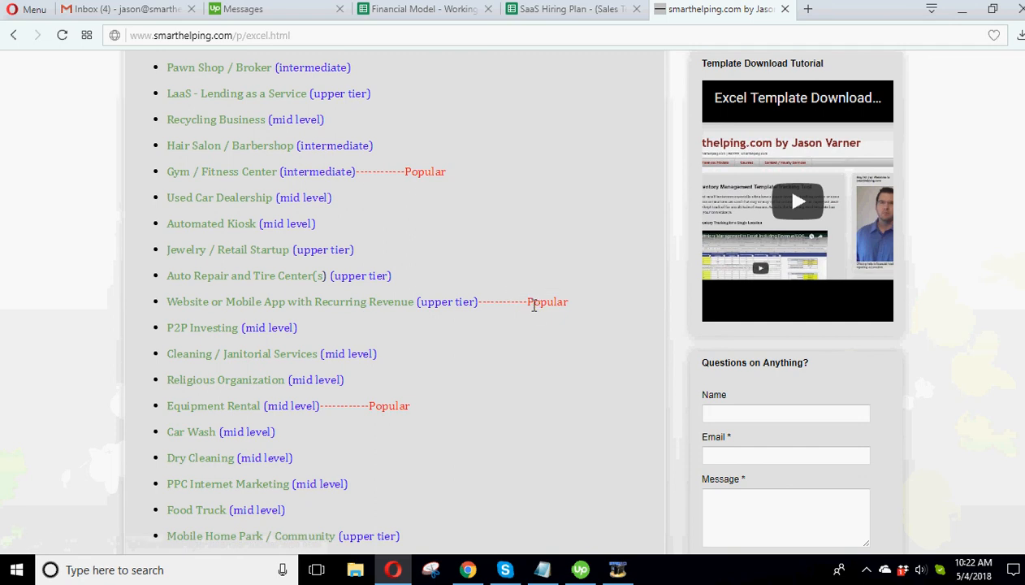
scroll("down", 3)
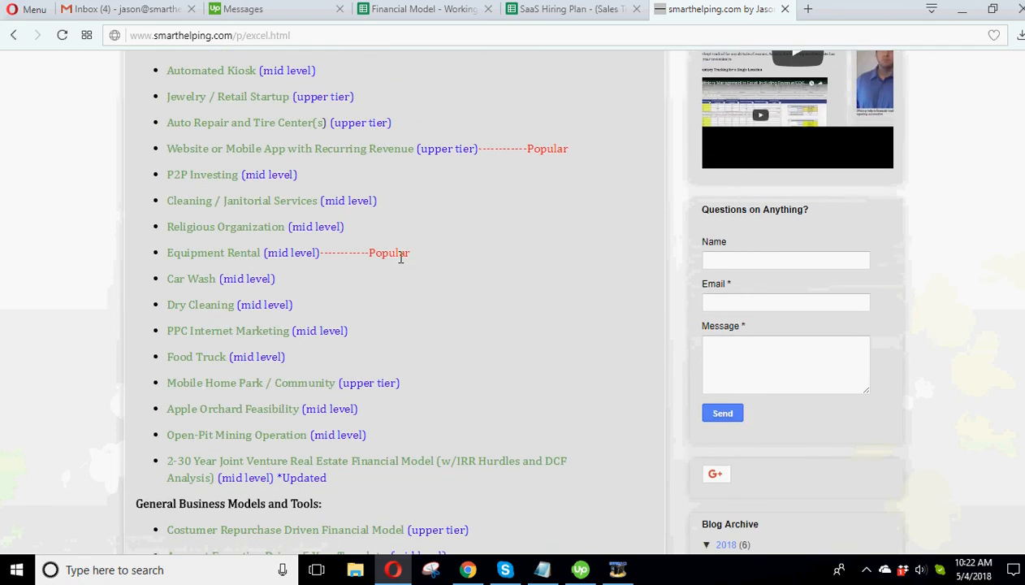
scroll("down", 3)
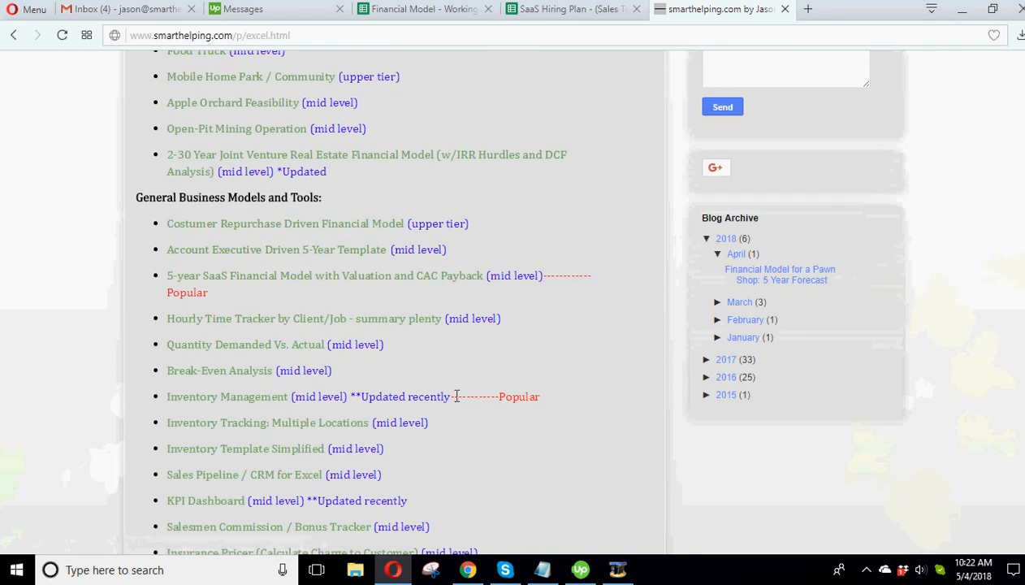
scroll("down", 3)
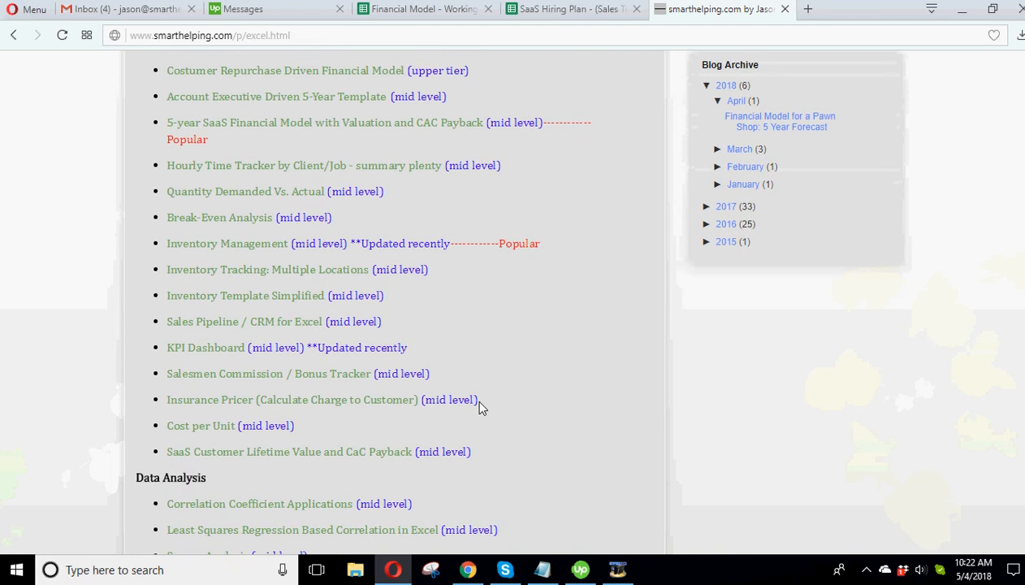
scroll("down", 3)
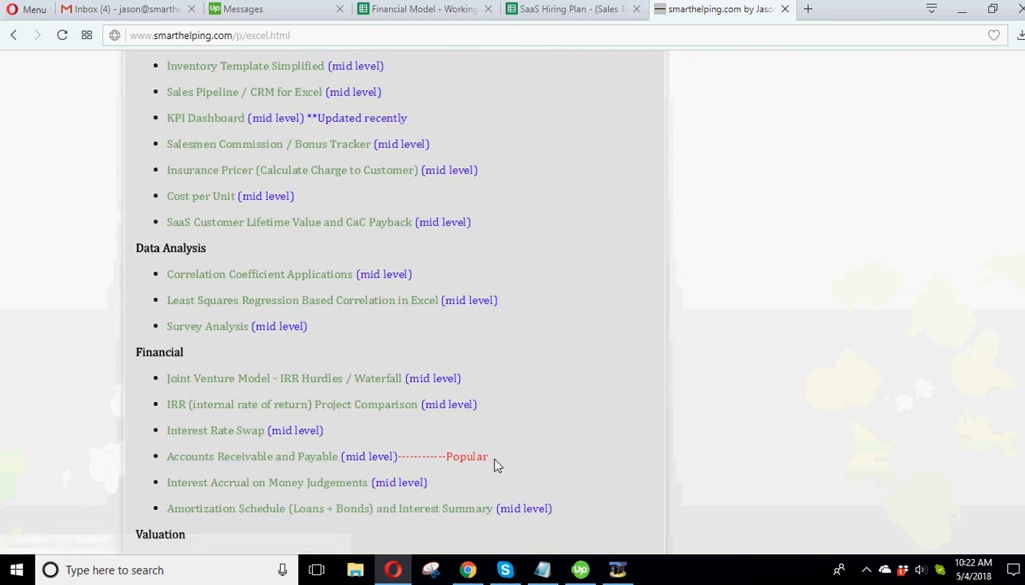
scroll("down", 3)
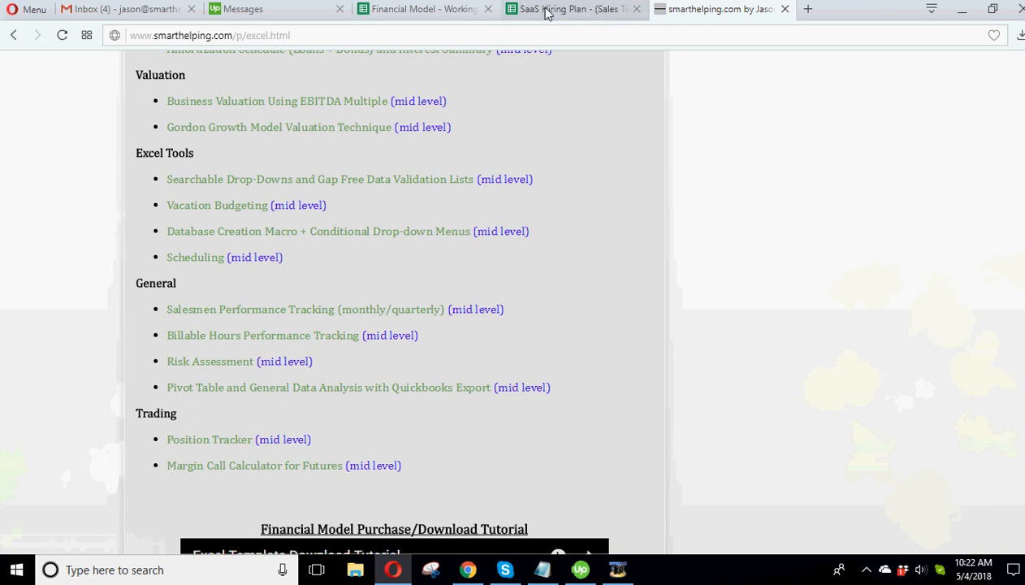
left_click(569, 9)
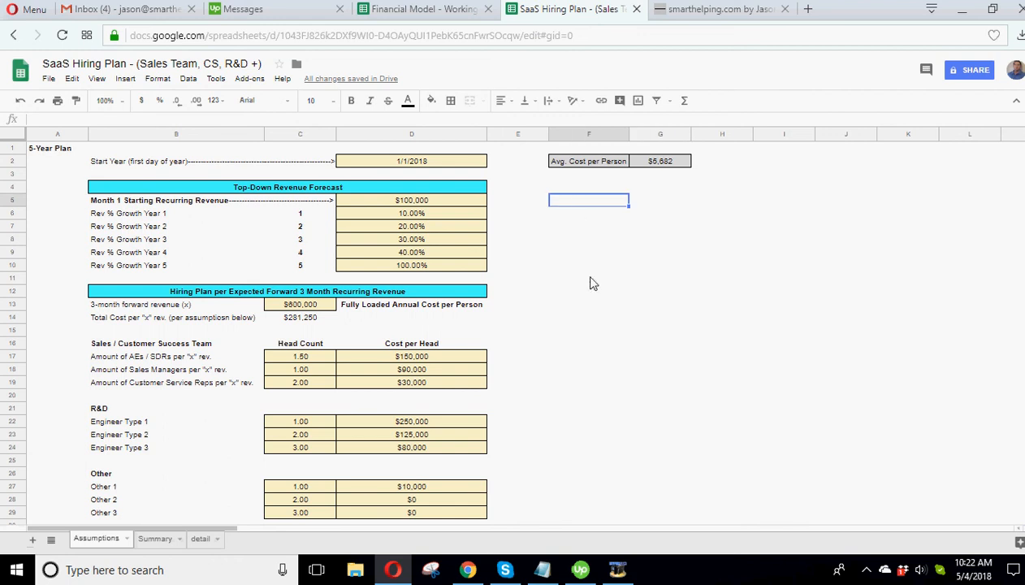
Step: Look over the Summary charts and detail sheet, then narrow column A on Assumptions
left_click(154, 538)
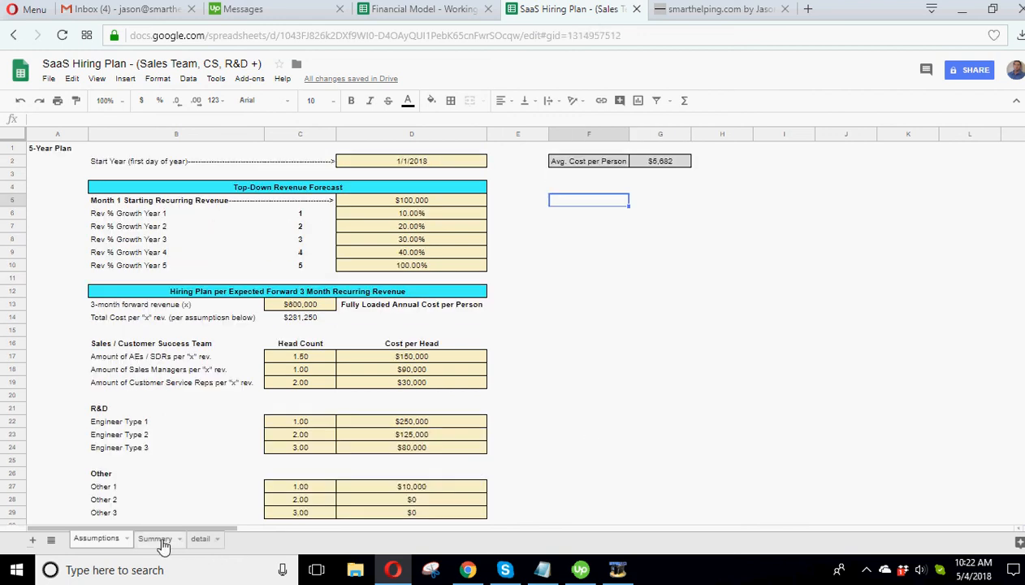
left_click(154, 539)
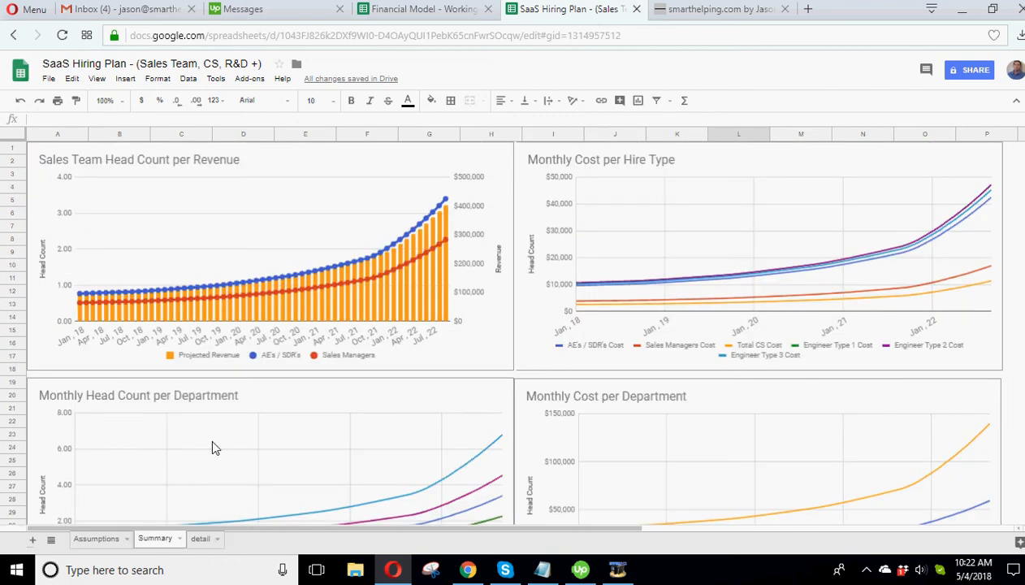
left_click(199, 537)
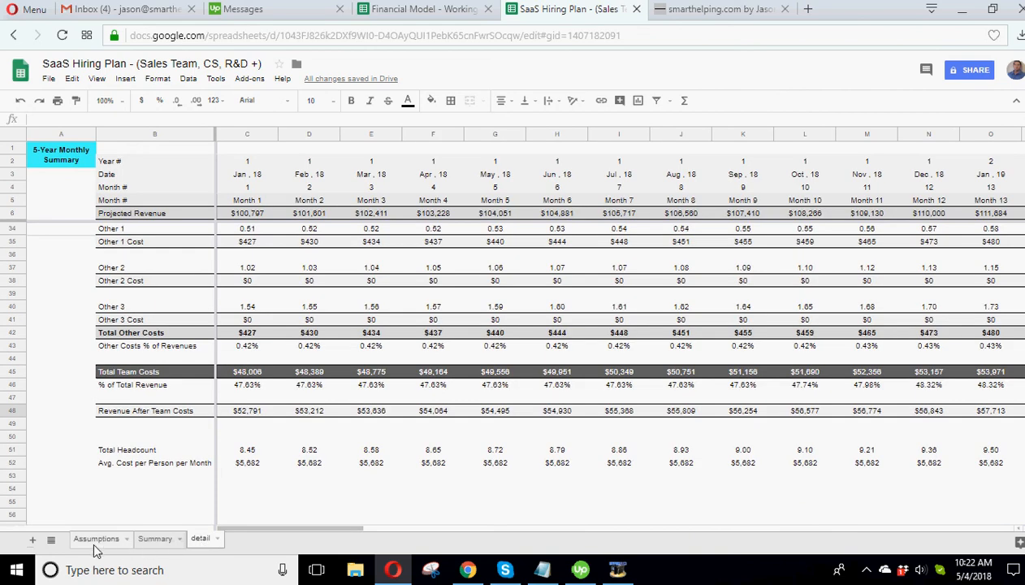
left_click(96, 538)
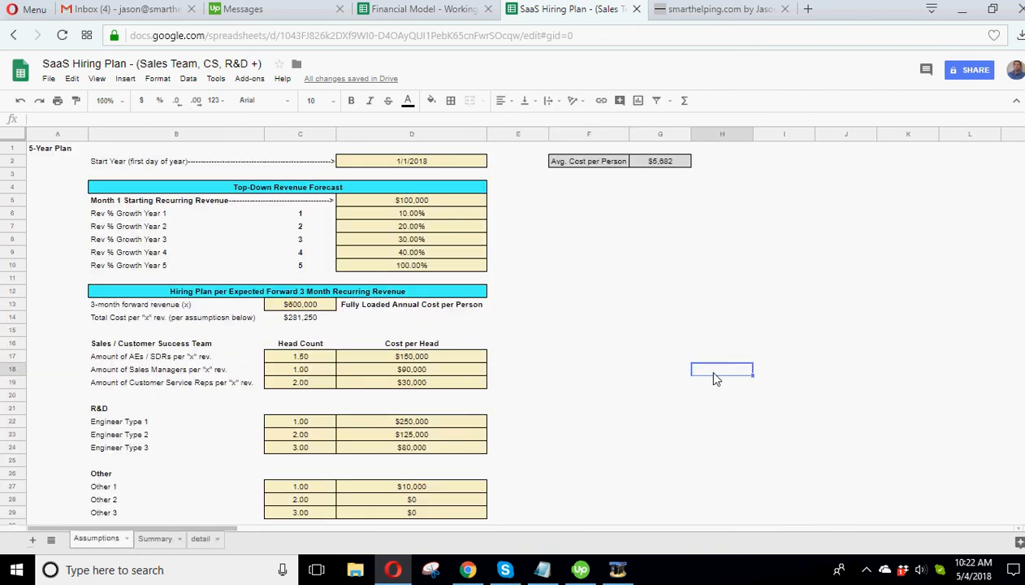
mouse_move(691, 346)
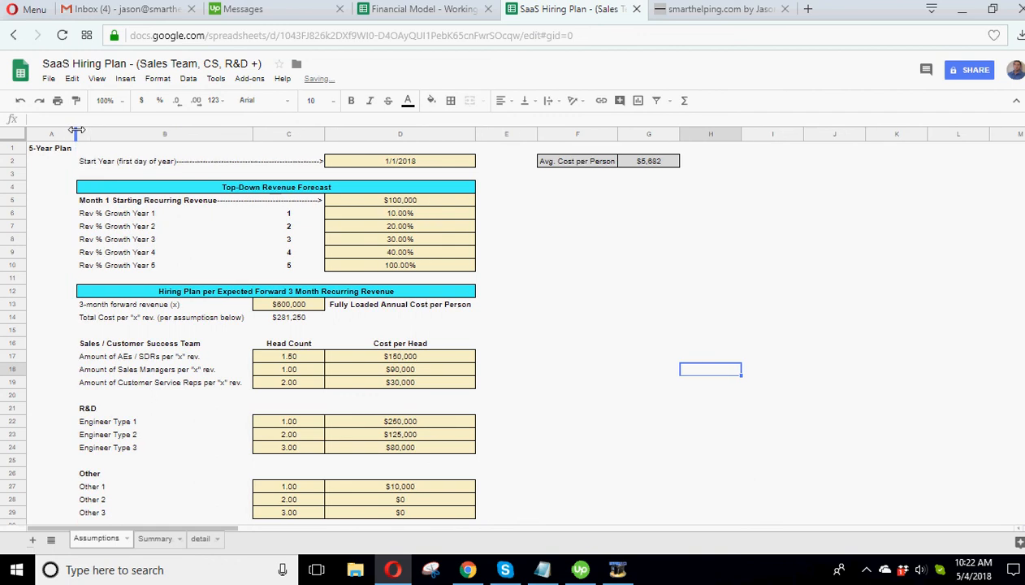
left_click(649, 239)
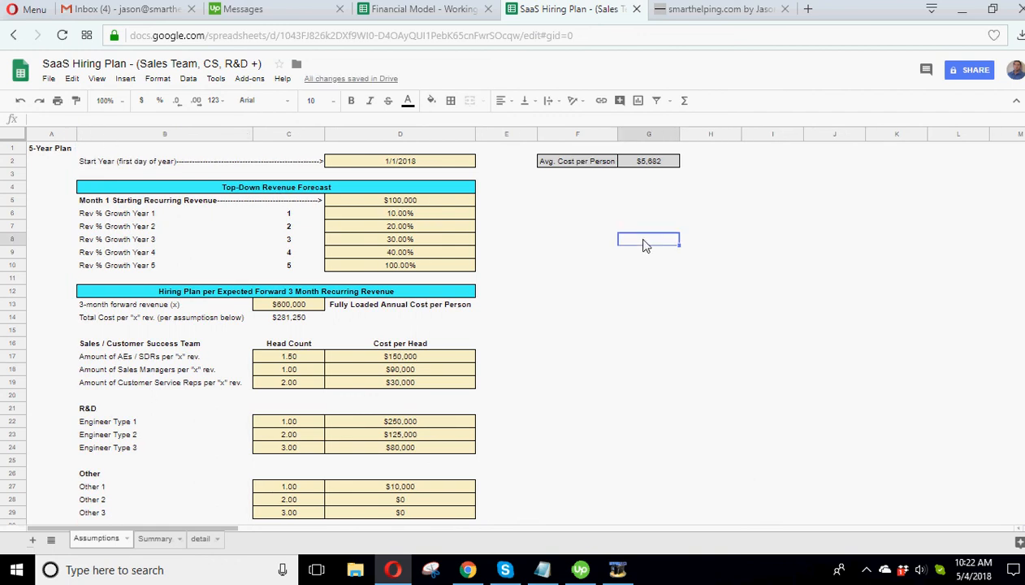
mouse_move(636, 246)
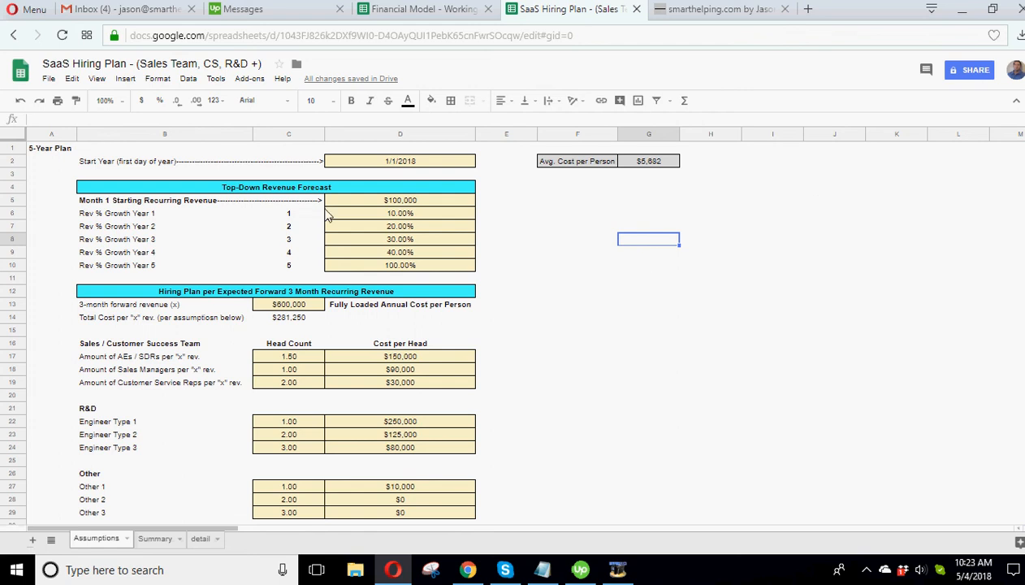
mouse_move(712, 309)
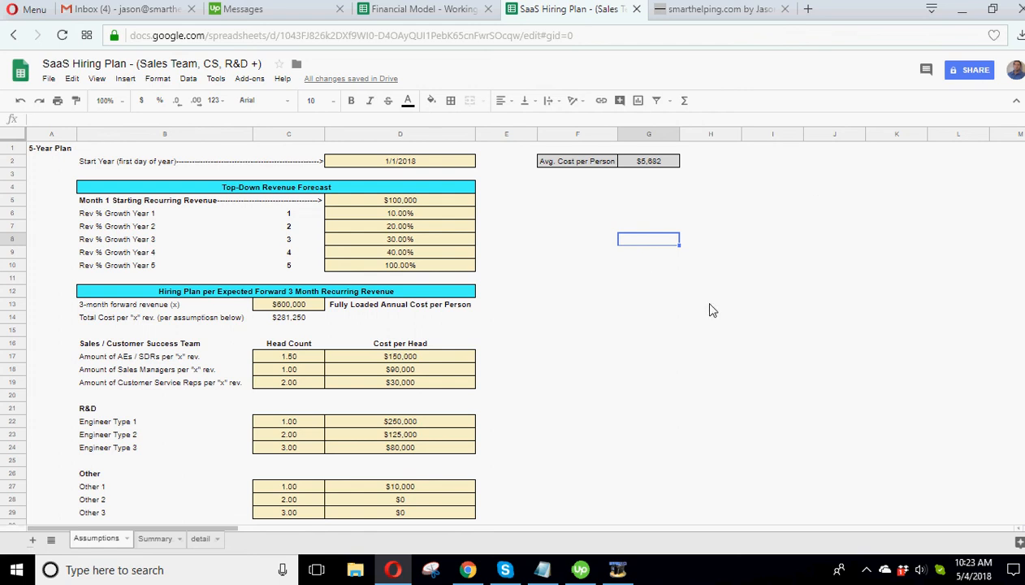
mouse_move(703, 311)
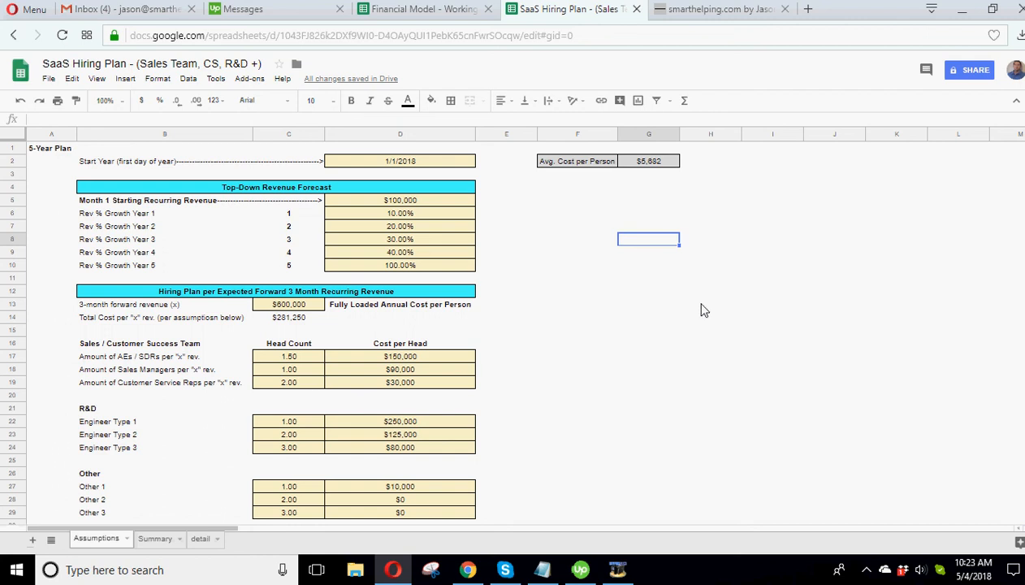
mouse_move(700, 310)
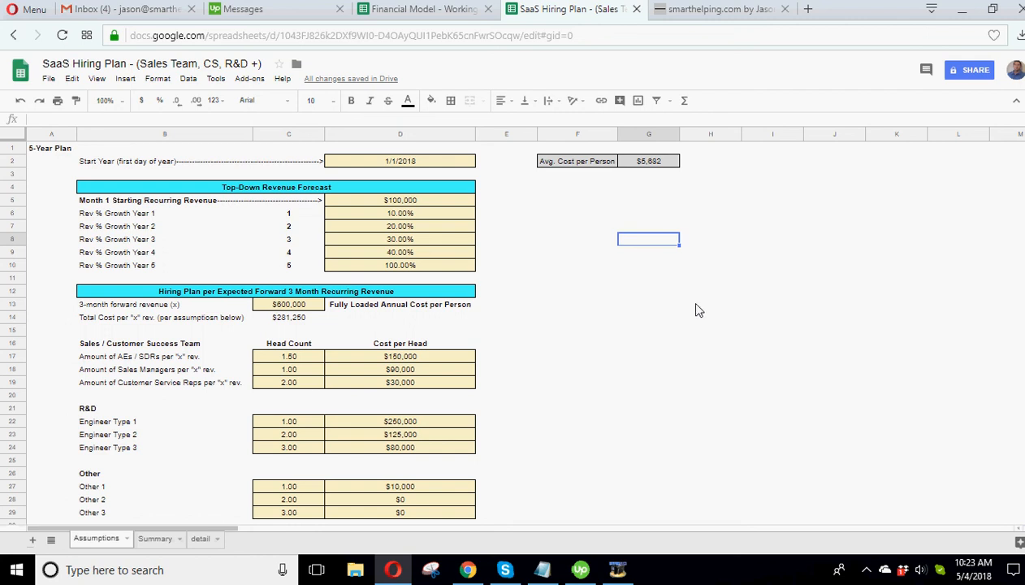